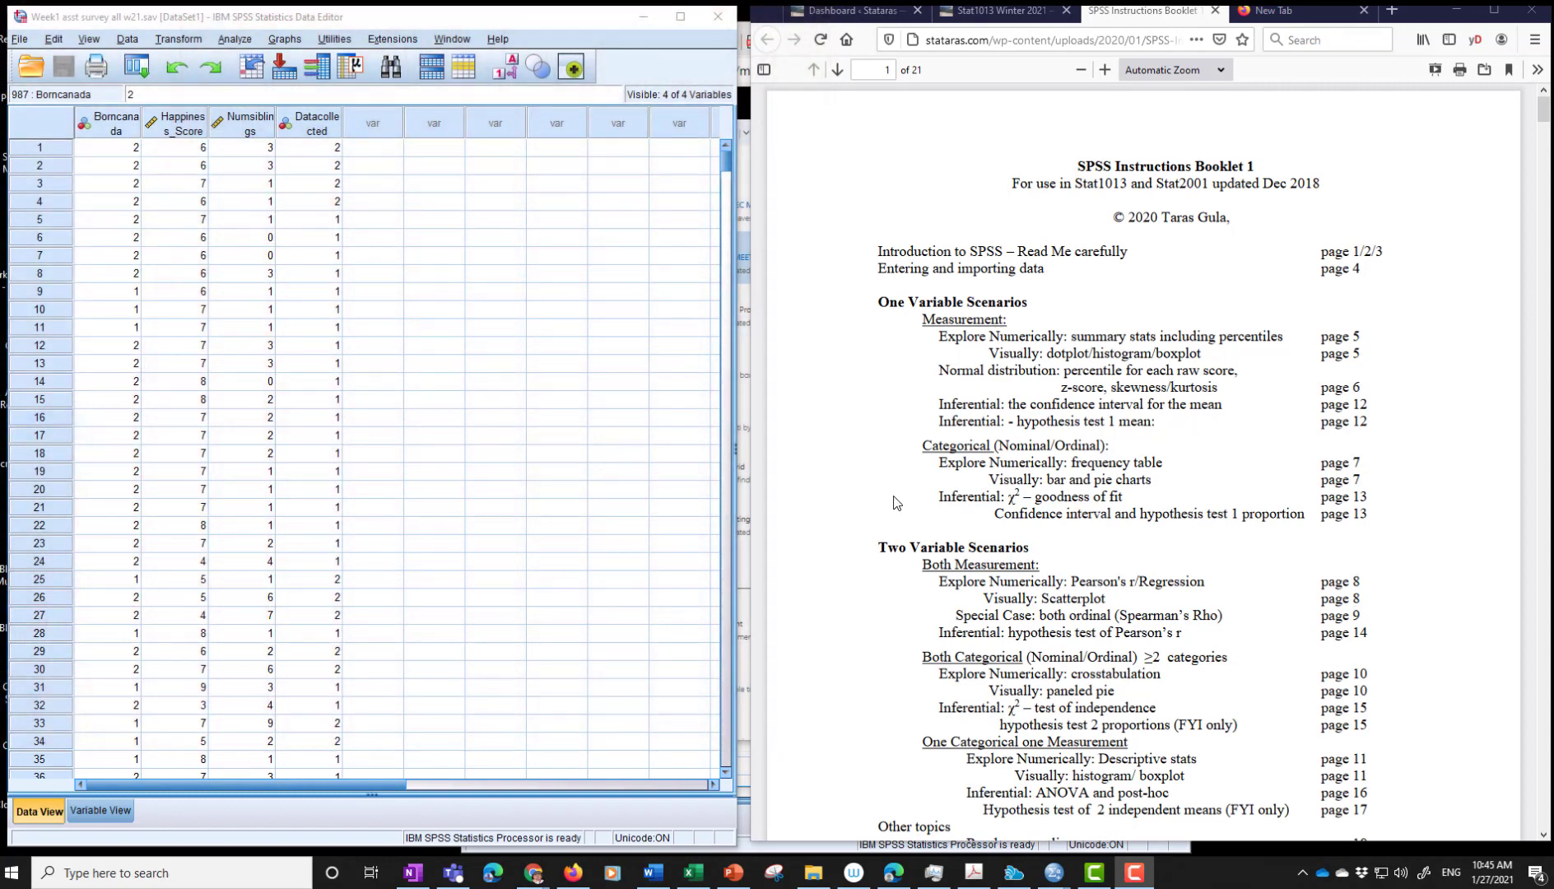
mouse_move(1236, 153)
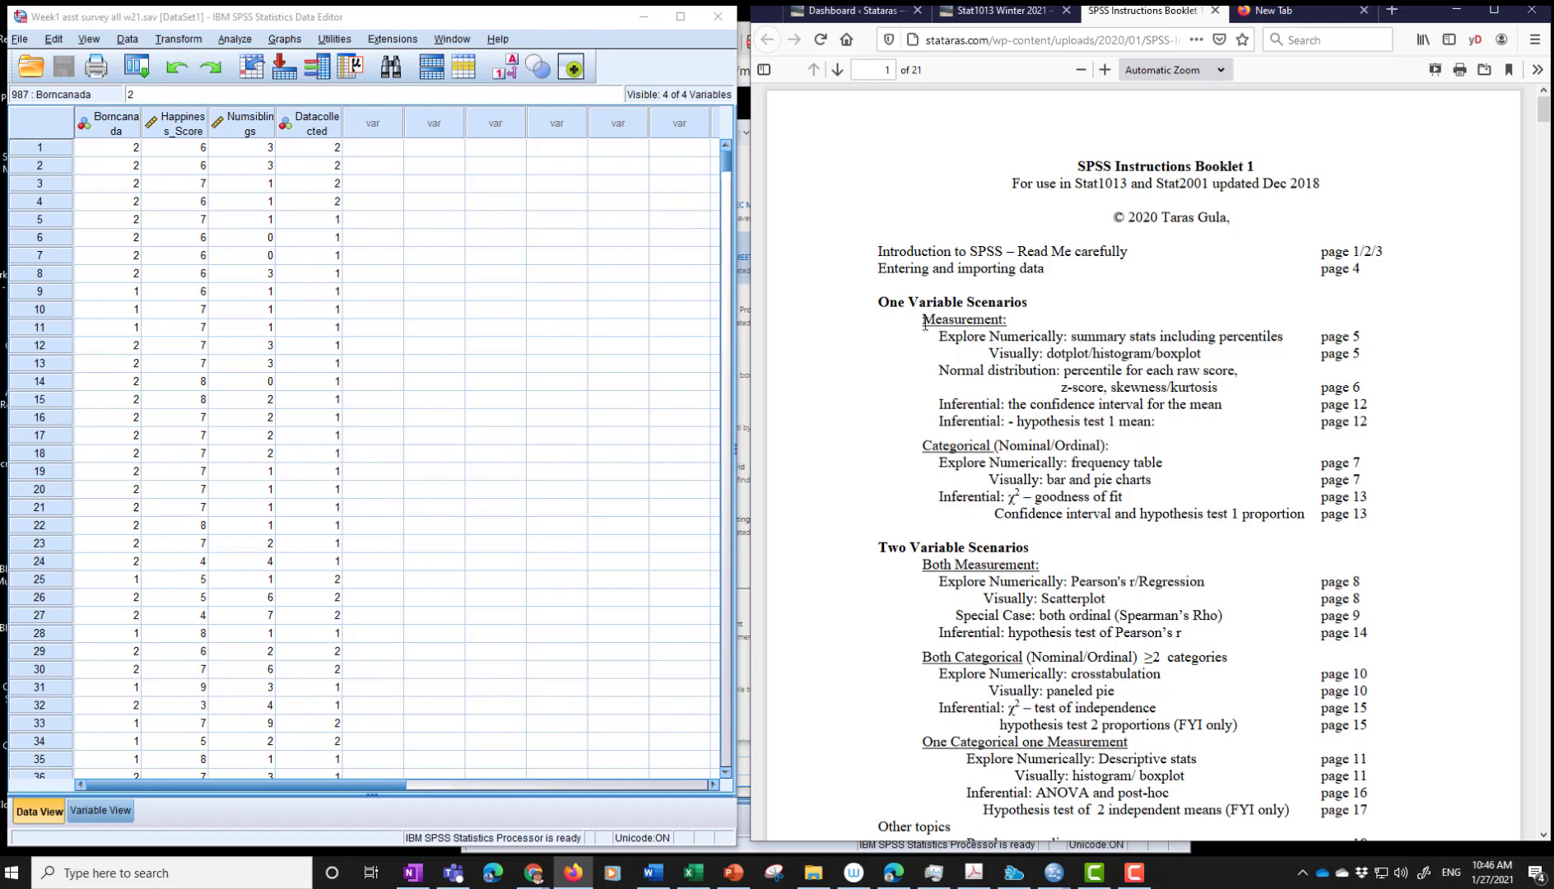
- Highlight the Measurement and summary statistics entries in the booklet's table of contents
double_click(963, 320)
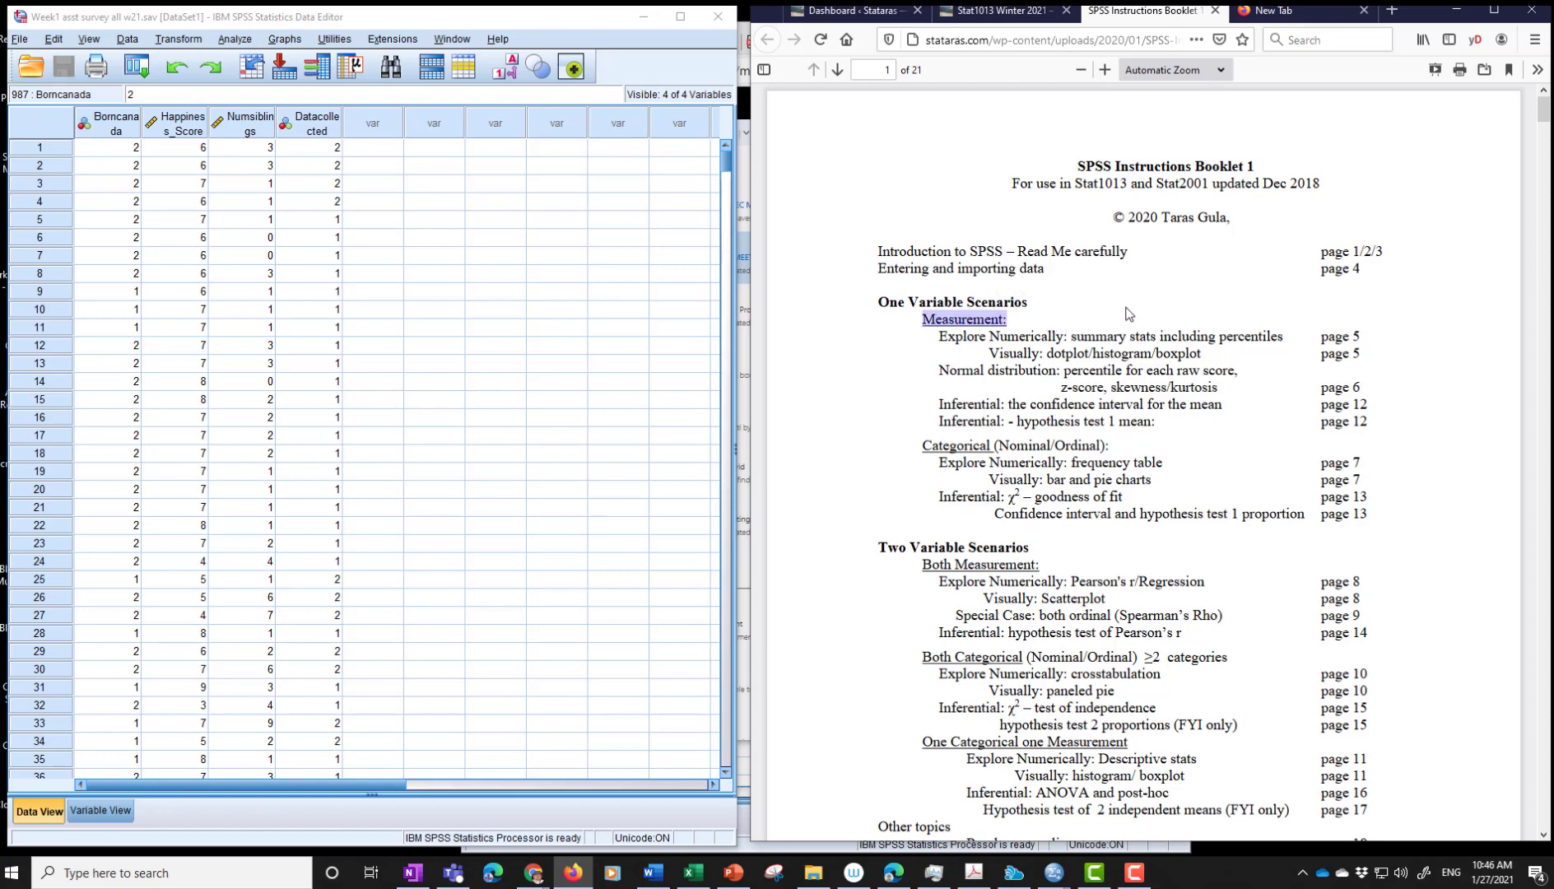
drag(939, 335, 1258, 336)
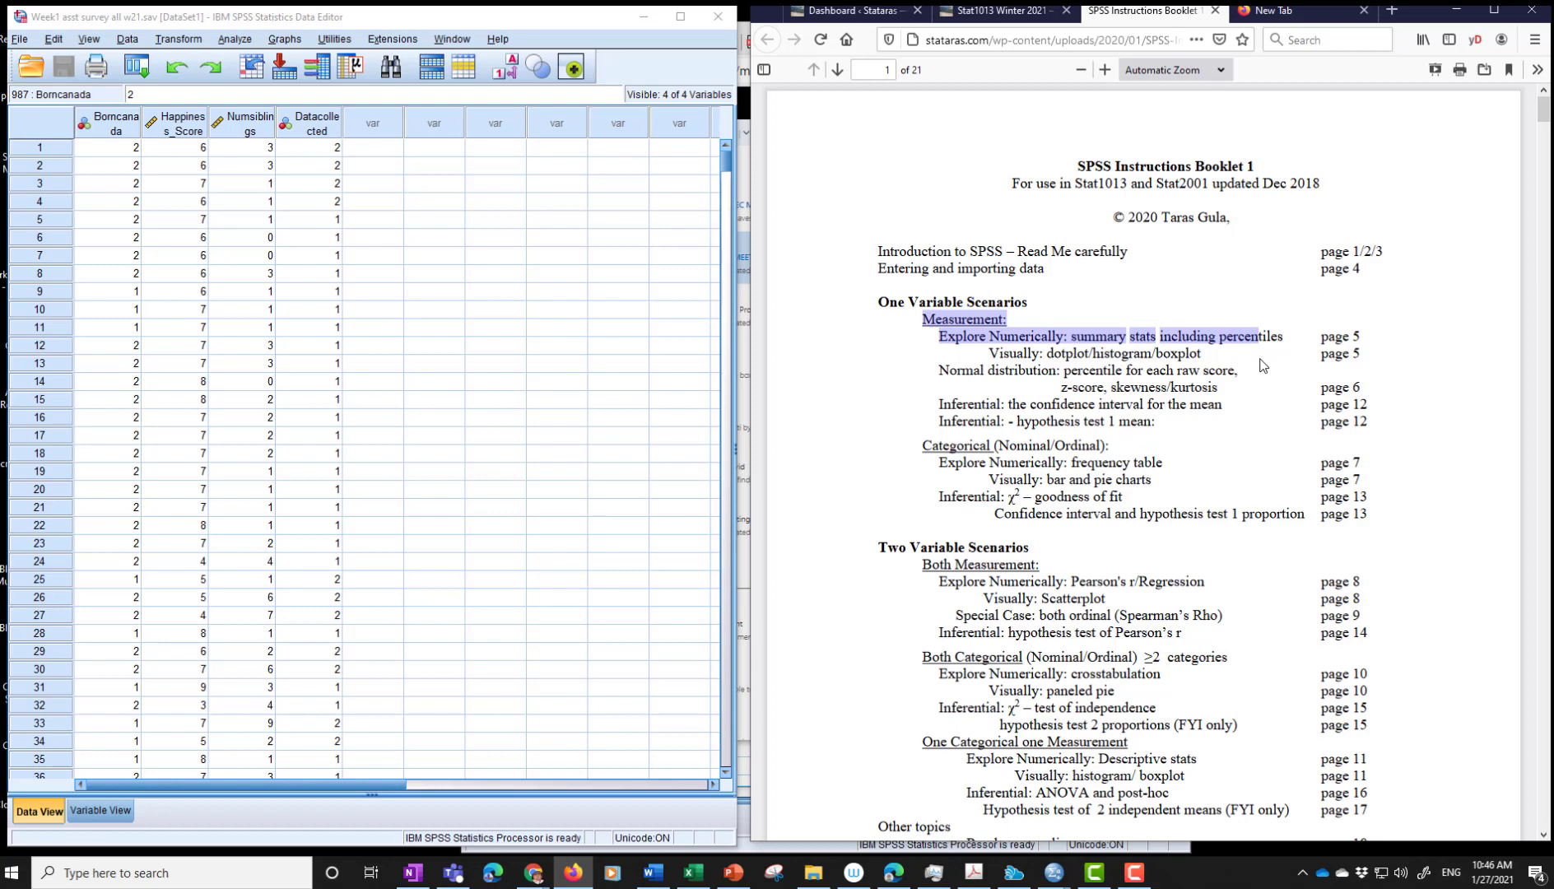
drag(1262, 336, 1206, 354)
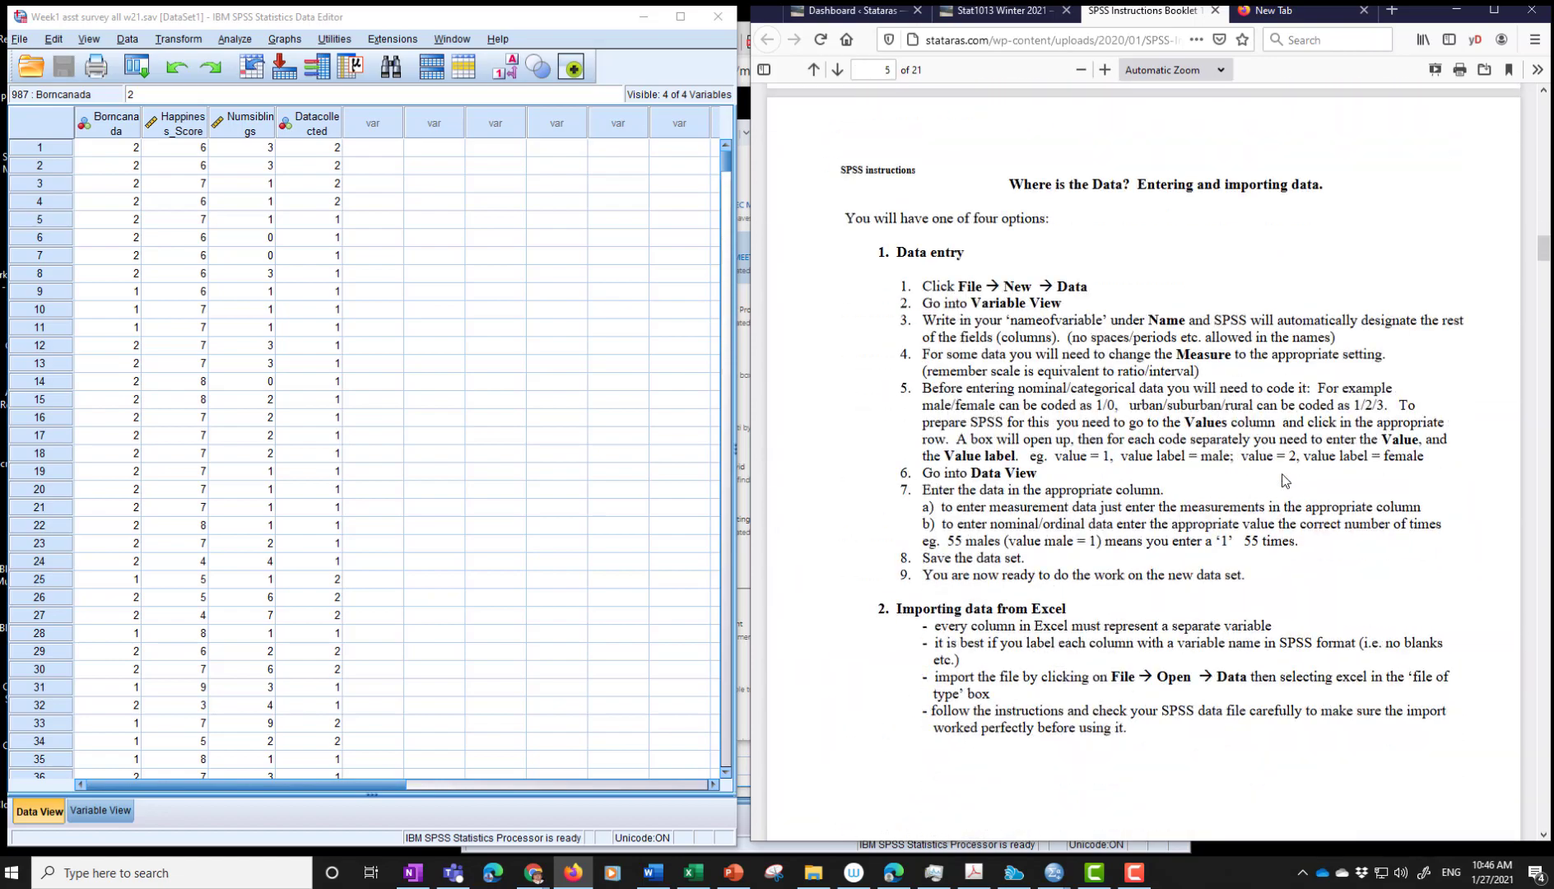
- Advance the booklet to page 6 on descriptives, histograms, boxplots and dot plots
click(836, 69)
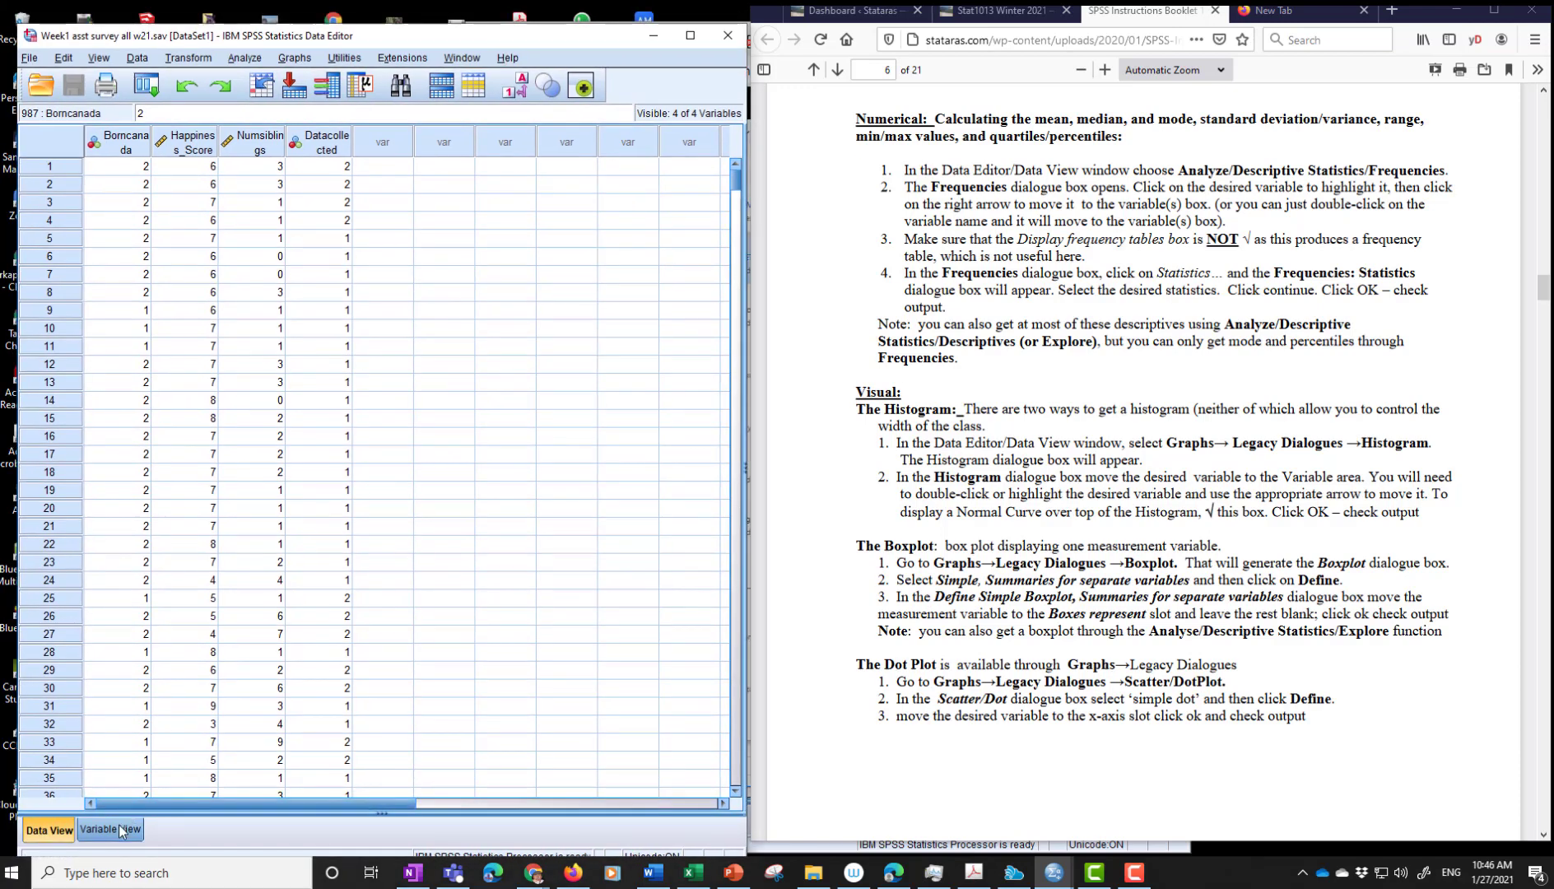
- Inspect the Borncanada, happiness and Datacollected value codes, confirming 1 = online, 2 = personal
click(109, 830)
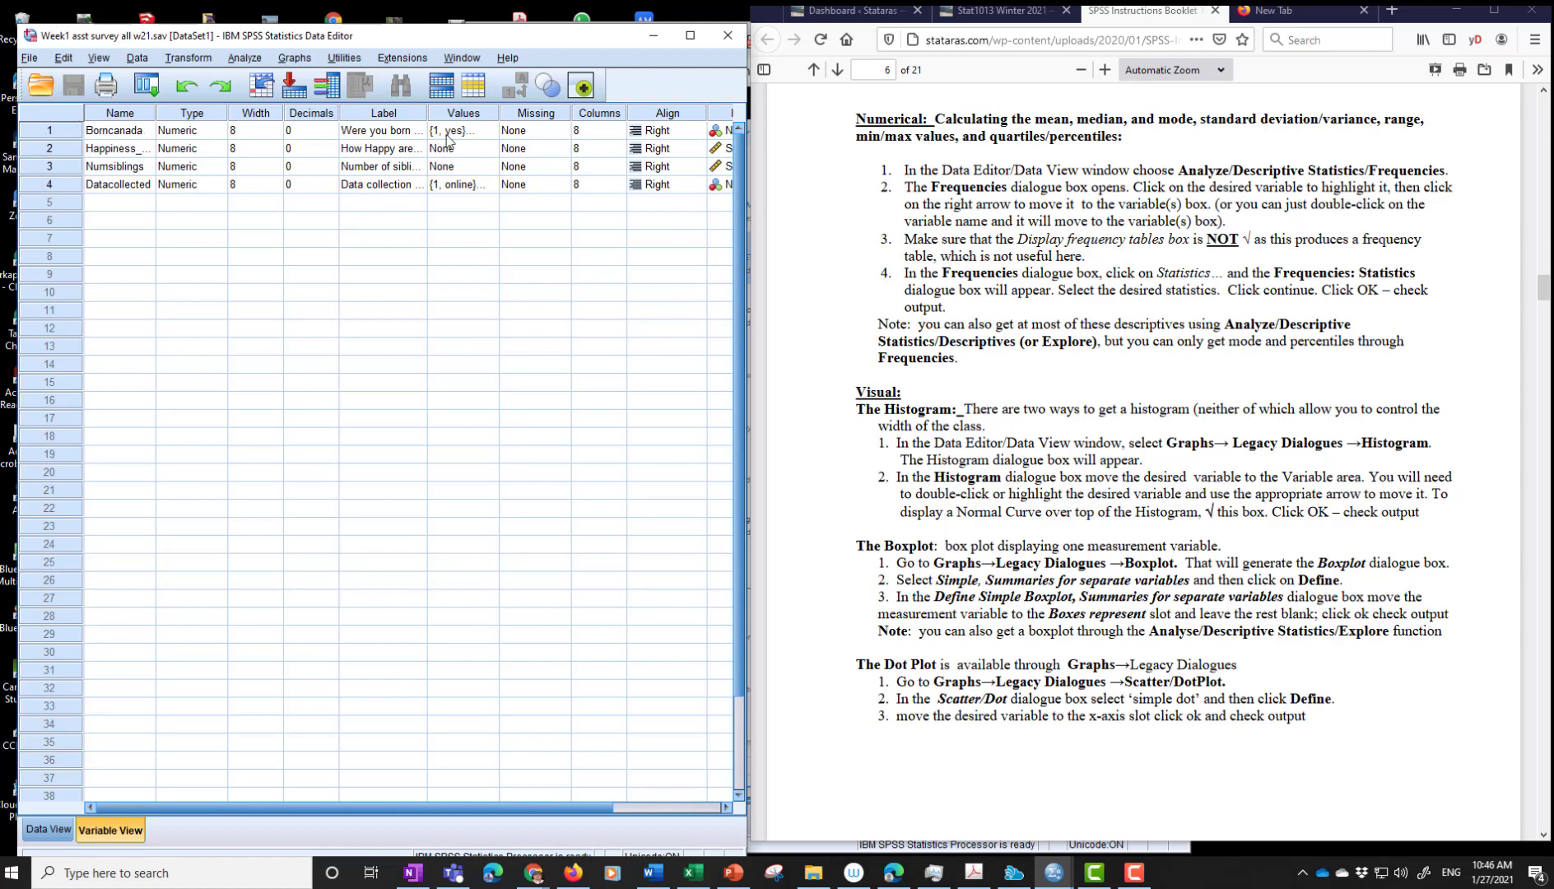
click(471, 130)
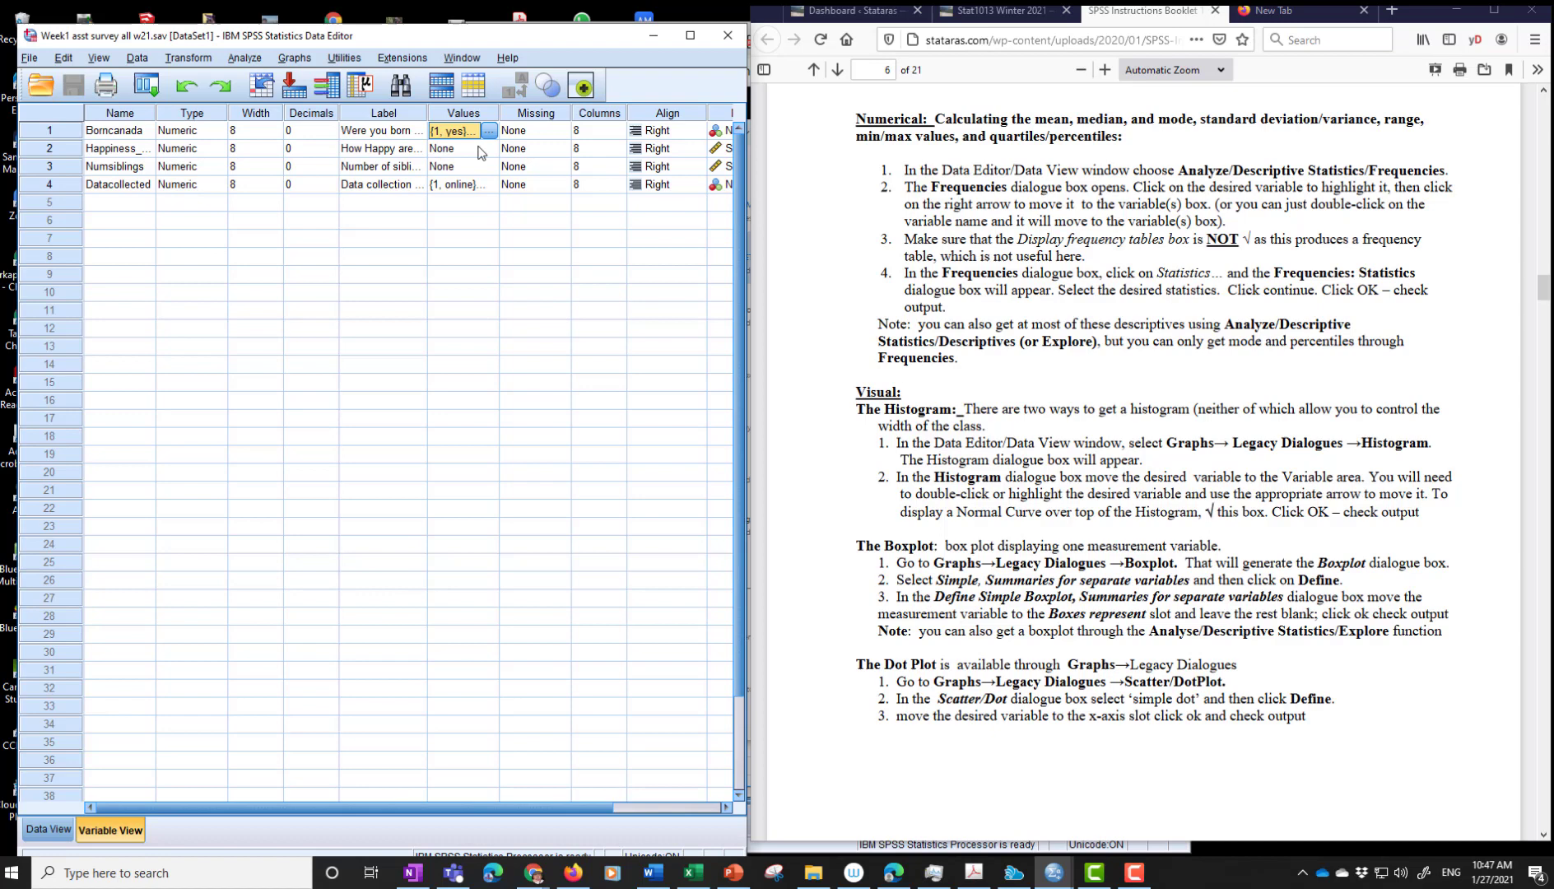
click(489, 148)
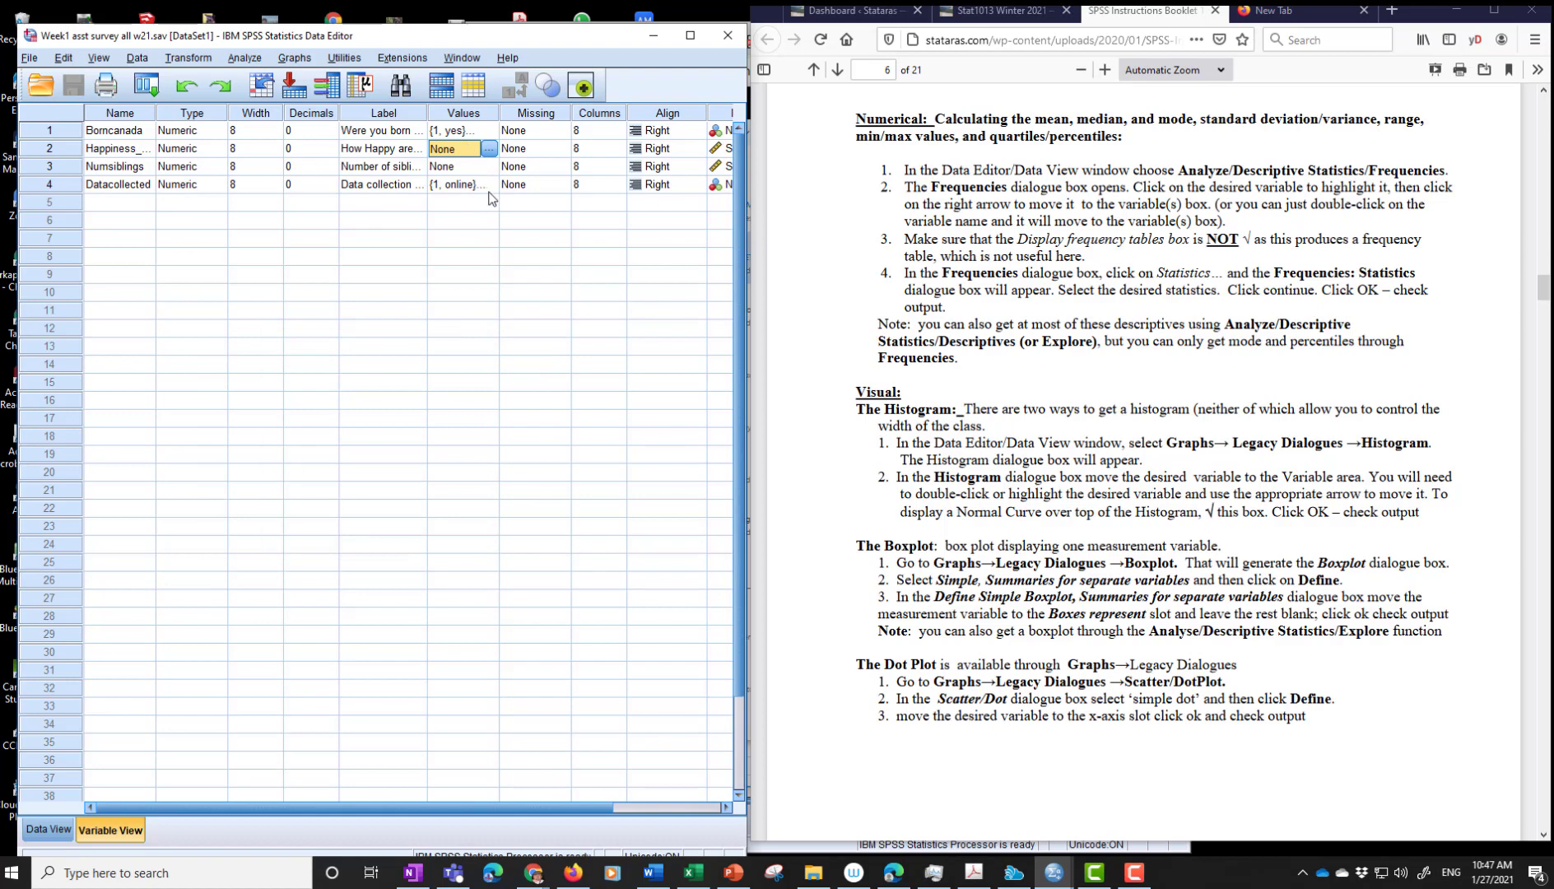
click(489, 184)
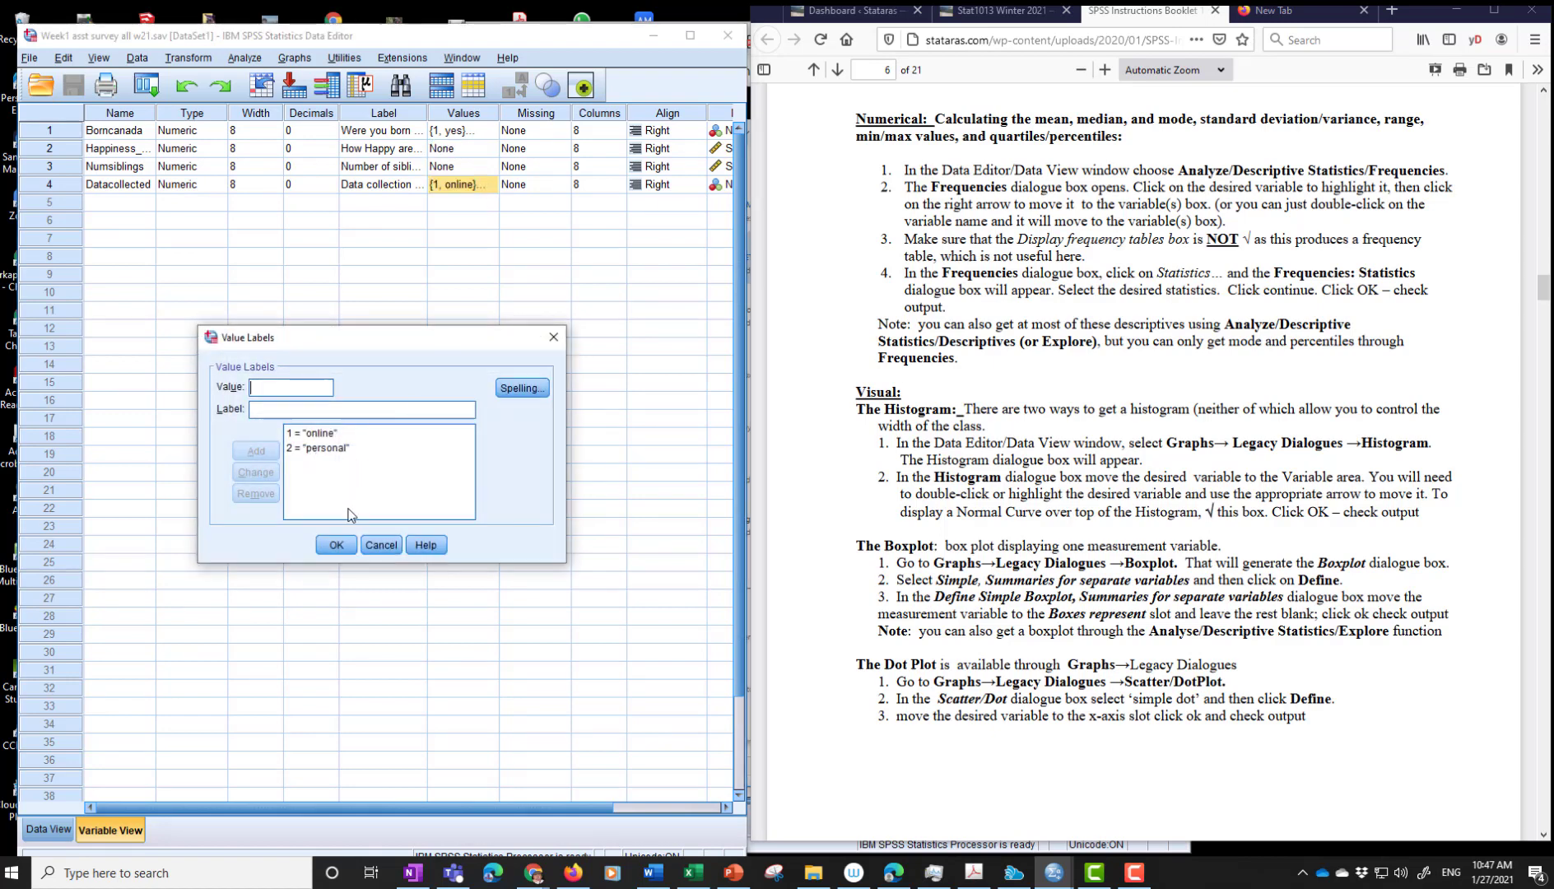
click(336, 545)
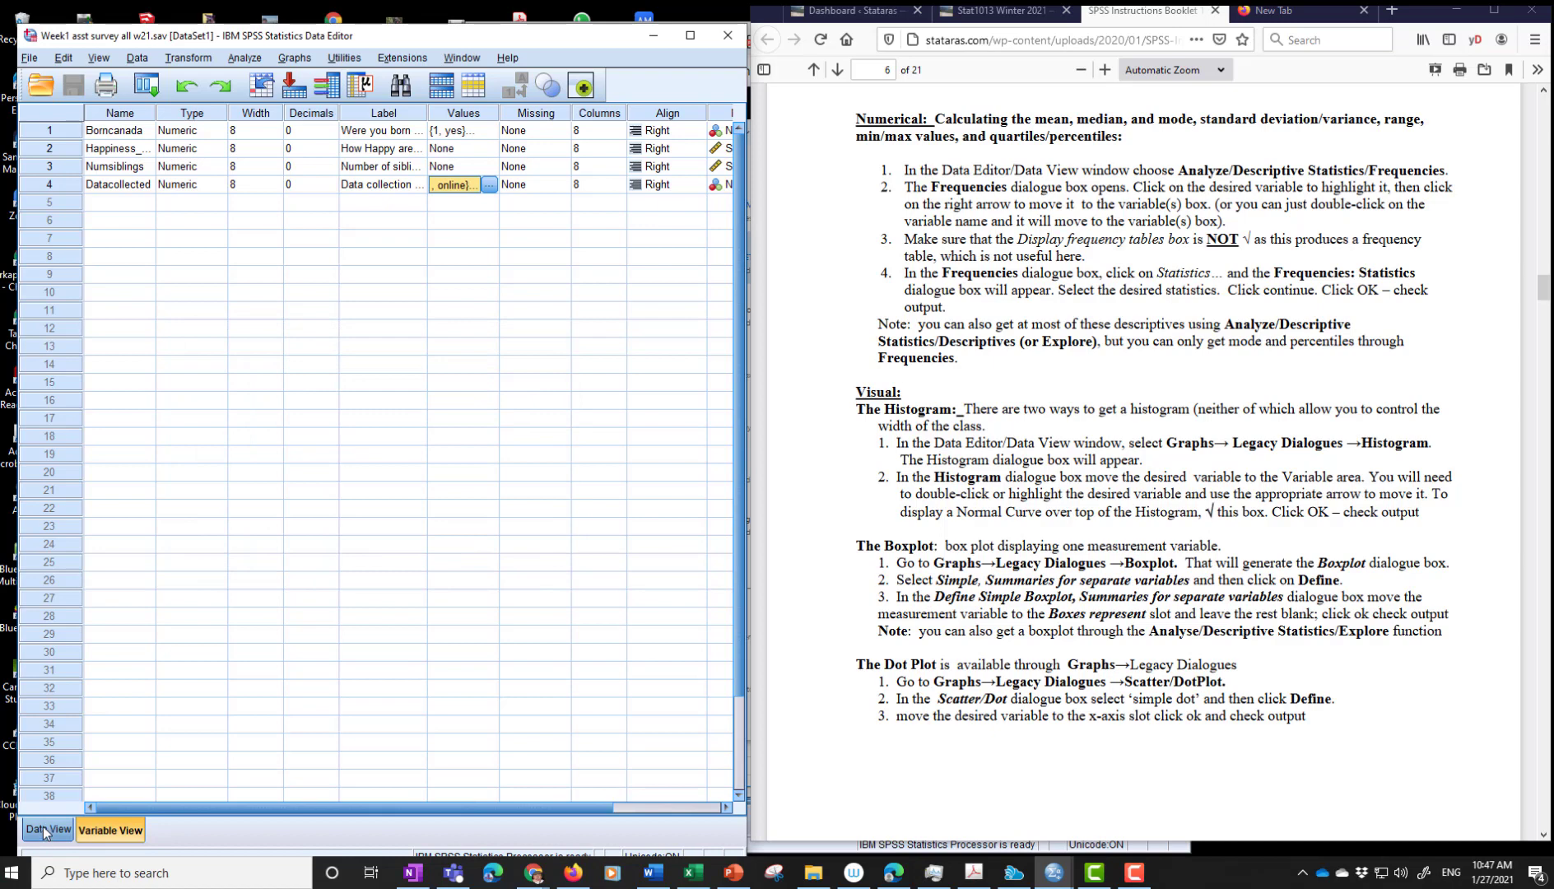
- Return to Data View and turn on value labels so Borncanada reads yes/no
click(47, 831)
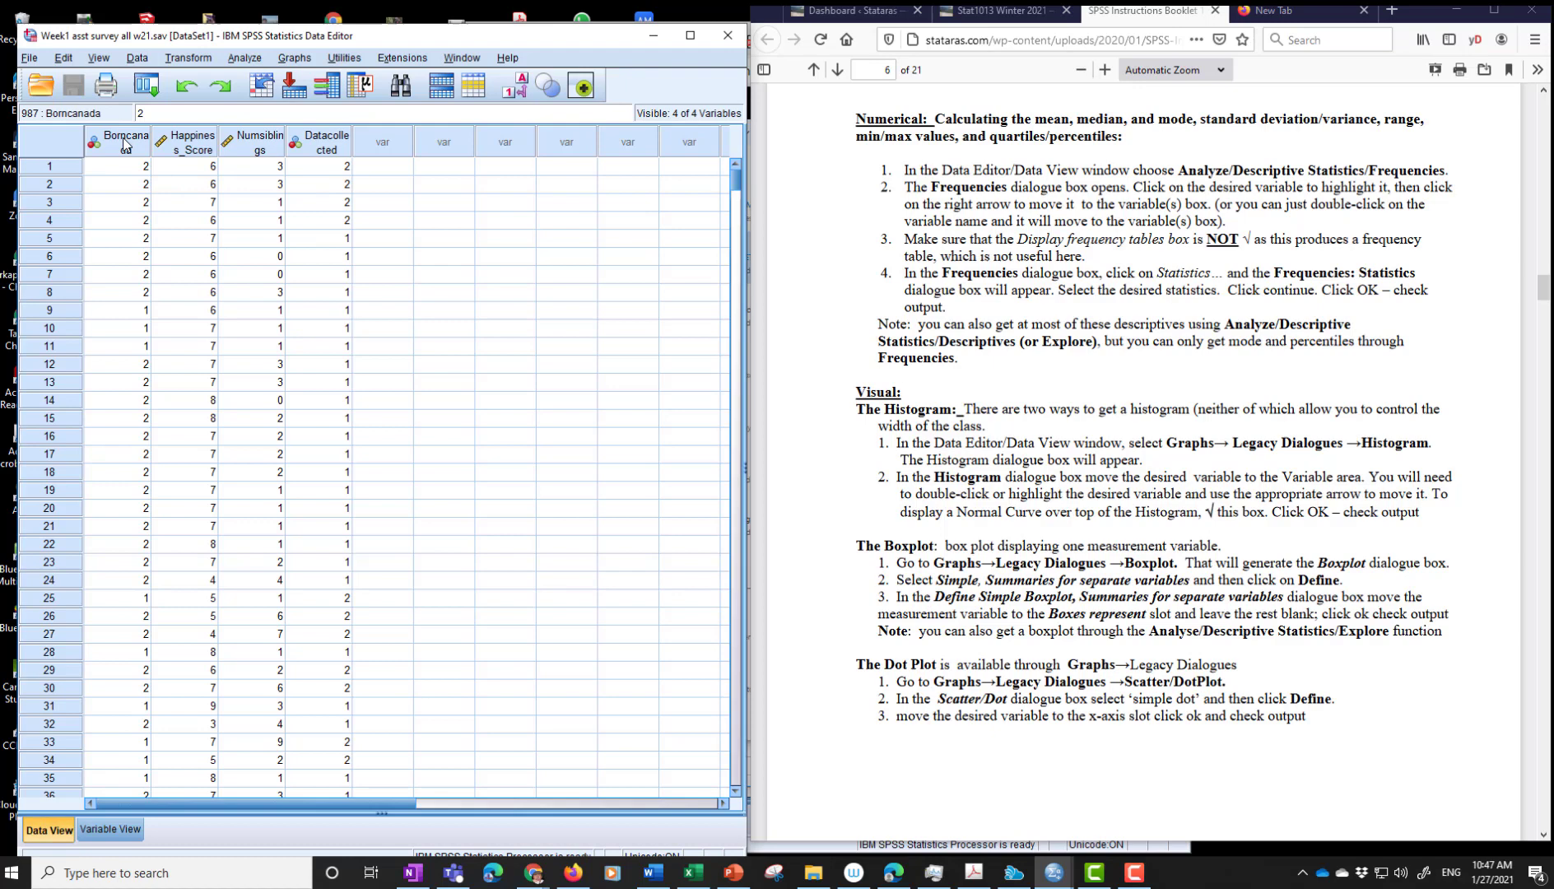
scroll(down, 3)
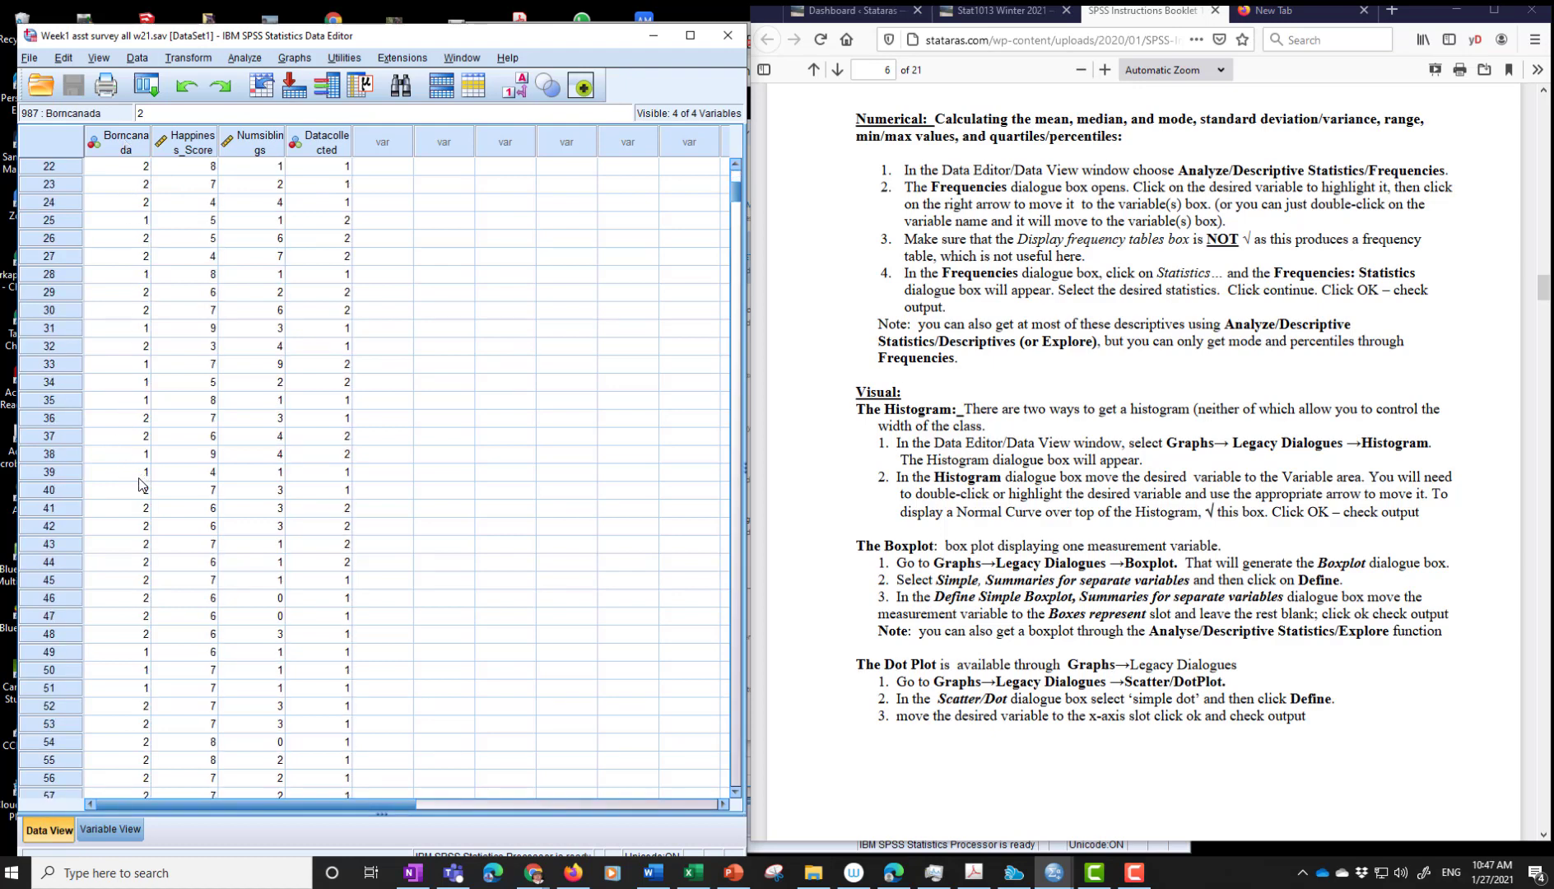
scroll(down, 3)
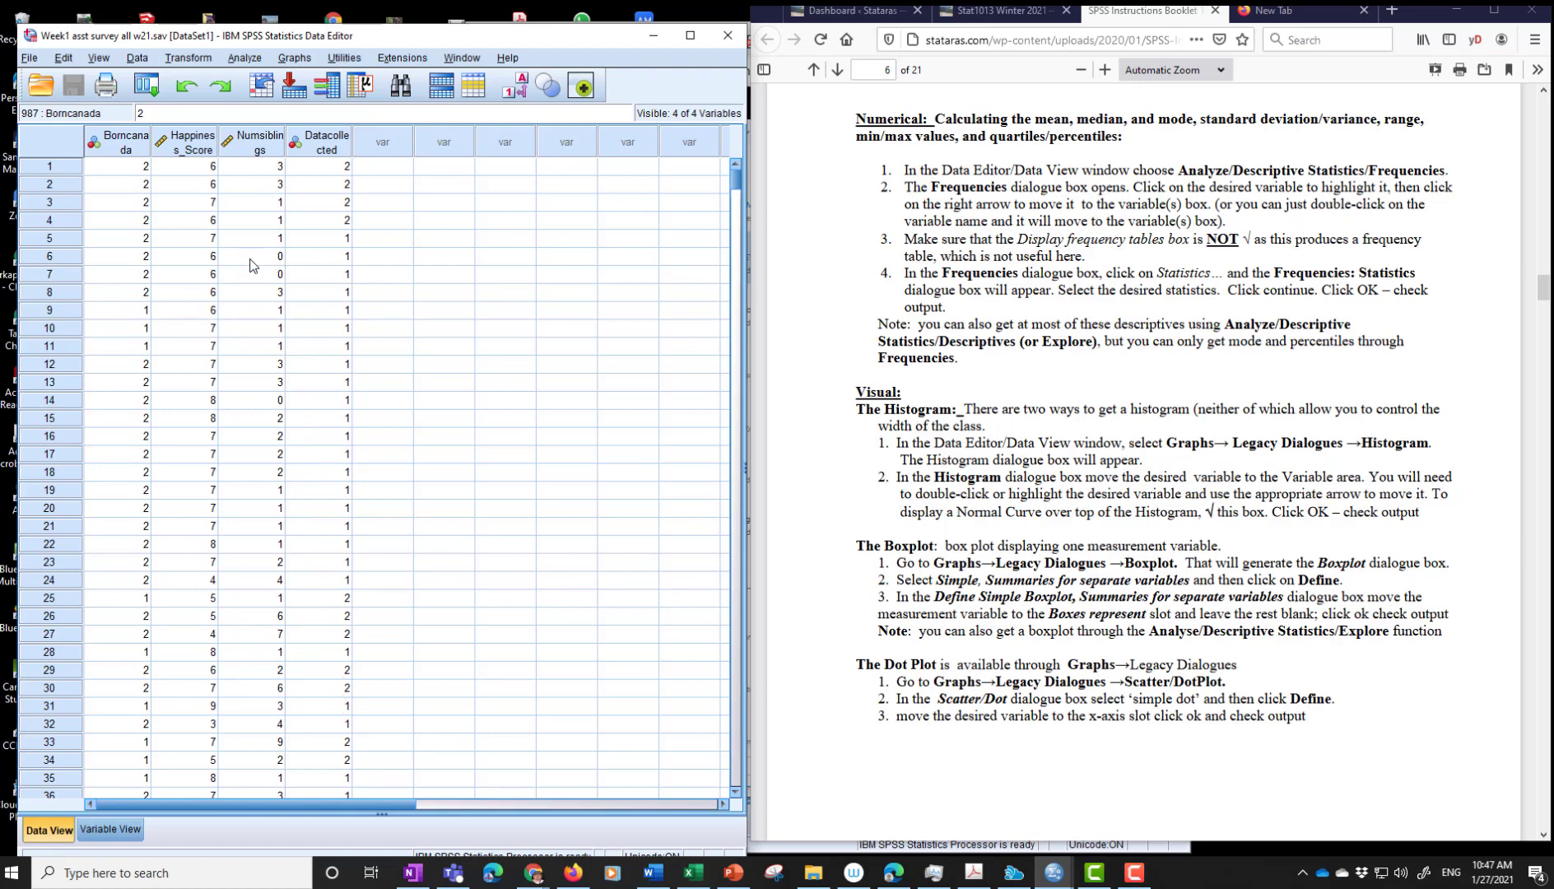
mouse_move(275, 167)
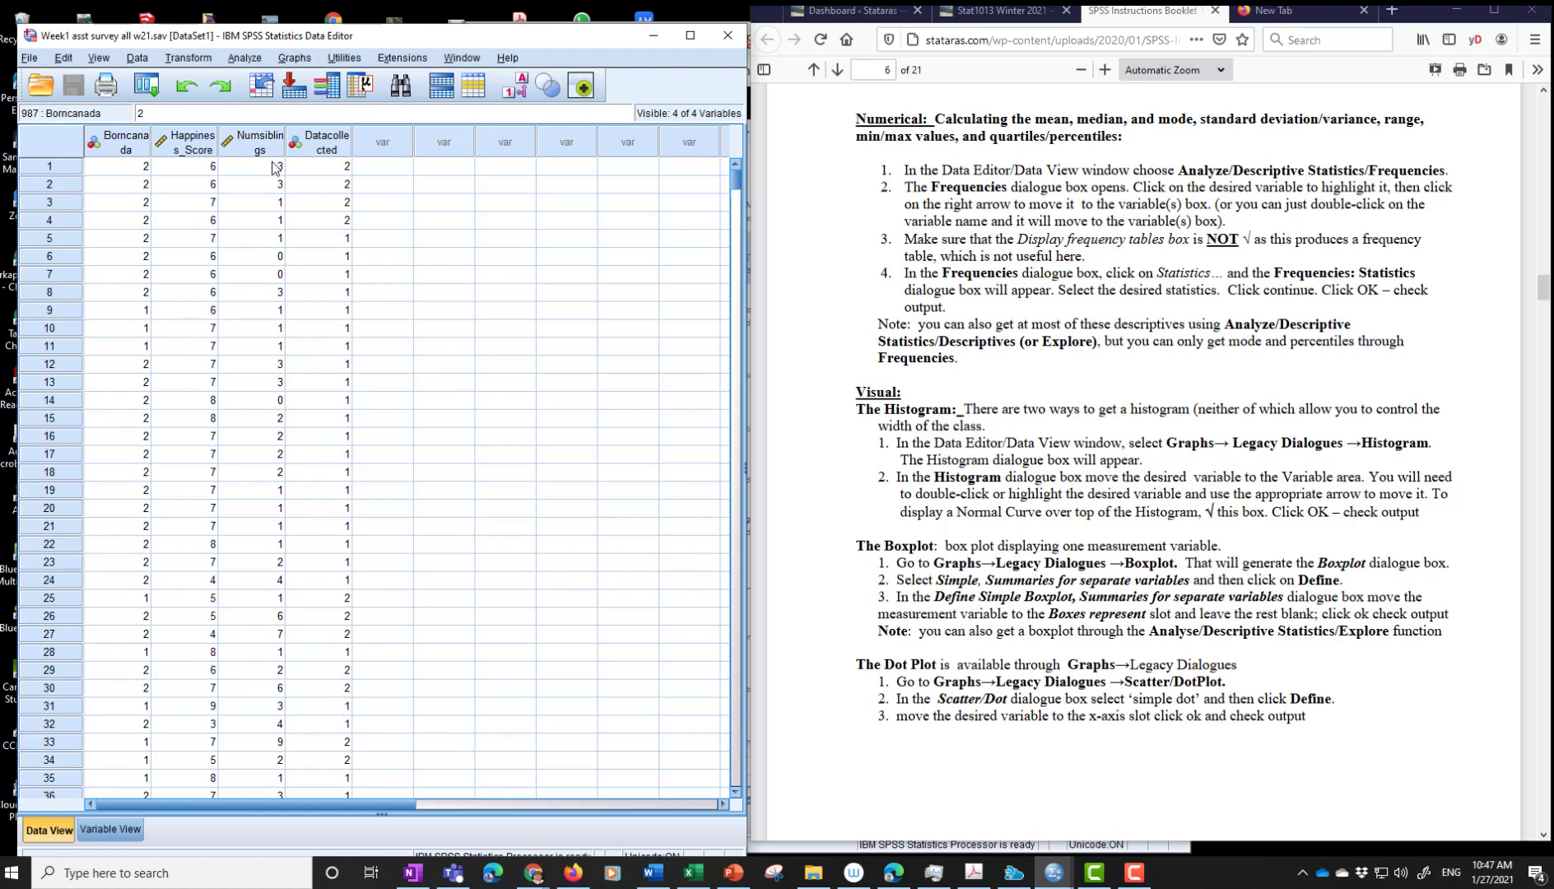
mouse_move(253, 173)
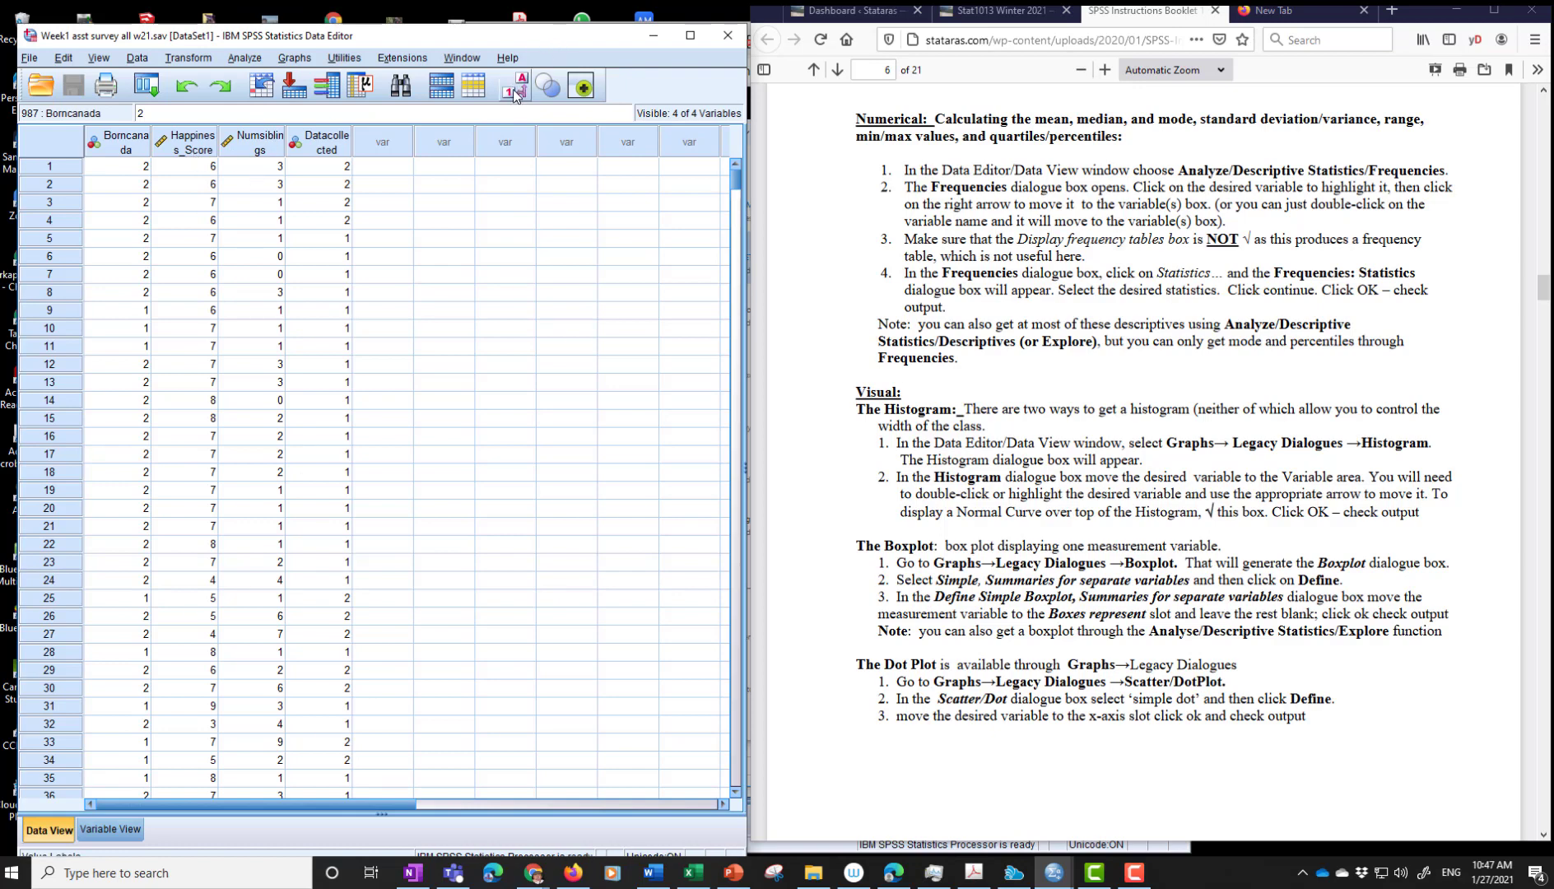
click(514, 88)
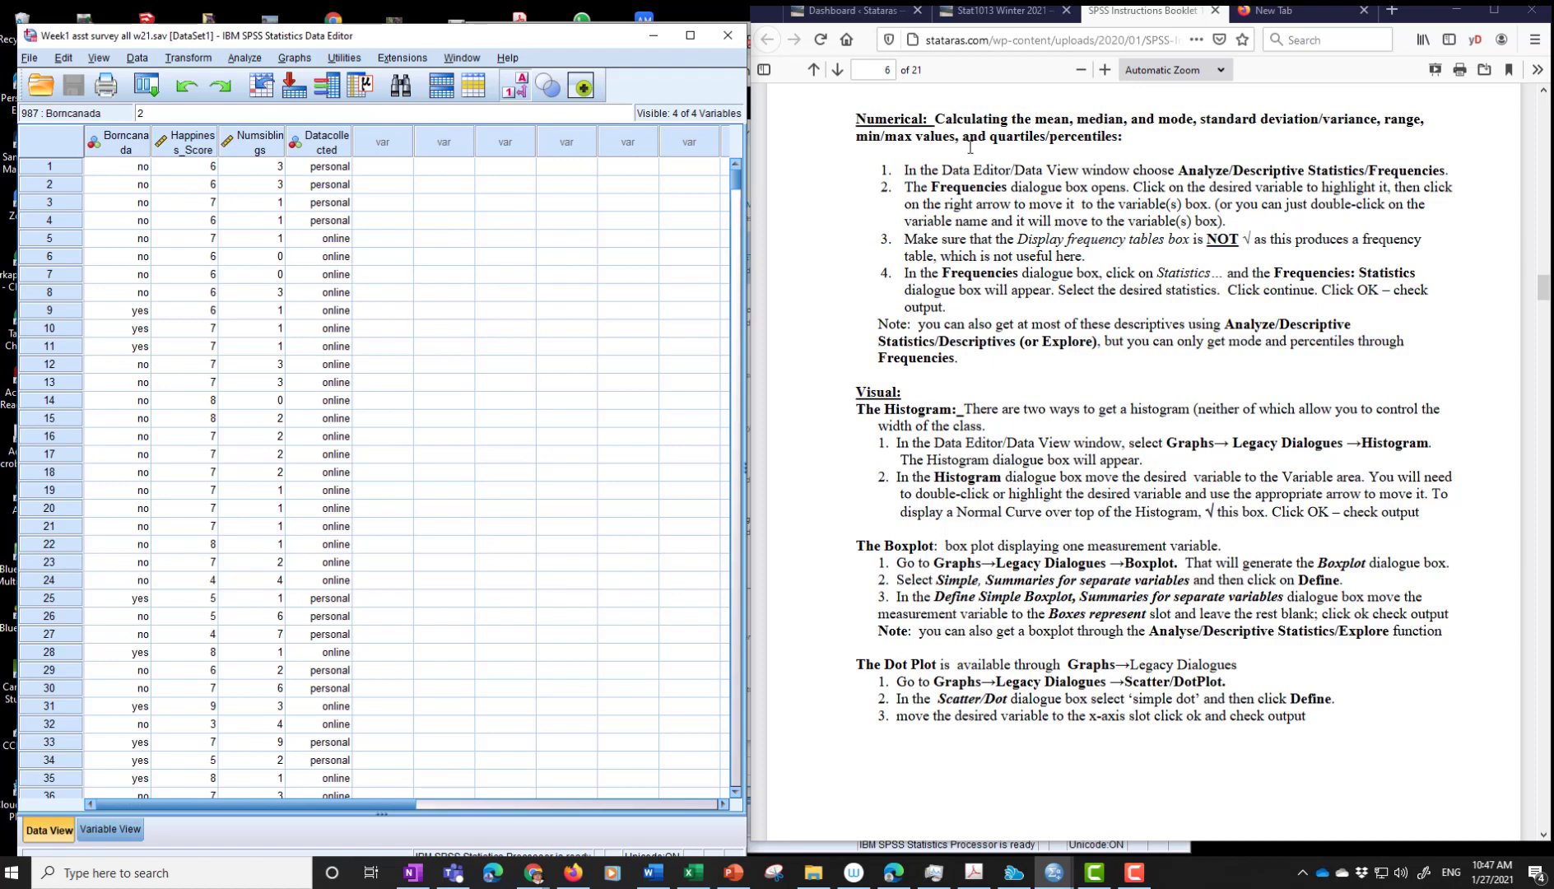
mouse_move(256, 191)
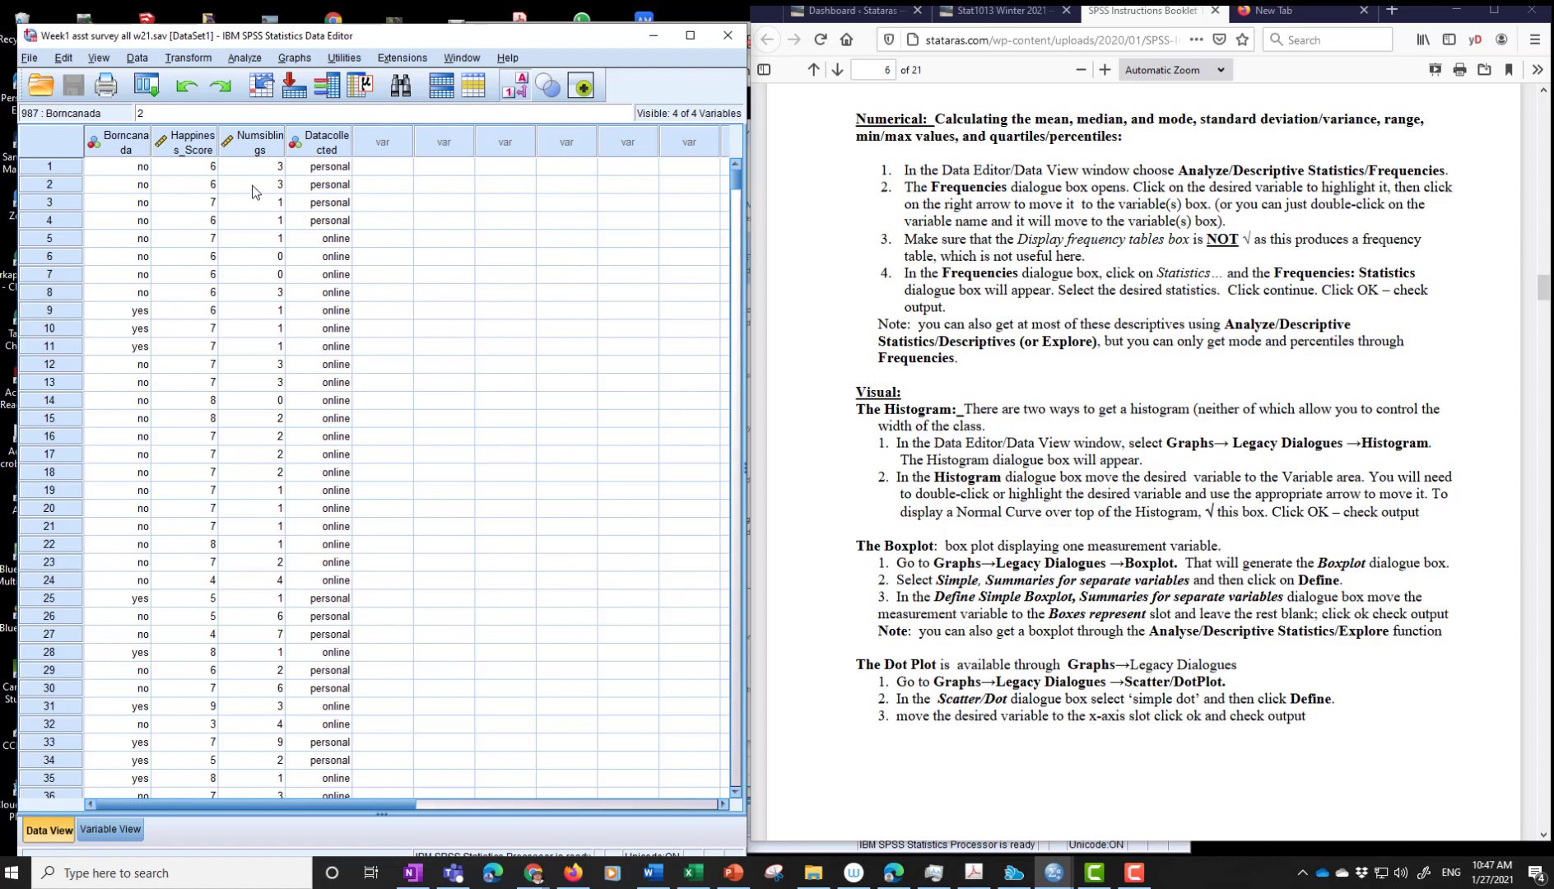
mouse_move(188, 144)
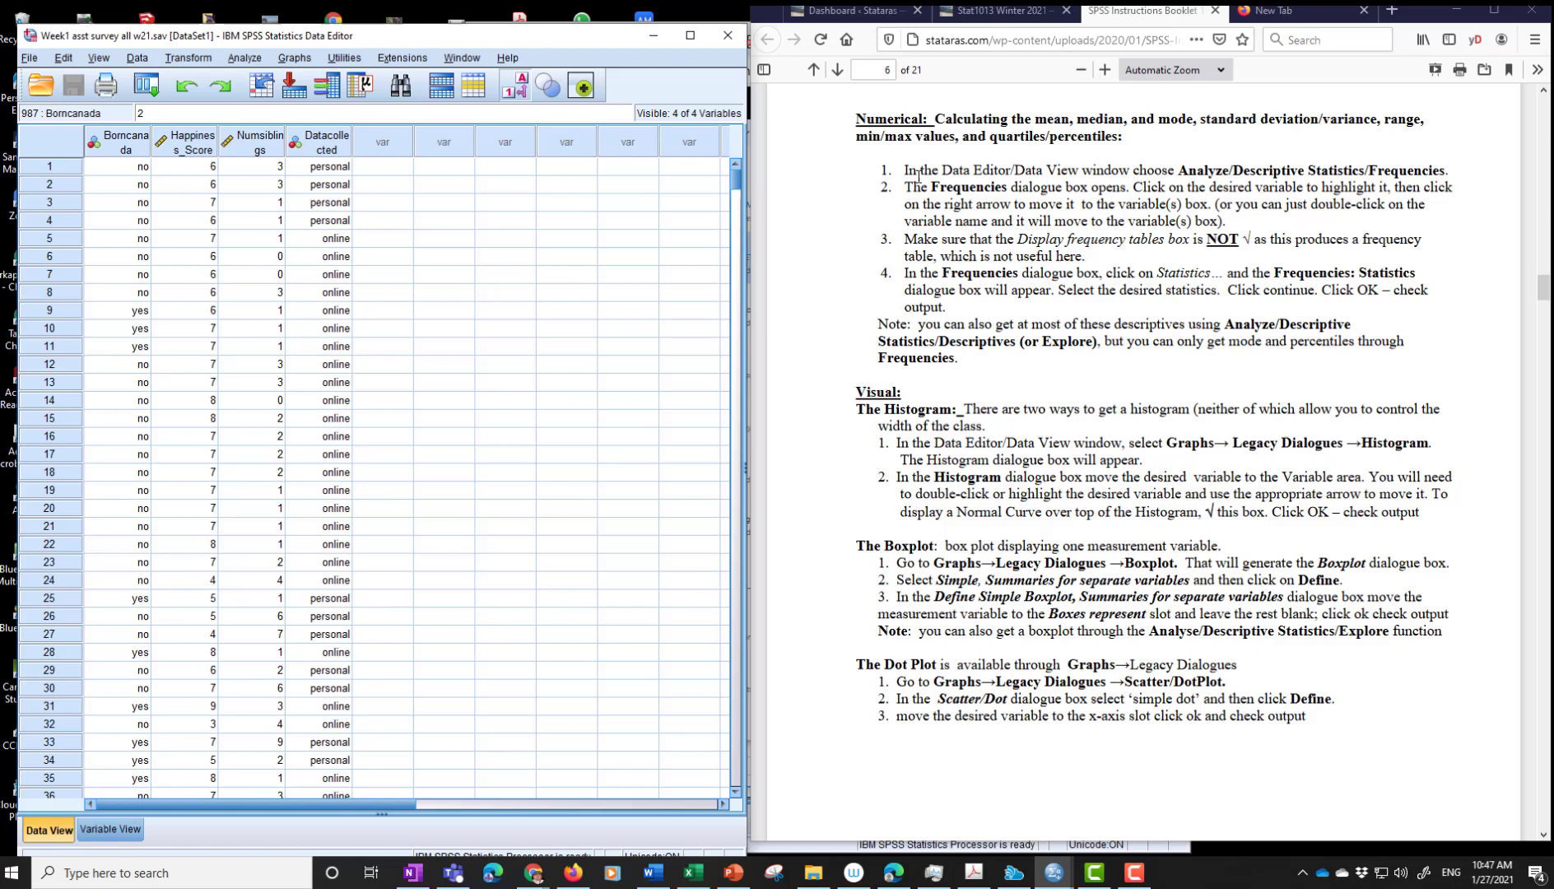
- Open Frequencies and add 'How Happy are you?' to the Variable(s) list
drag(903, 169, 1082, 170)
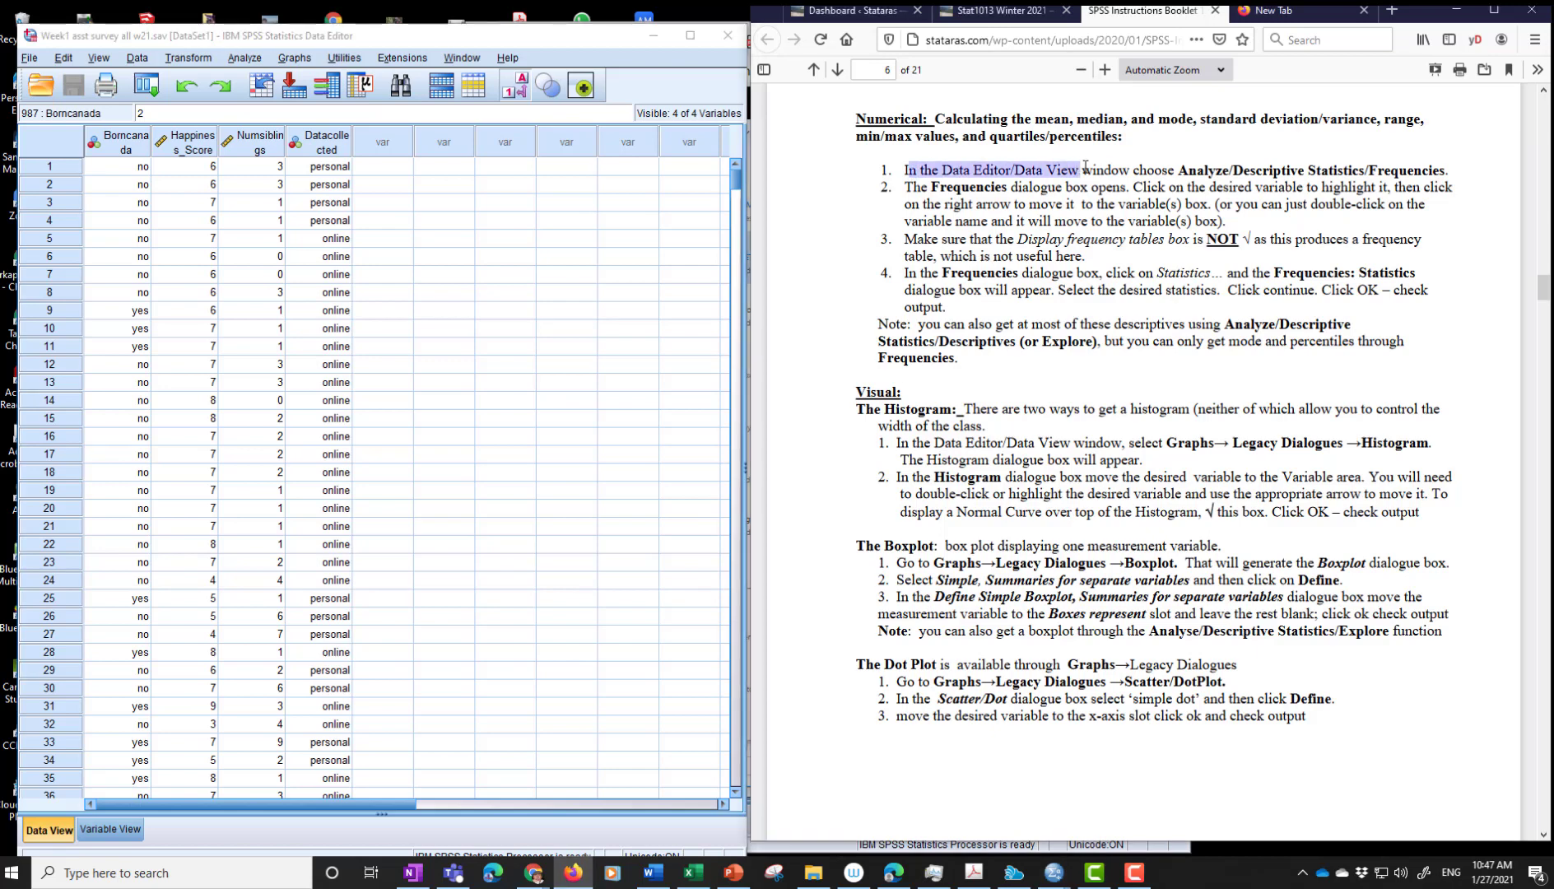
mouse_move(1185, 165)
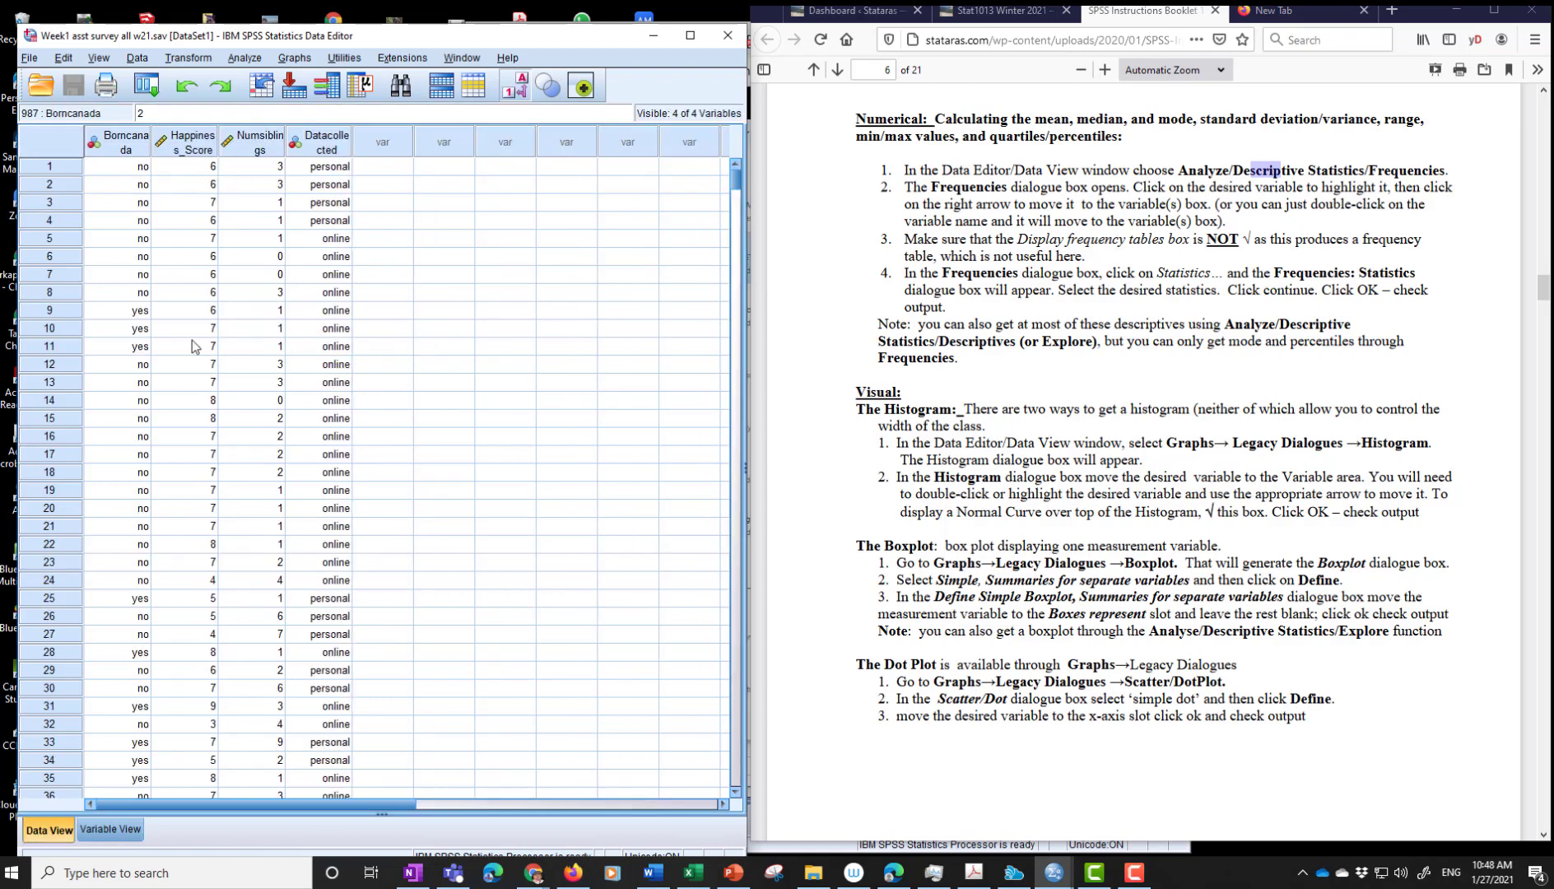
click(244, 58)
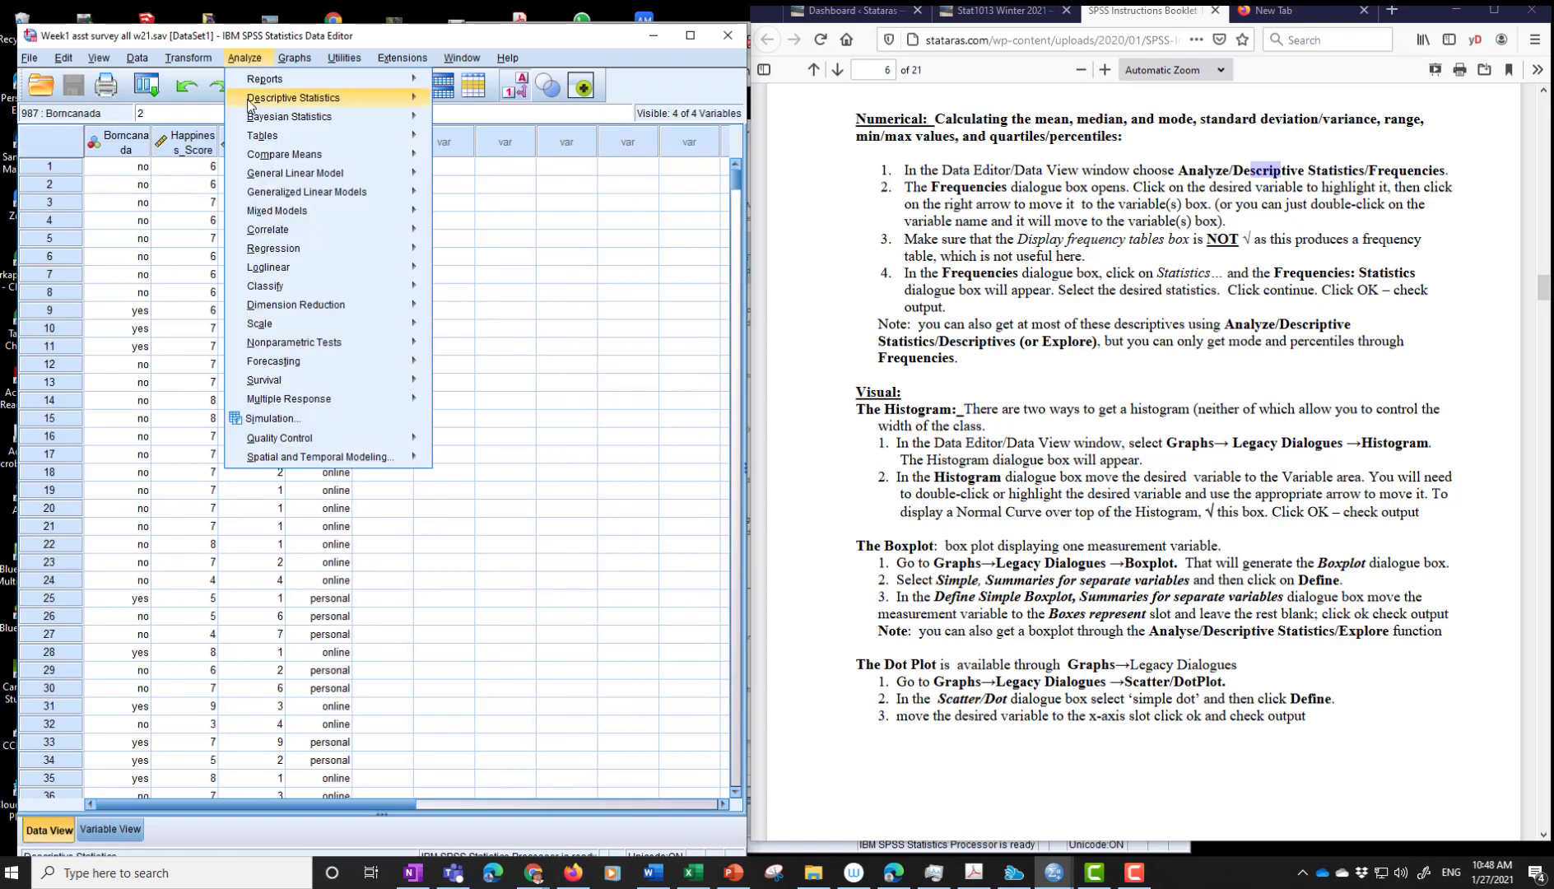
click(293, 97)
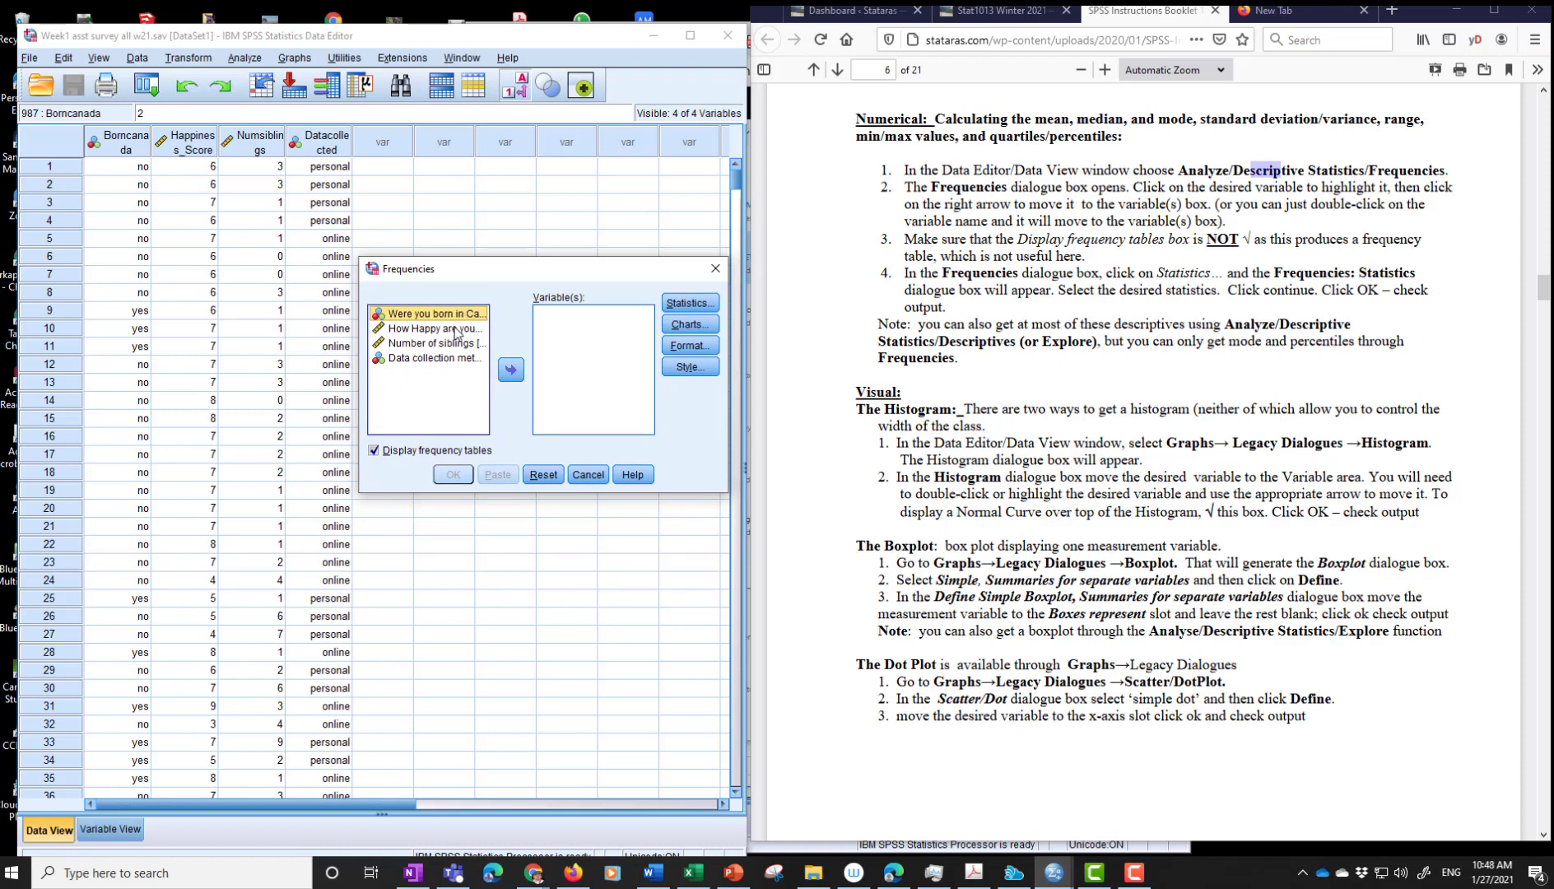
click(434, 327)
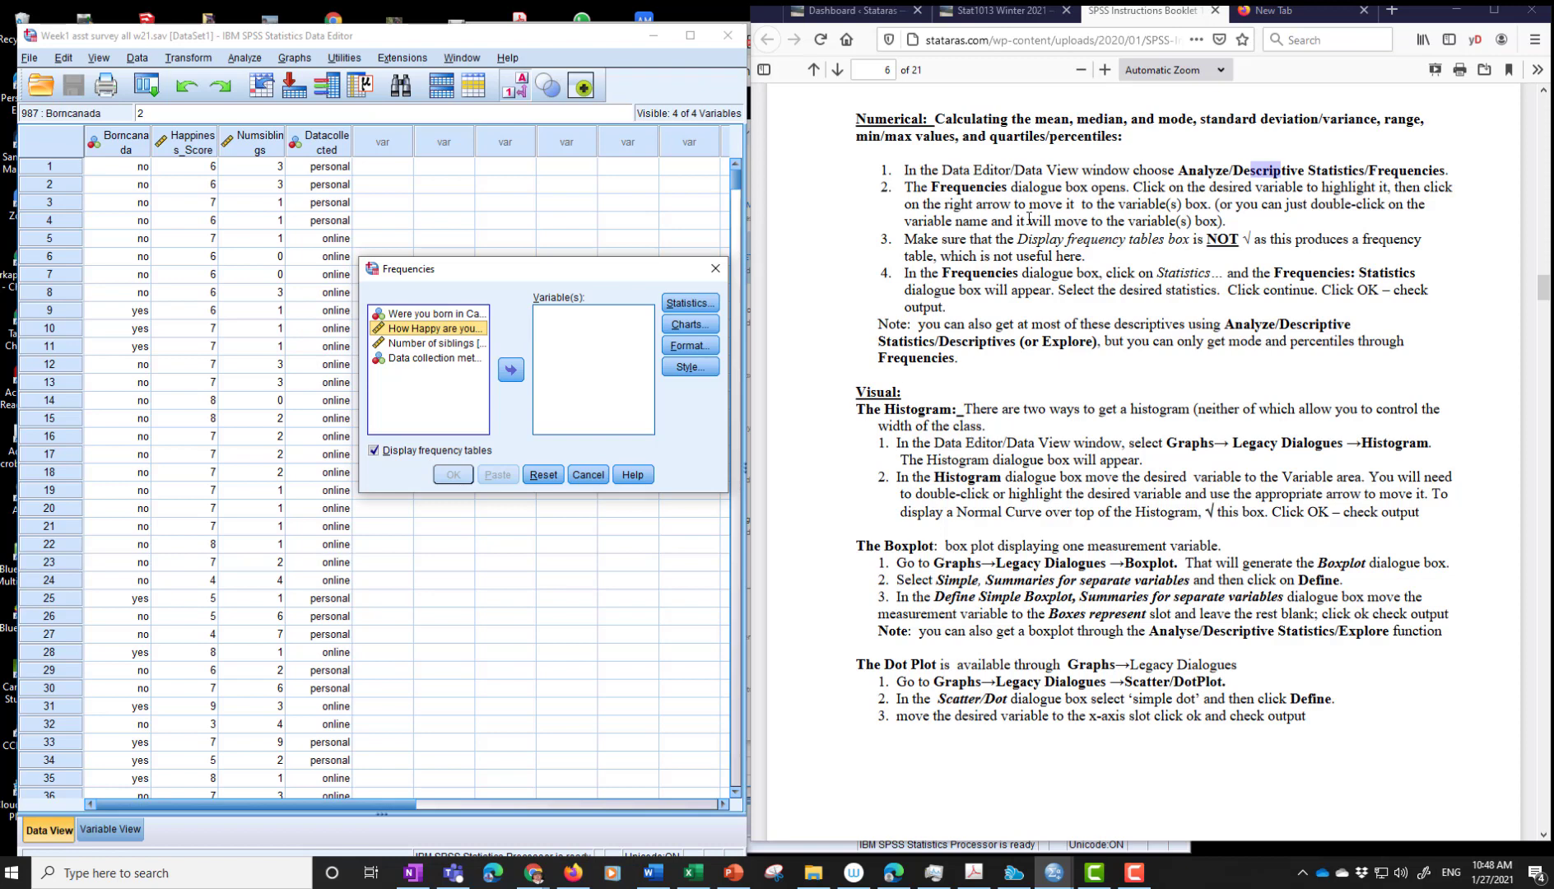
mouse_move(991, 208)
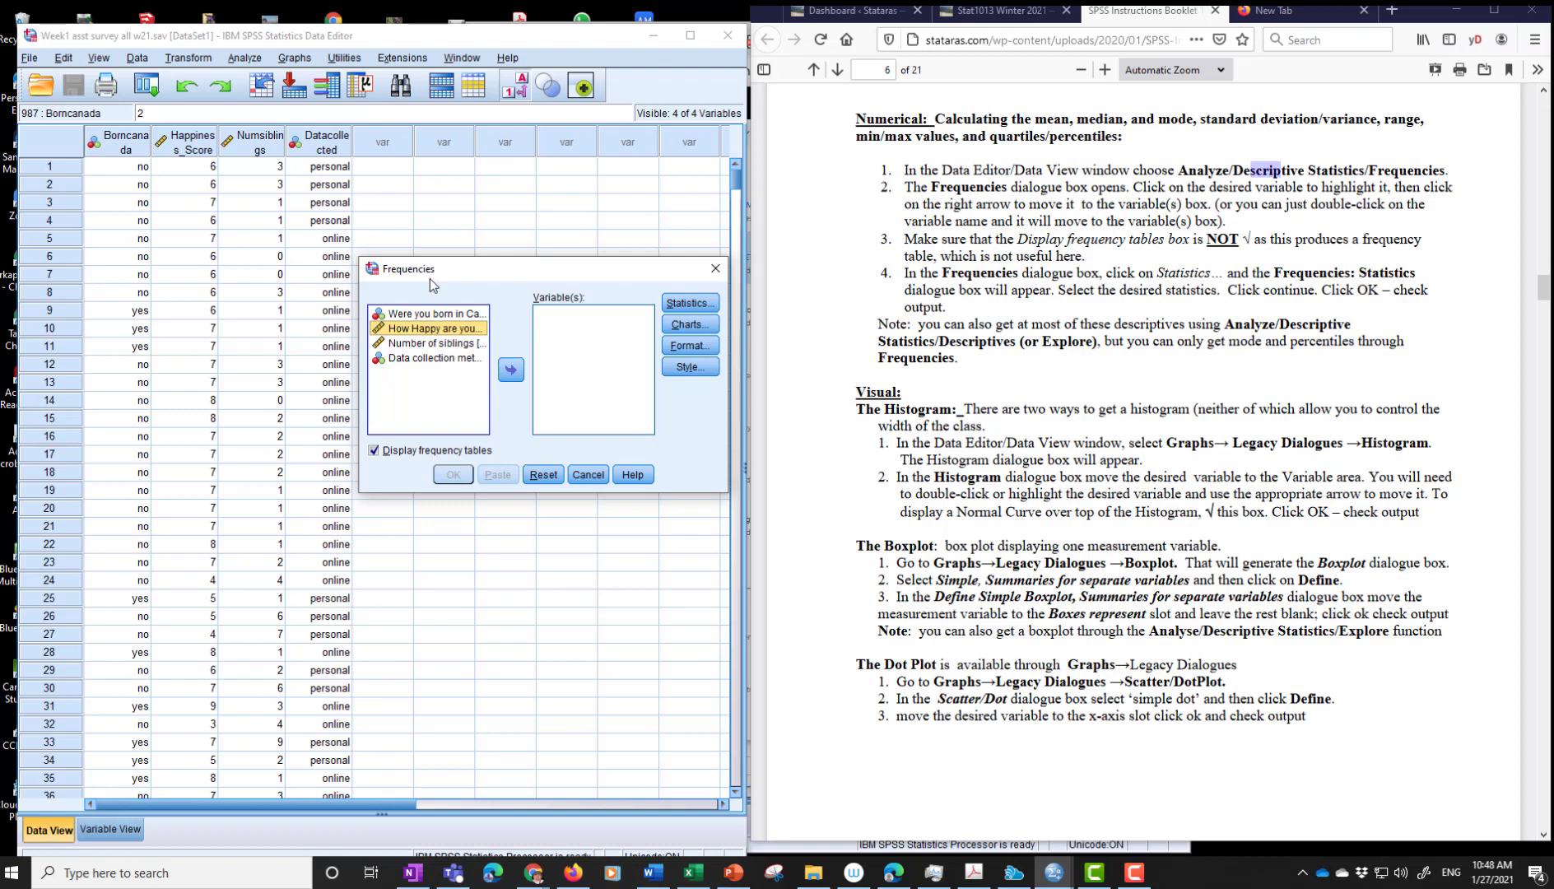
mouse_move(445, 343)
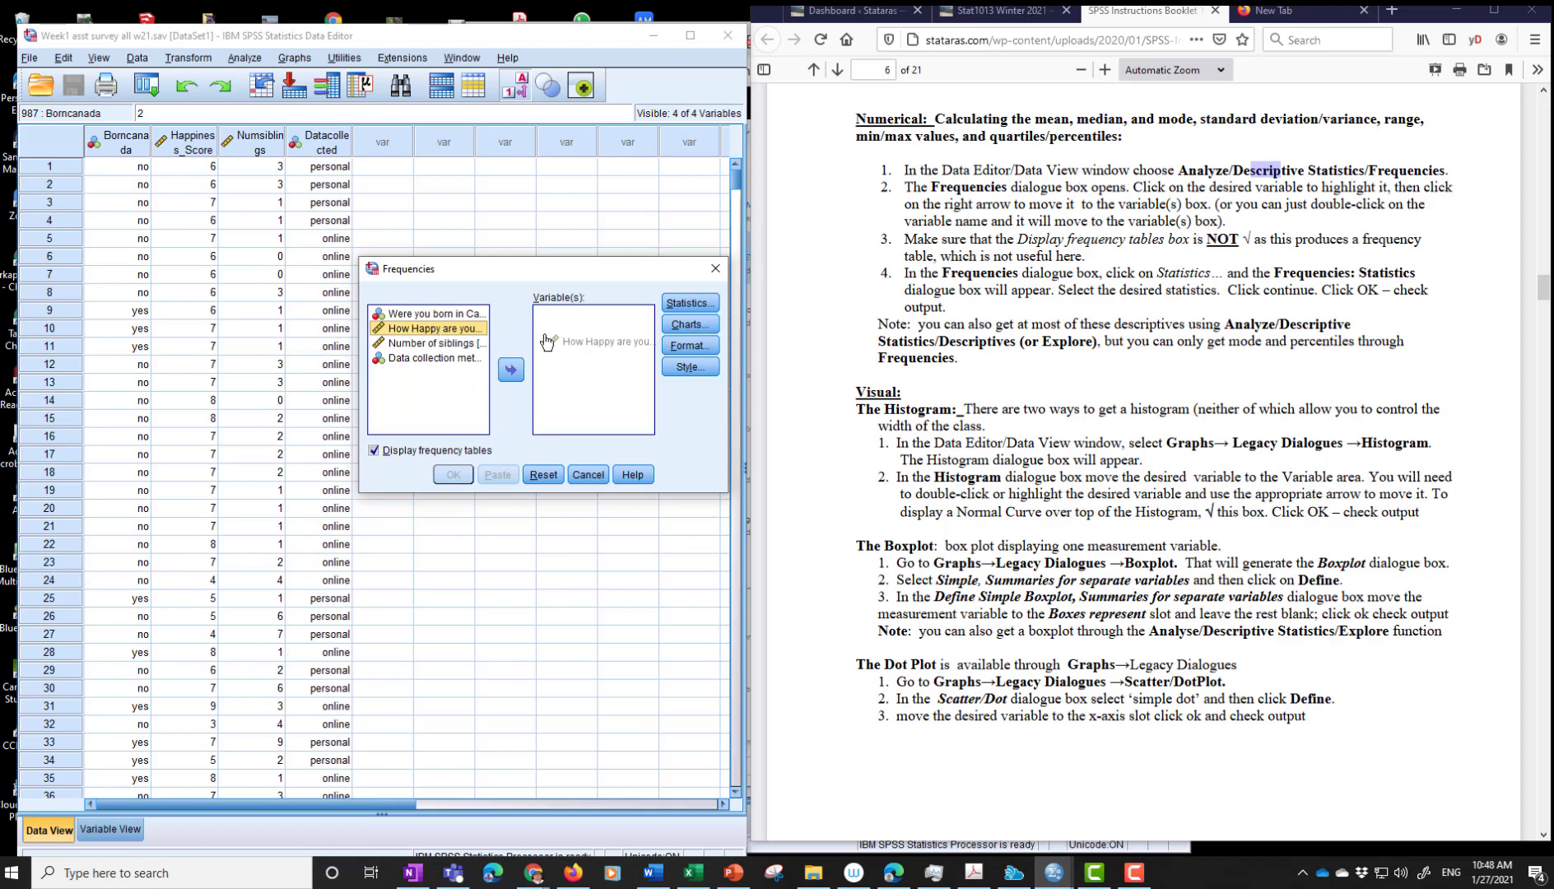
click(510, 369)
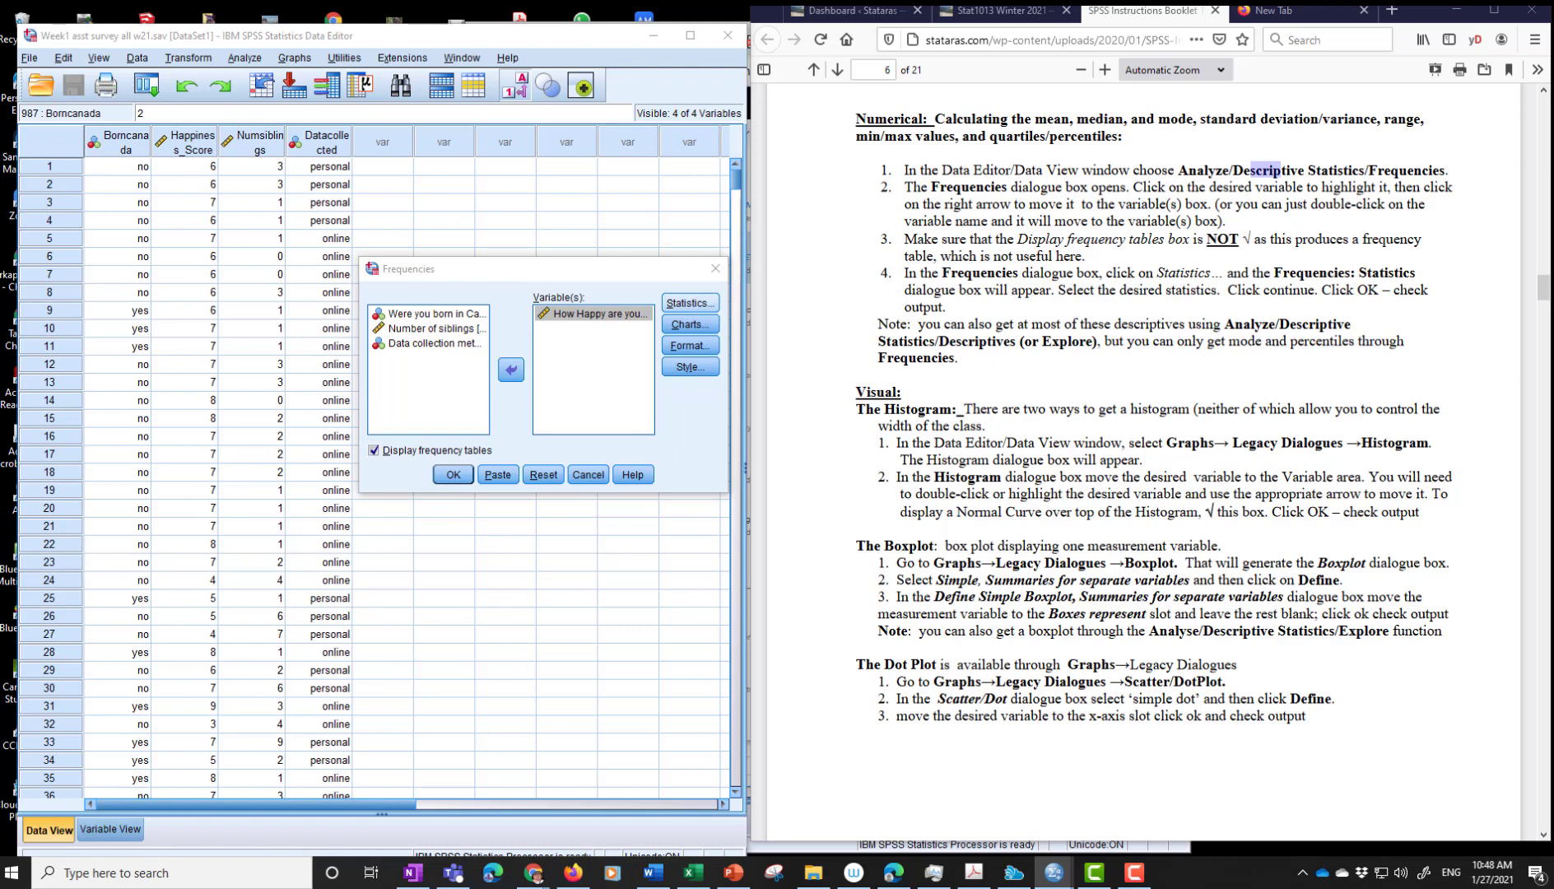
- Add quartiles, minimum, maximum and range statistics, and turn off frequency tables
click(689, 302)
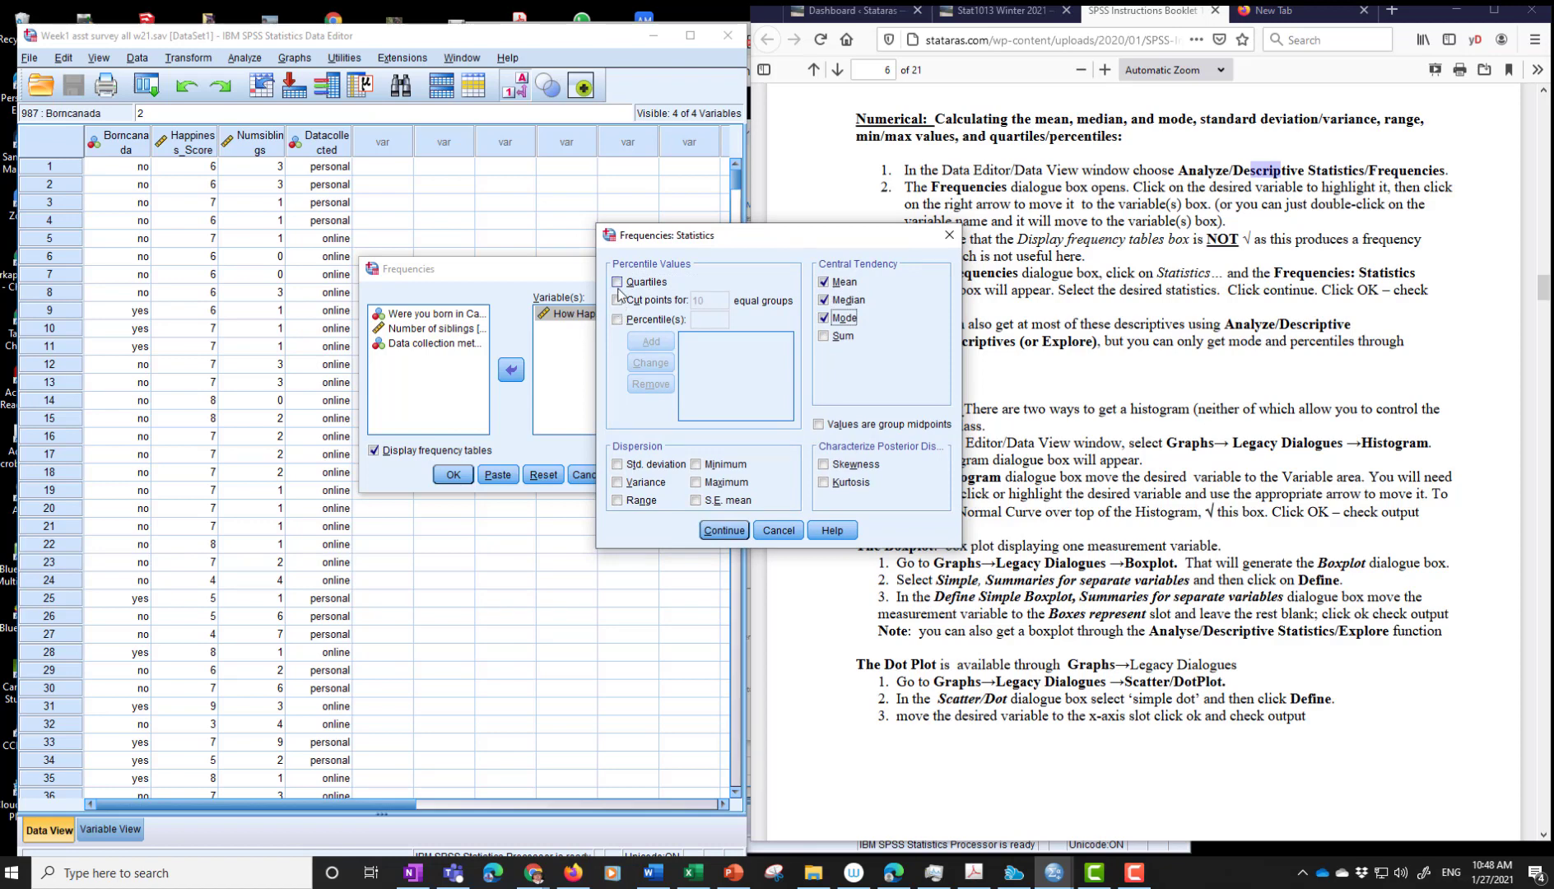
click(618, 282)
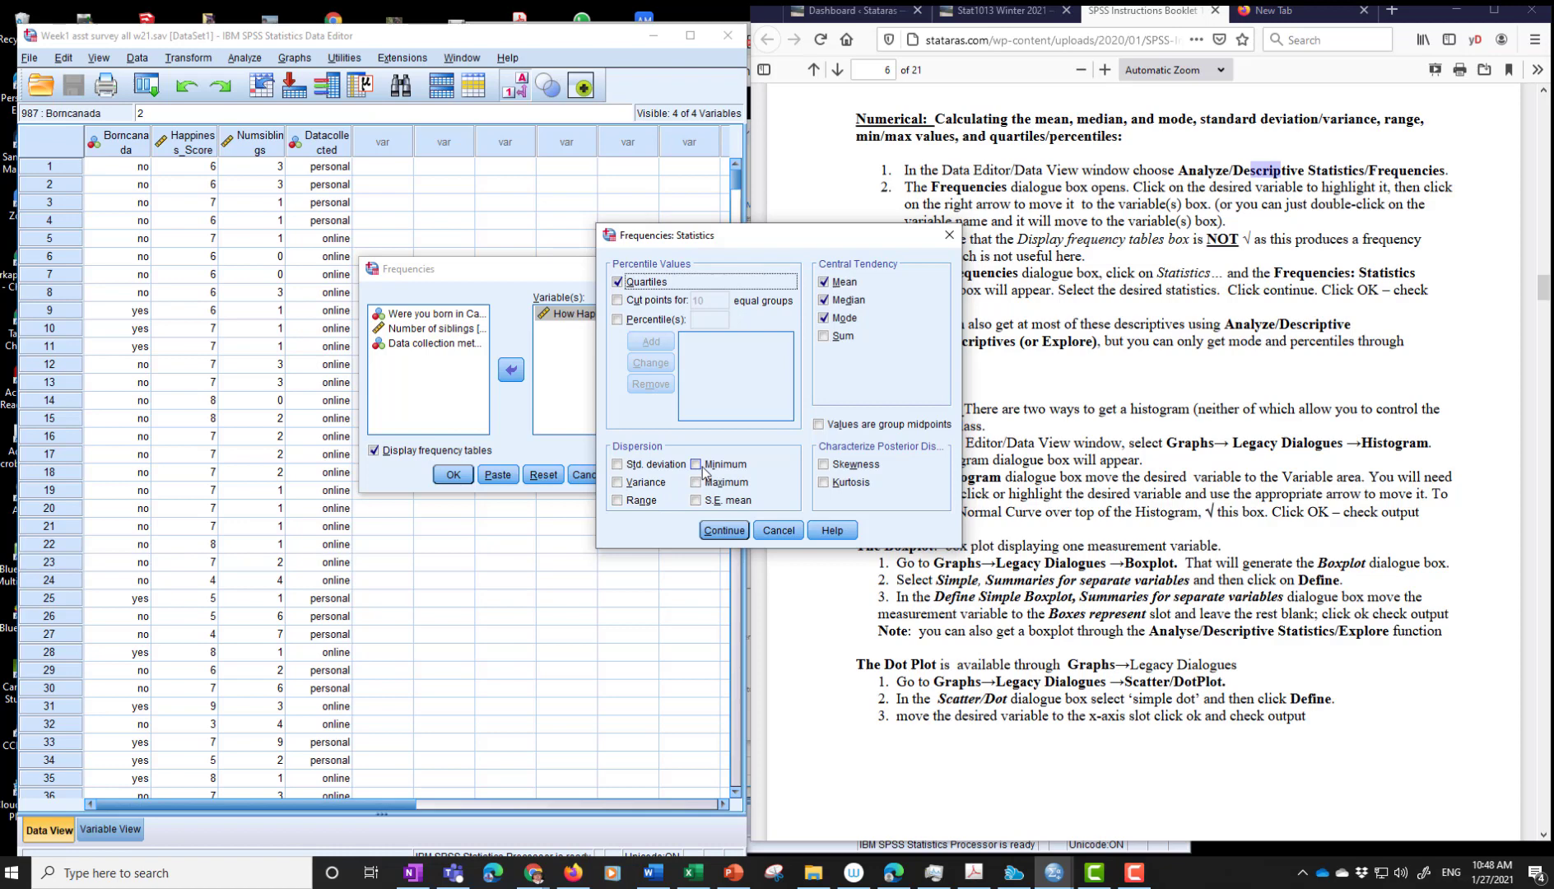
click(696, 464)
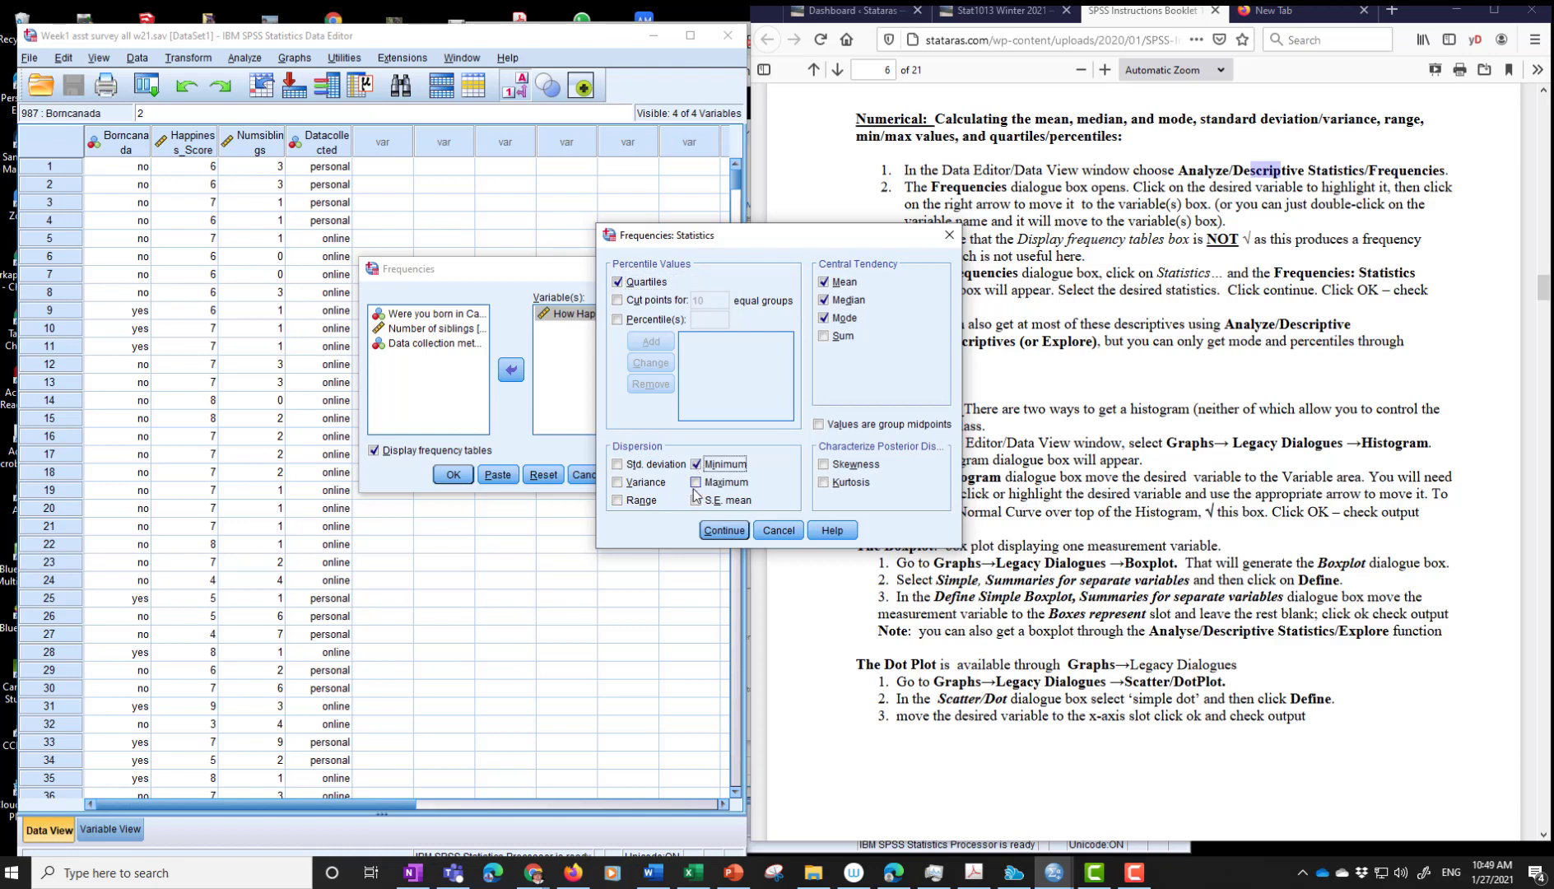
click(618, 464)
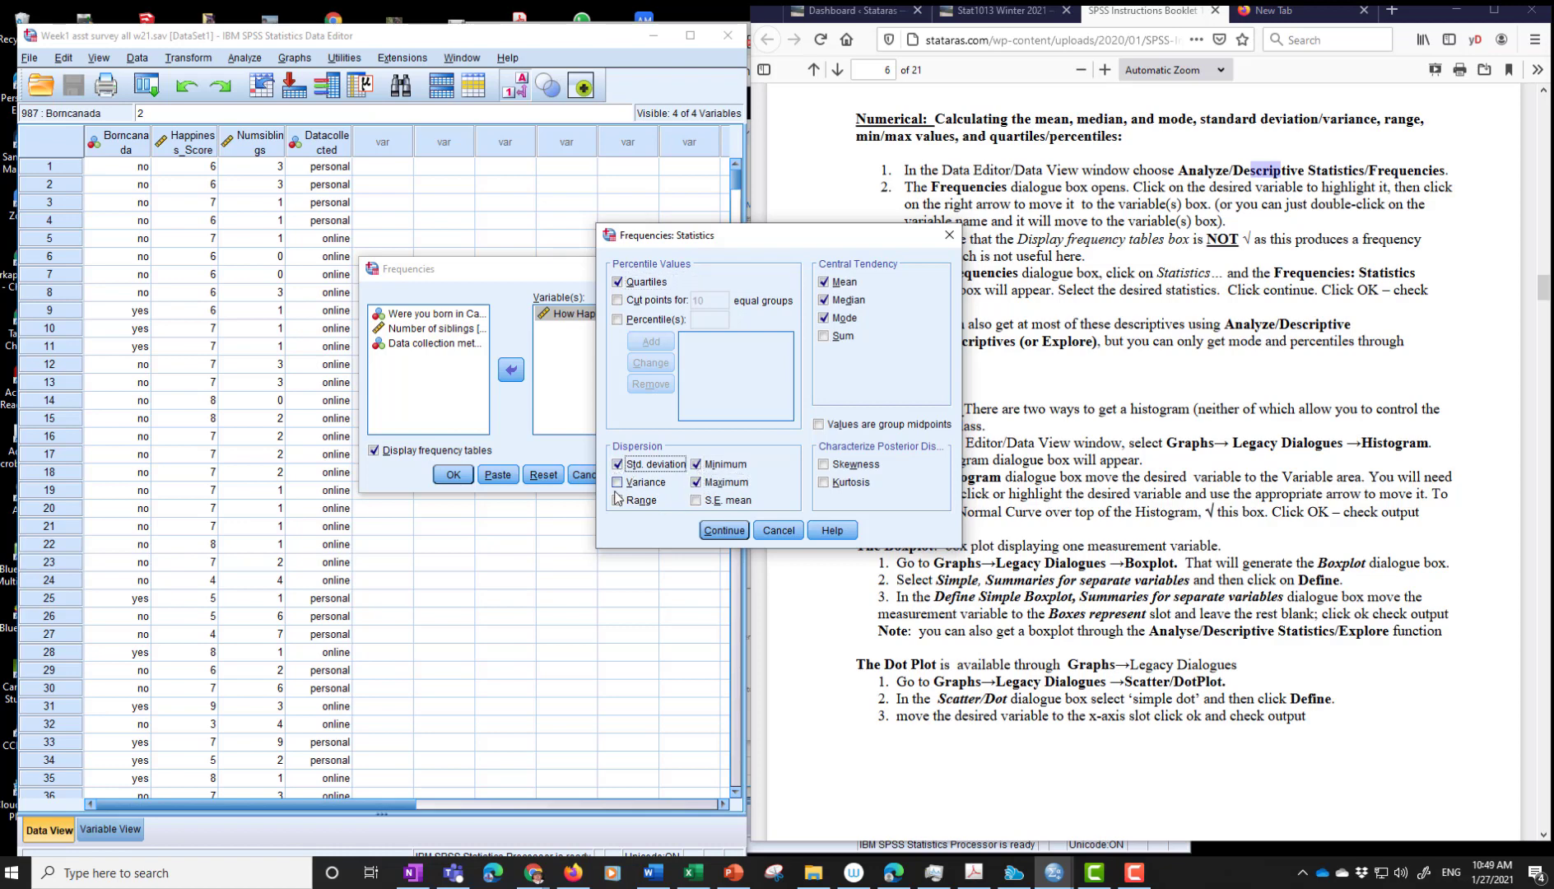
click(618, 500)
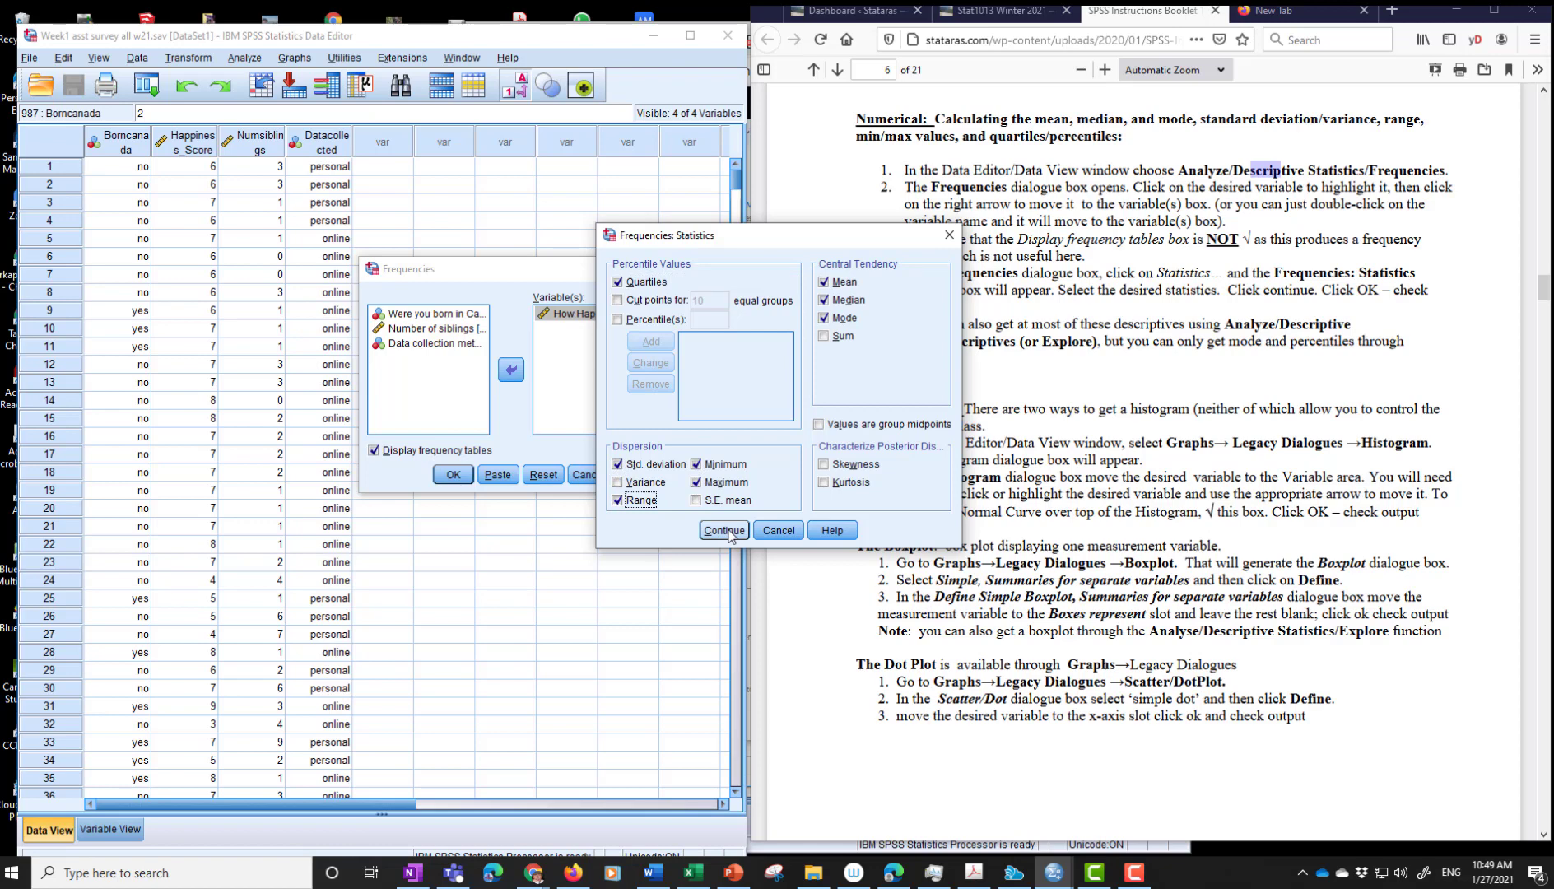
click(724, 530)
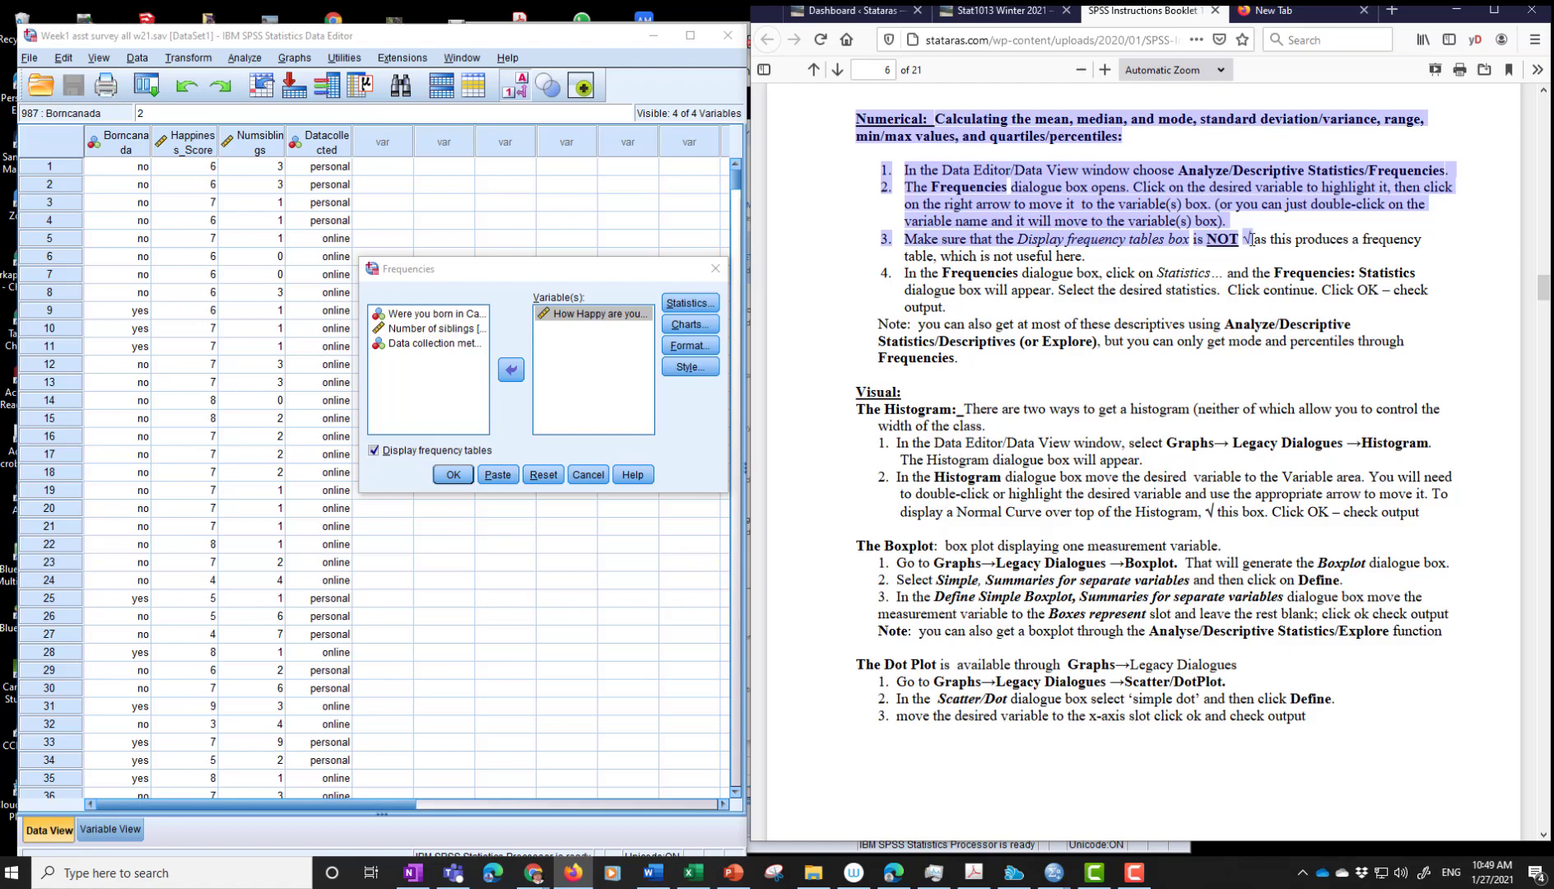
click(373, 451)
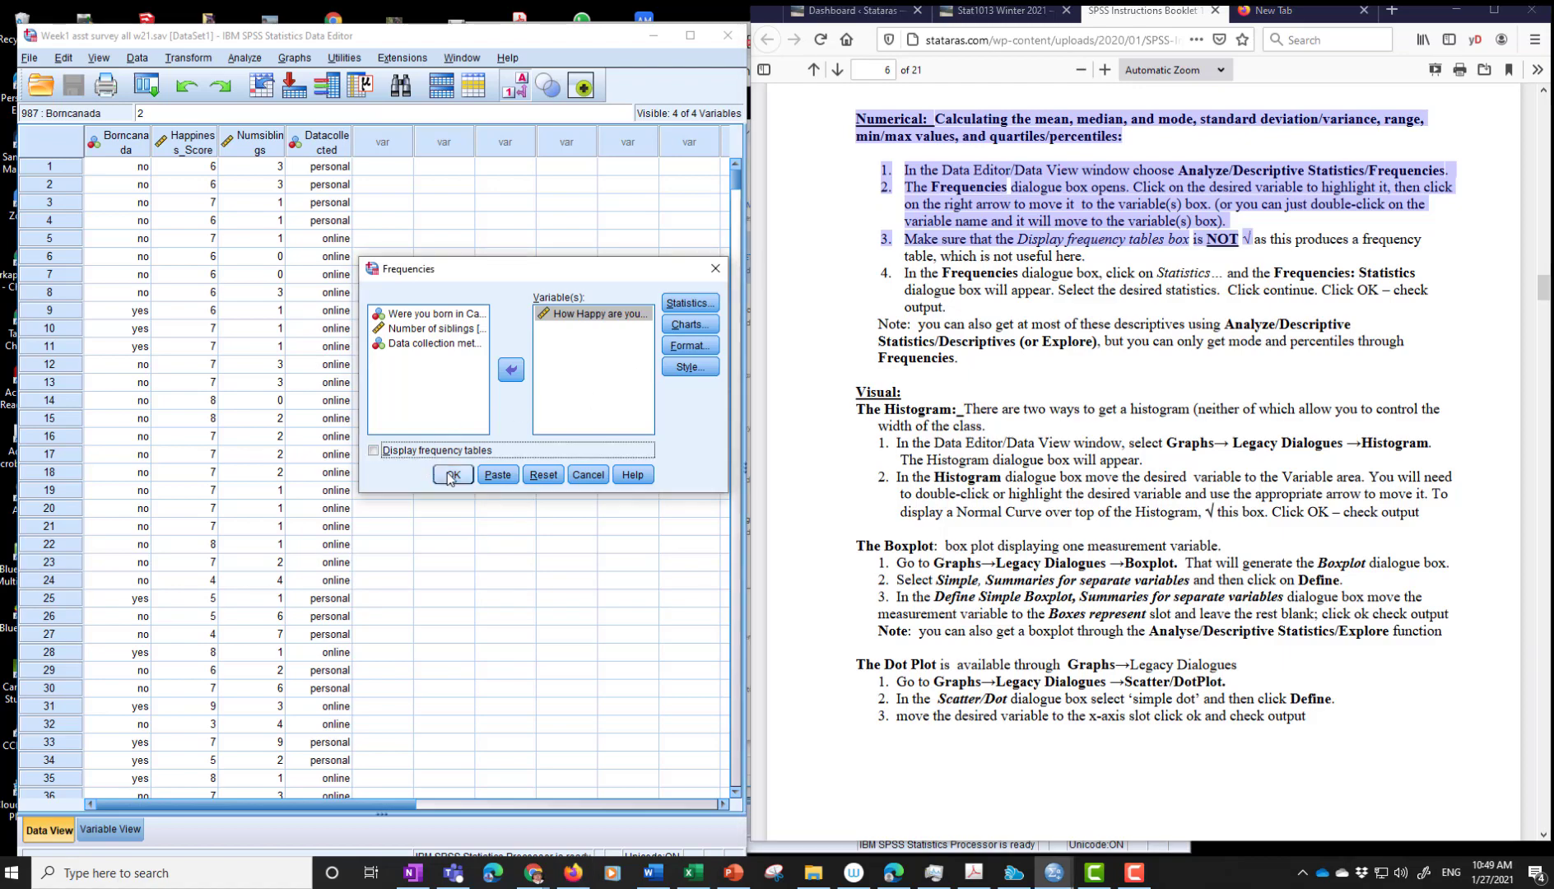
- Run Frequencies (mean 6.95, median 7, SD 2.112) and return to the data window
click(451, 474)
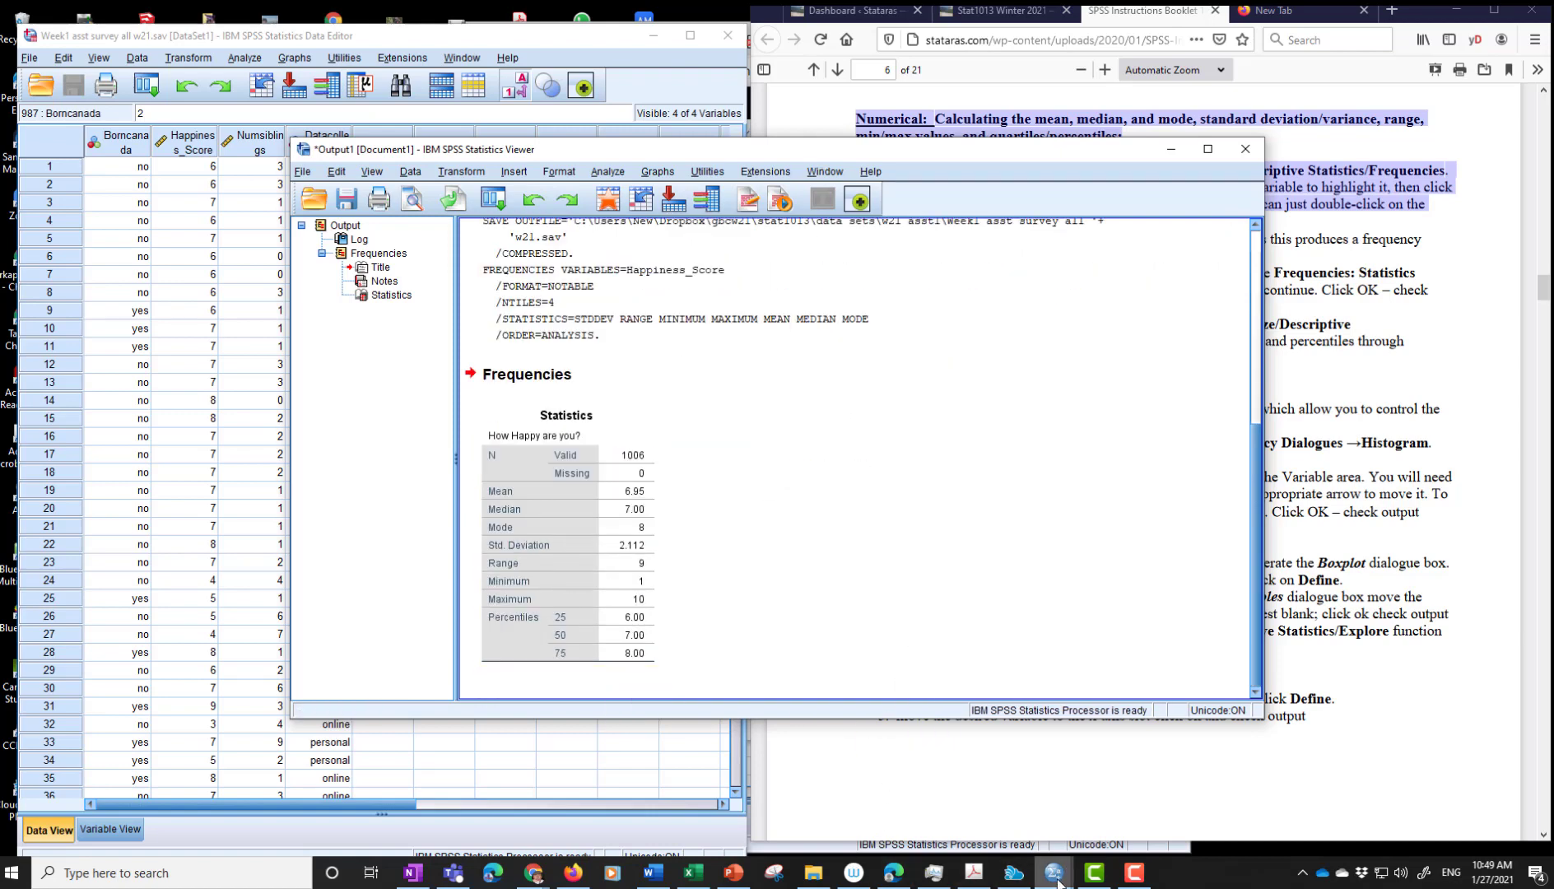
mouse_move(1051, 872)
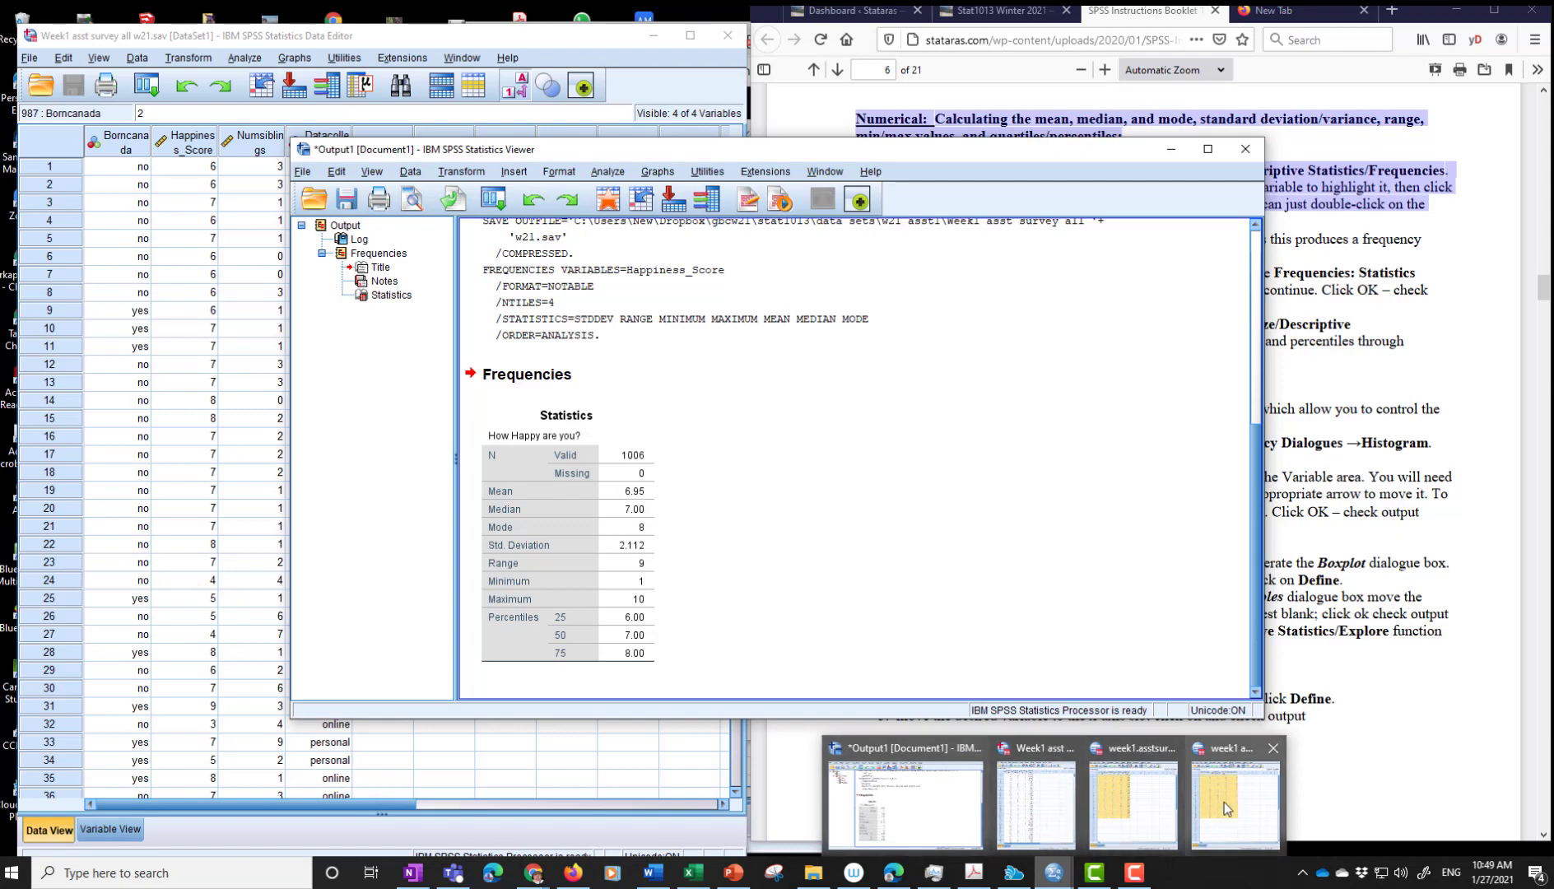
click(1132, 803)
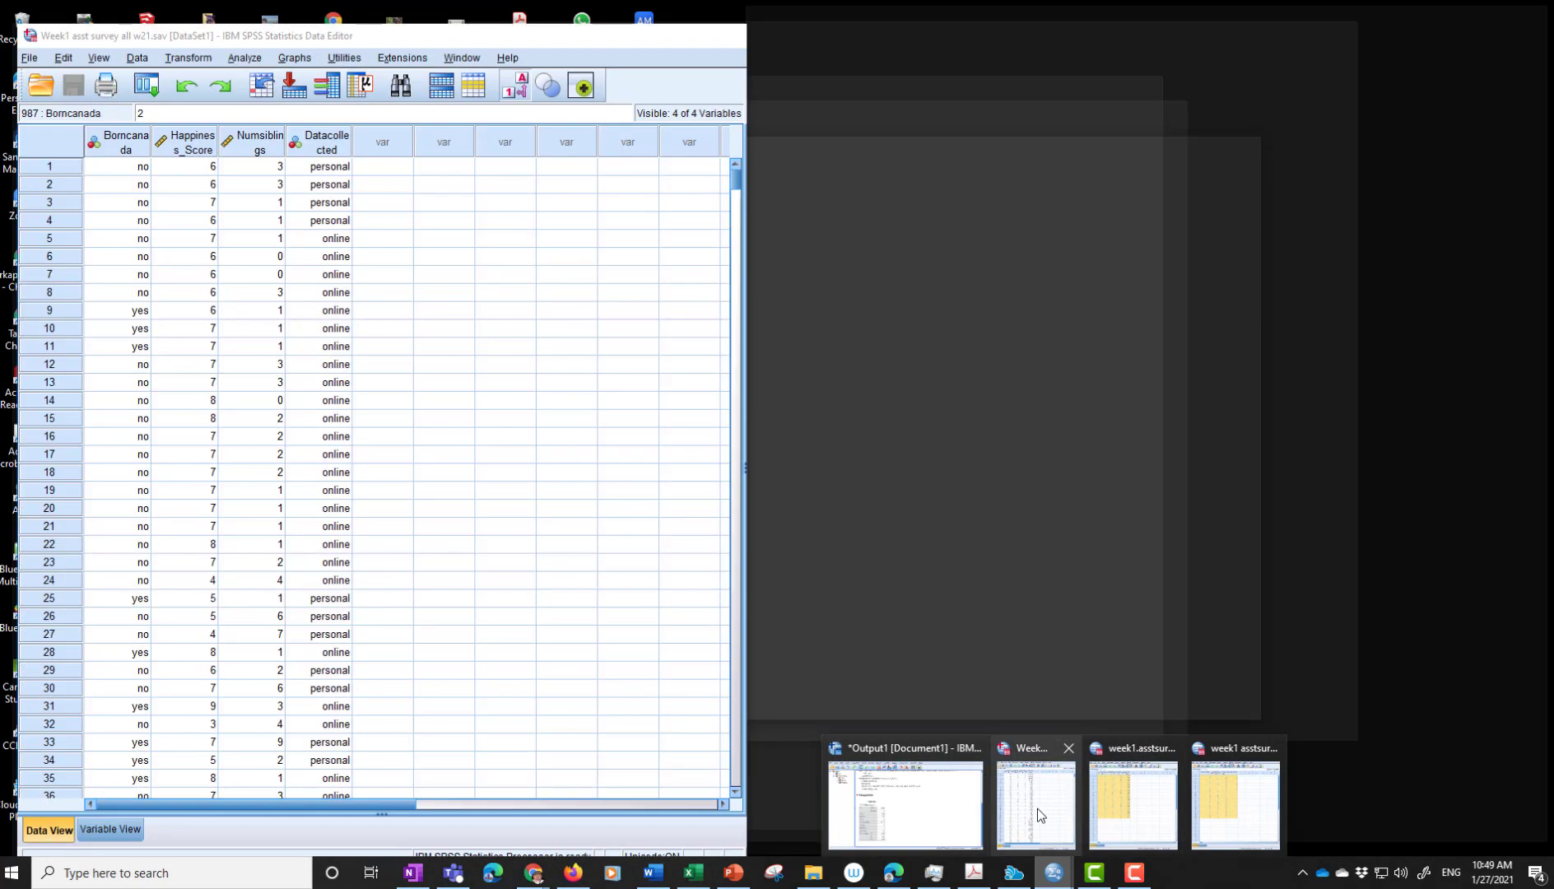
mouse_move(1041, 815)
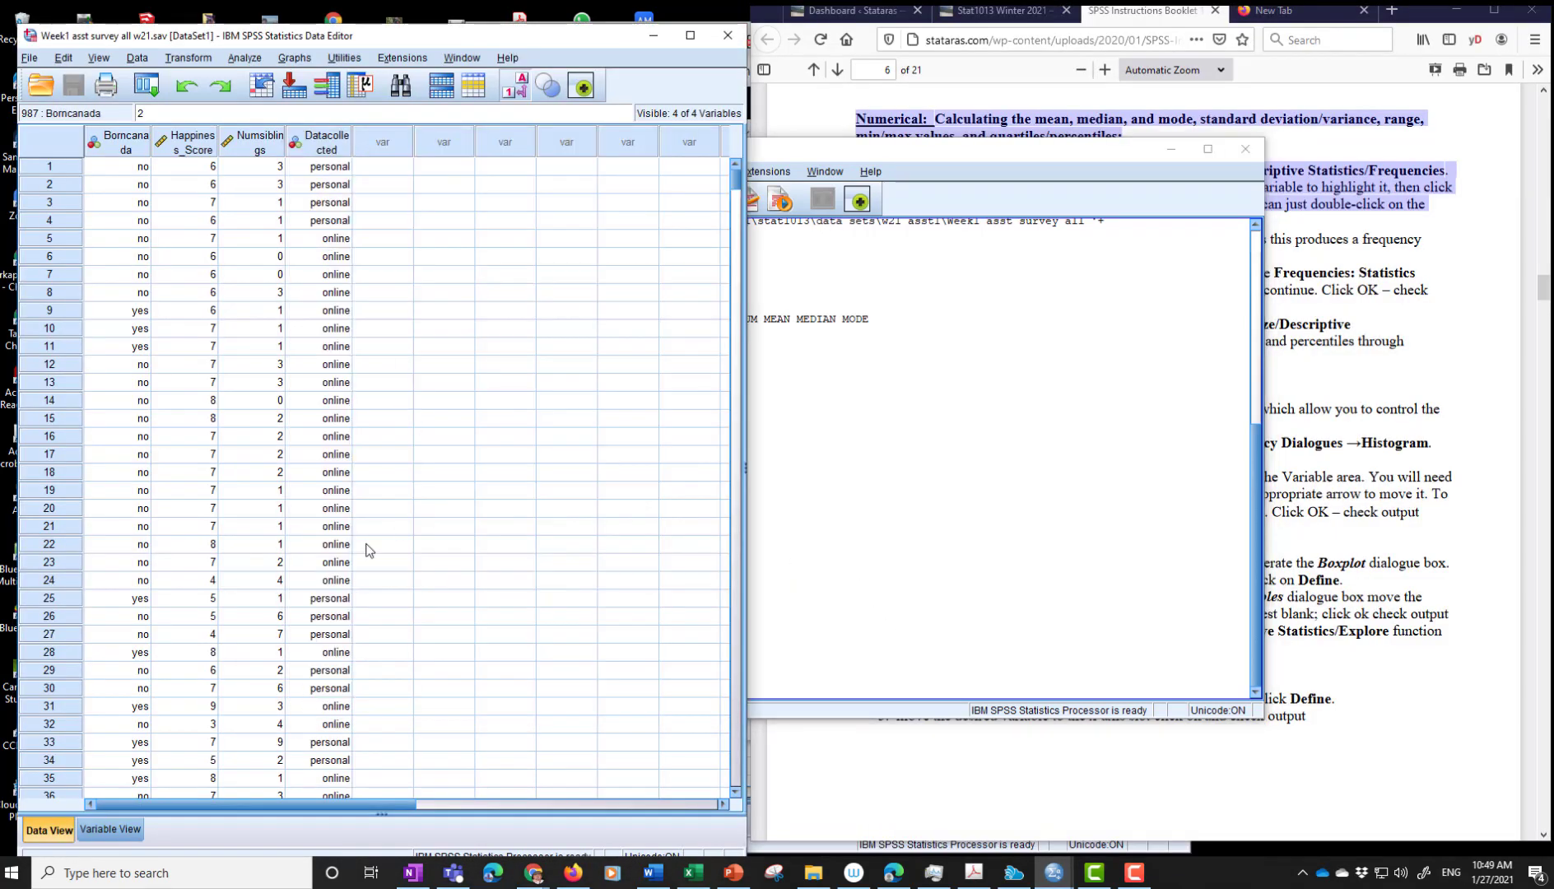
mouse_move(993, 195)
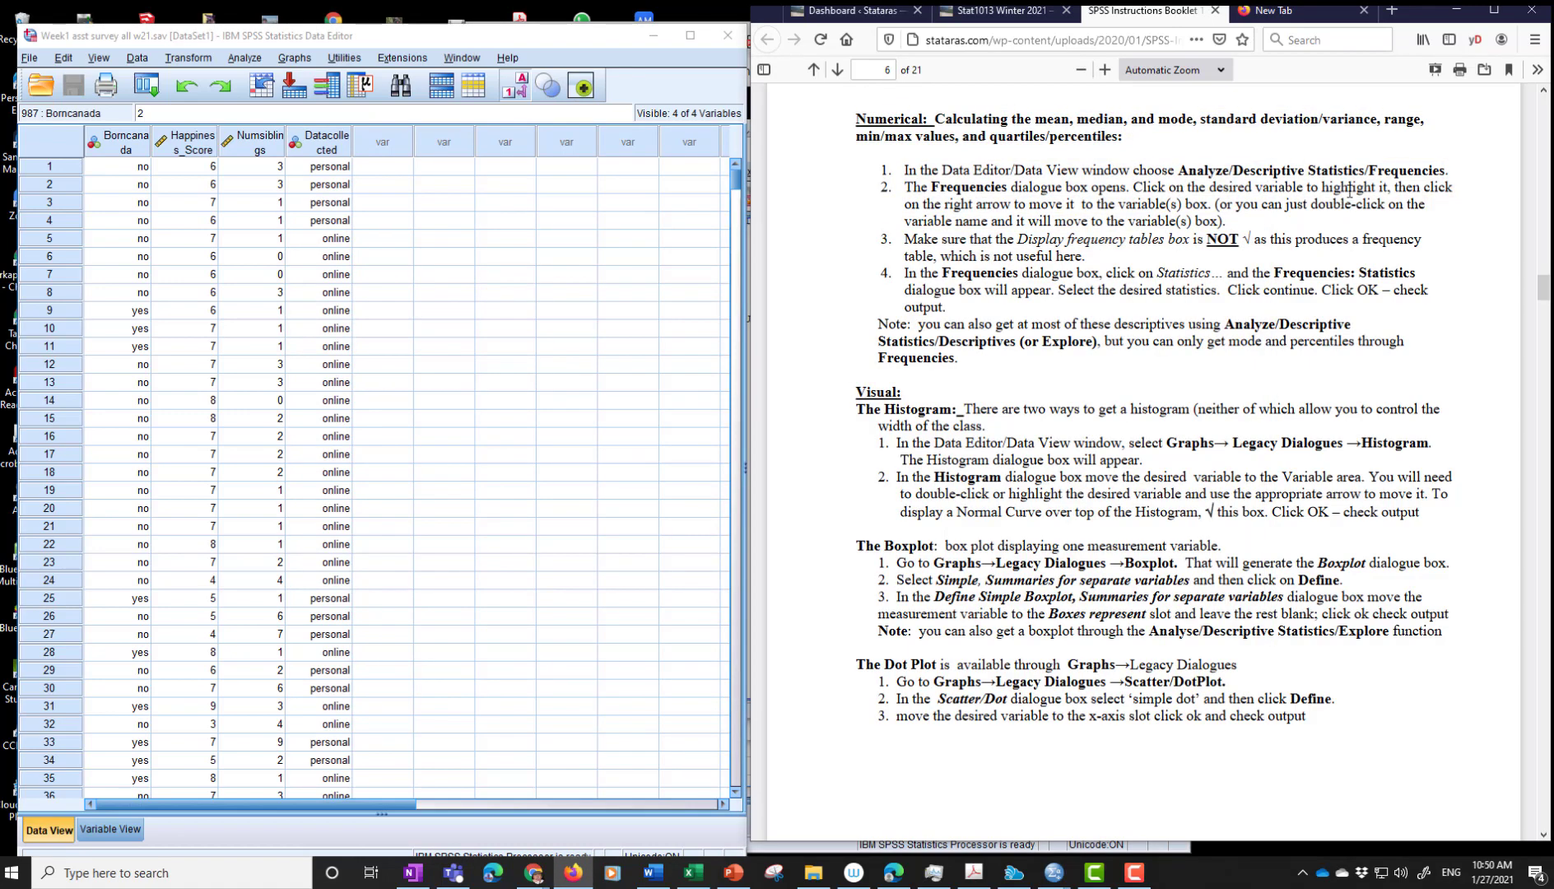
mouse_move(909, 288)
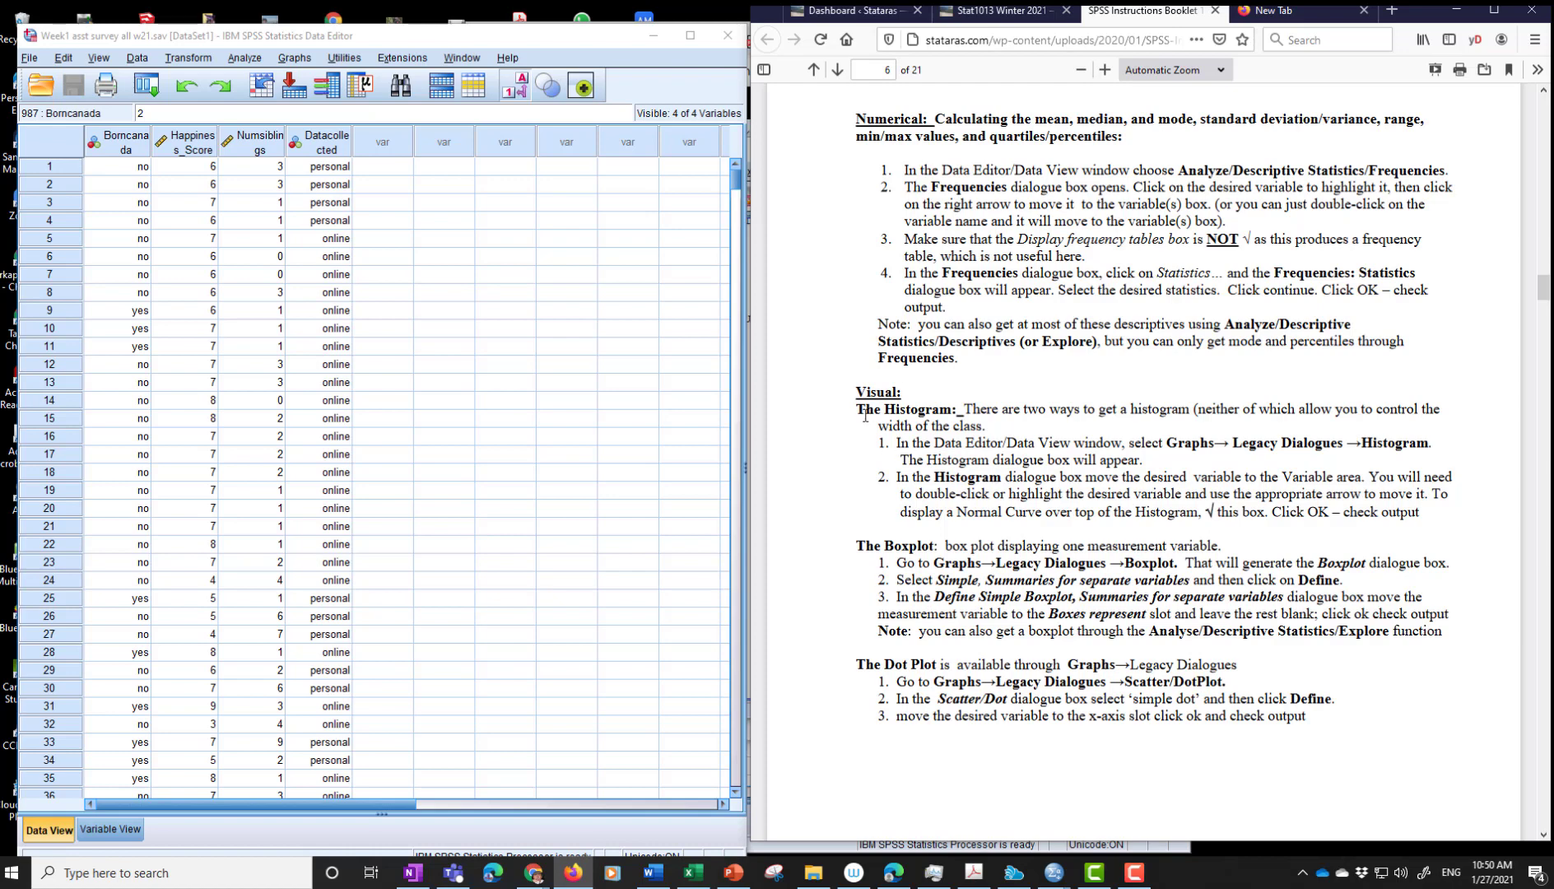
drag(855, 118, 1229, 436)
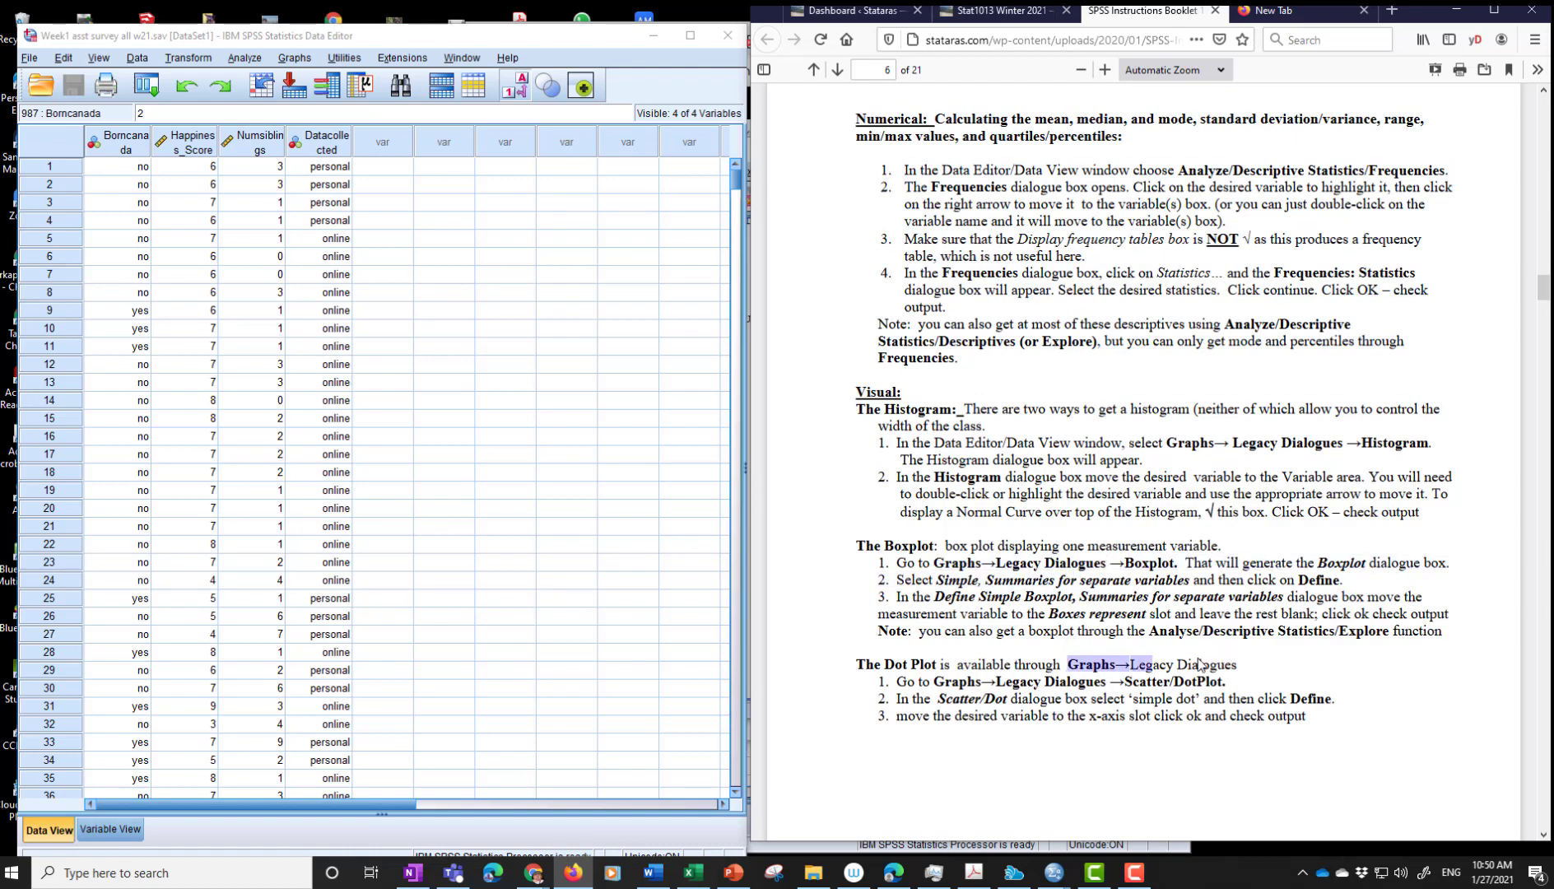
- Create a histogram of 'How Happy are you?' with mean 6.95, SD 2.112, N 1,006
click(286, 57)
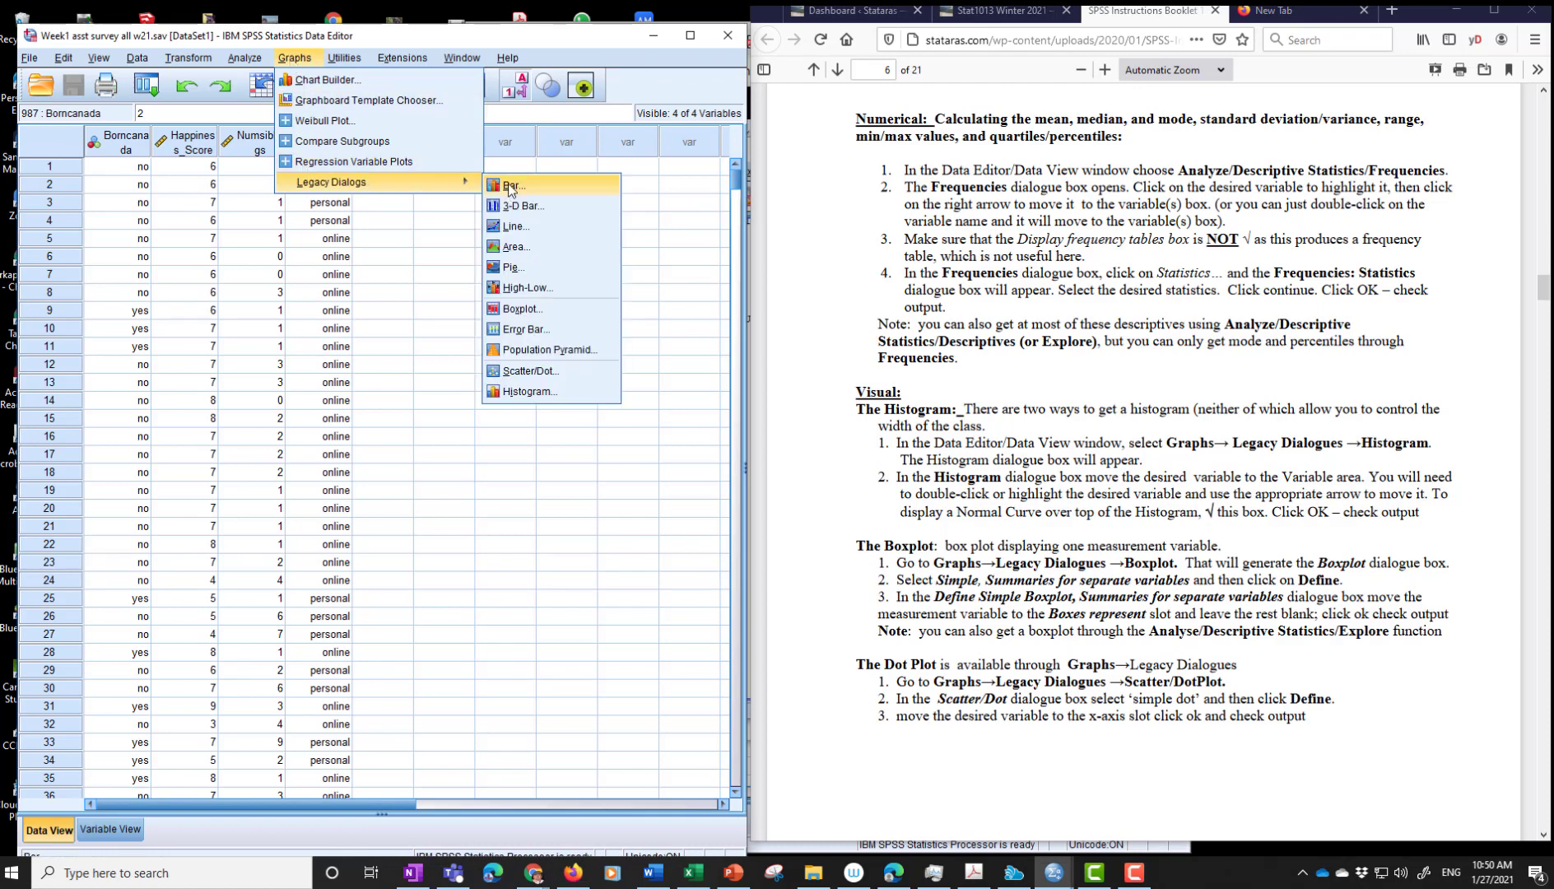
mouse_move(529, 391)
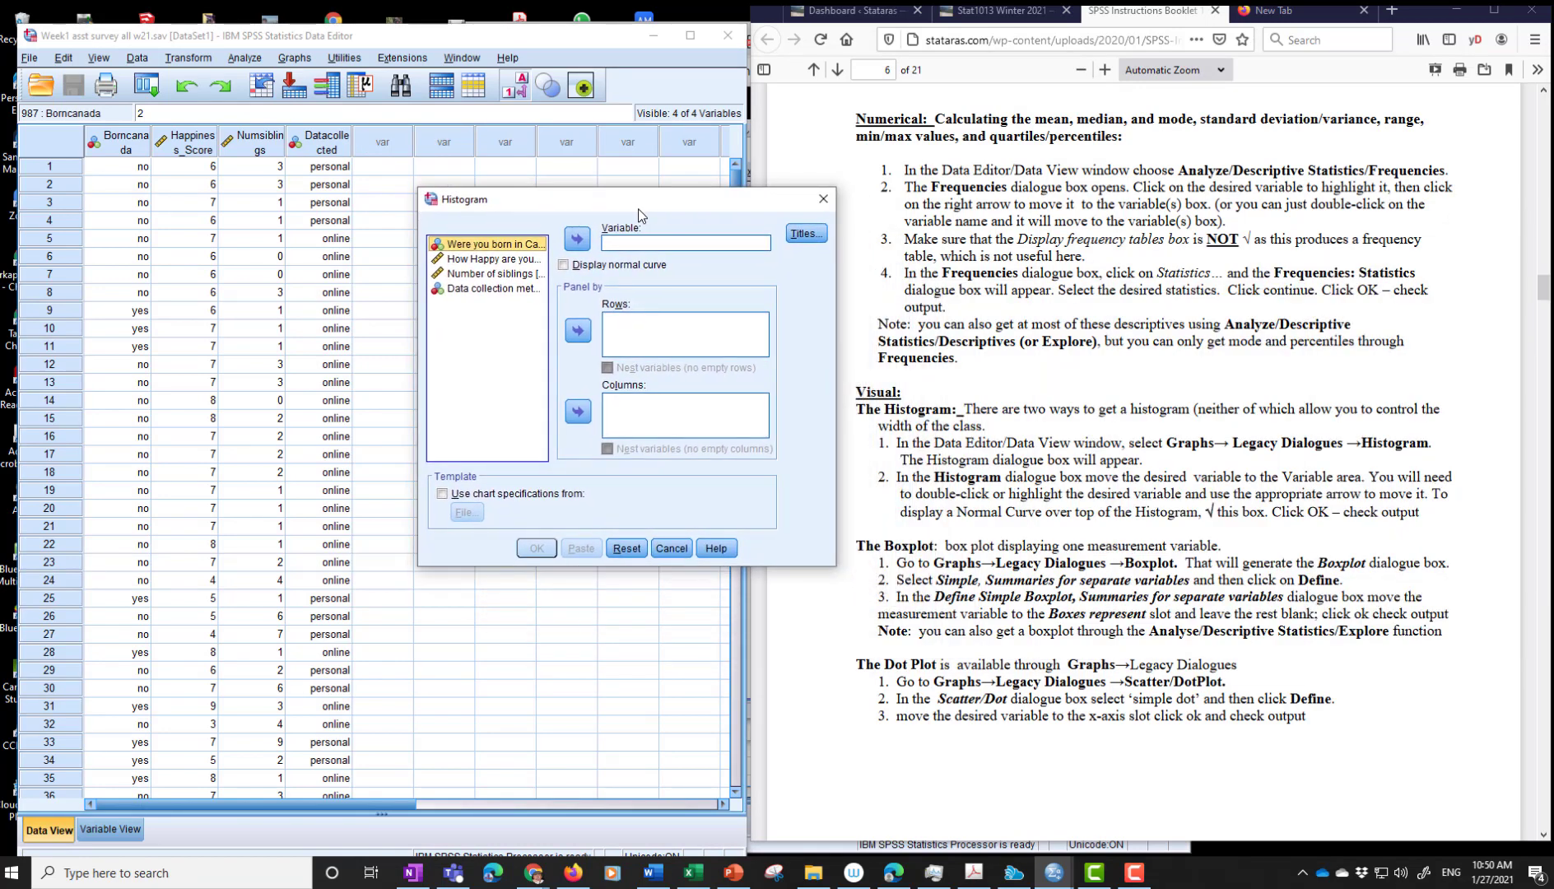
click(493, 258)
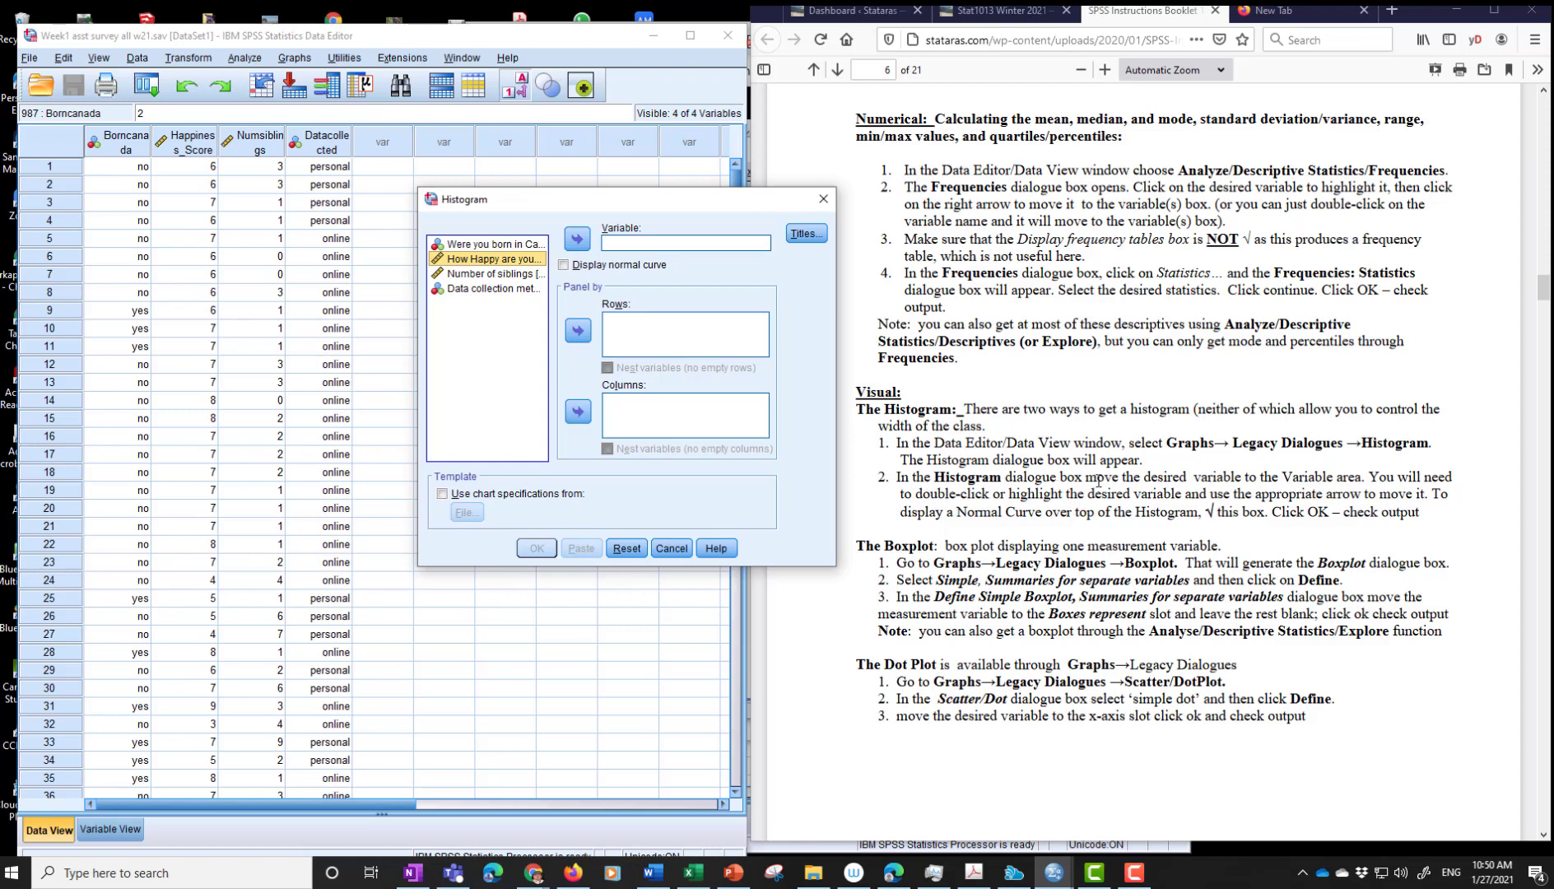
mouse_move(1299, 472)
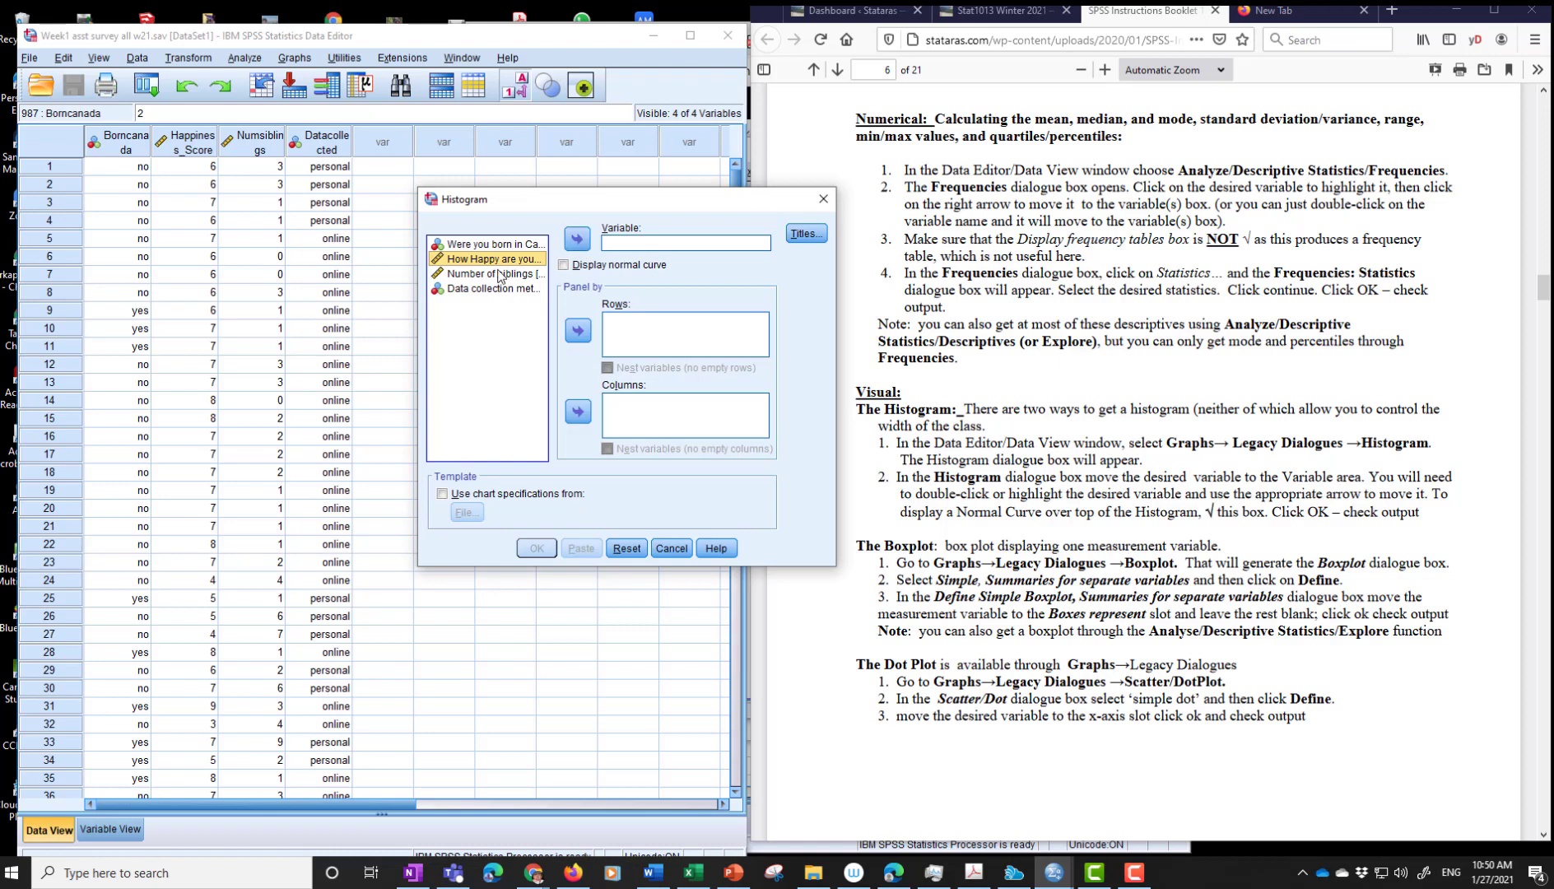
click(578, 238)
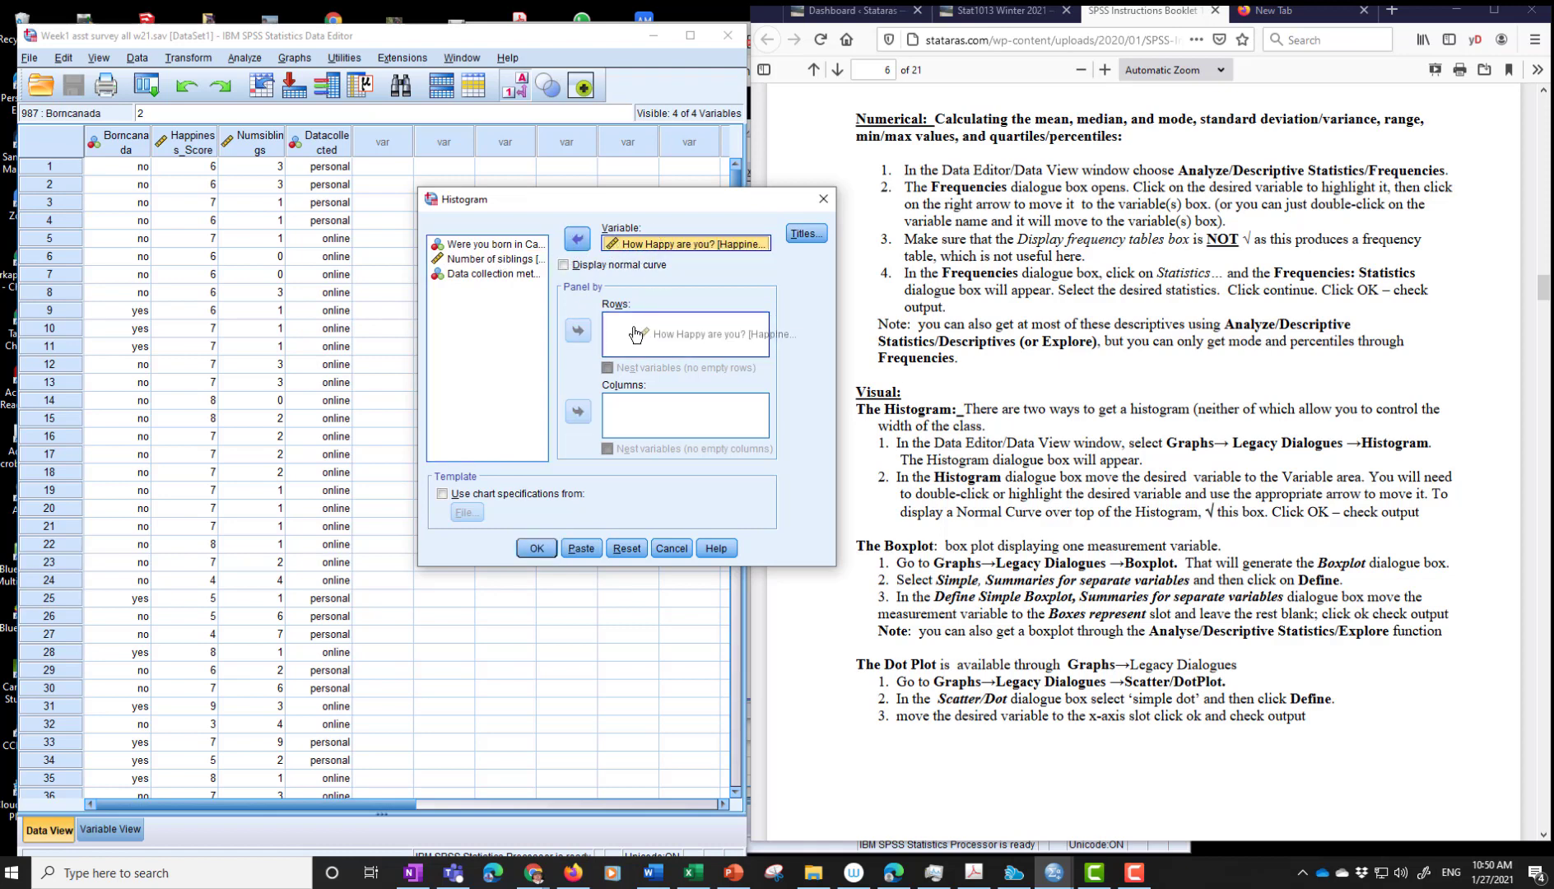
click(577, 330)
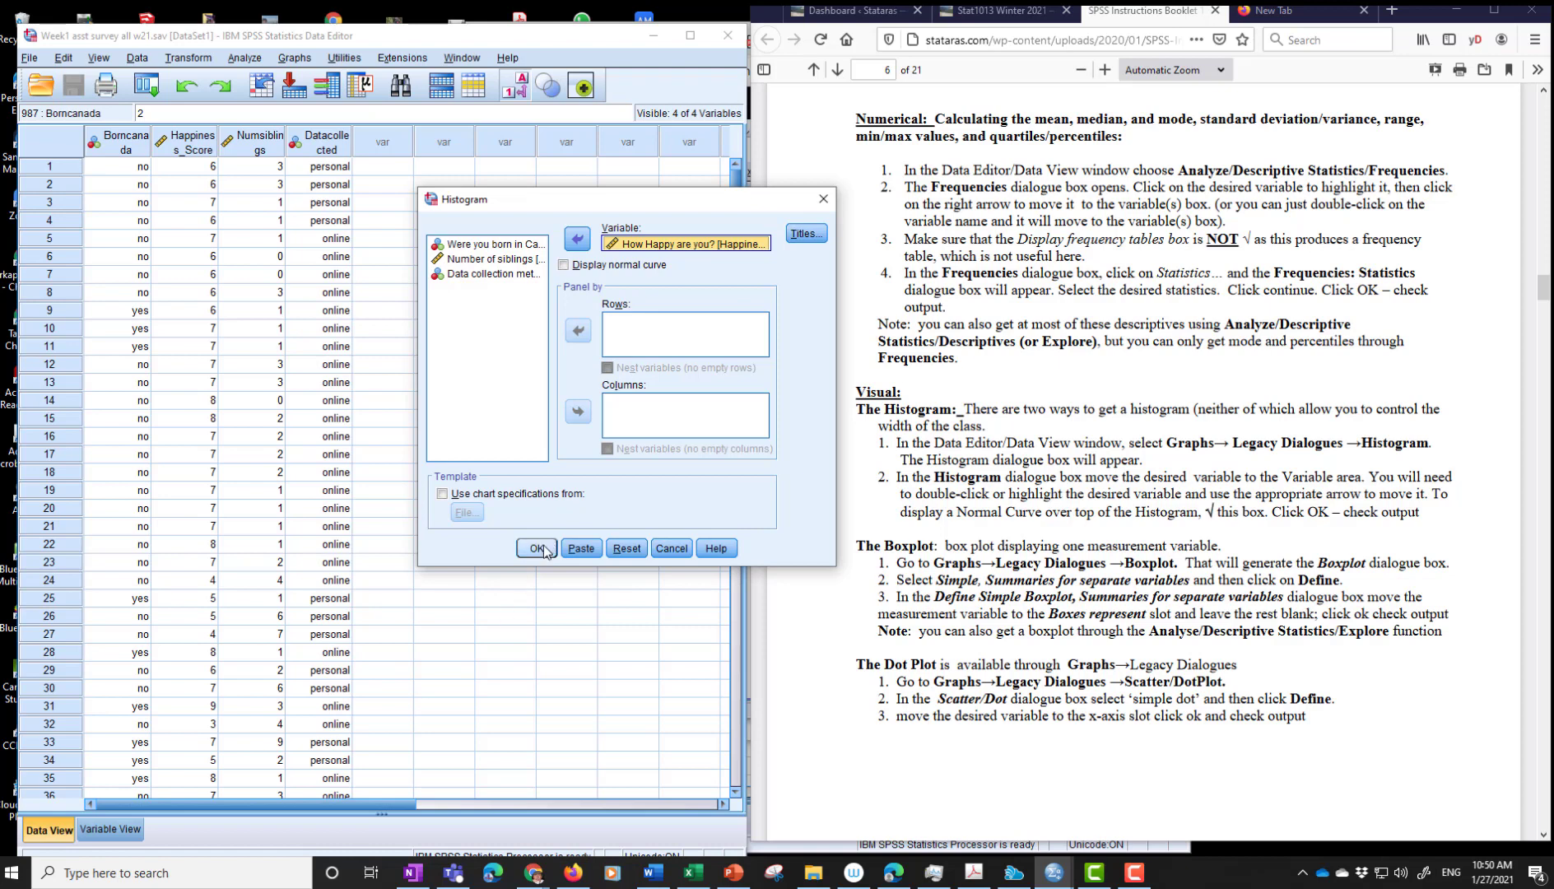
click(536, 548)
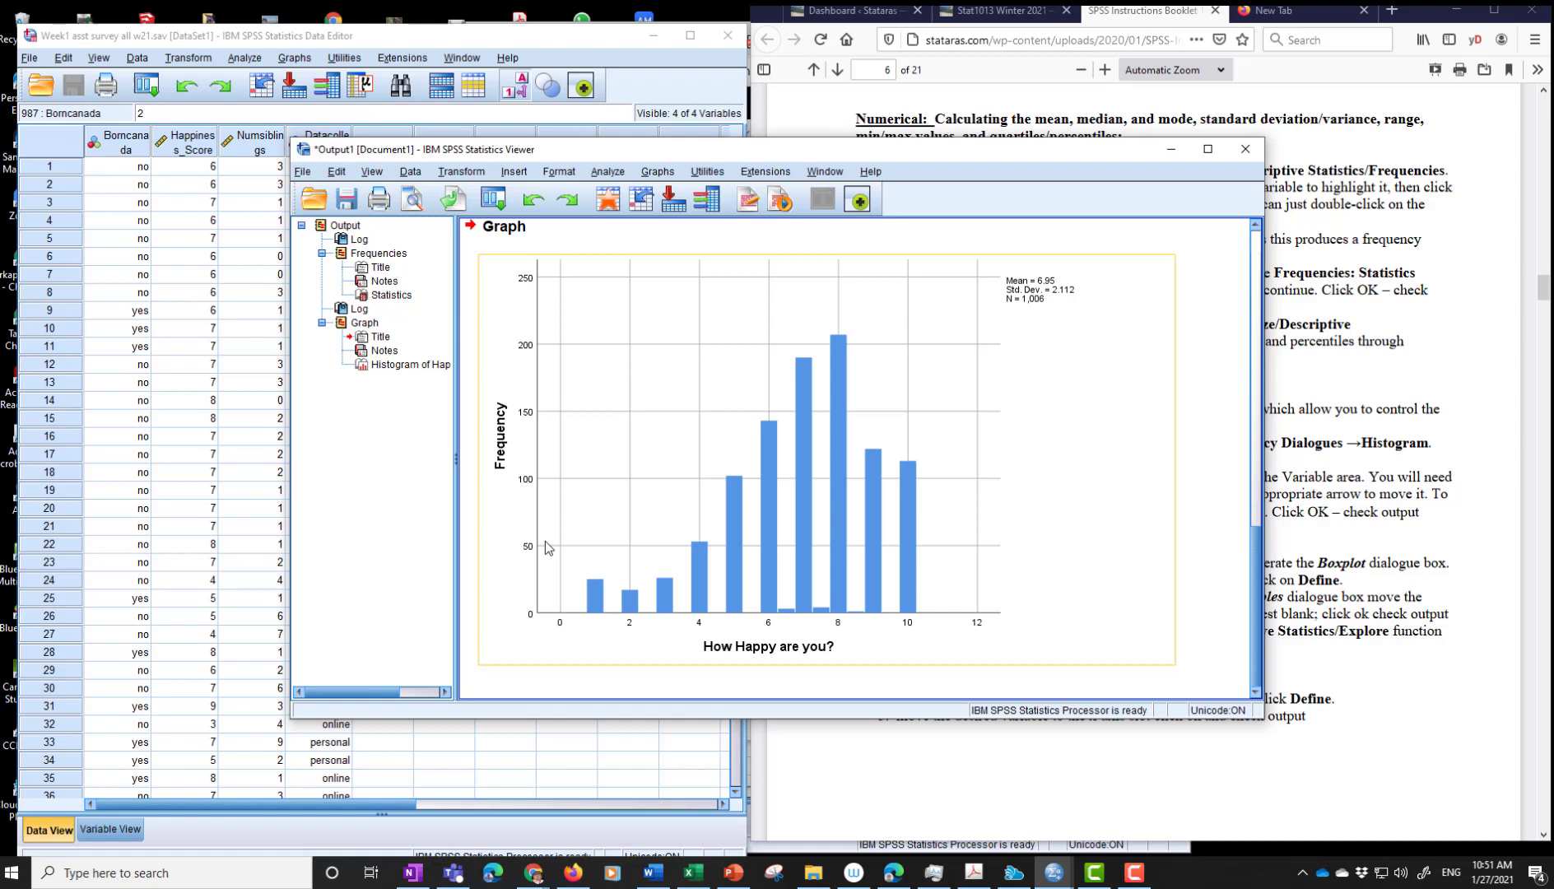
mouse_move(642, 630)
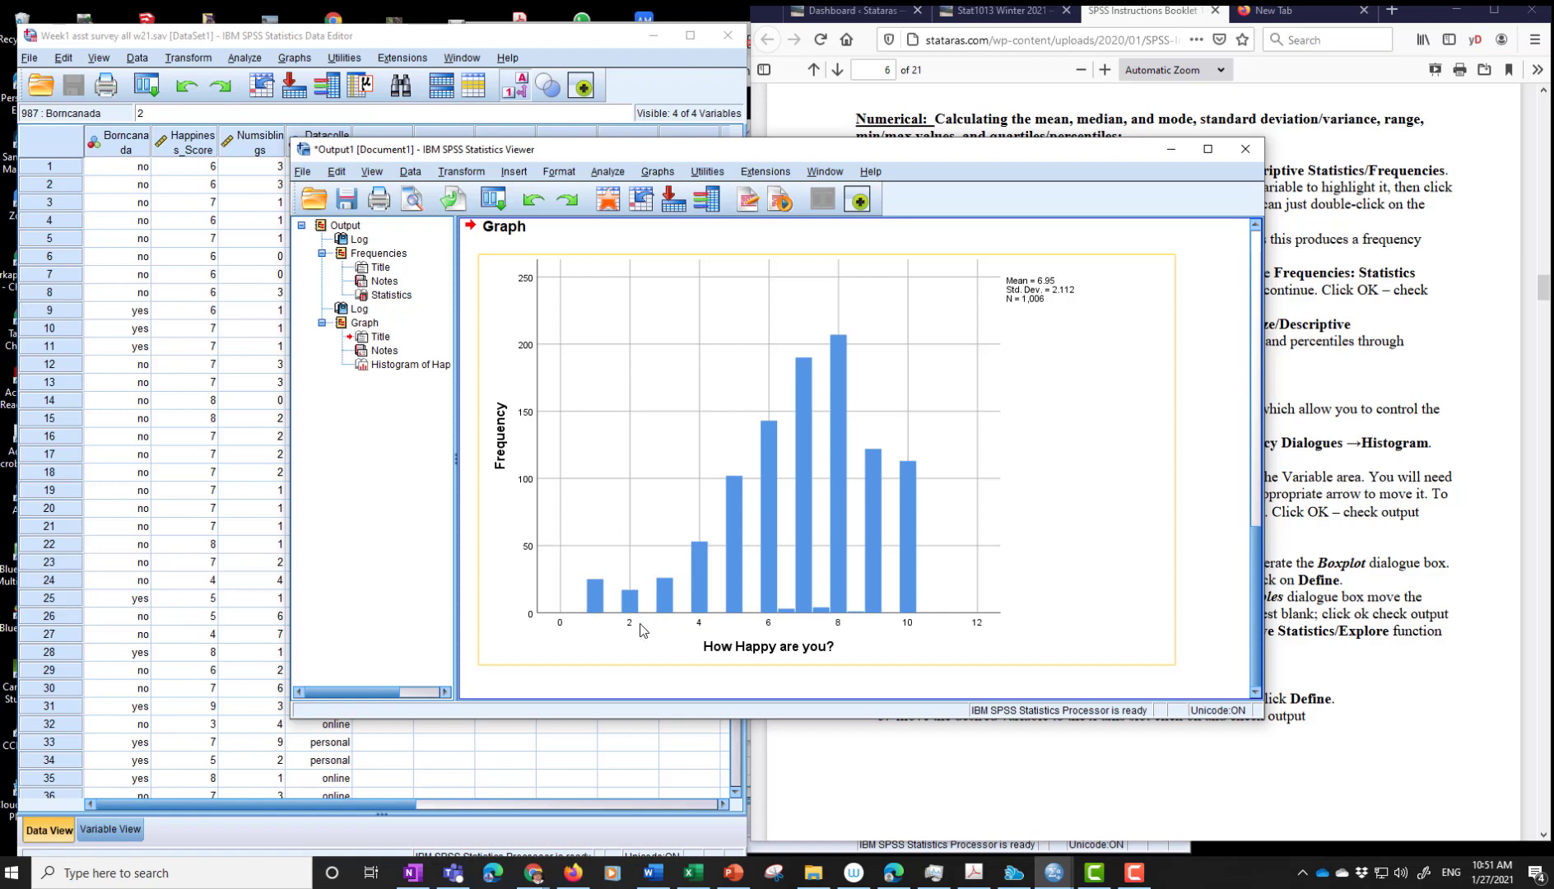
mouse_move(903, 425)
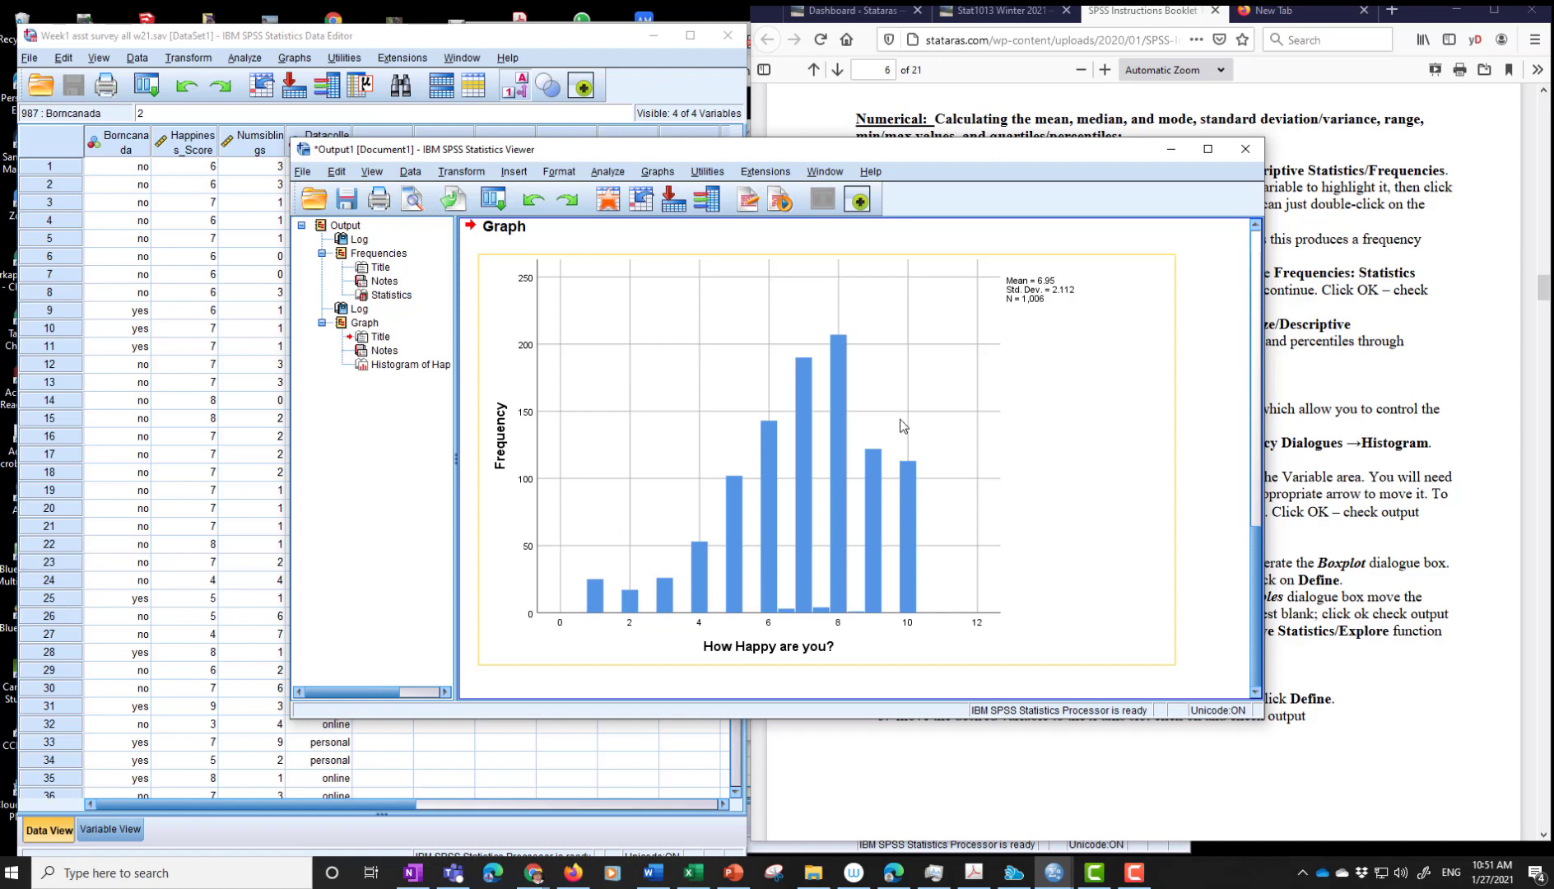
mouse_move(592, 589)
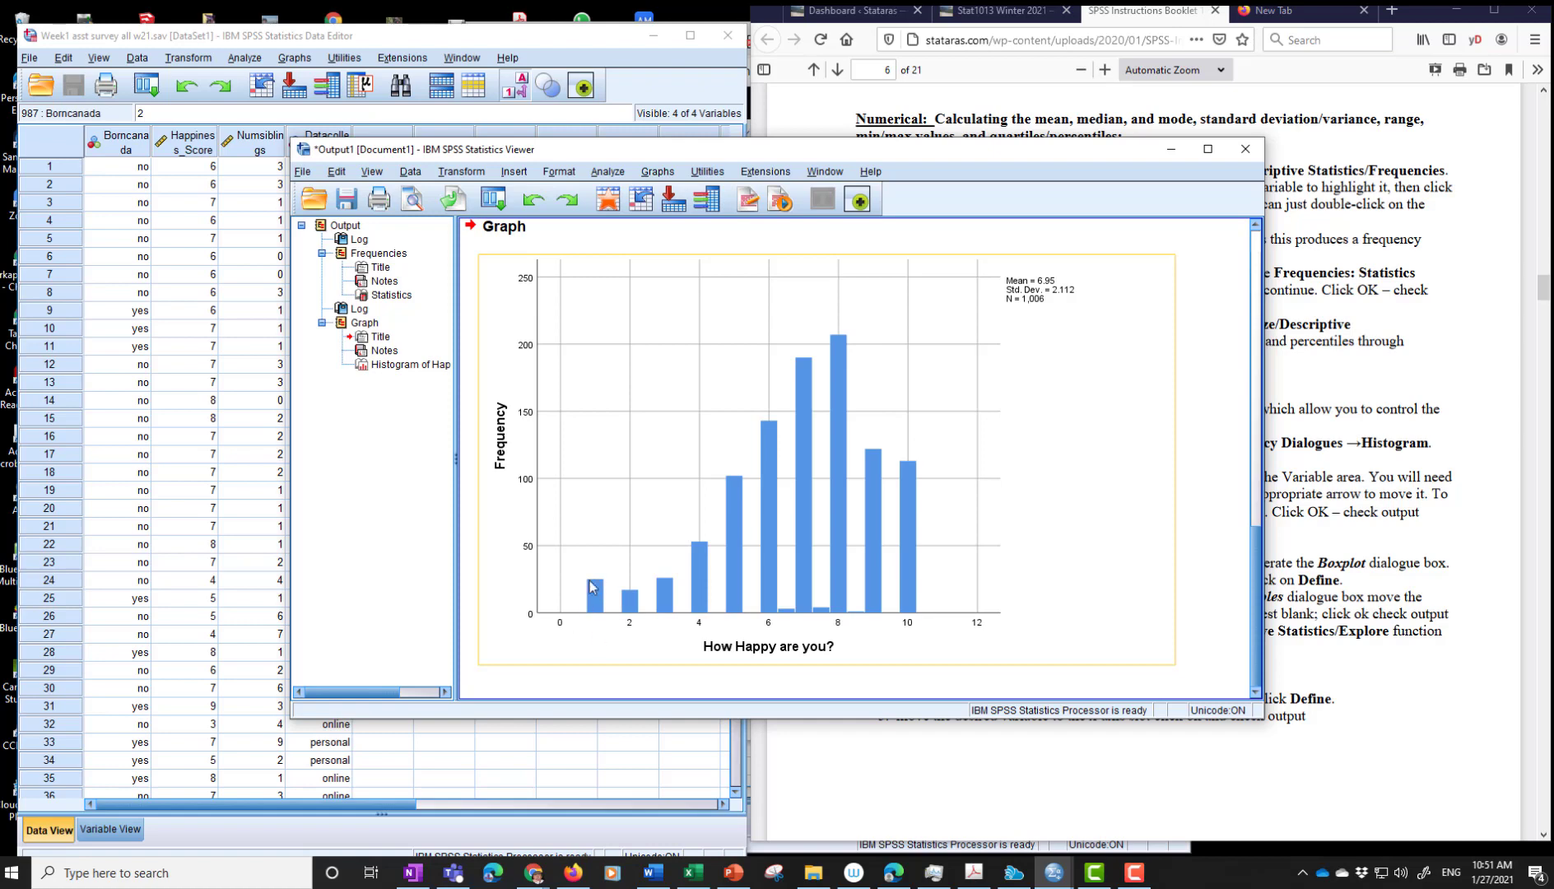
mouse_move(884, 590)
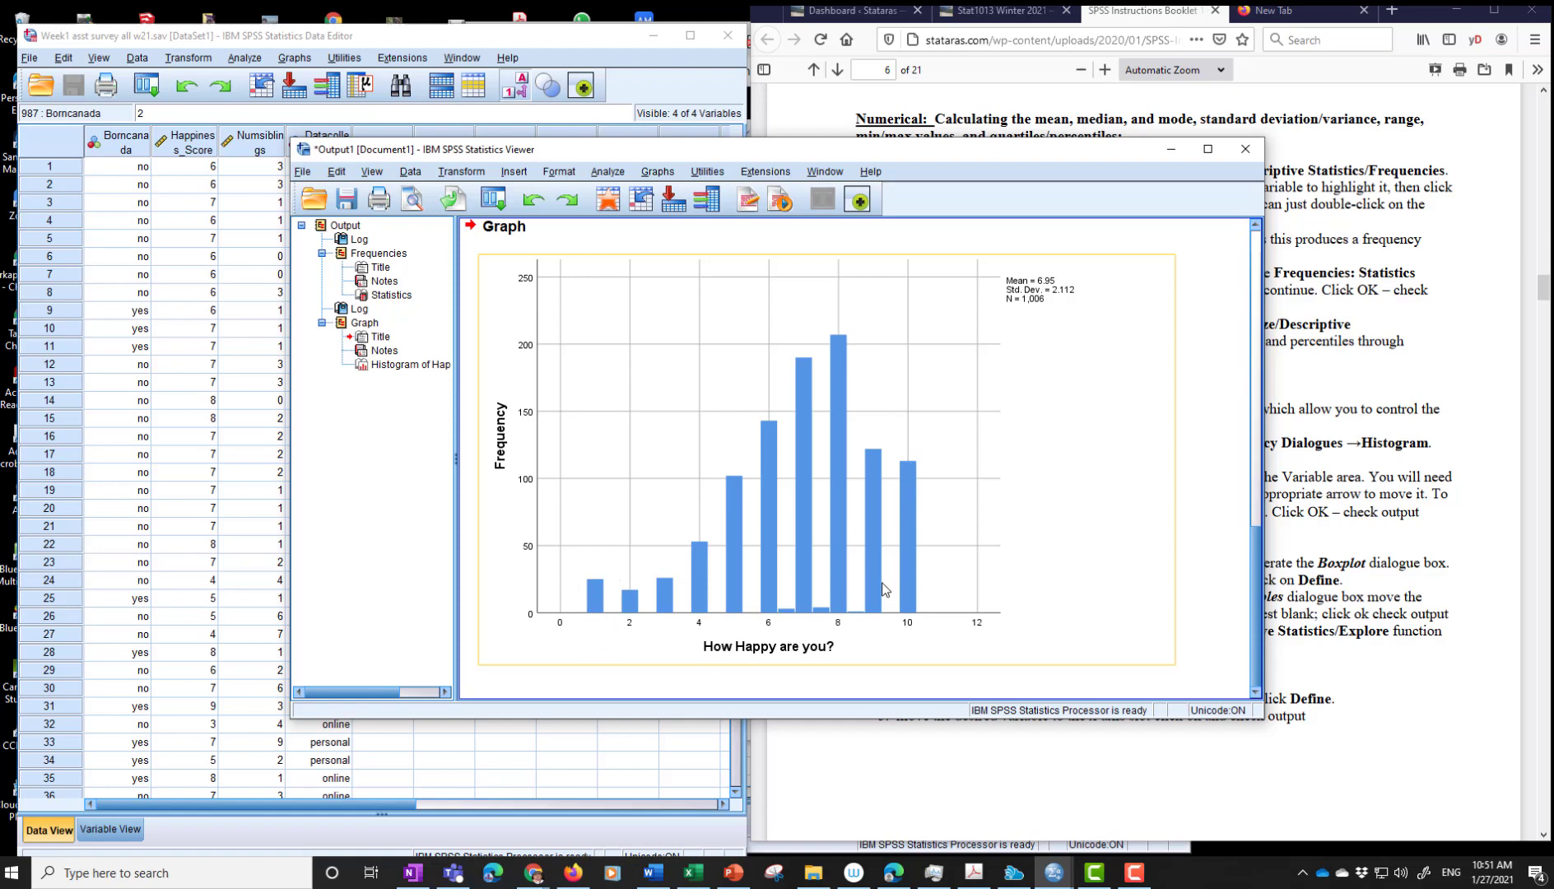
mouse_move(912, 515)
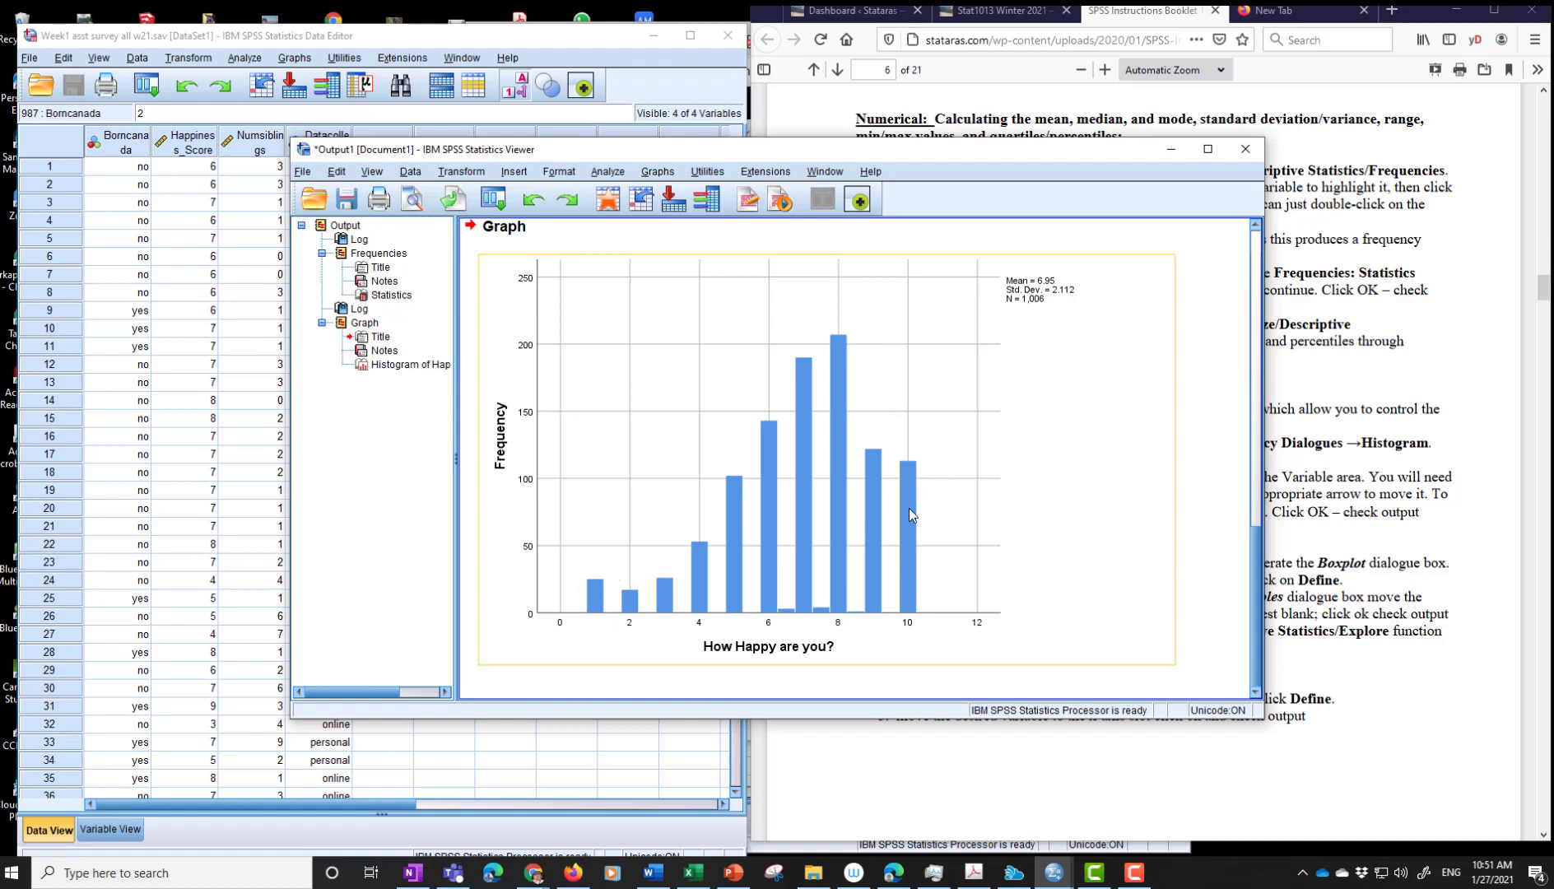
mouse_move(1034, 315)
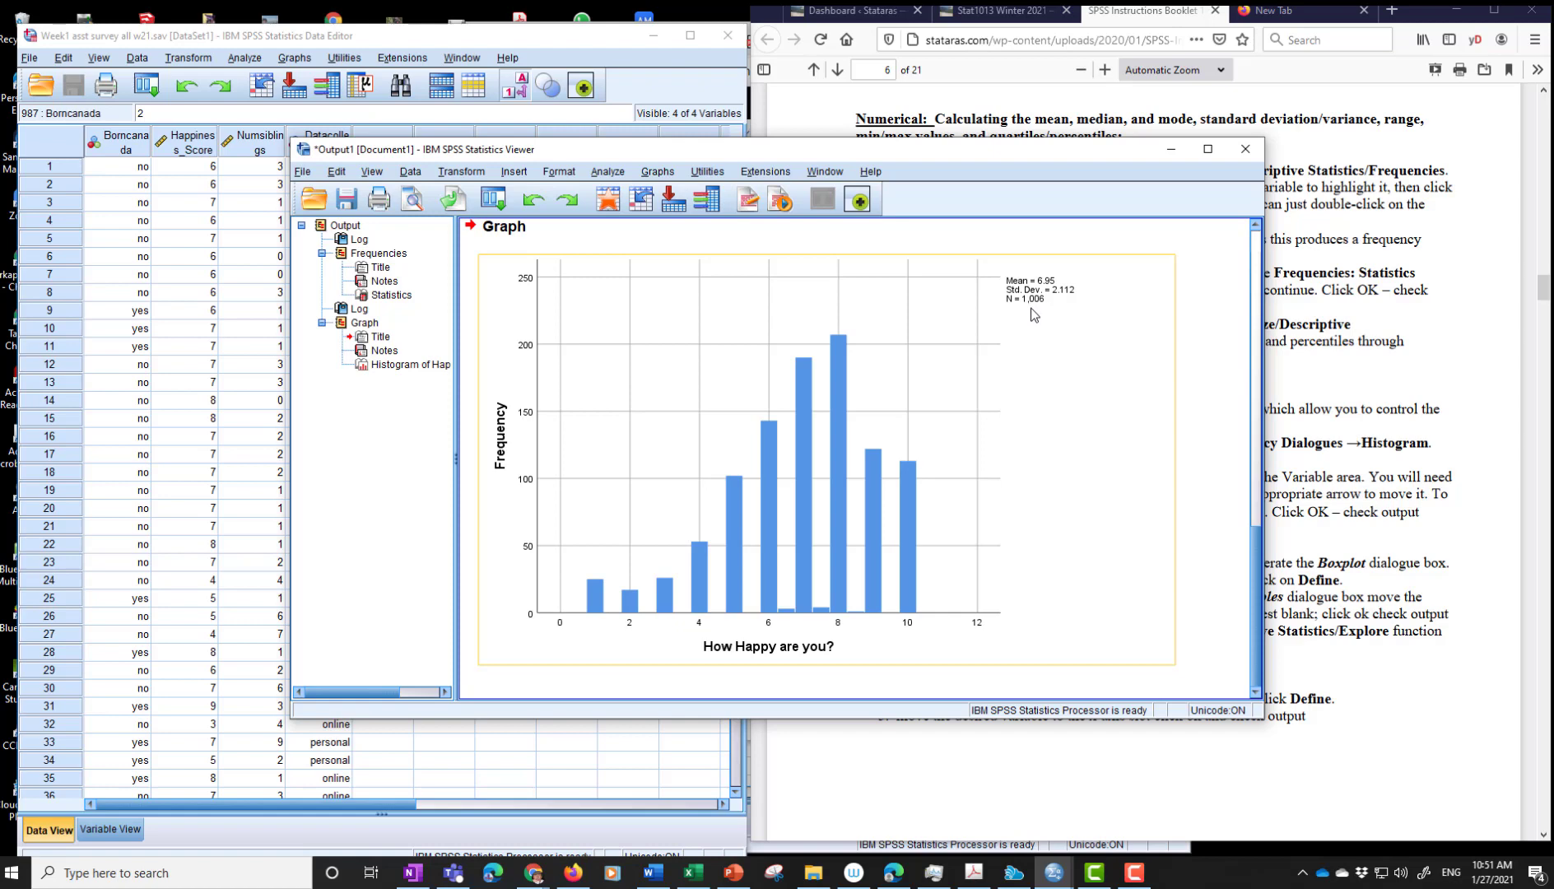
mouse_move(1032, 325)
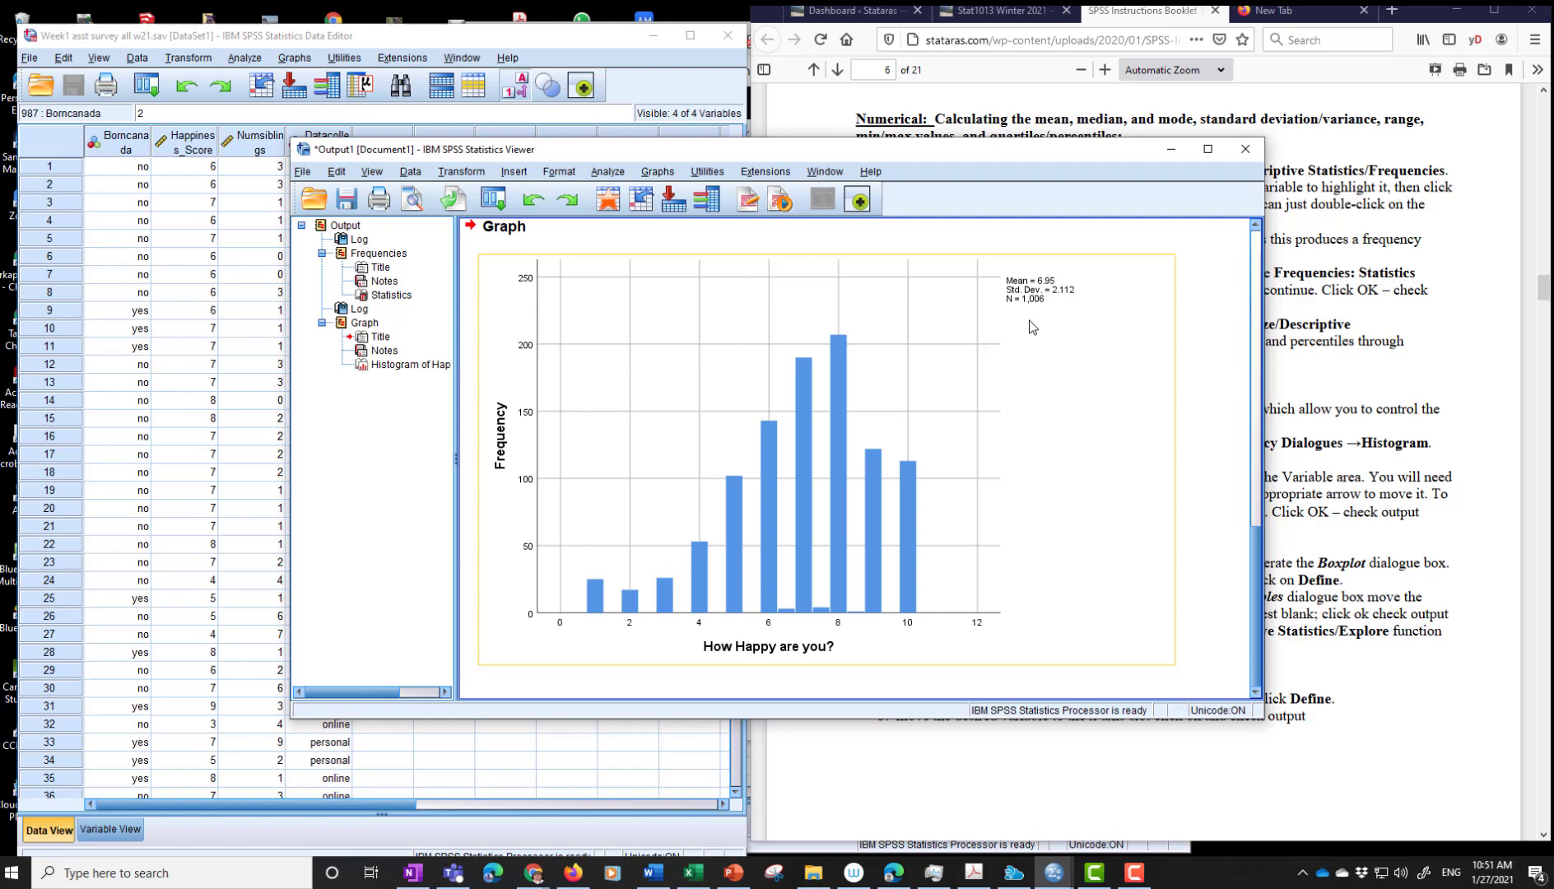
mouse_move(889, 583)
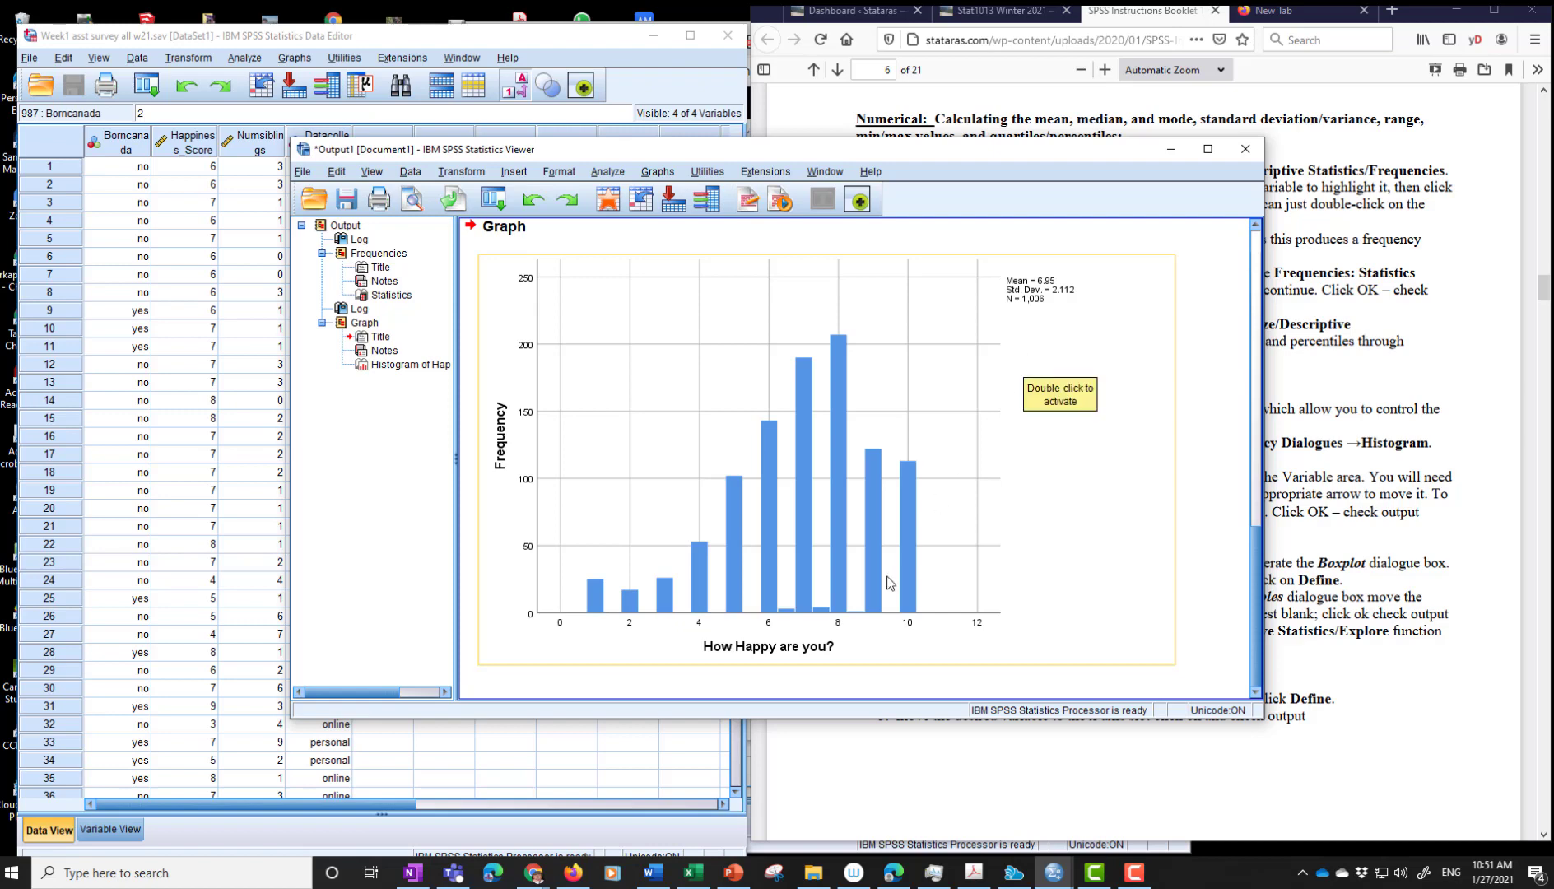
mouse_move(838, 340)
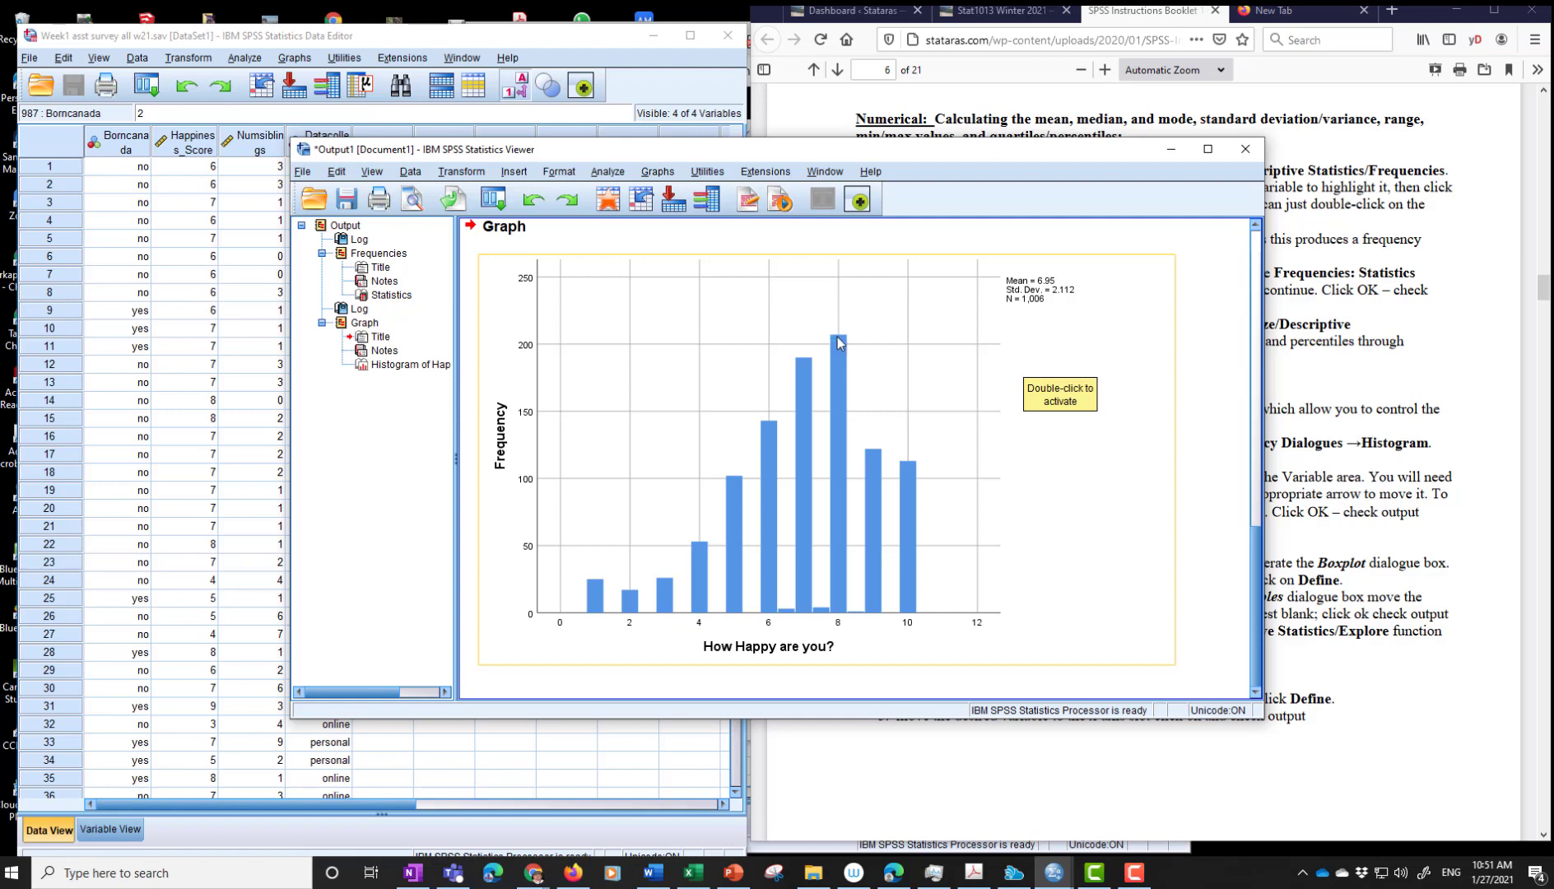
mouse_move(844, 344)
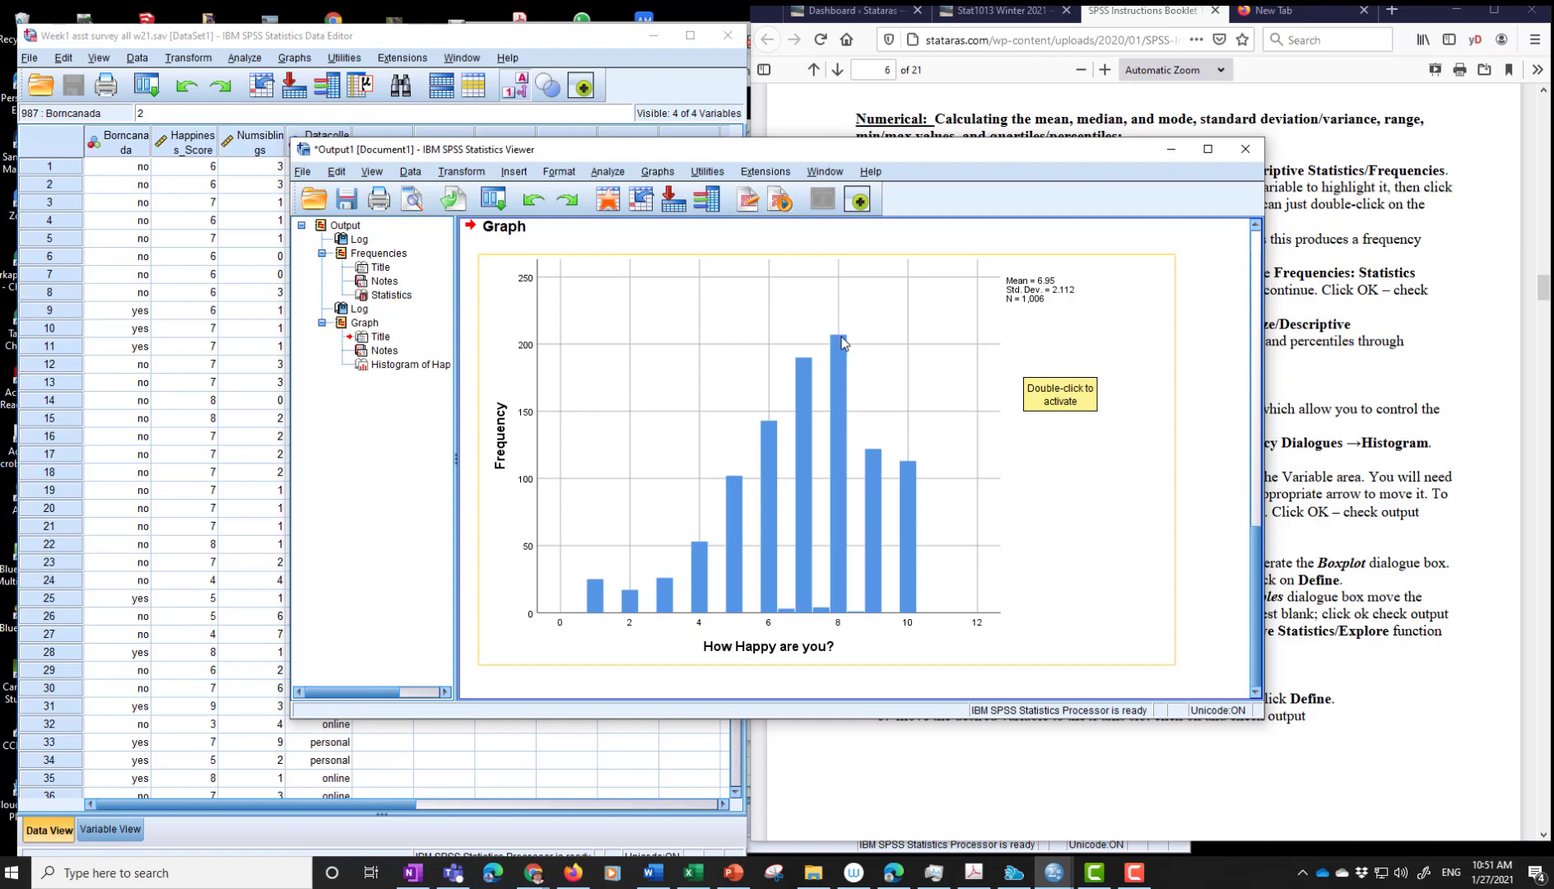
mouse_move(835, 624)
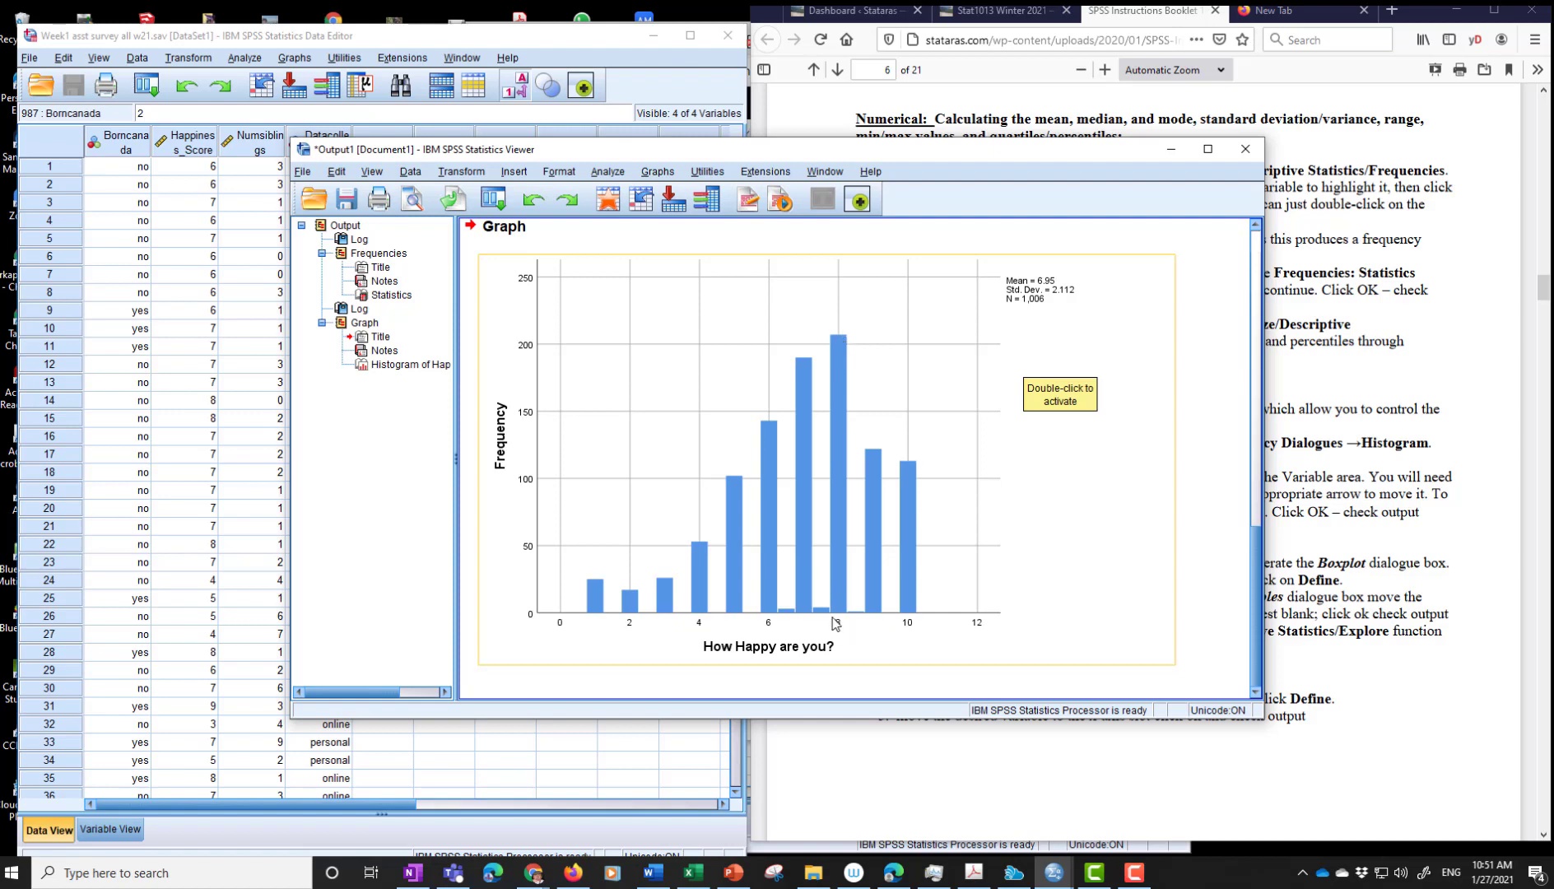
mouse_move(1048, 292)
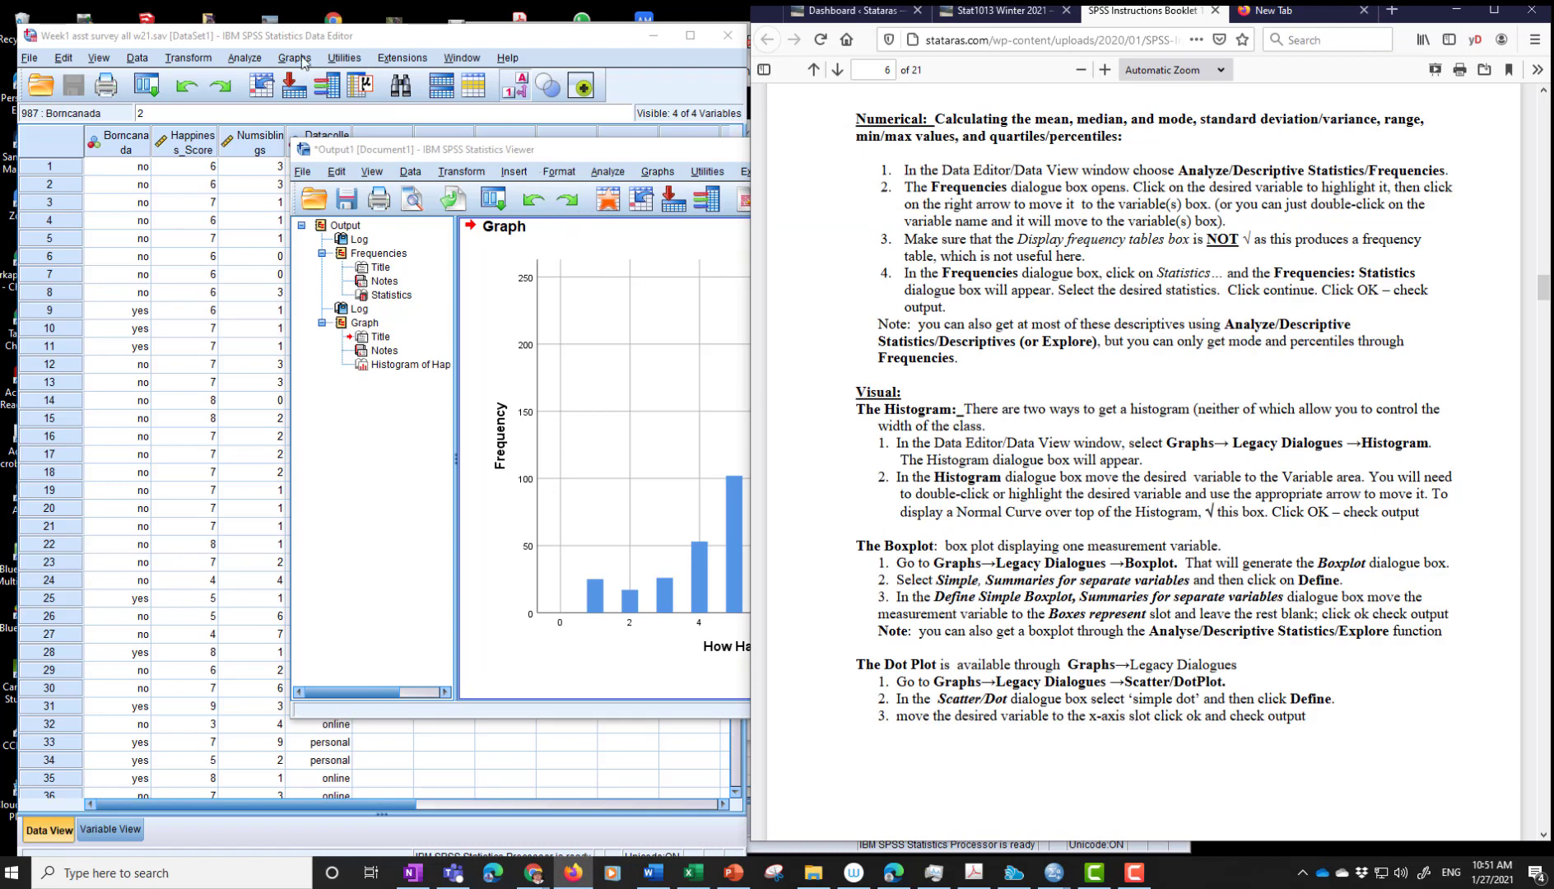
- Choose a Simple boxplot using Summaries of separate variables and proceed to Define
click(293, 58)
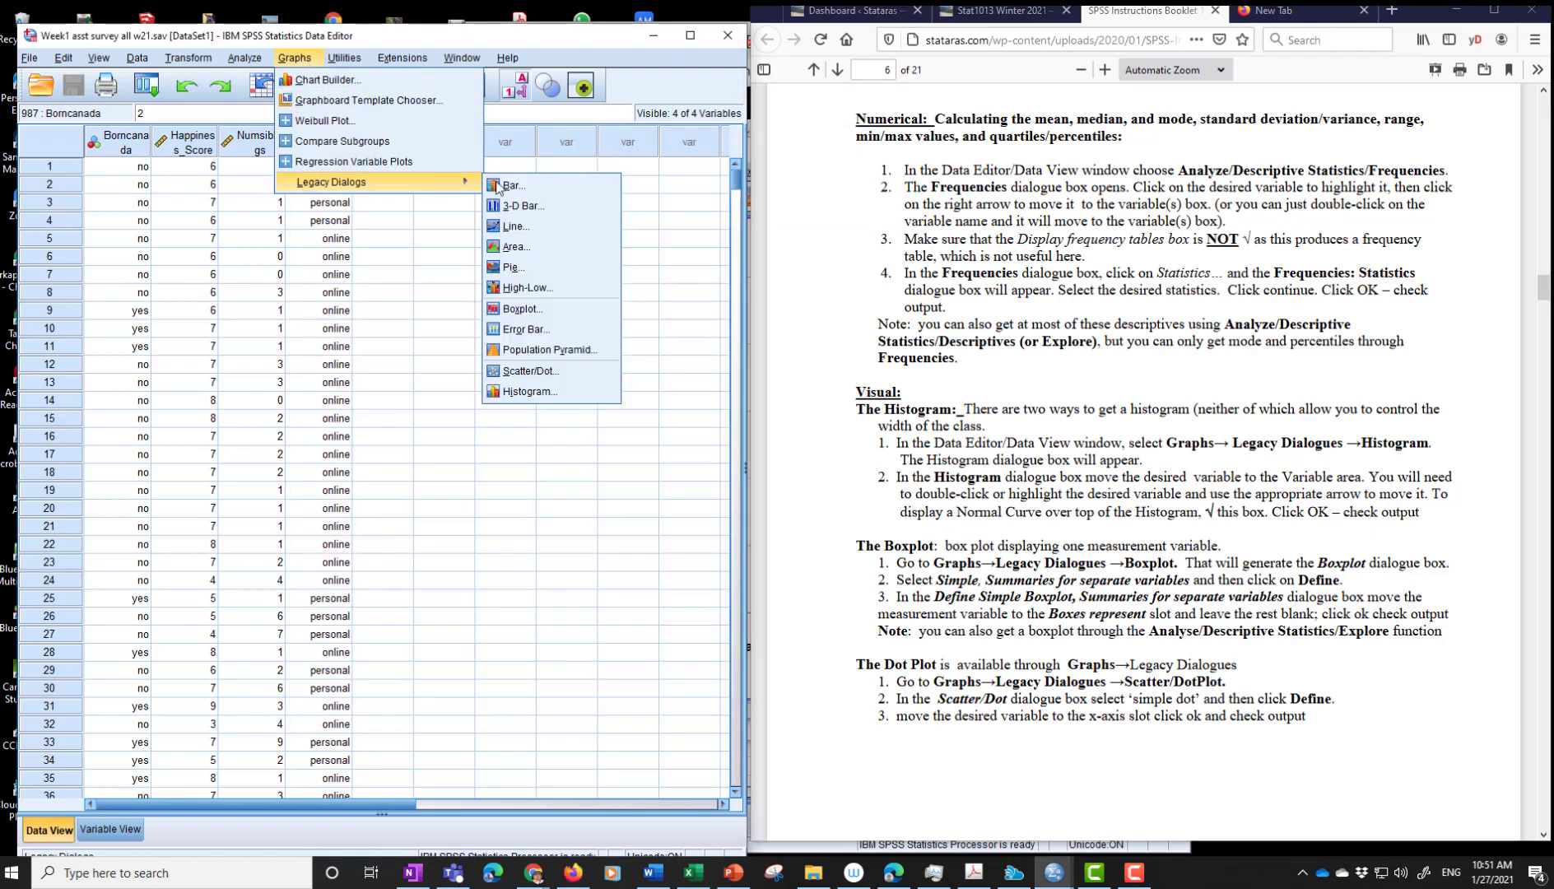
mouse_move(524, 313)
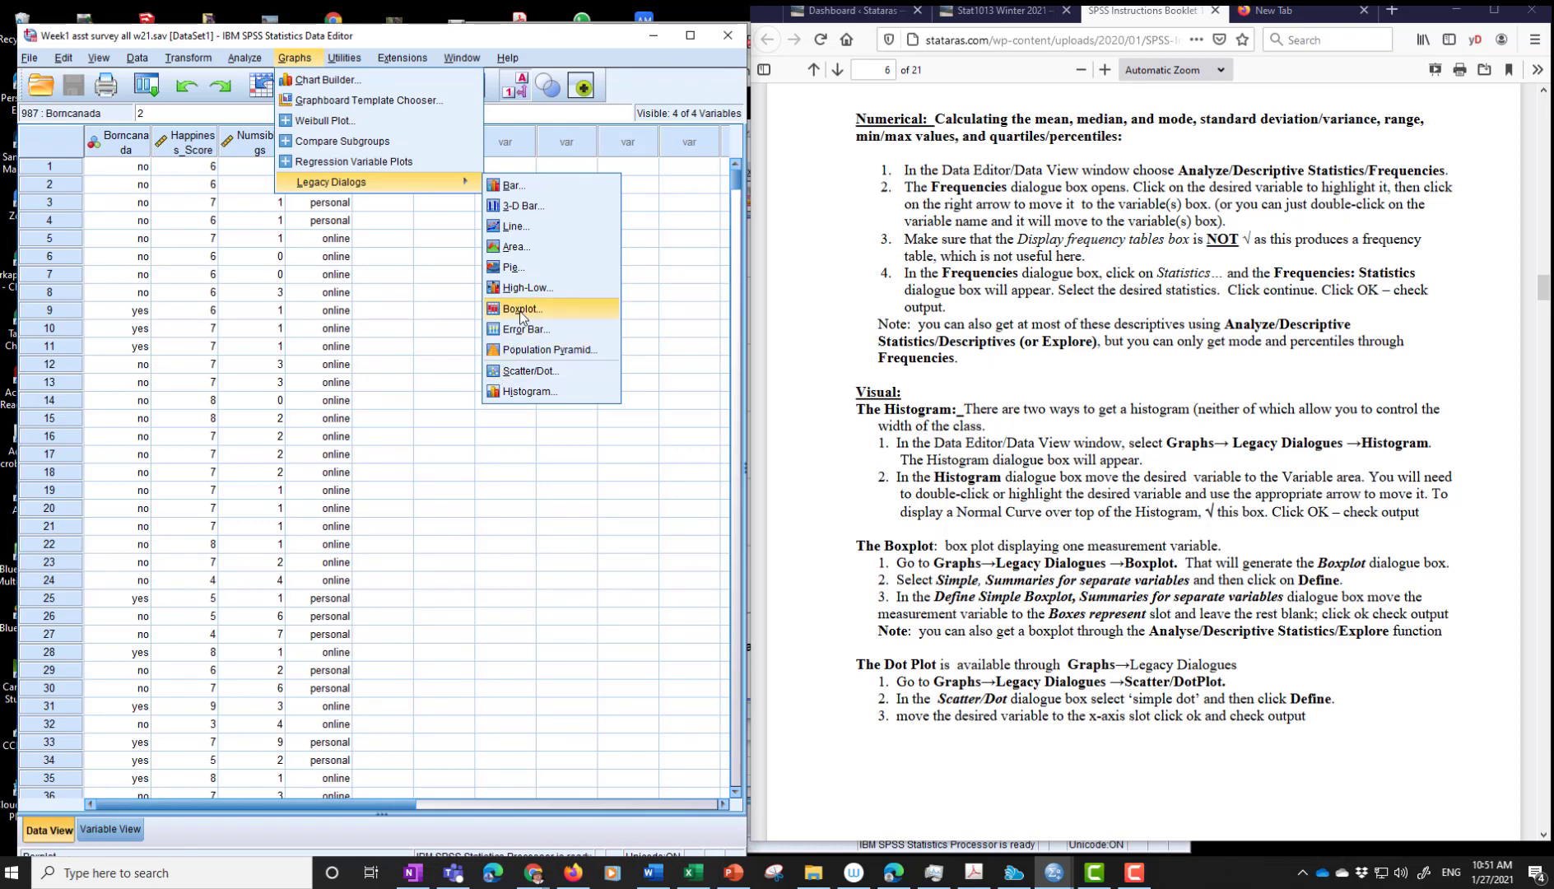
click(520, 308)
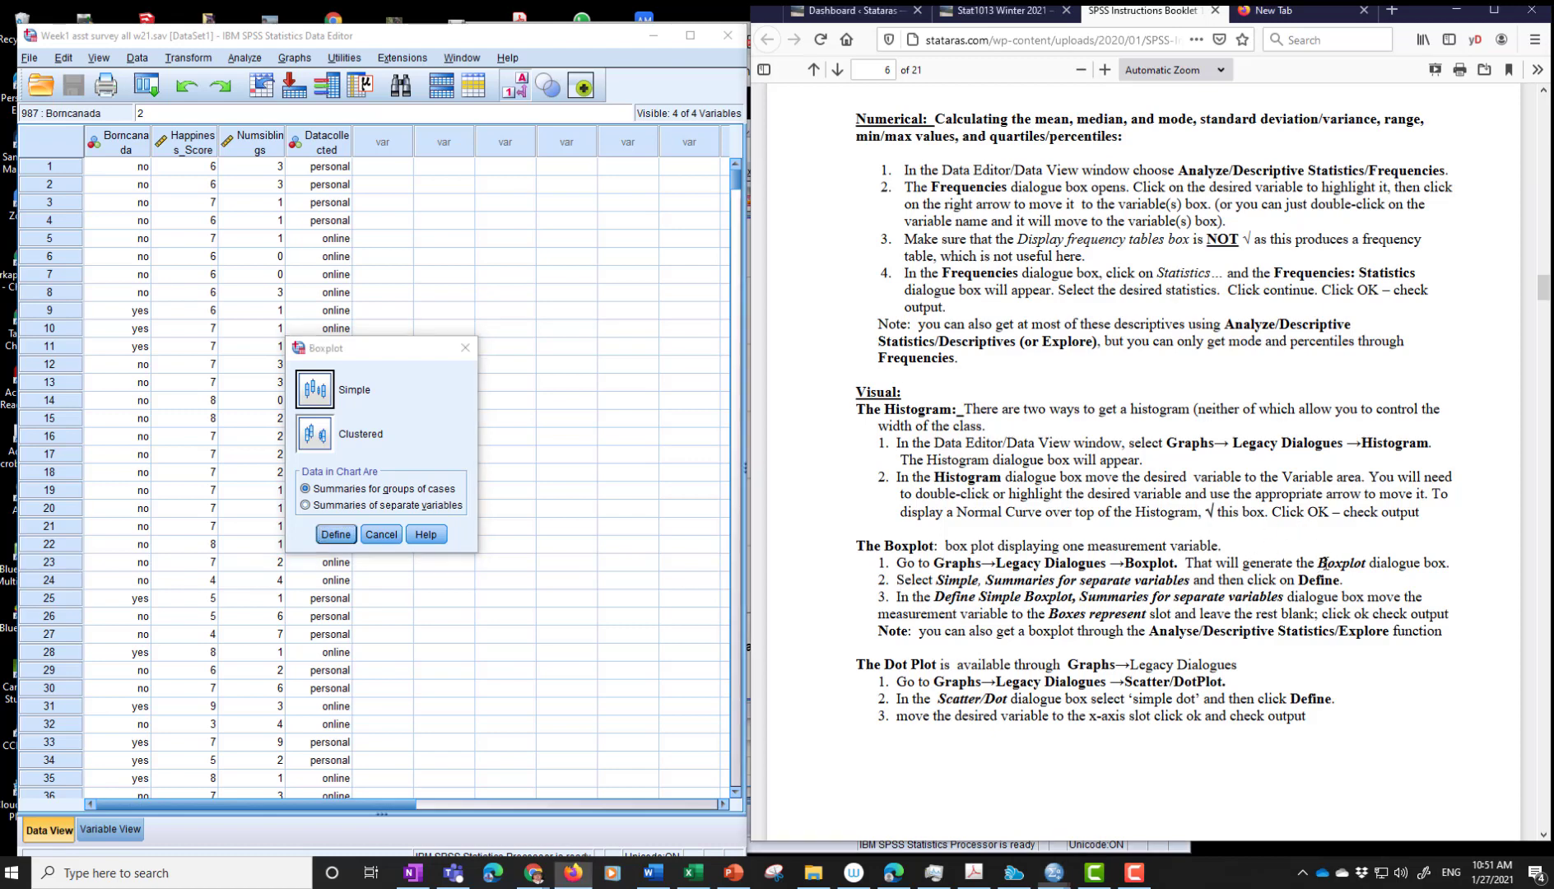
double_click(1339, 564)
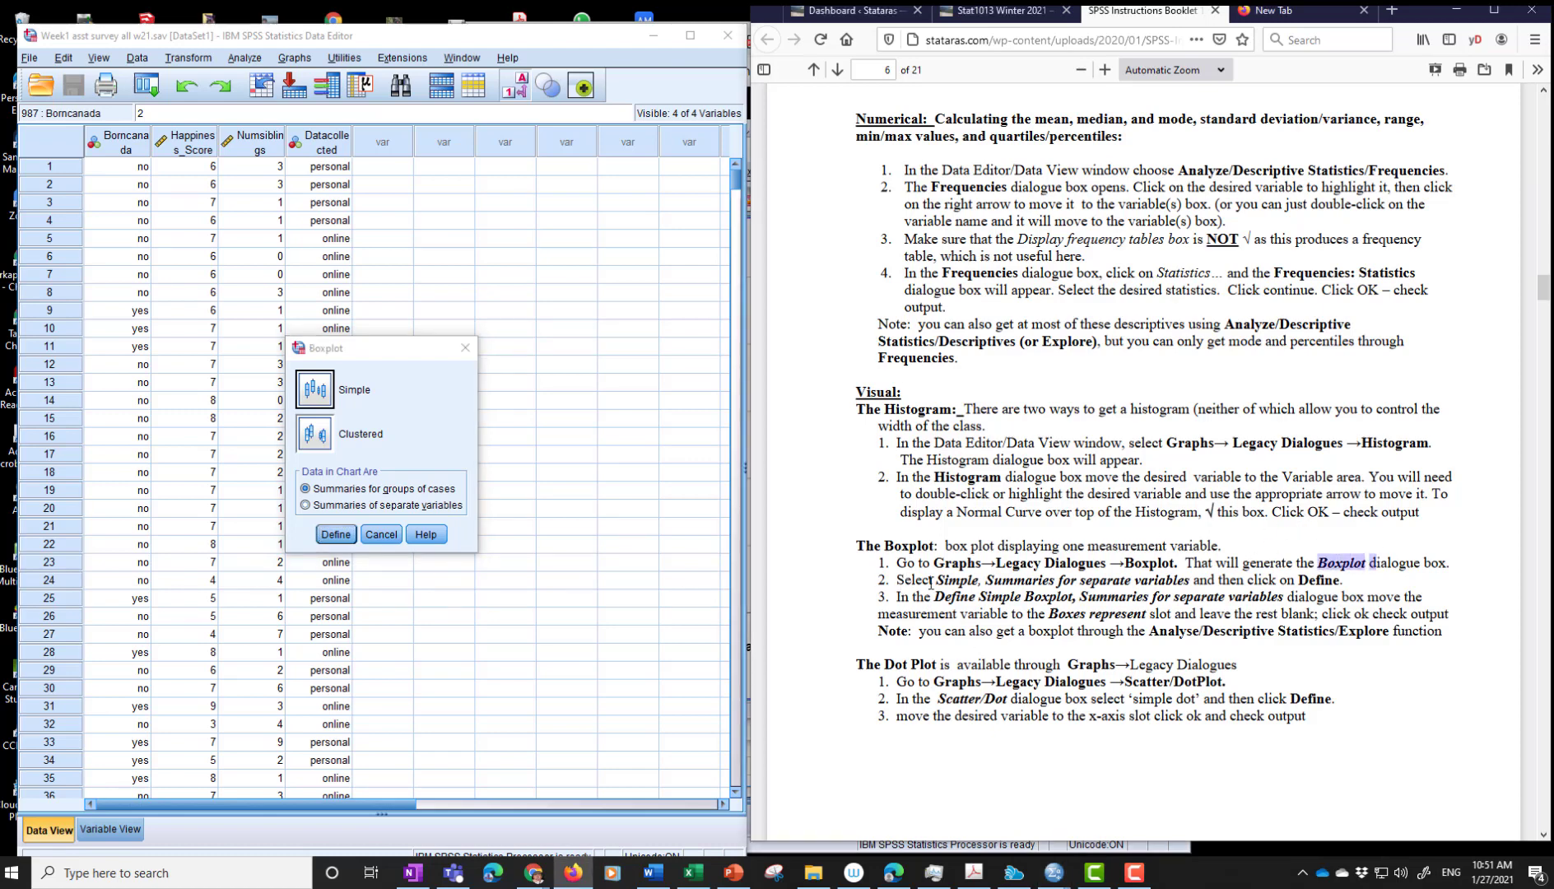
drag(934, 580, 1189, 579)
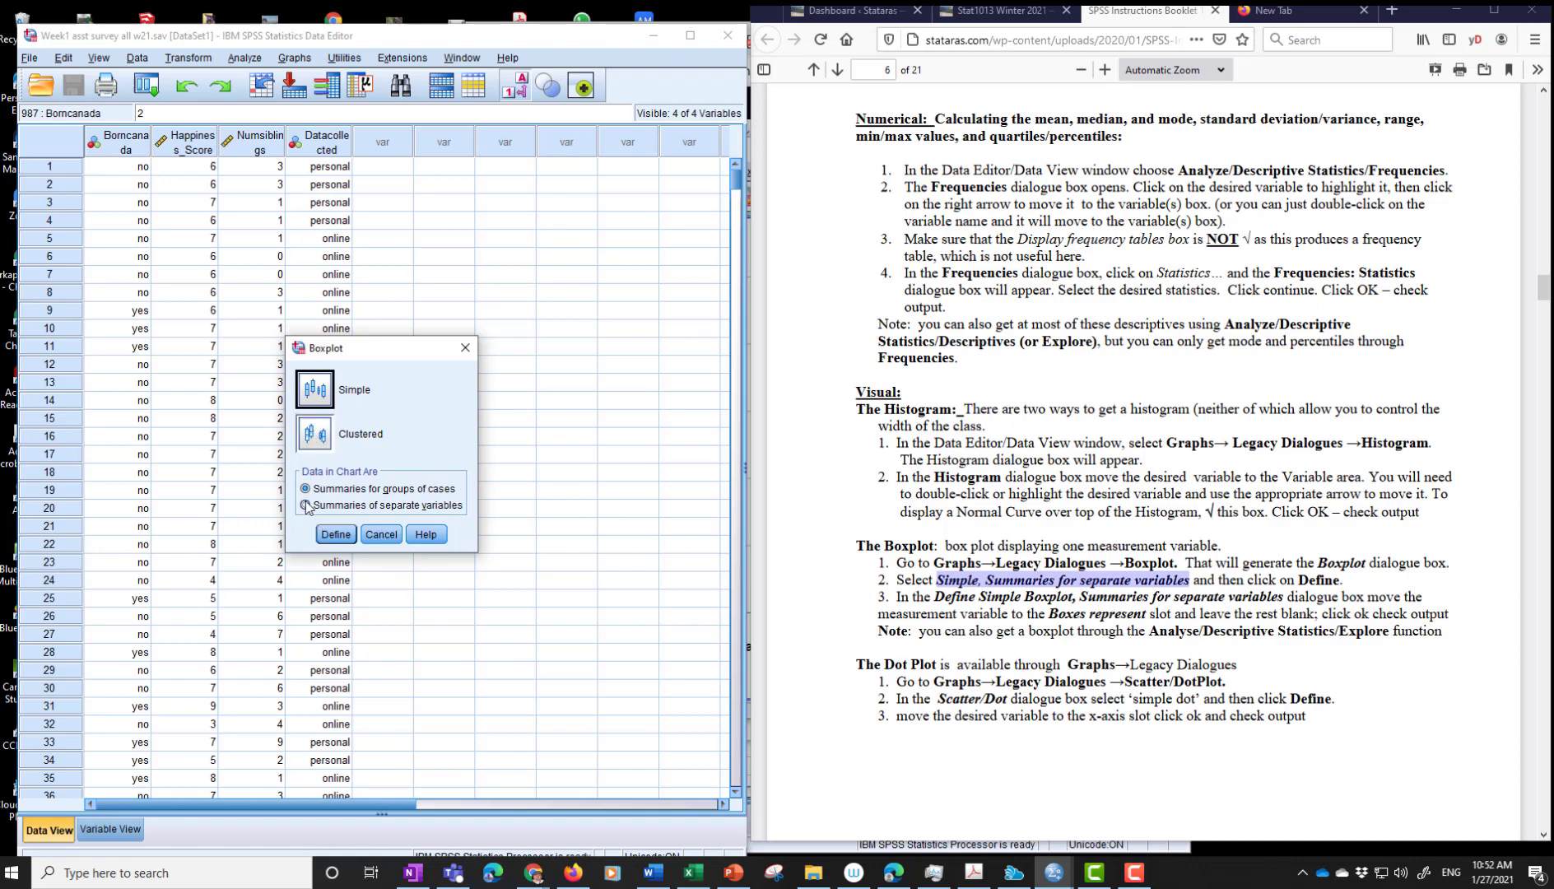
click(305, 506)
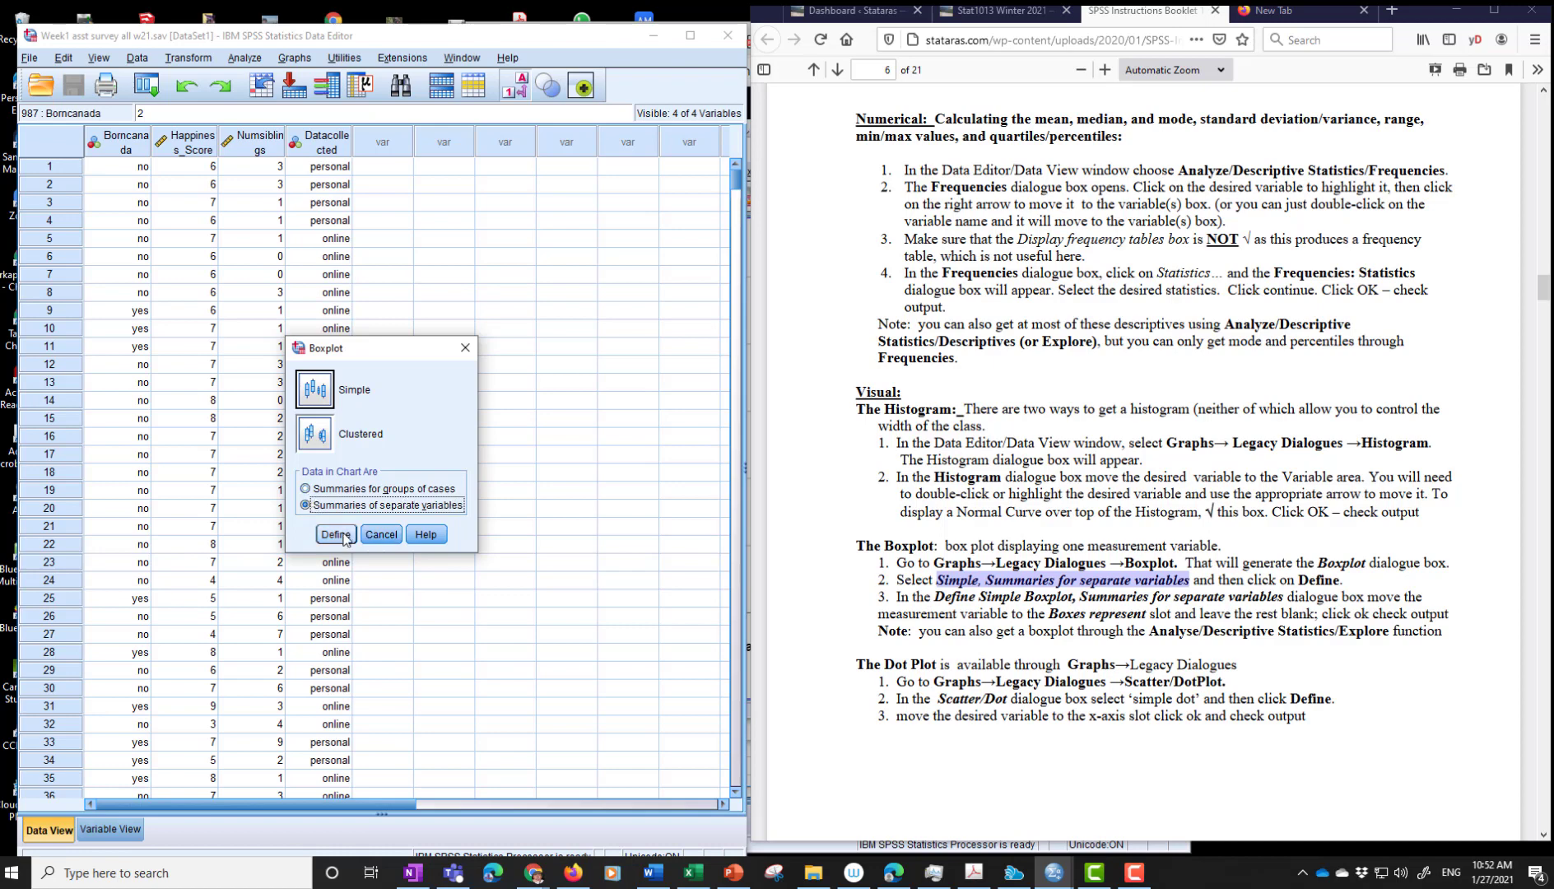
click(335, 534)
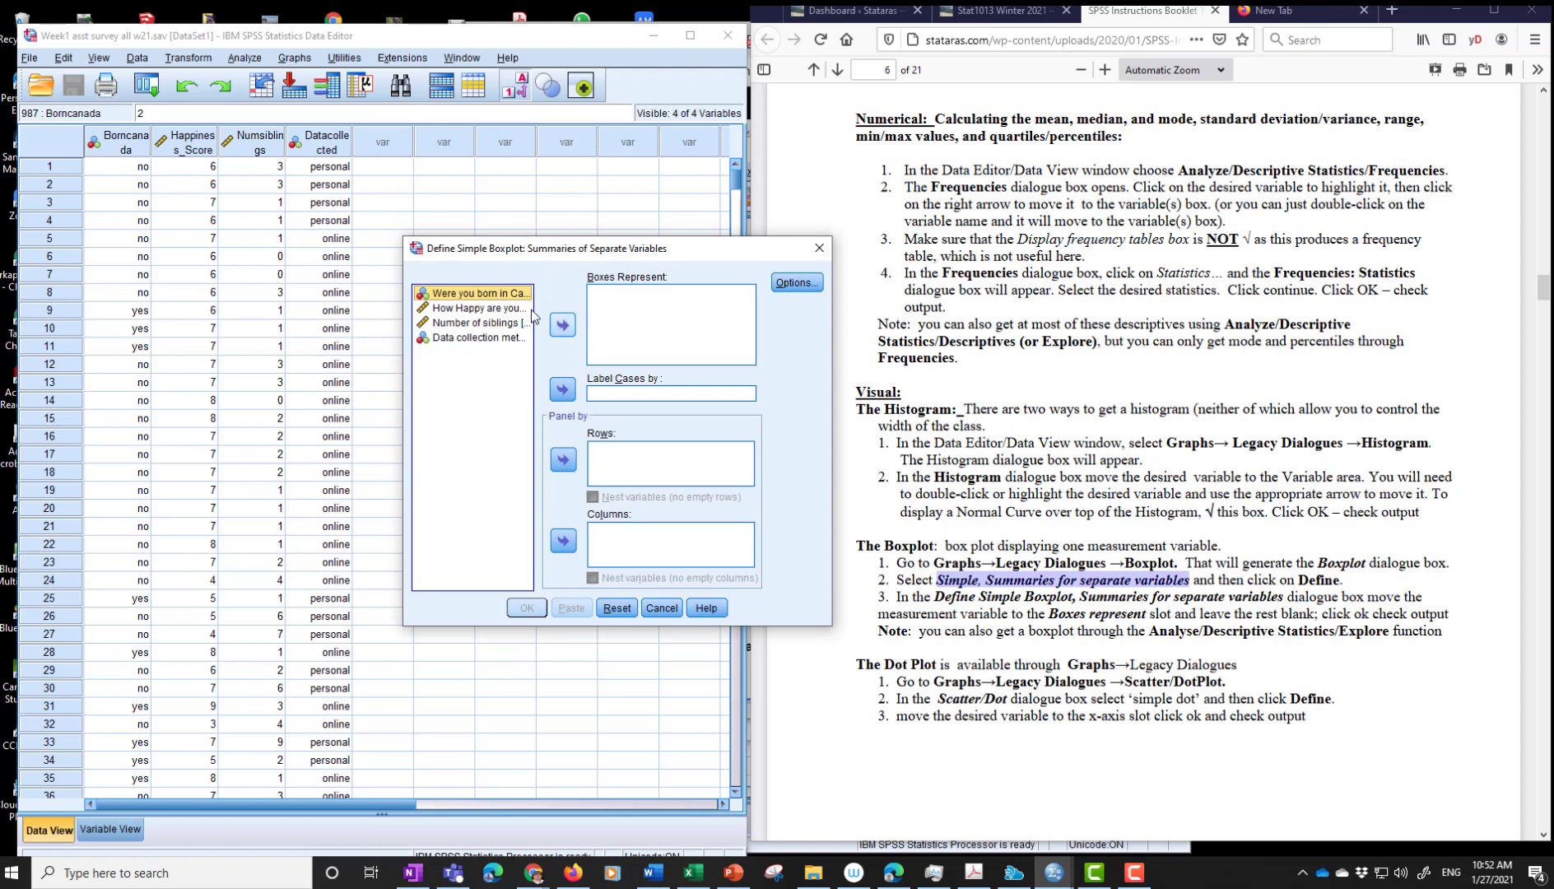
mouse_move(646, 263)
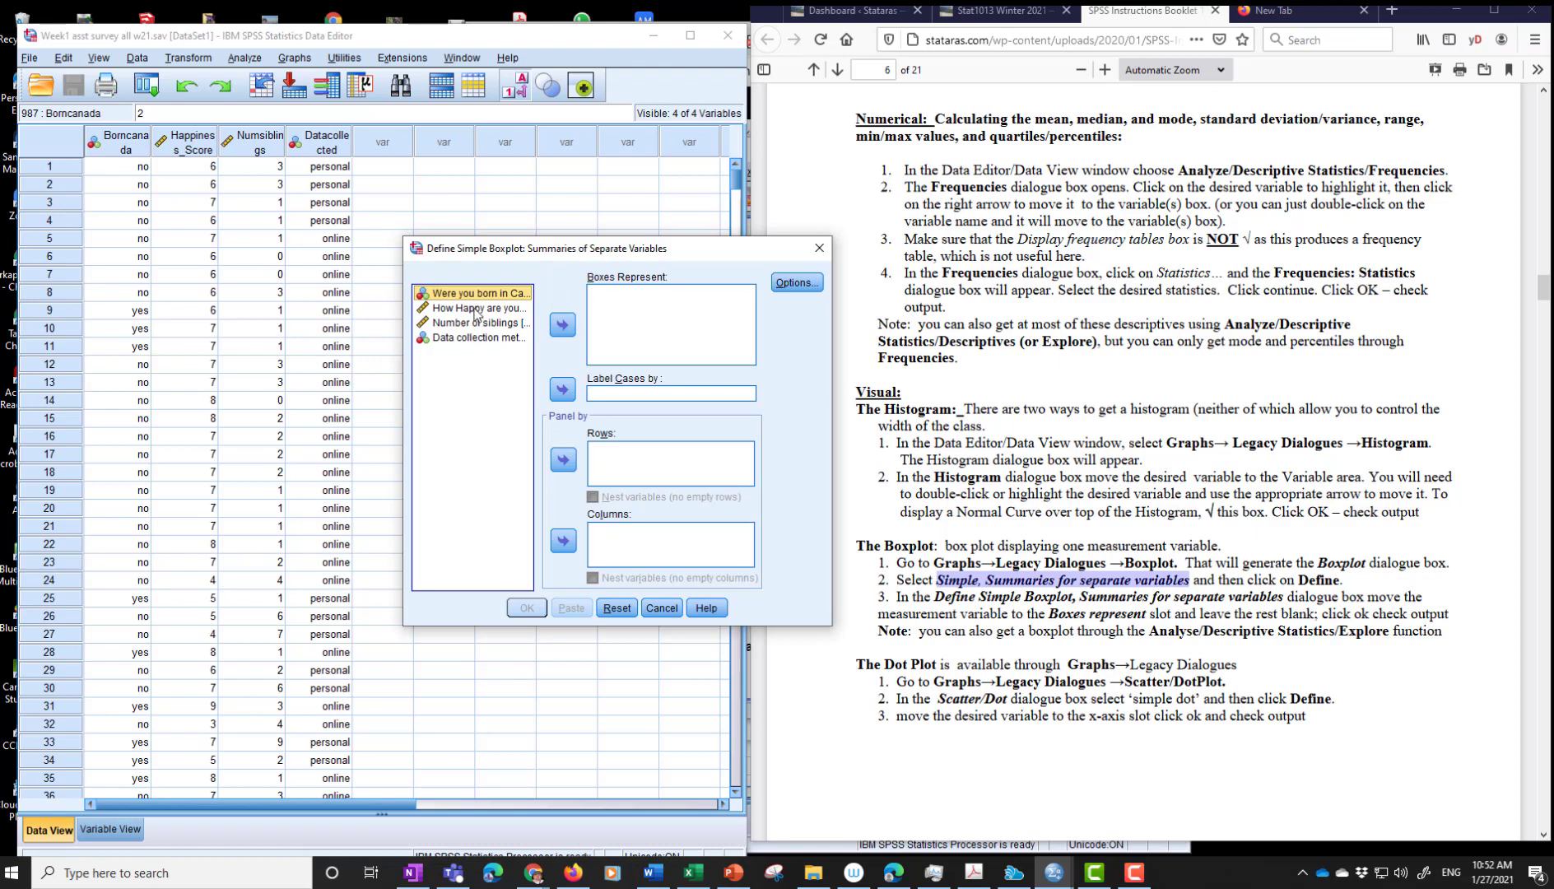
- Plot 'How Happy are you?' as the boxes variable, covering 1006 valid cases
click(479, 307)
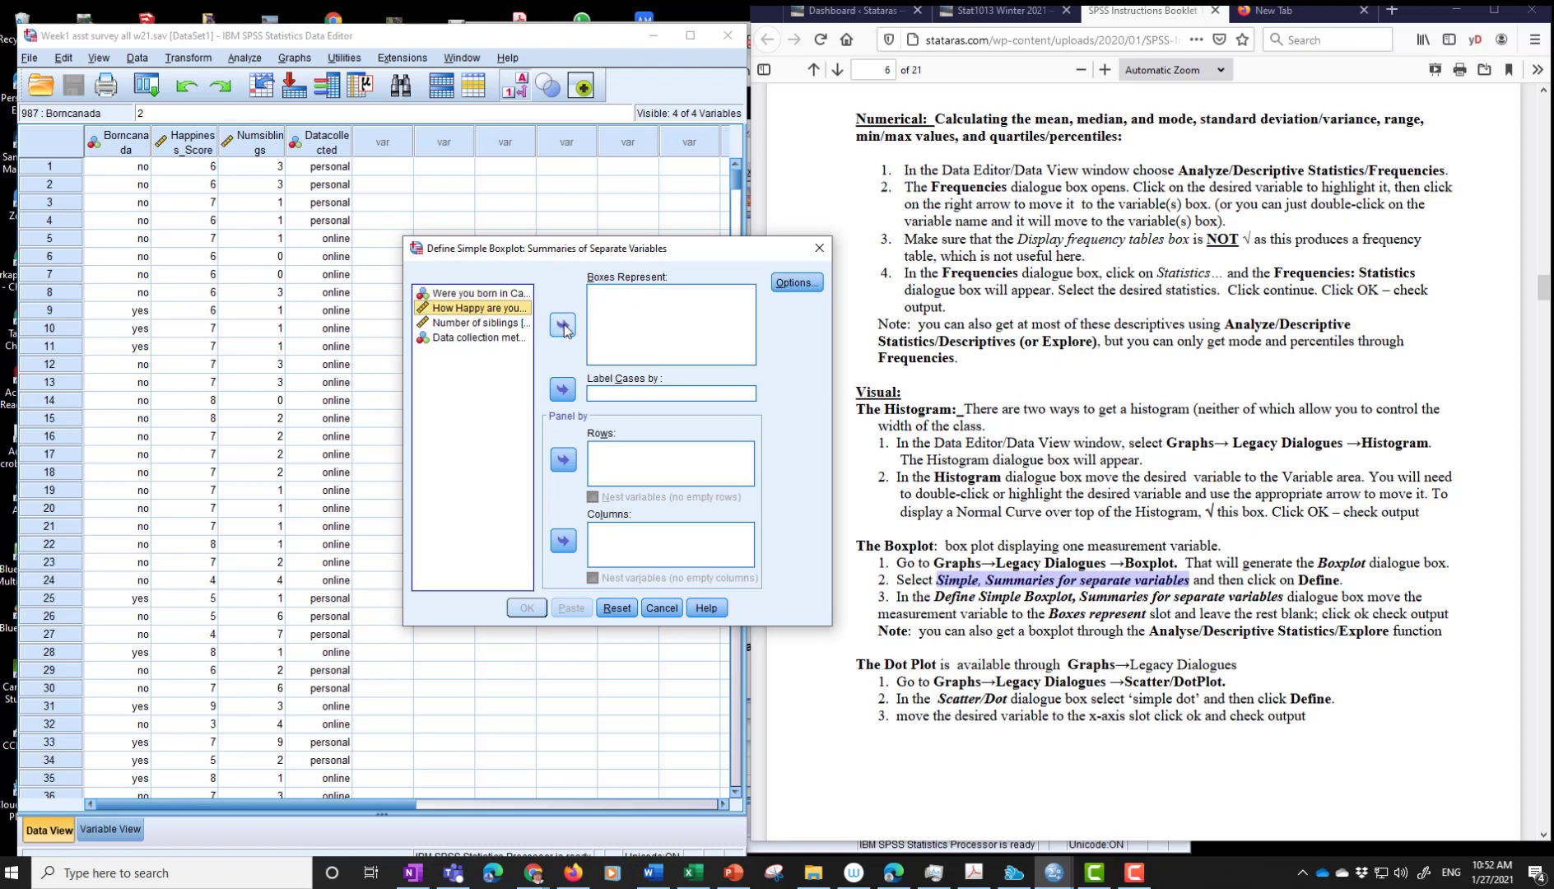
click(562, 325)
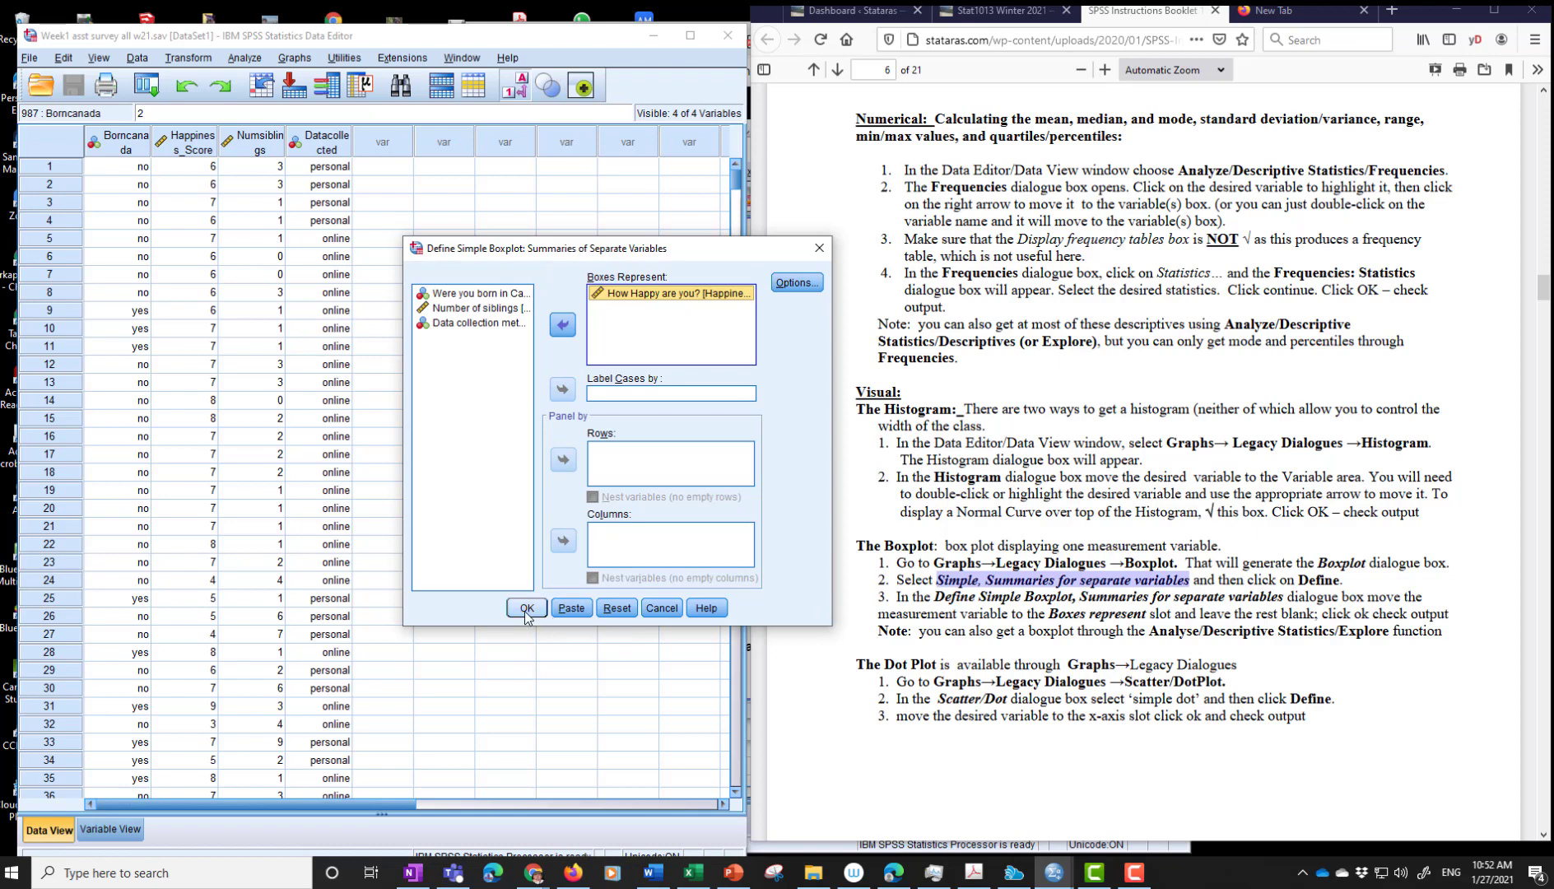
click(526, 607)
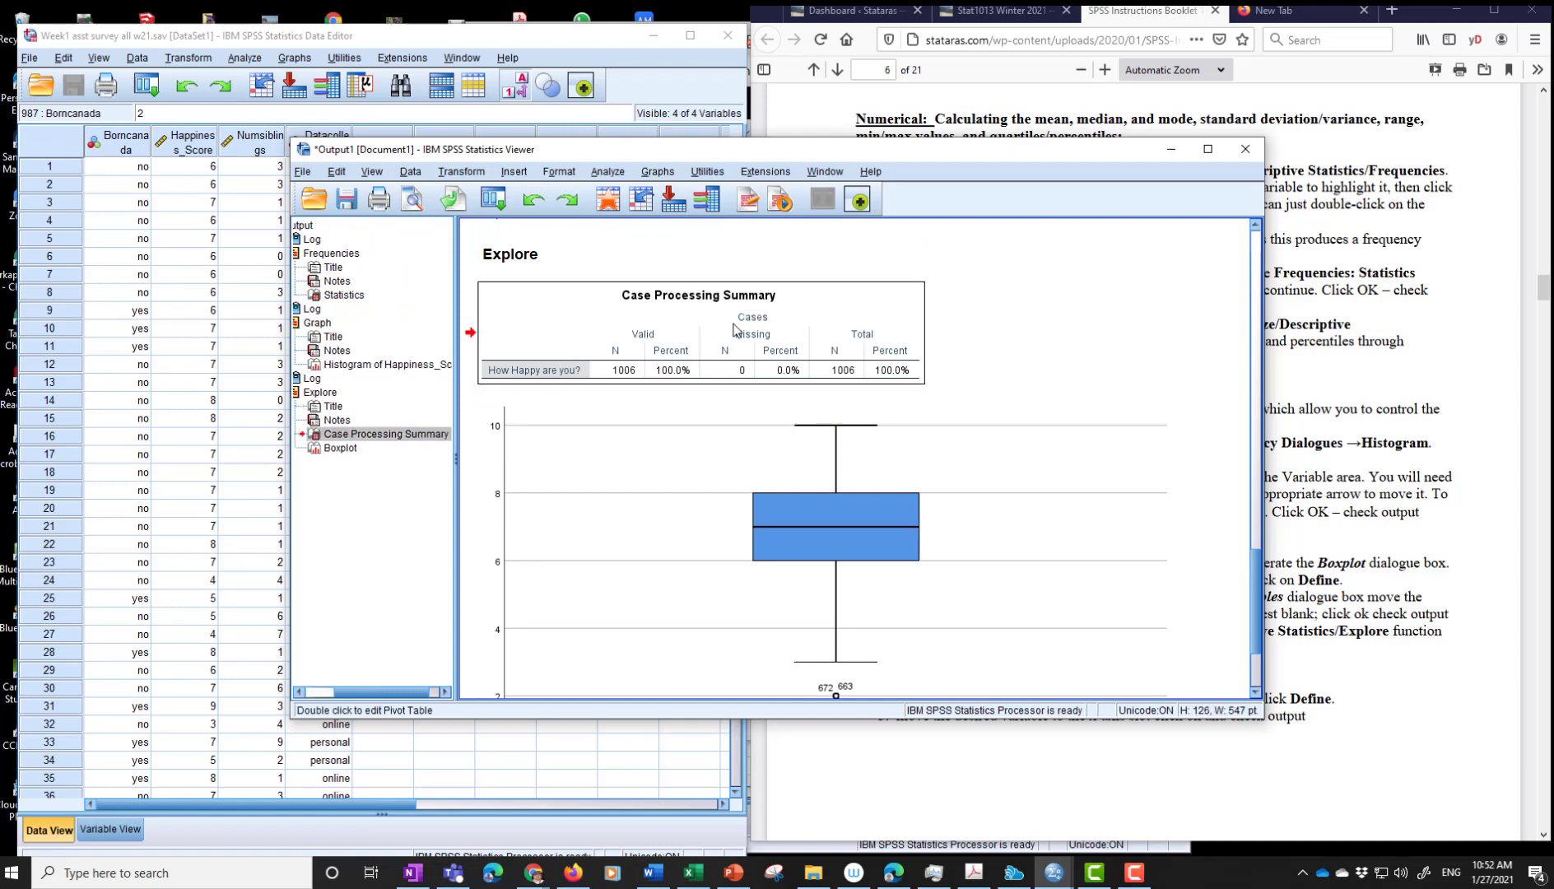
scroll(down, 3)
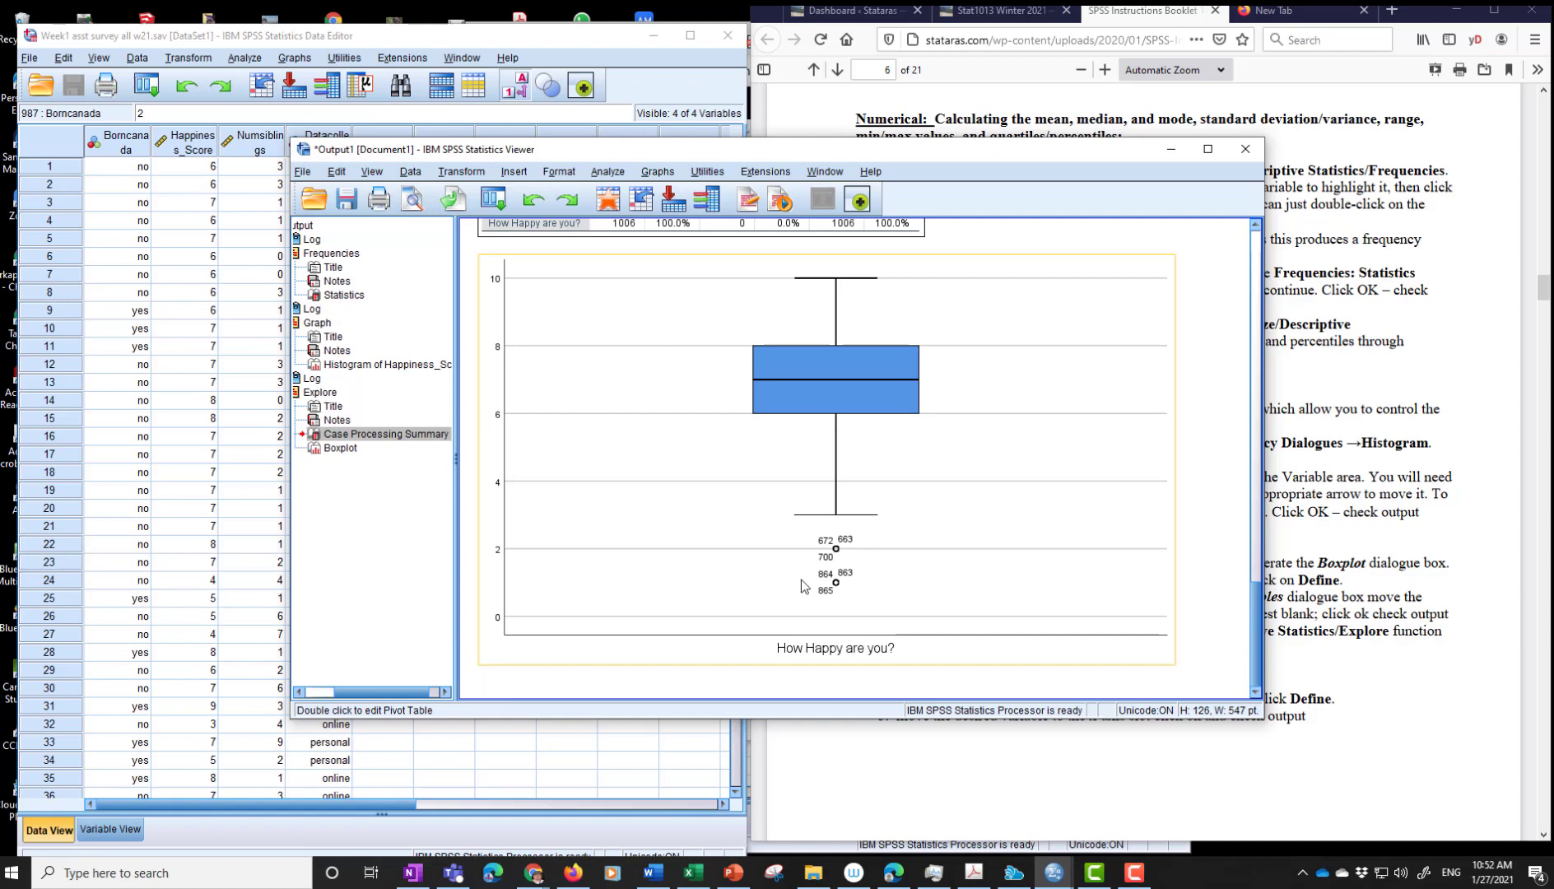
mouse_move(859, 552)
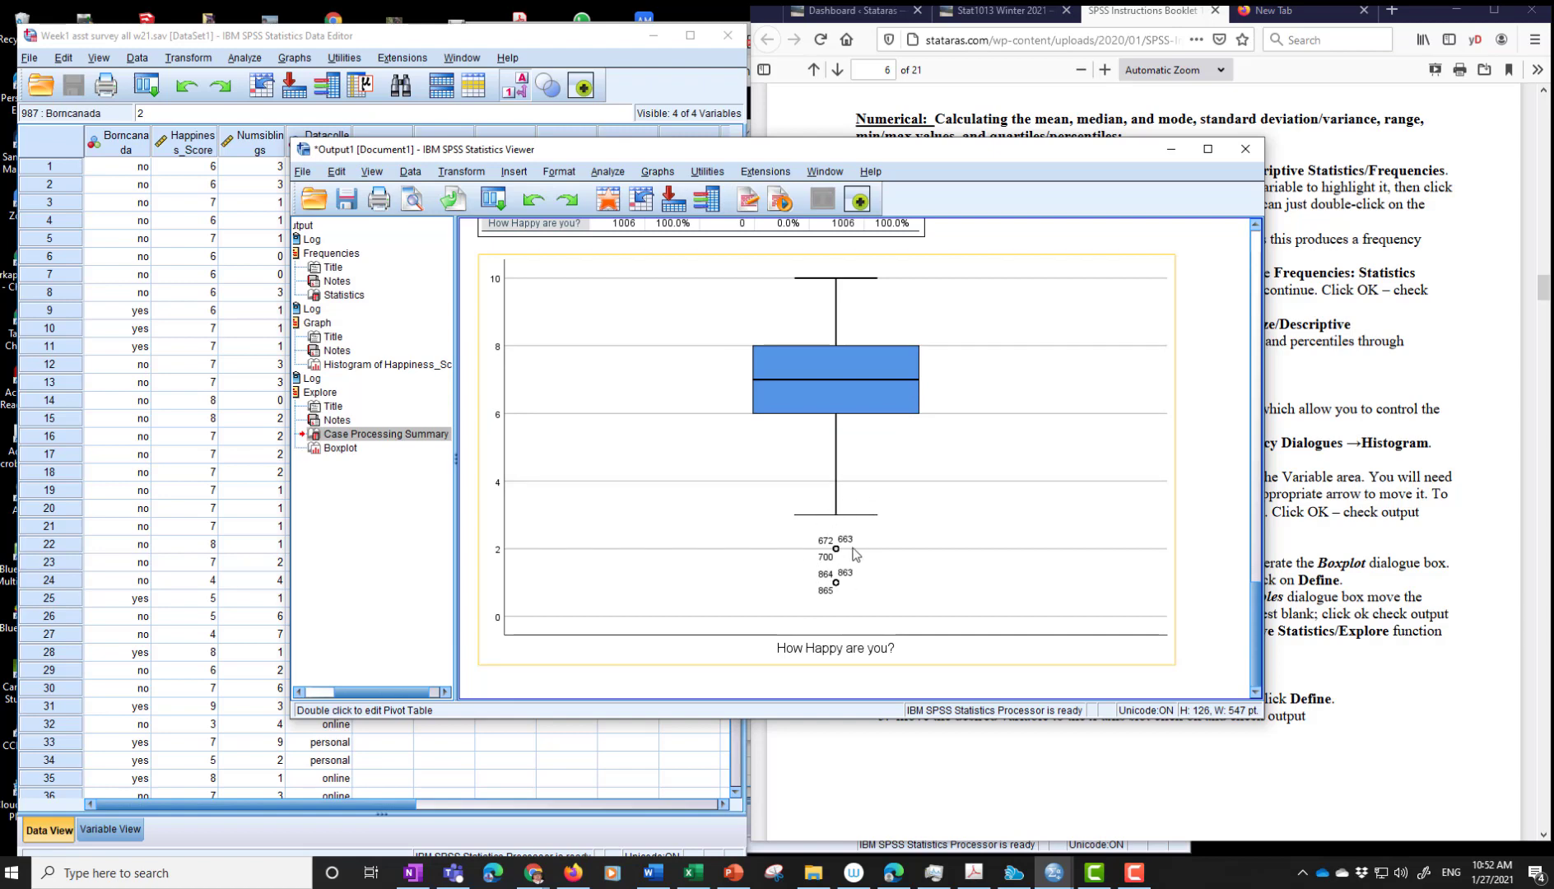
mouse_move(864, 268)
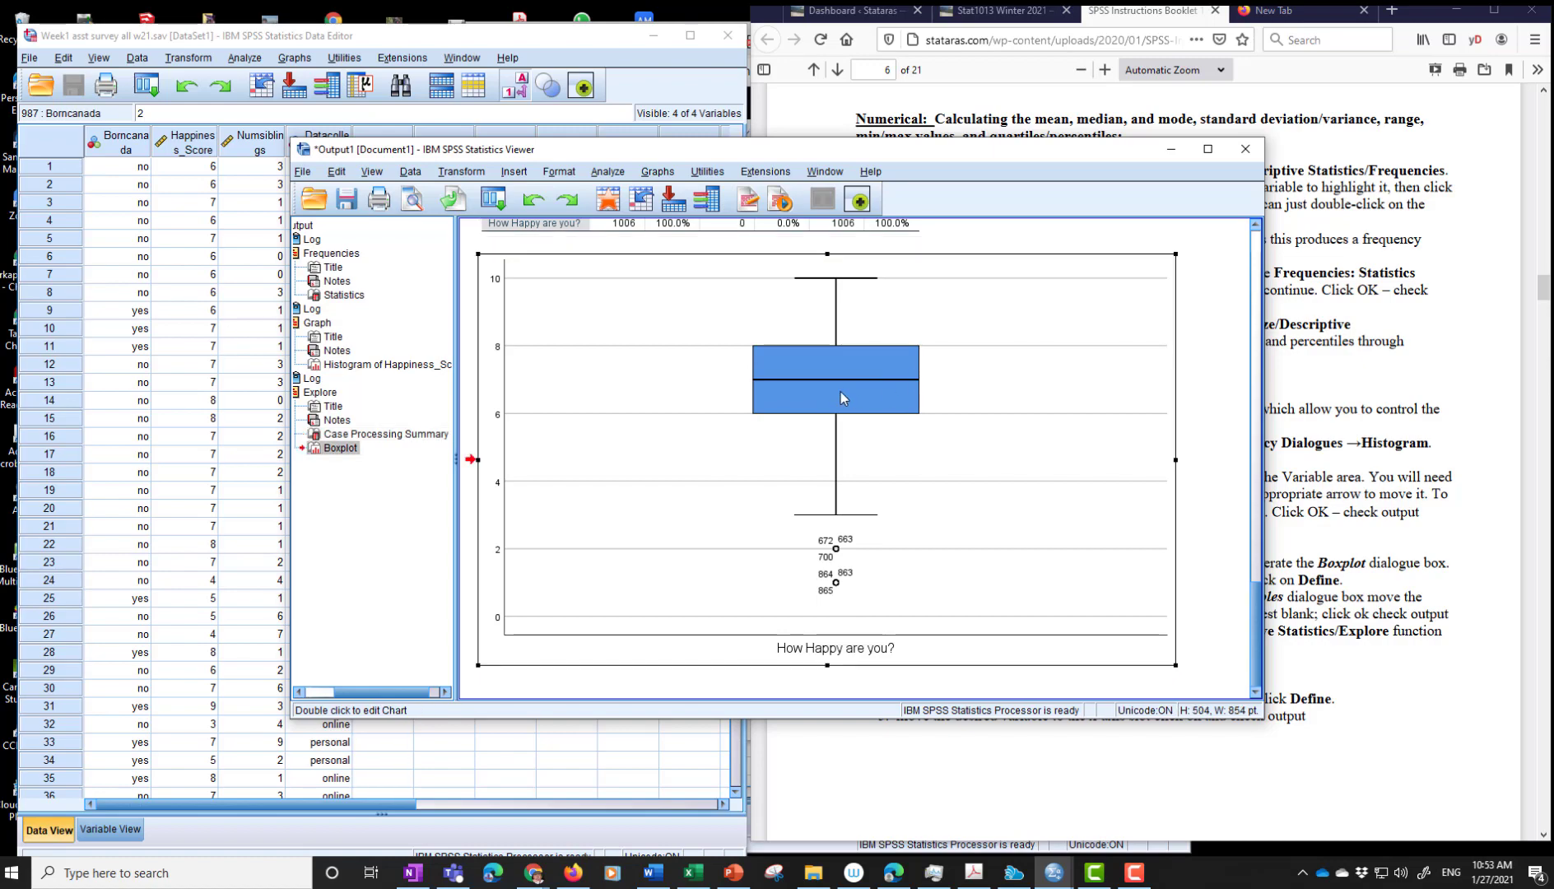
- Transpose the happiness boxplot to horizontal, then minimize the viewer to see the data
double_click(842, 396)
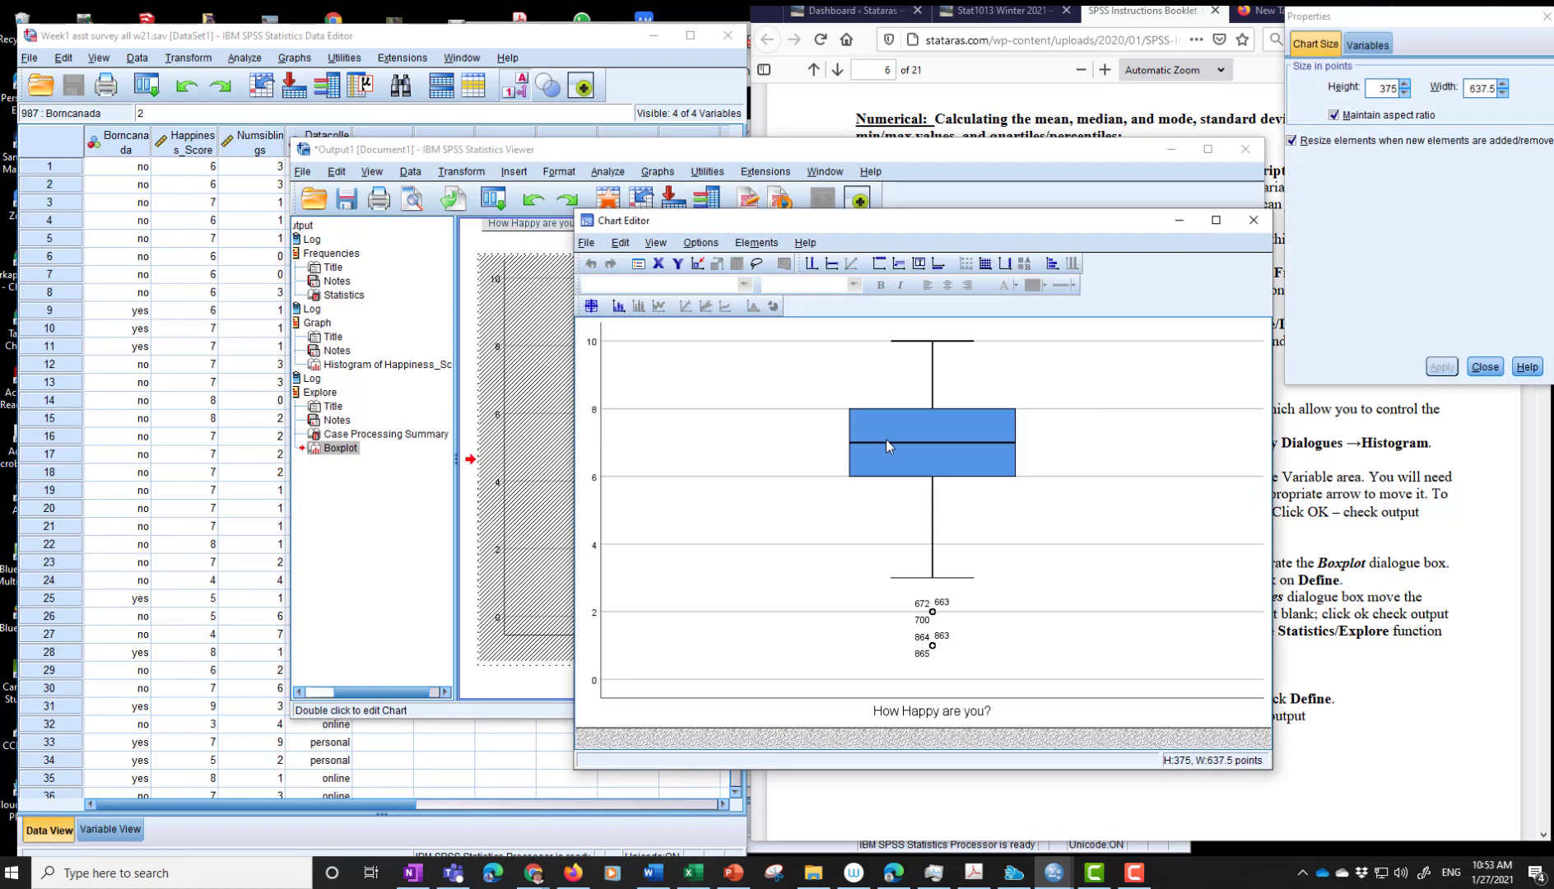
mouse_move(839, 271)
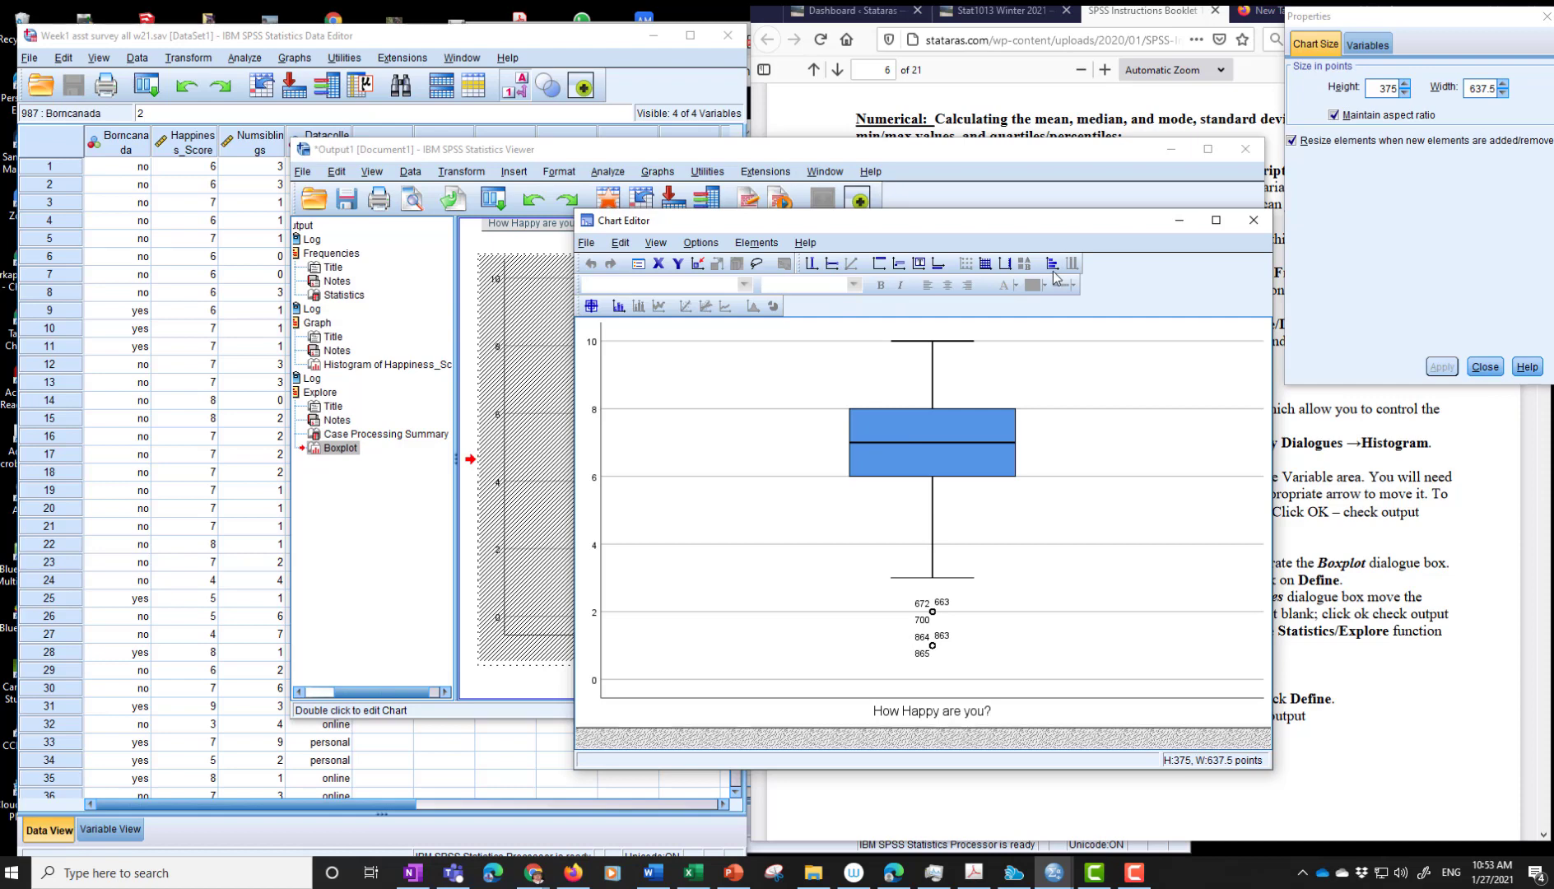
mouse_move(1048, 265)
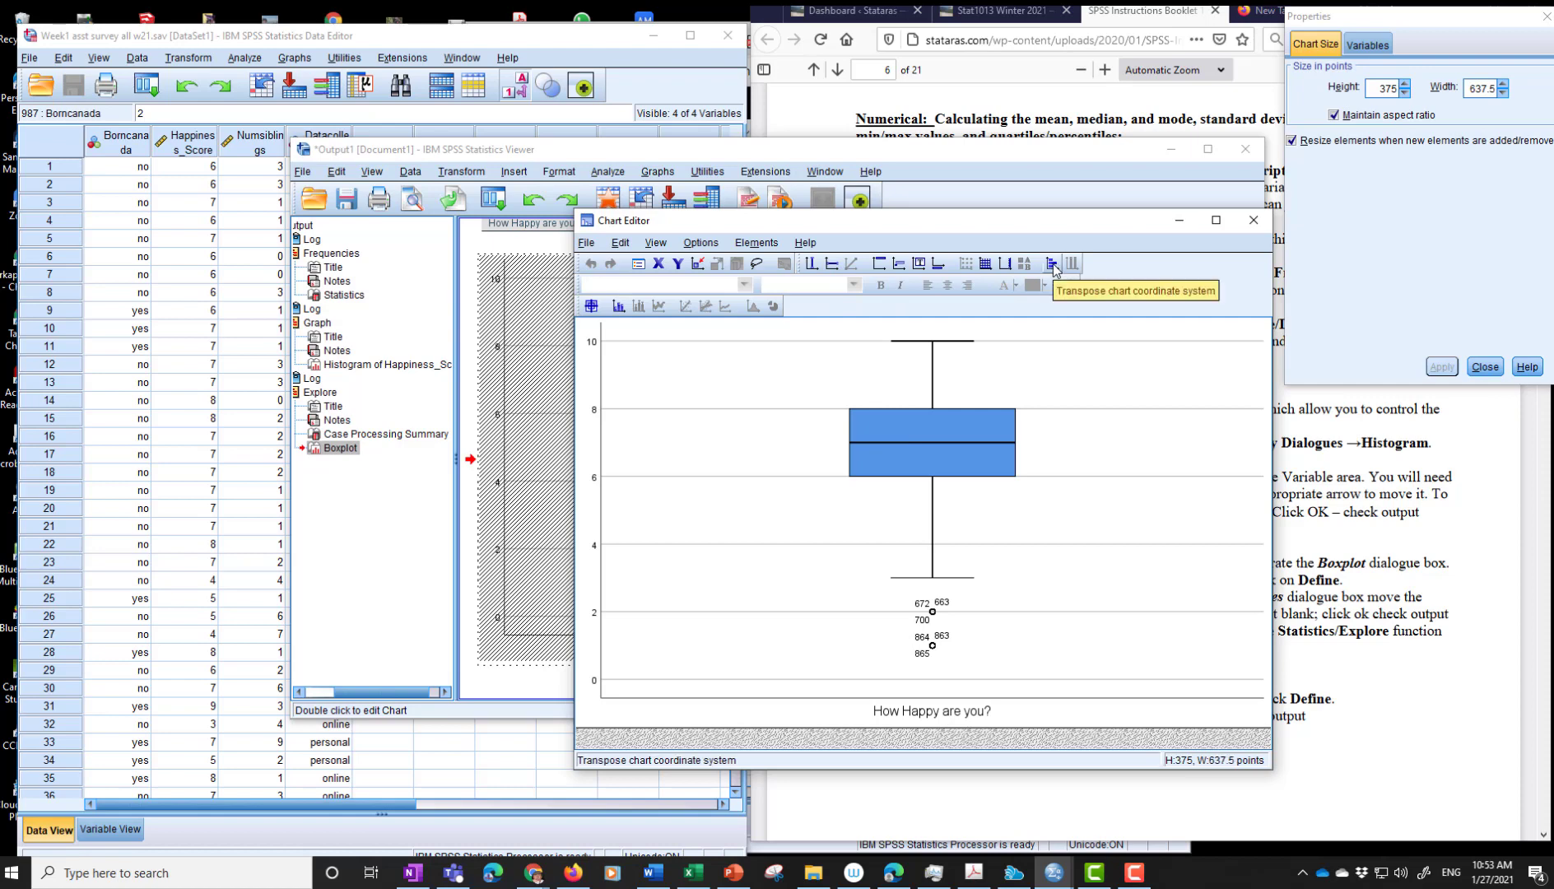
click(1053, 263)
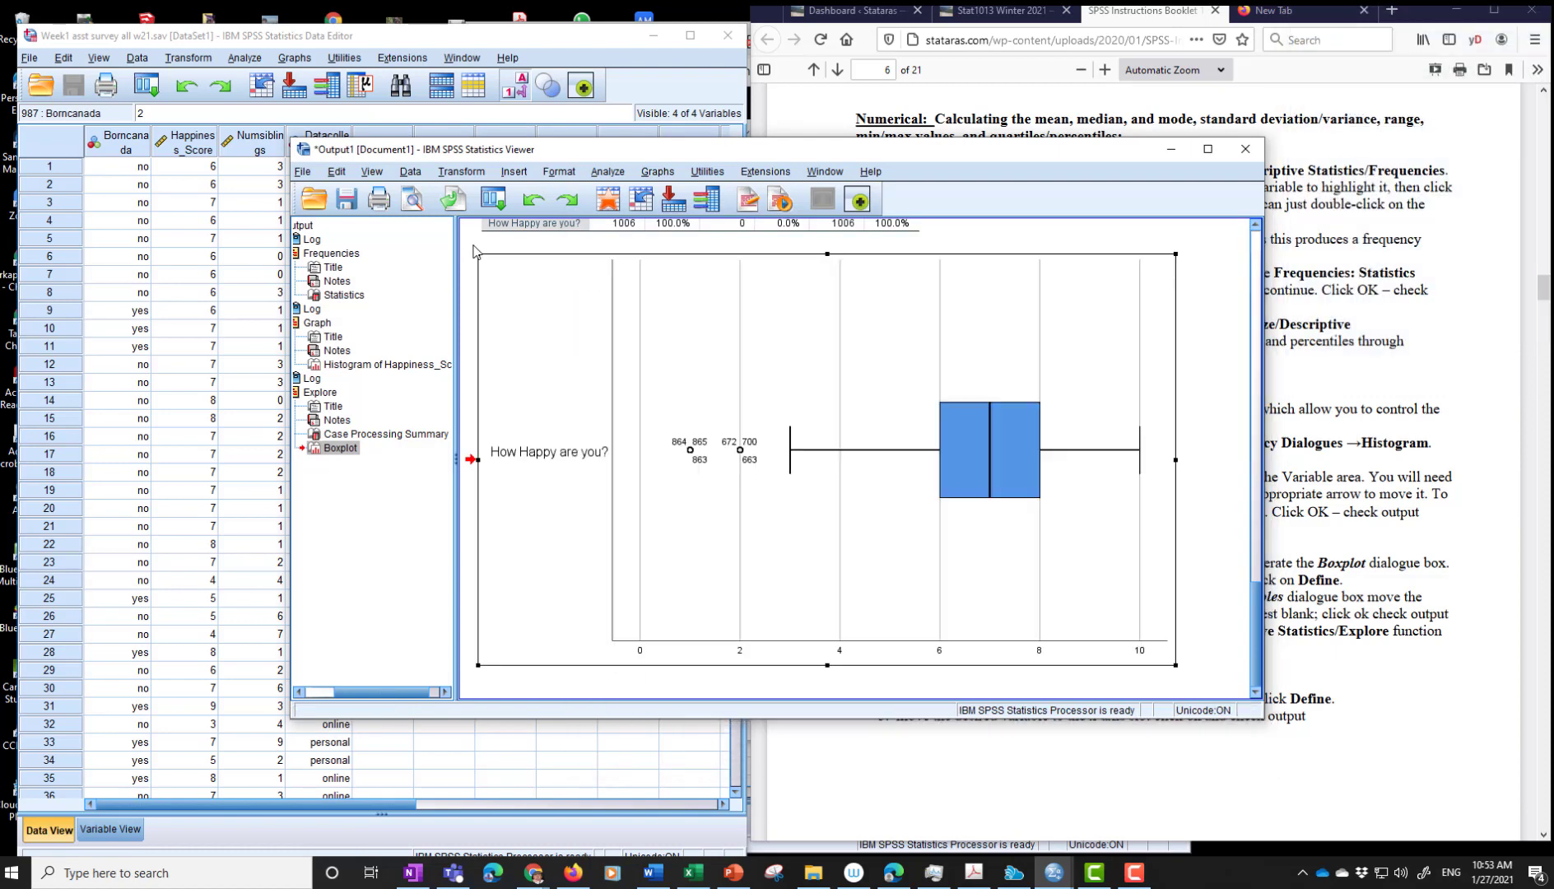
mouse_move(1014, 512)
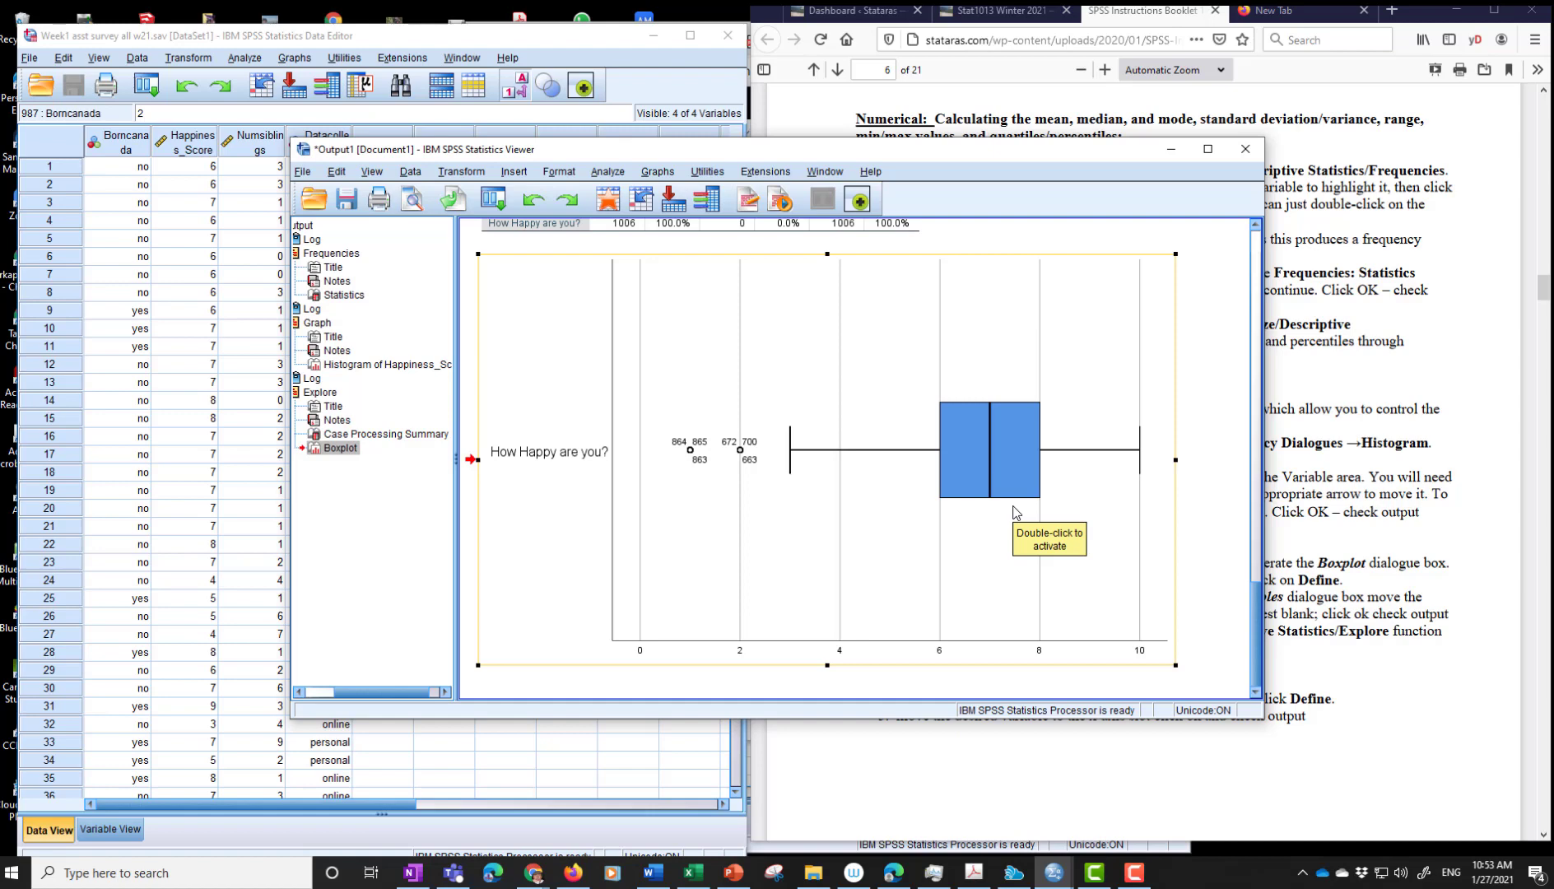
mouse_move(1352, 556)
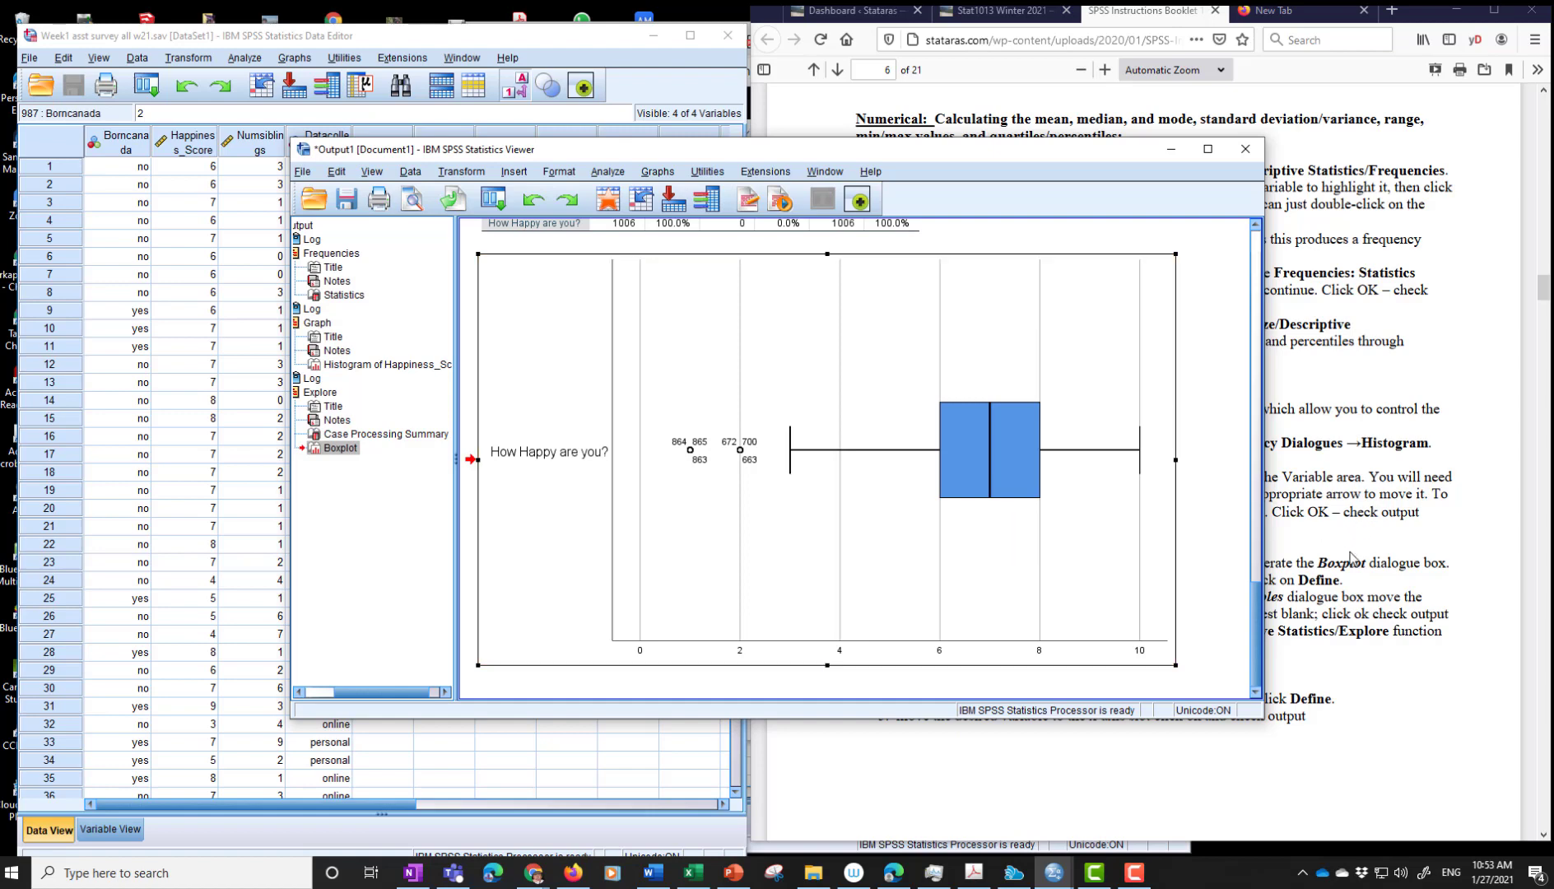
click(1246, 149)
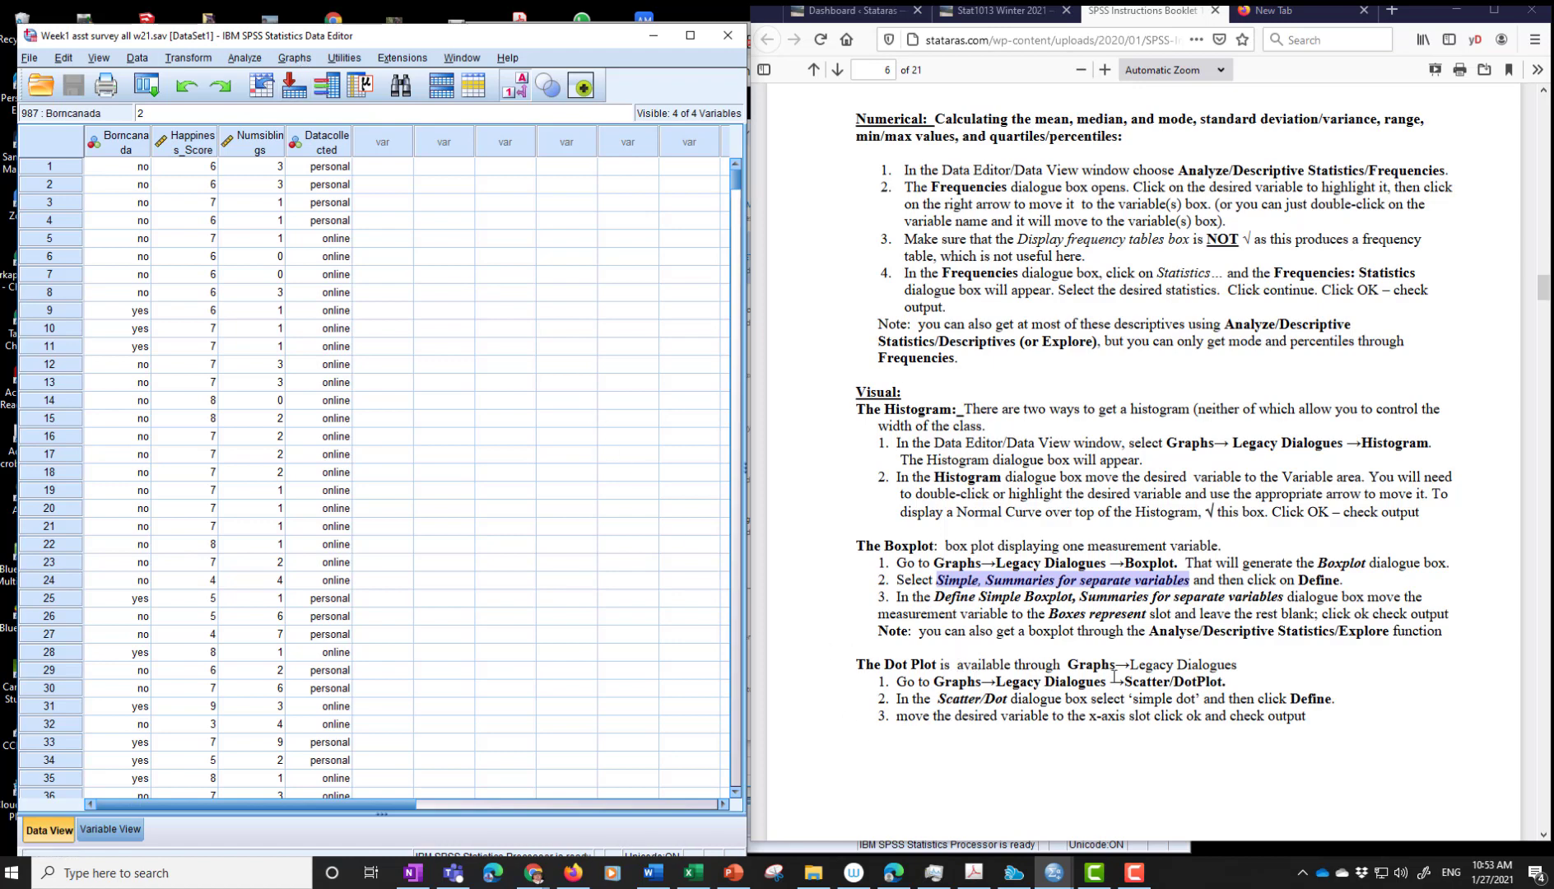
- Create a Simple Dot plot with How Happy are you on the X-axis, then minimize the viewer
click(294, 58)
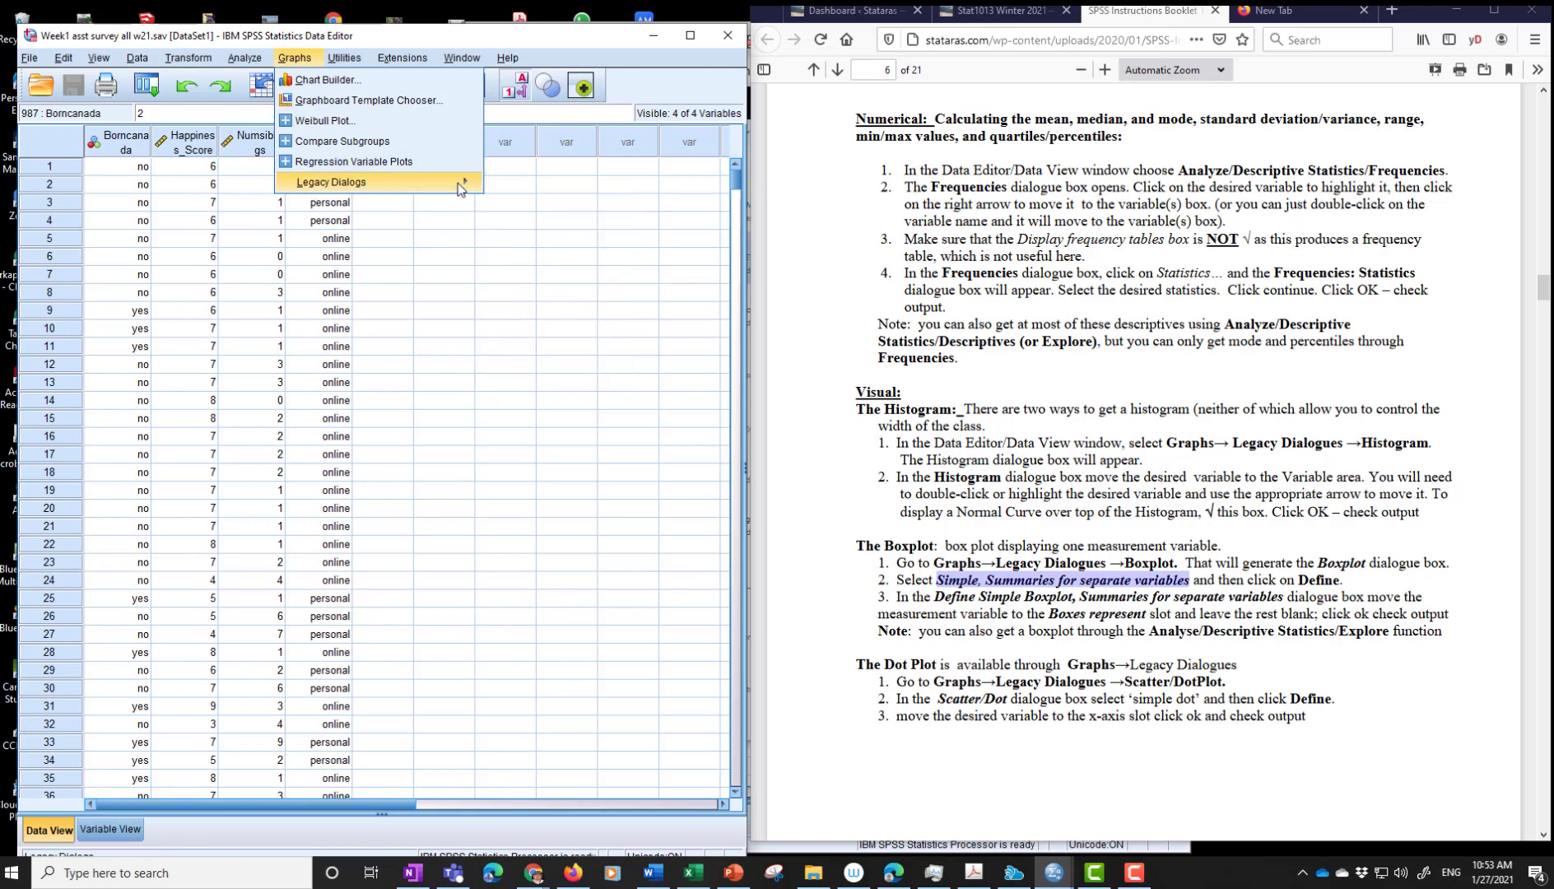
click(330, 182)
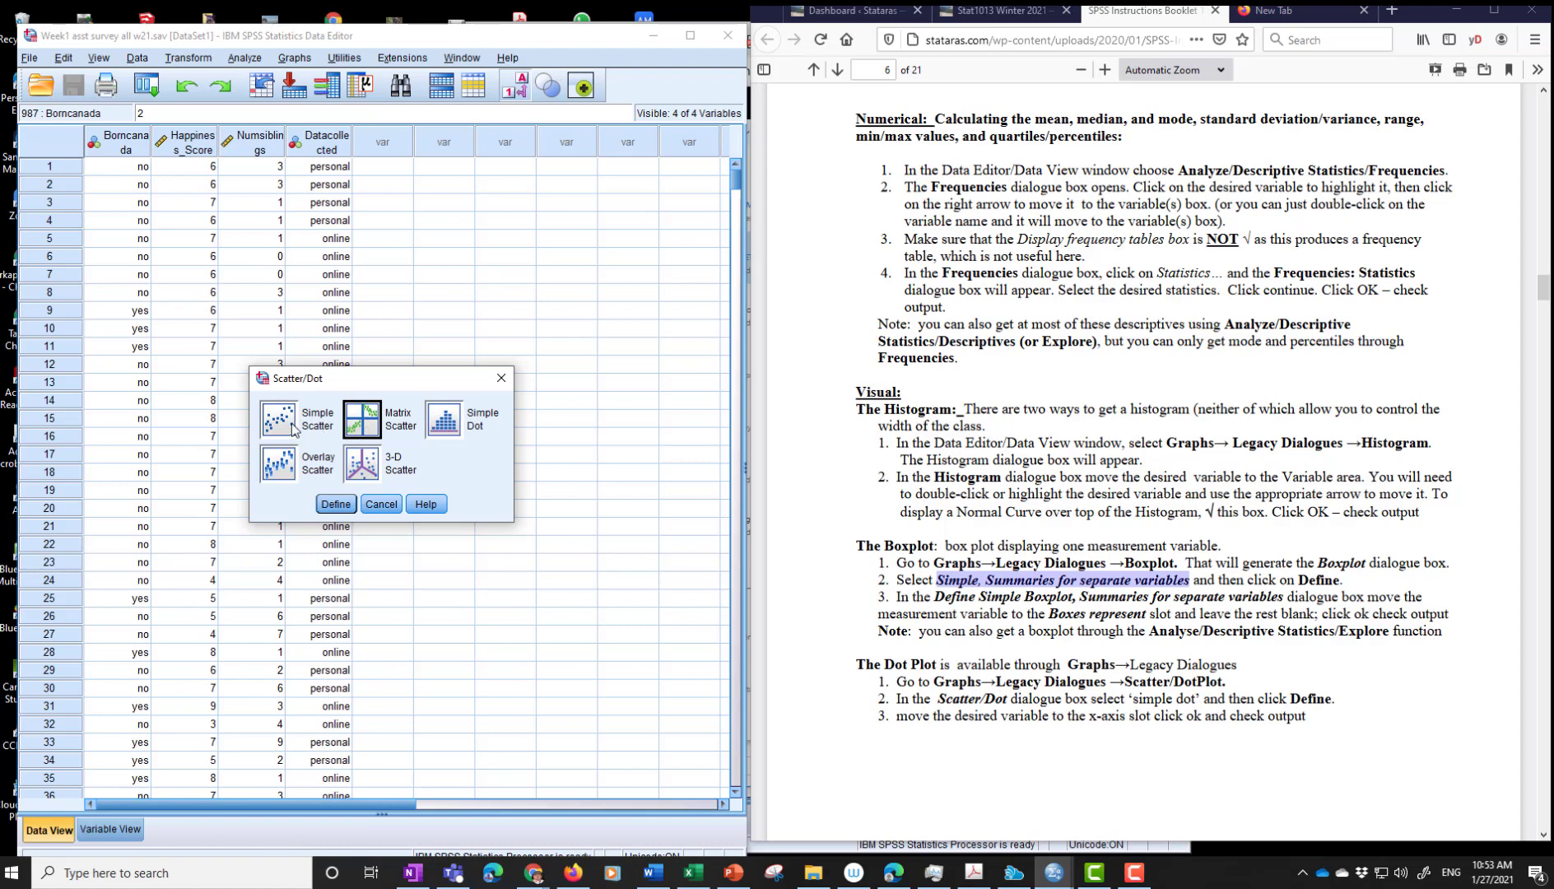
click(444, 419)
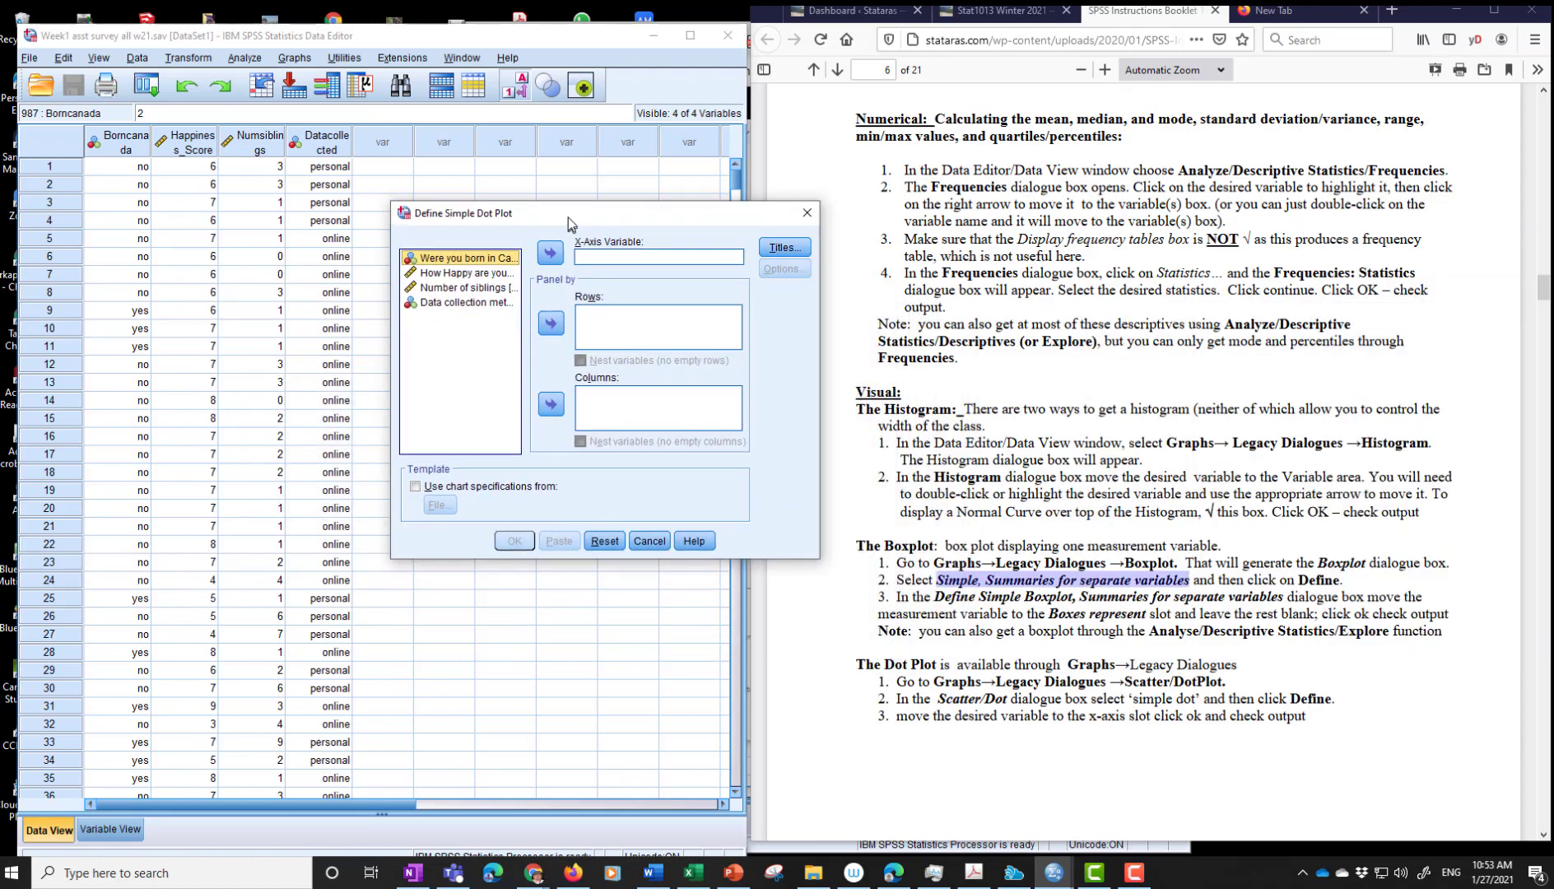
click(463, 271)
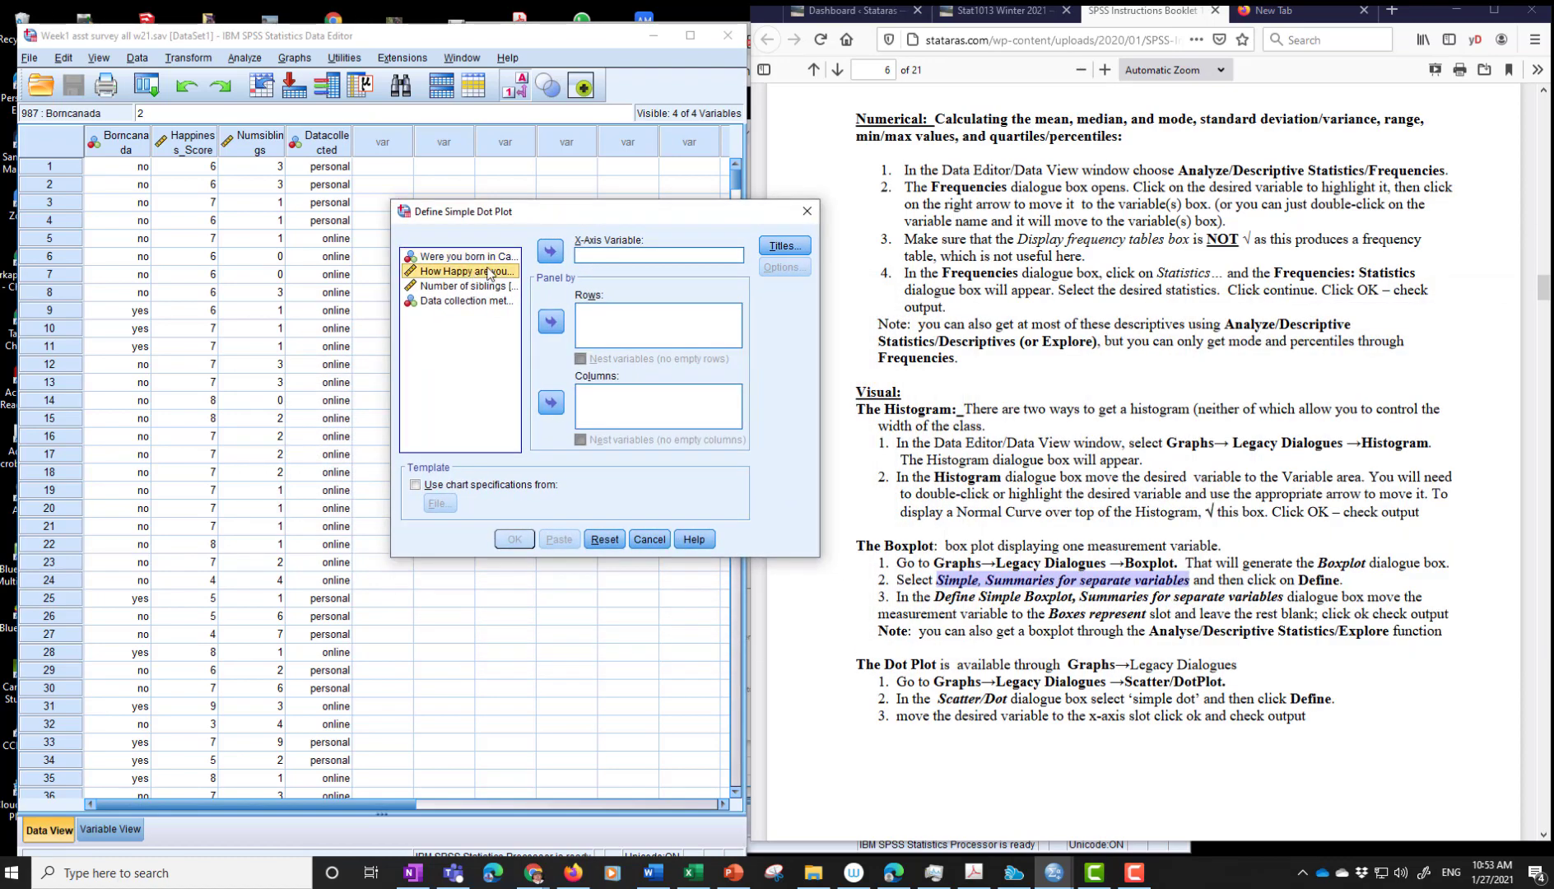
click(549, 250)
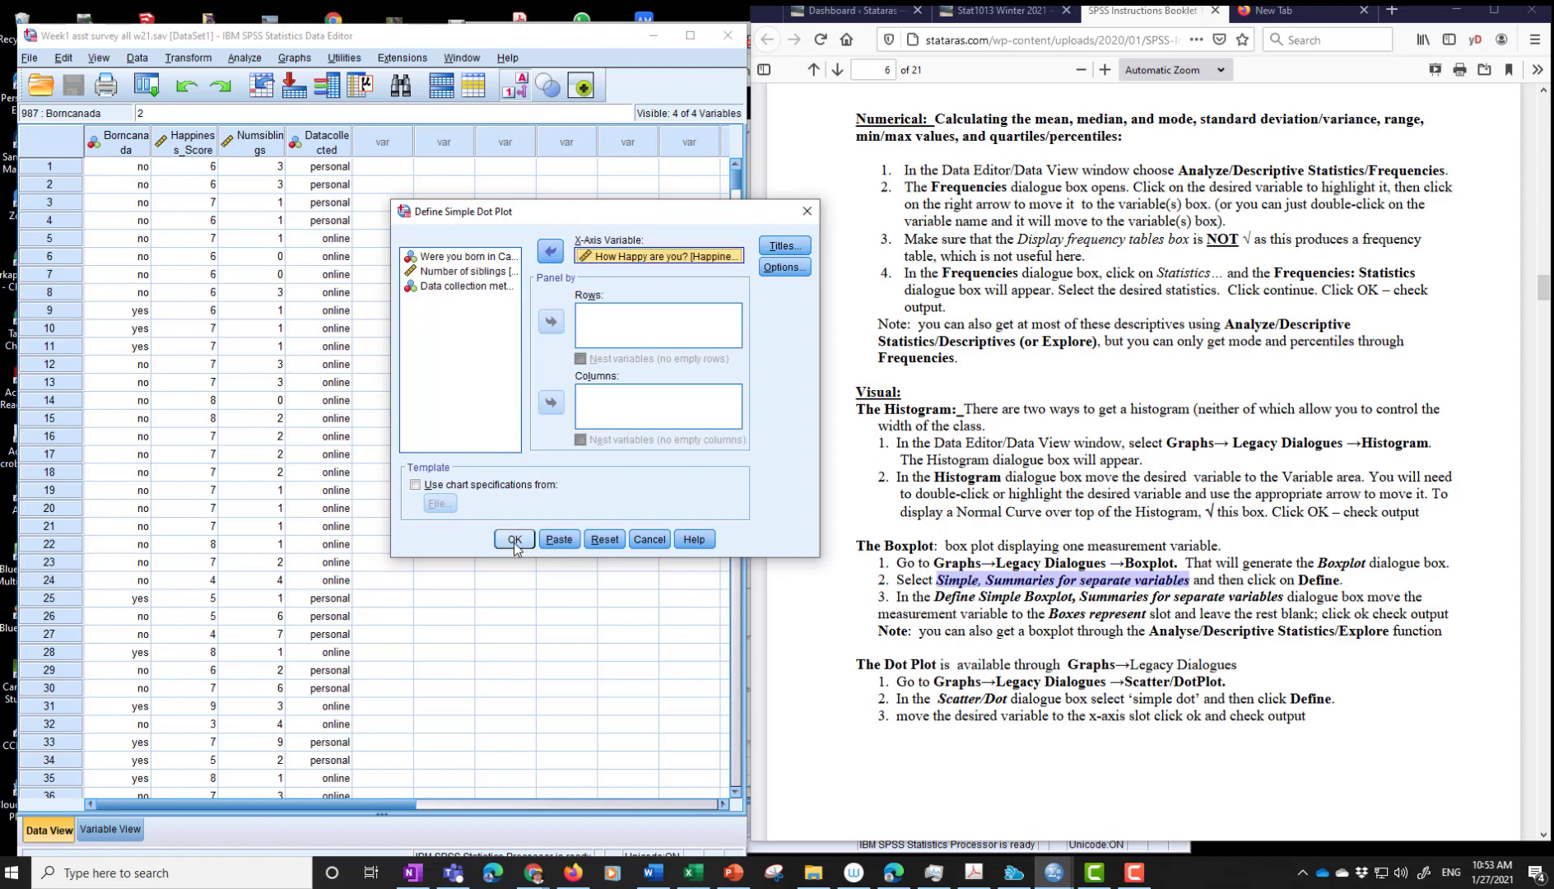
click(515, 540)
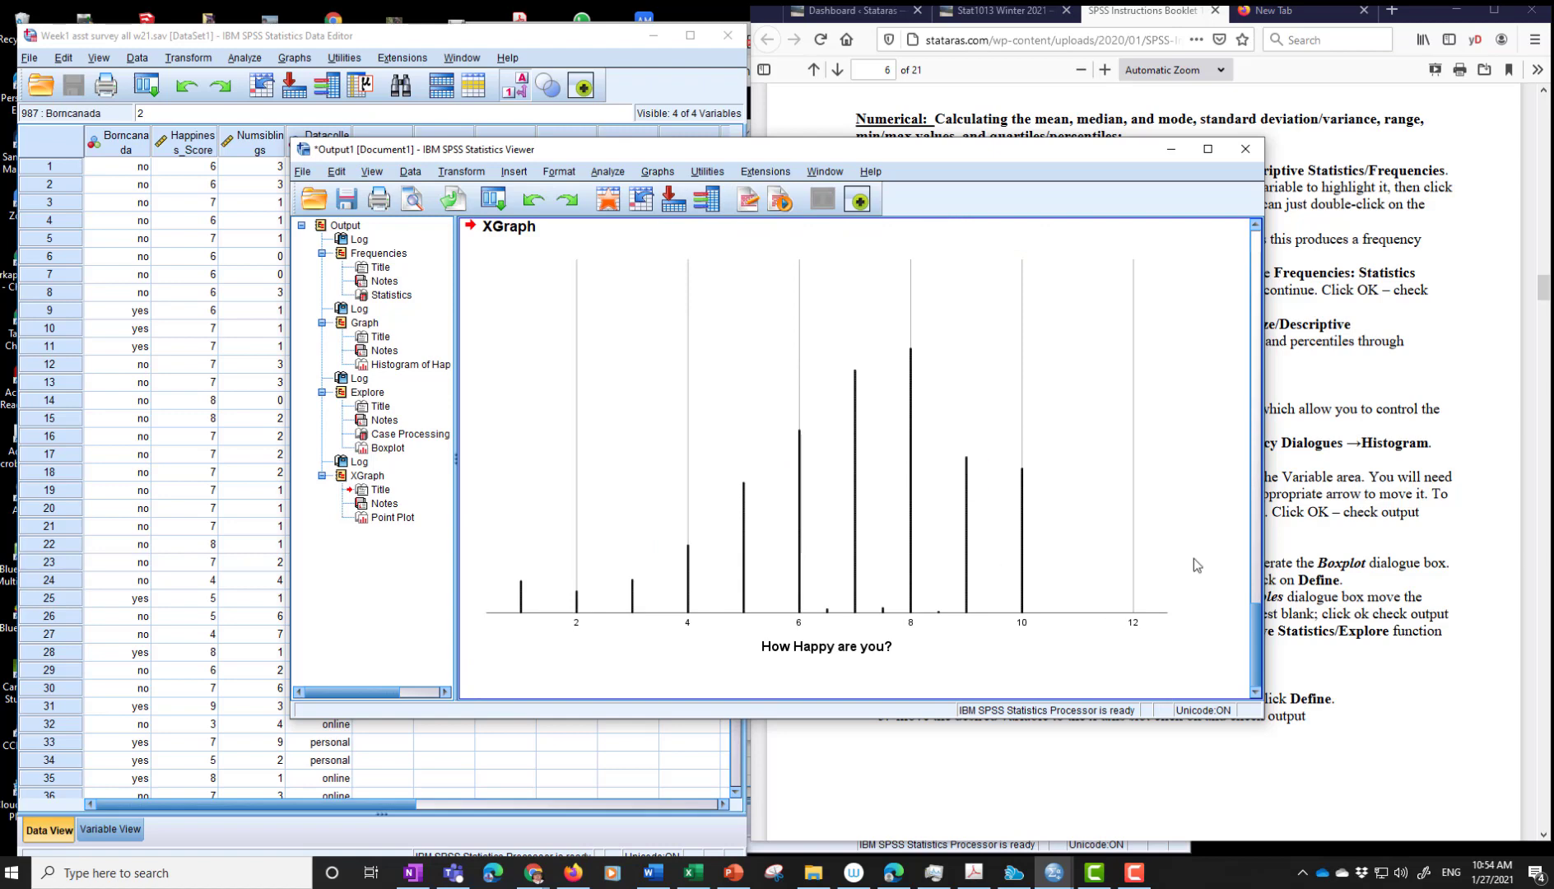
click(1245, 149)
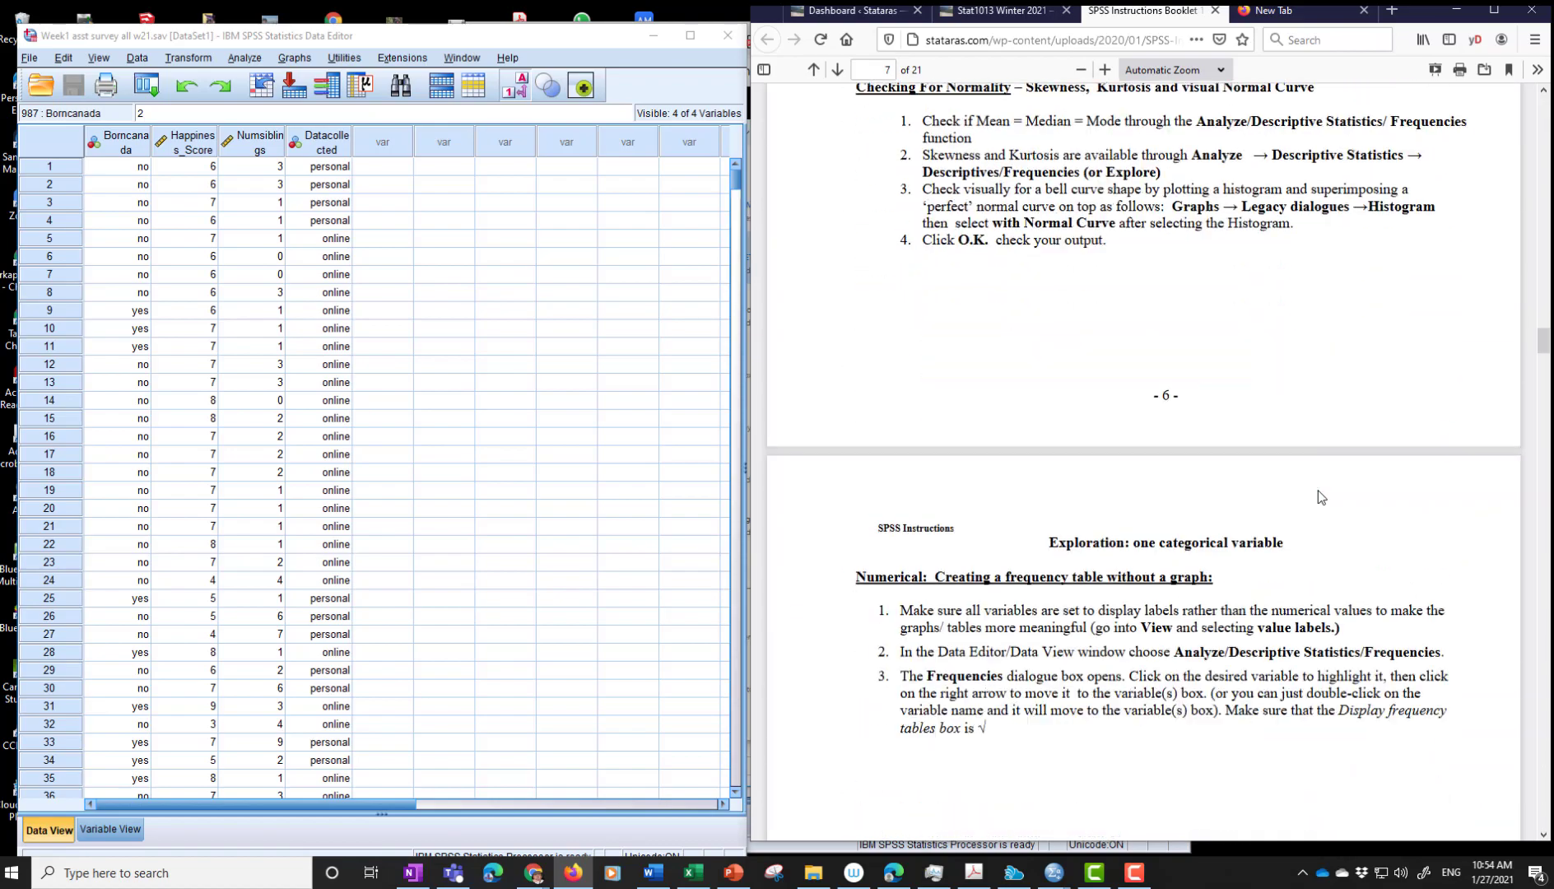
- Scroll the booklet to page 8, 'Creating a frequency table without a graph'
scroll(down, 3)
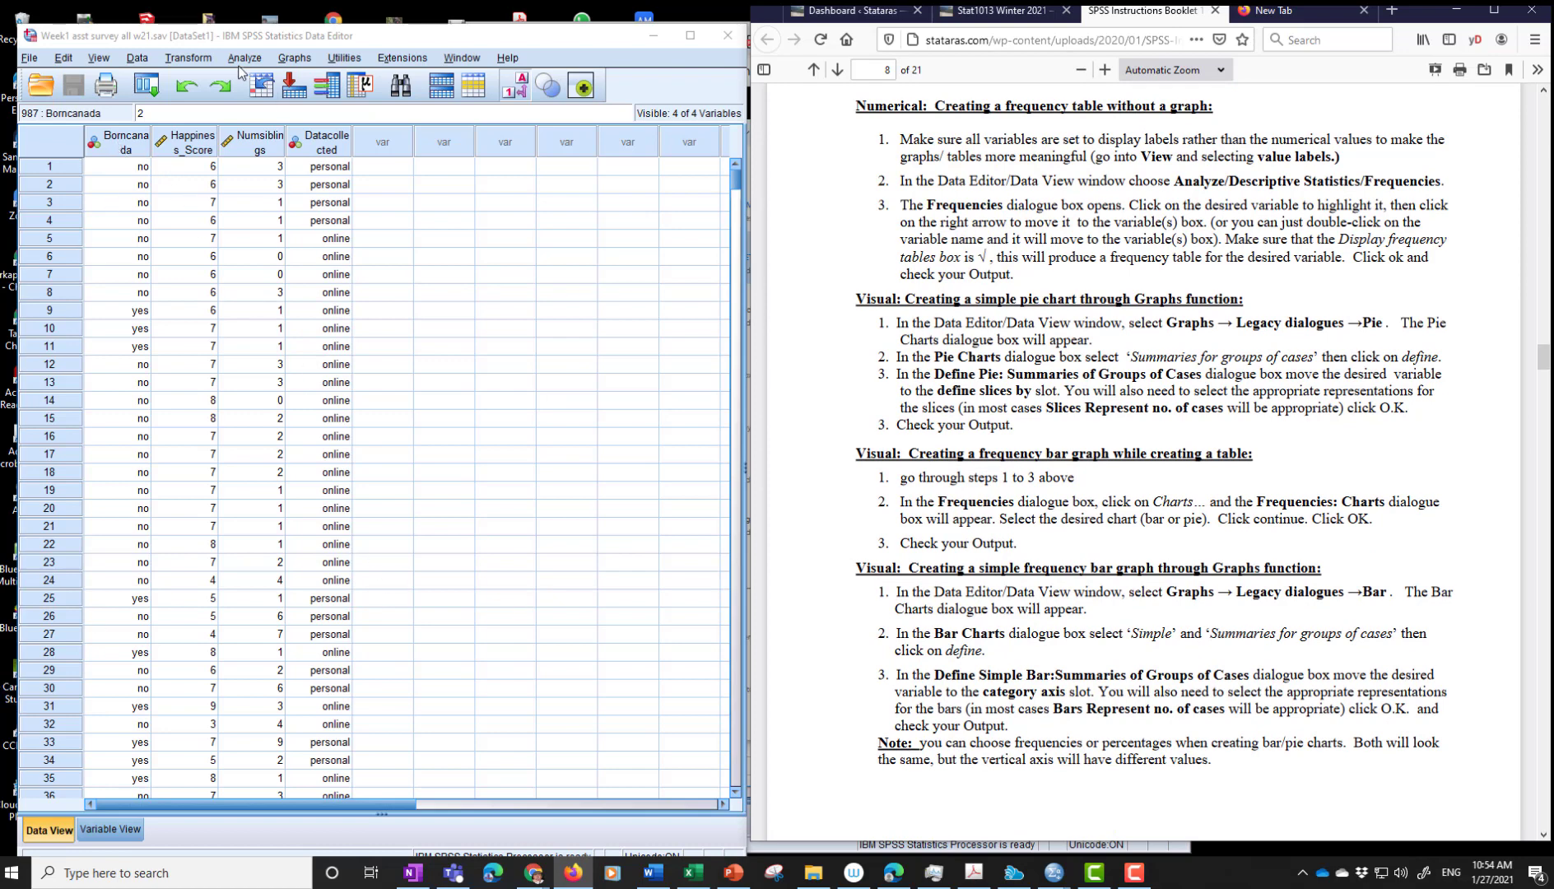
click(245, 58)
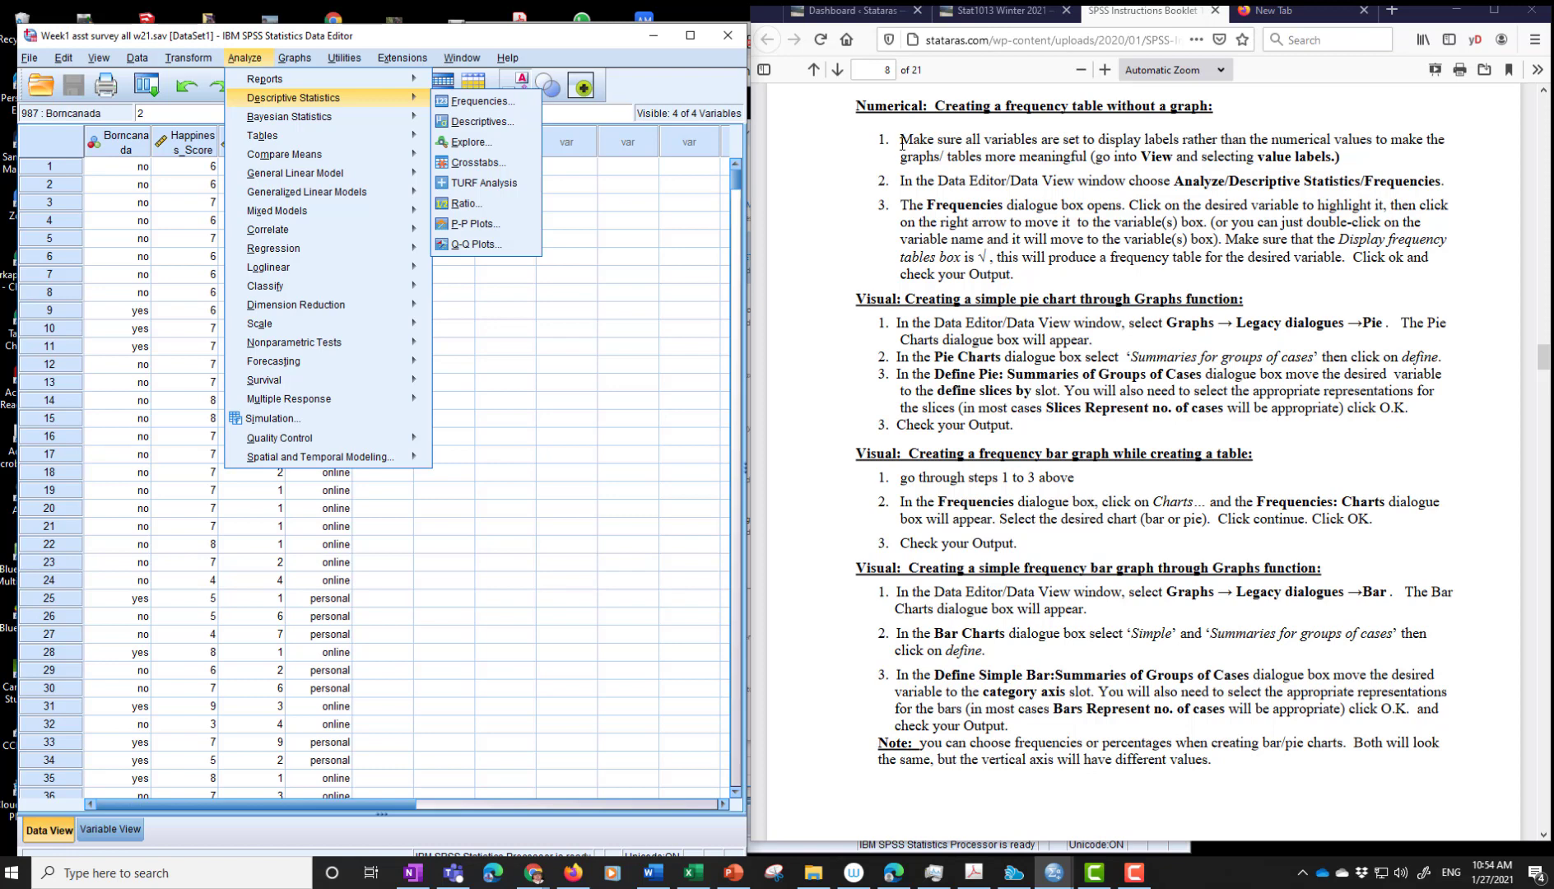
mouse_move(906, 146)
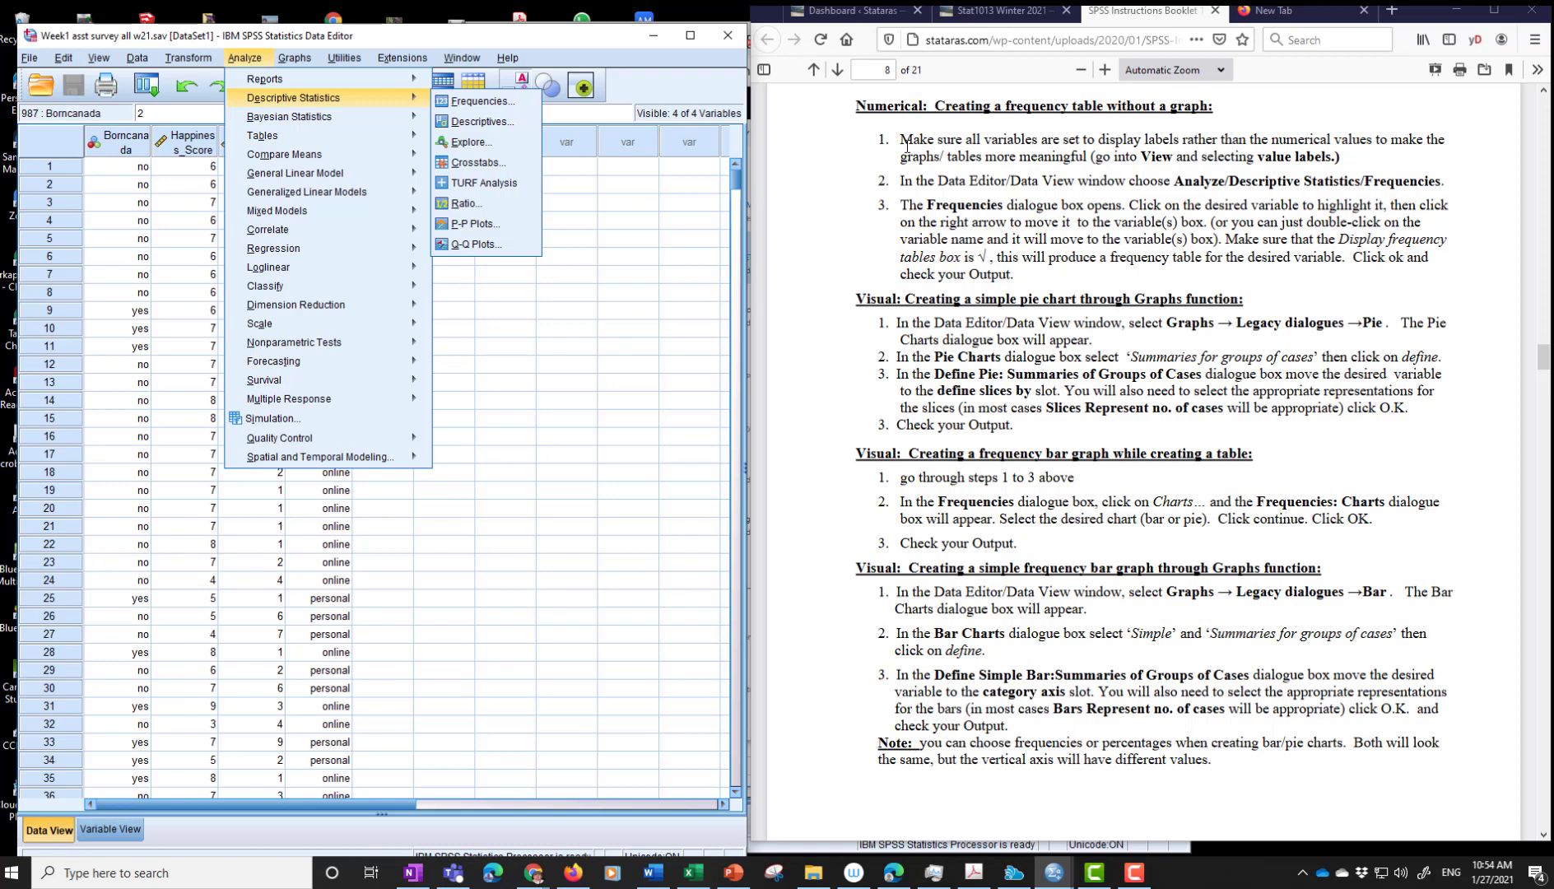
mouse_move(661, 392)
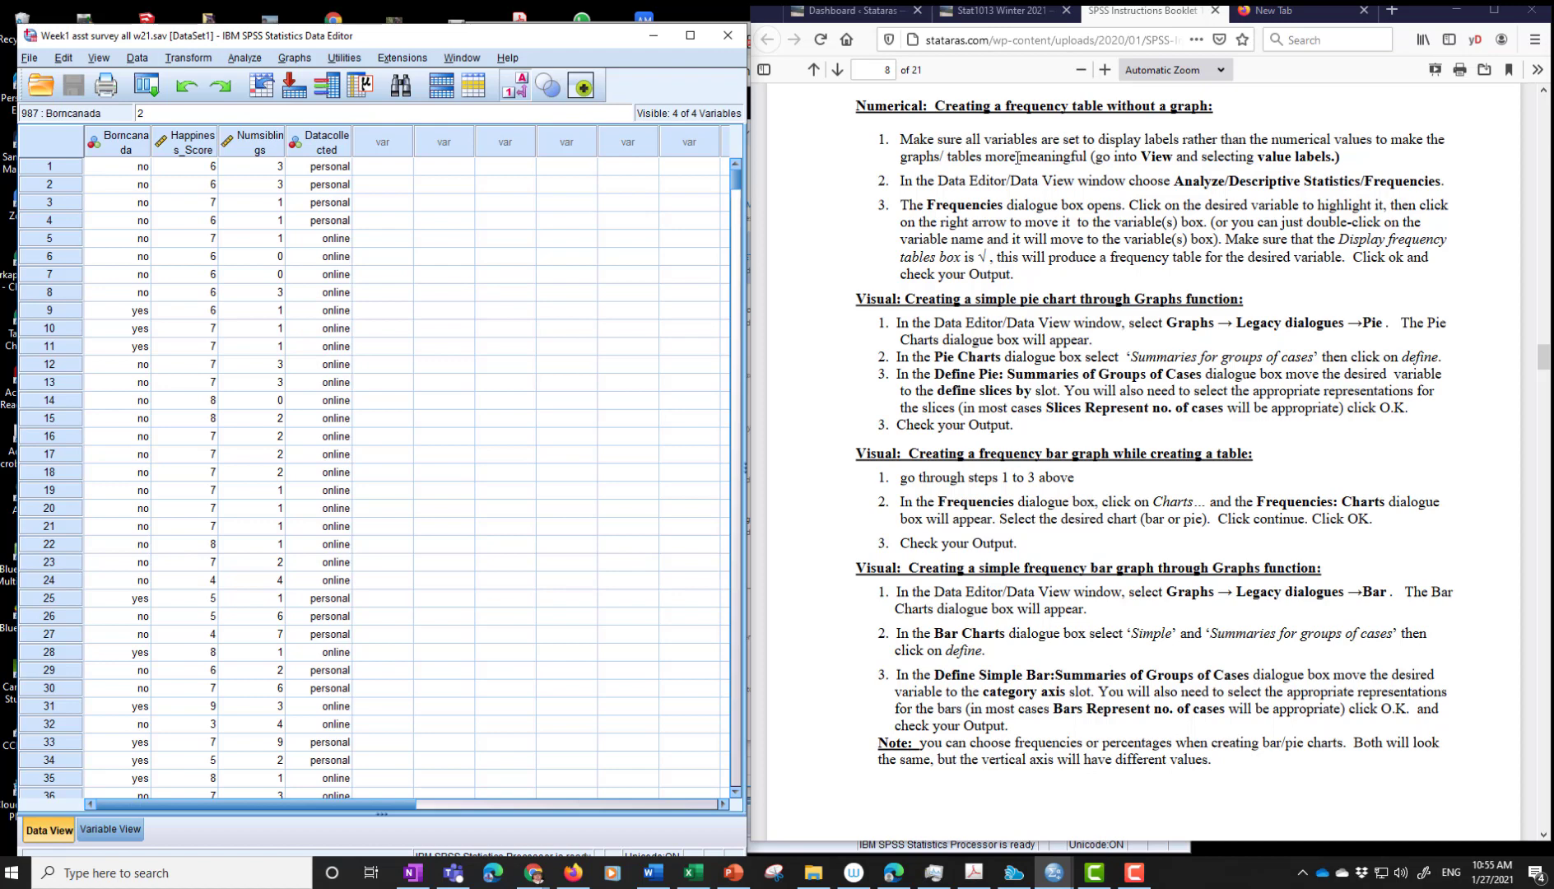
mouse_move(1020, 205)
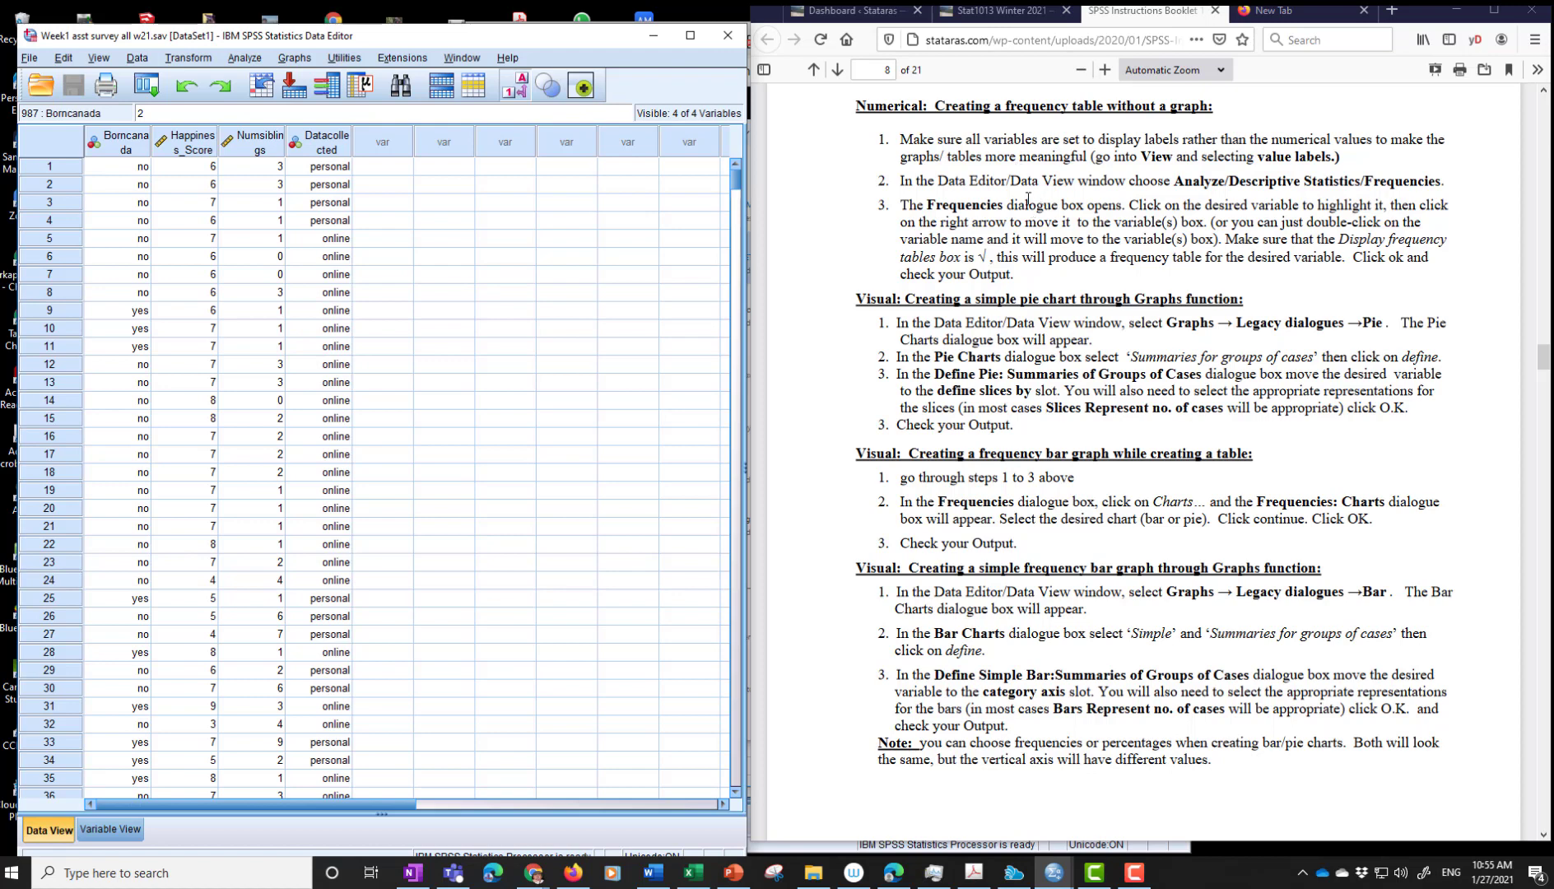
mouse_move(649, 195)
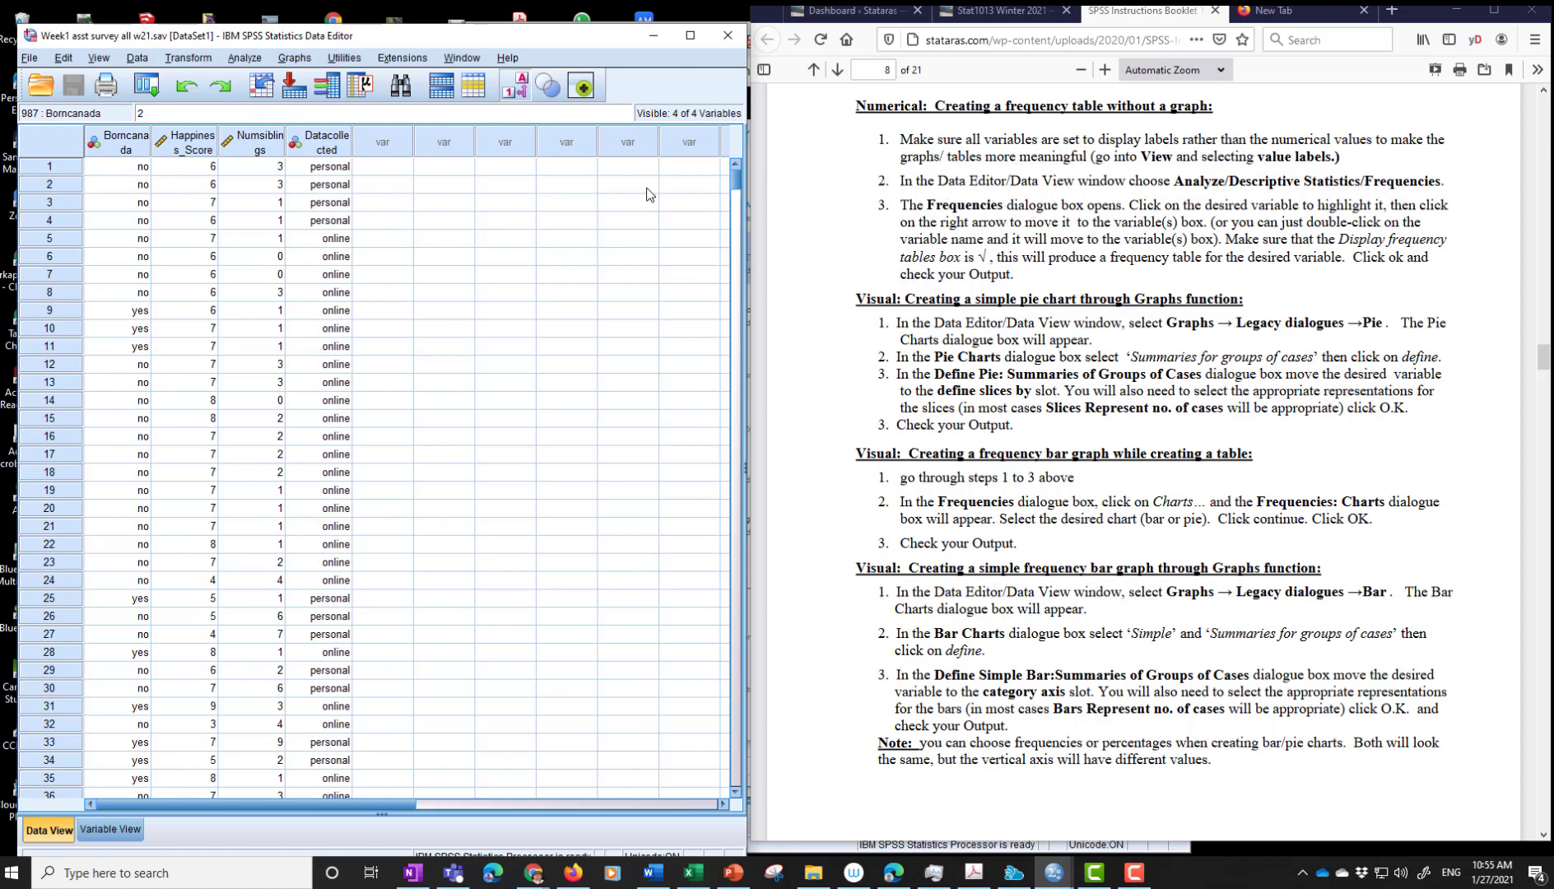
click(244, 57)
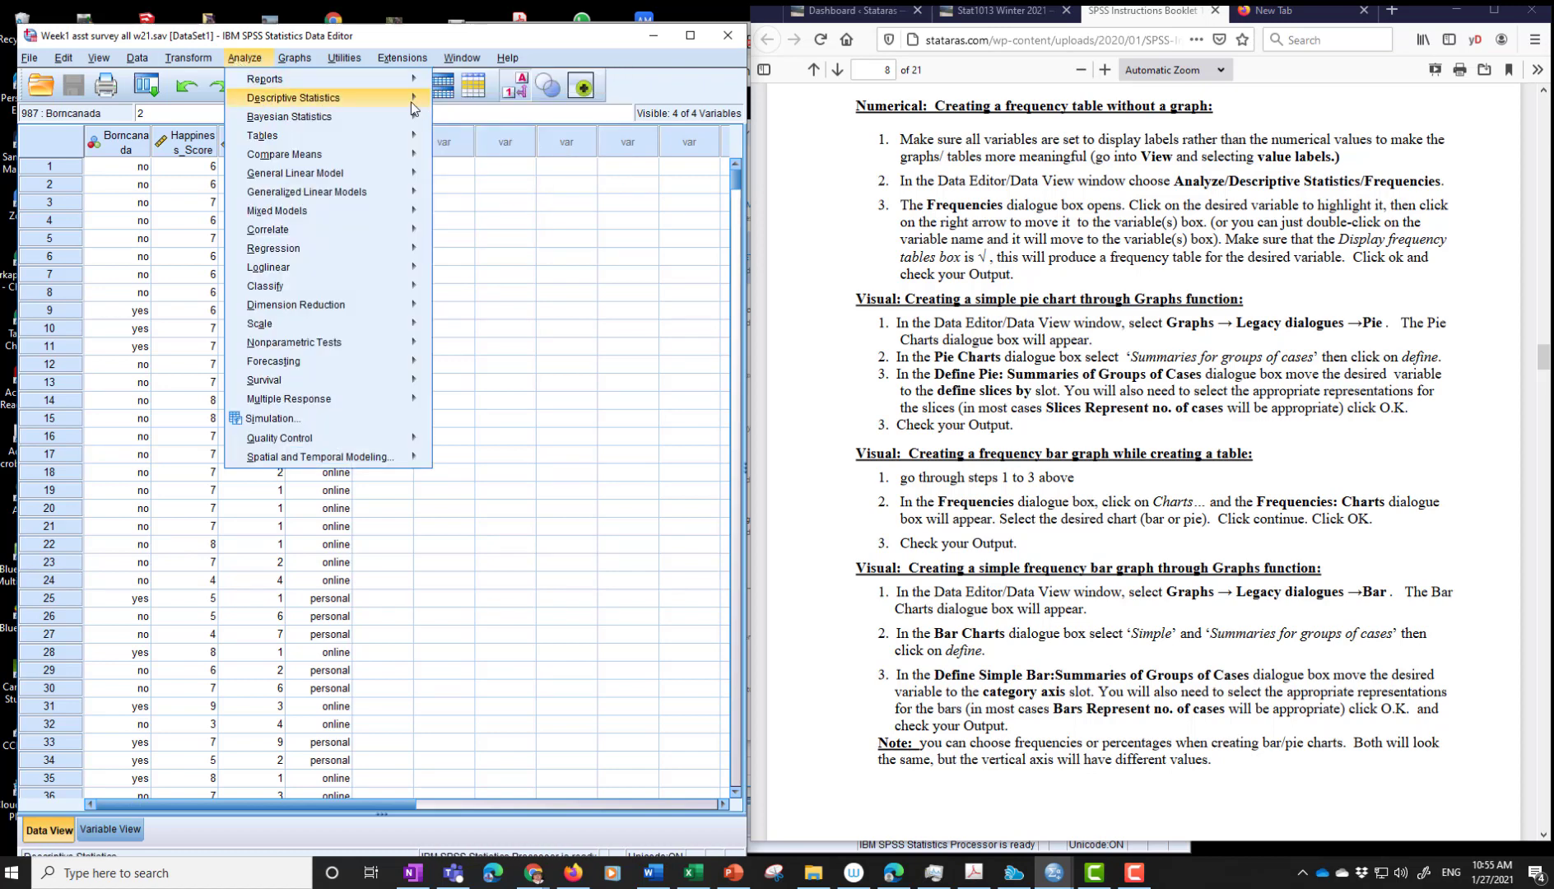
- In Frequencies, display frequency tables and replace happiness with Born in Canada
click(293, 97)
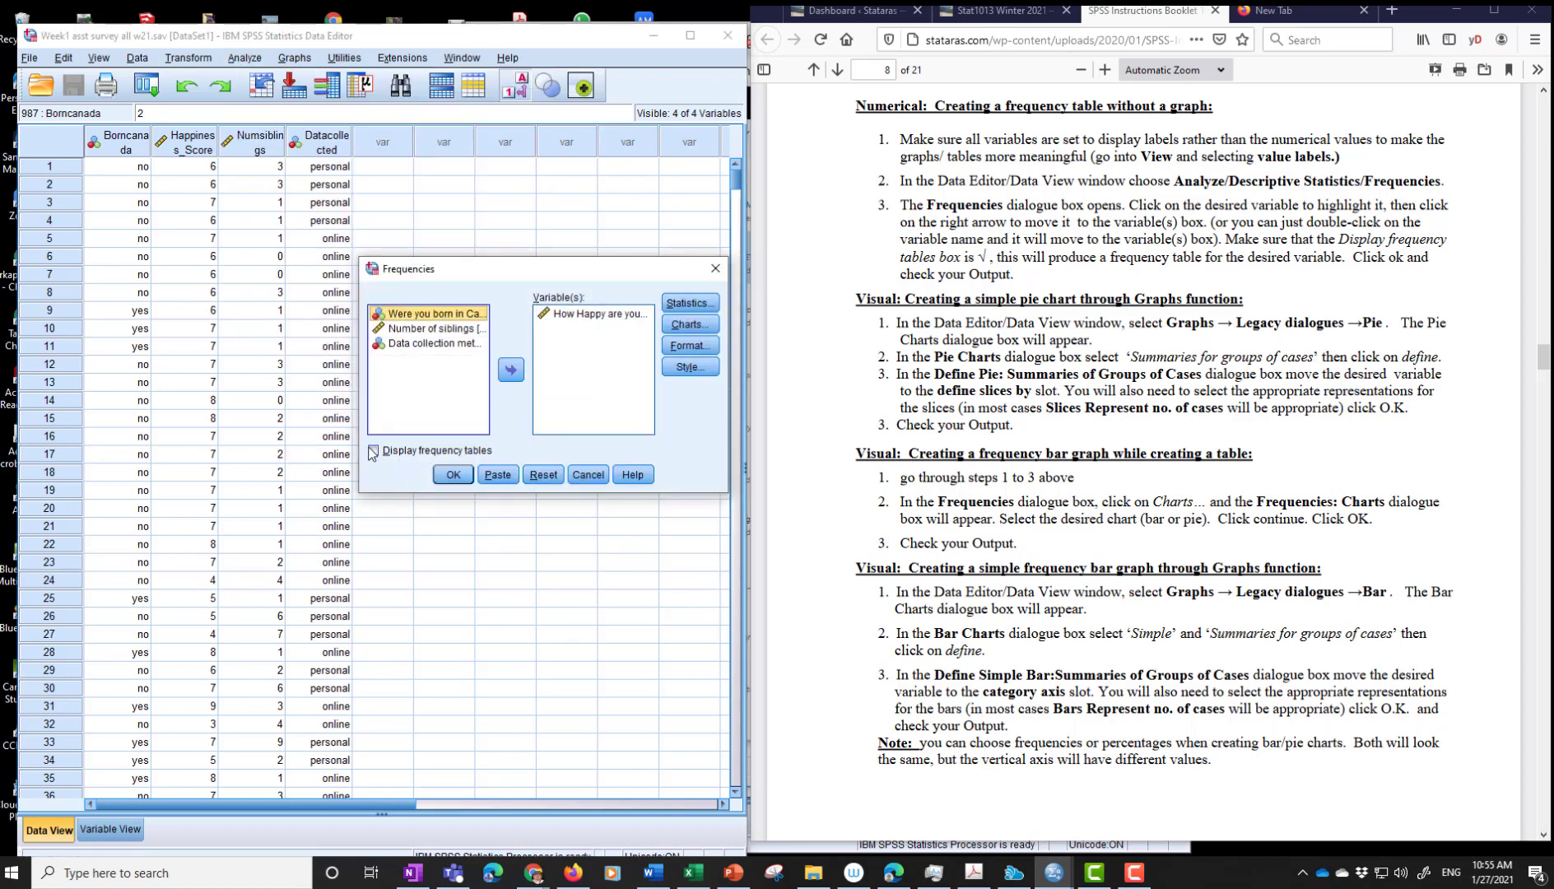
click(373, 451)
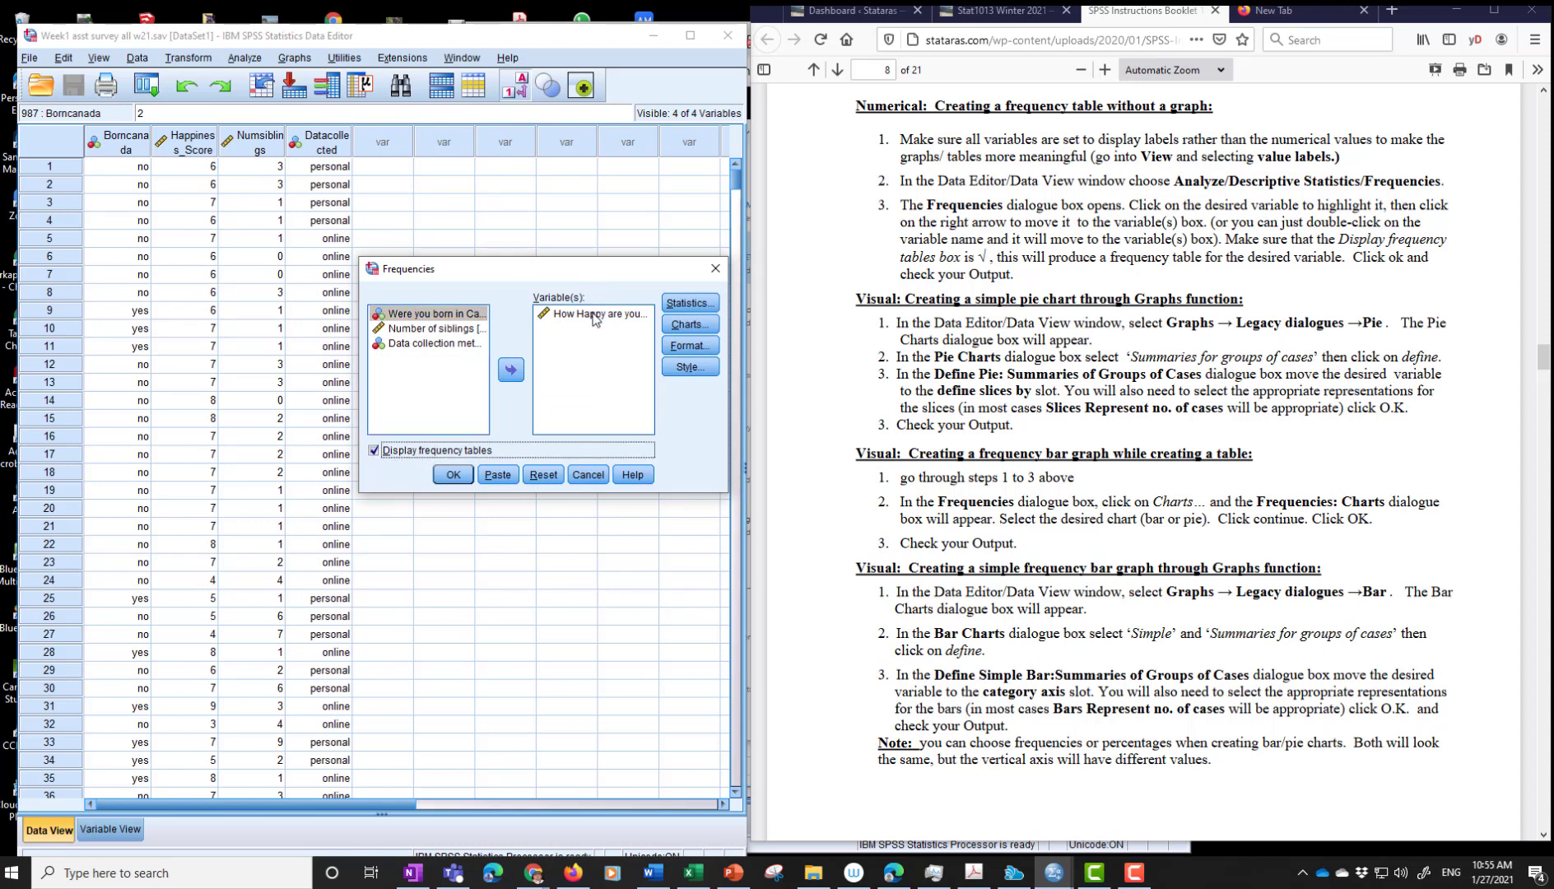
click(510, 370)
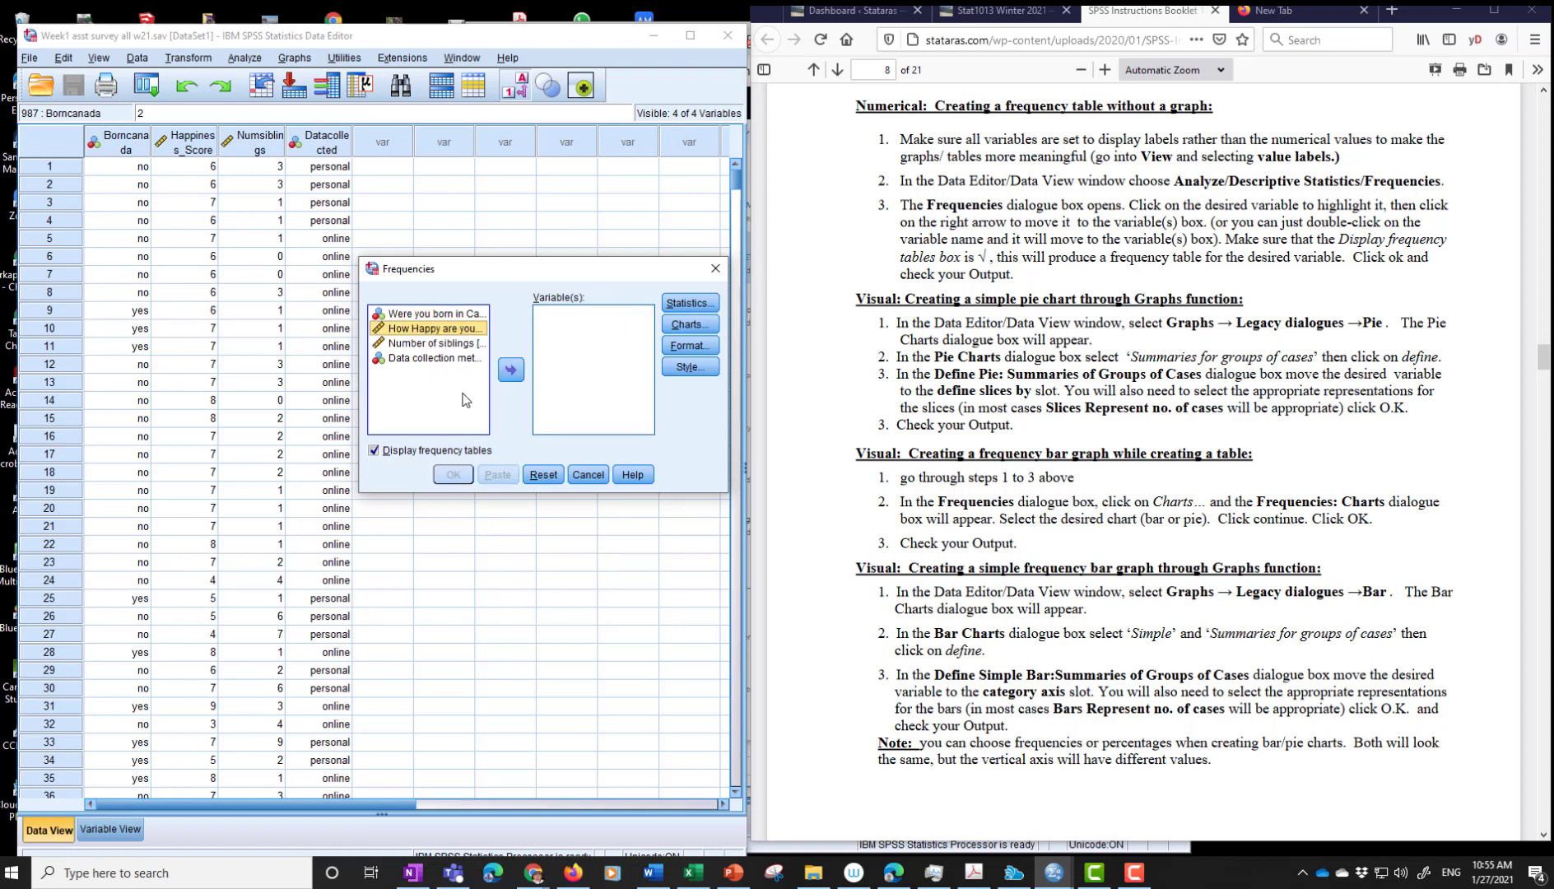
click(434, 313)
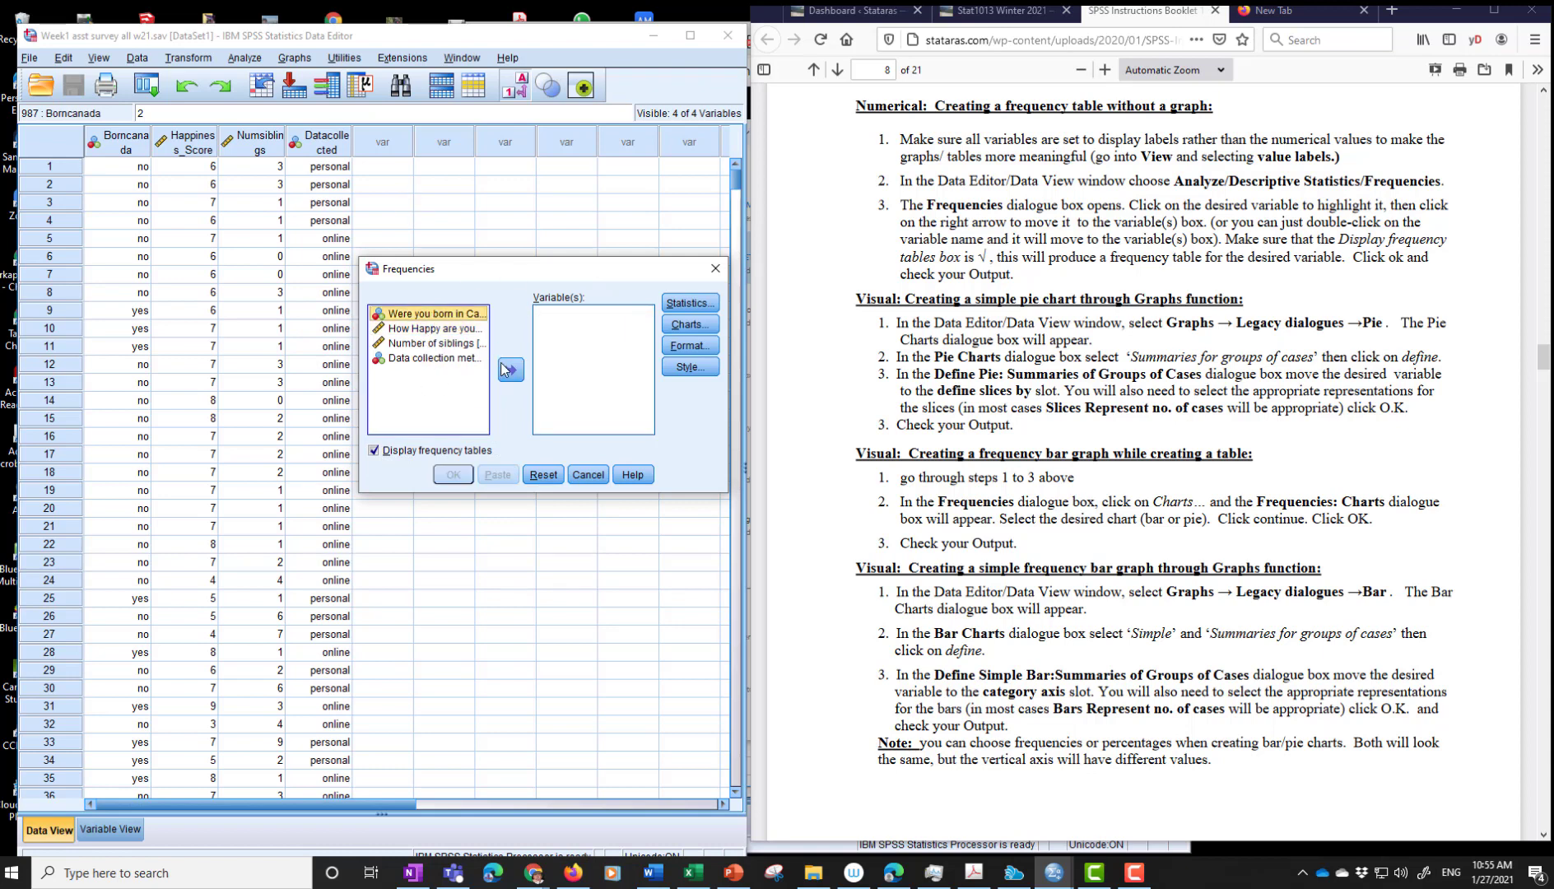
click(510, 369)
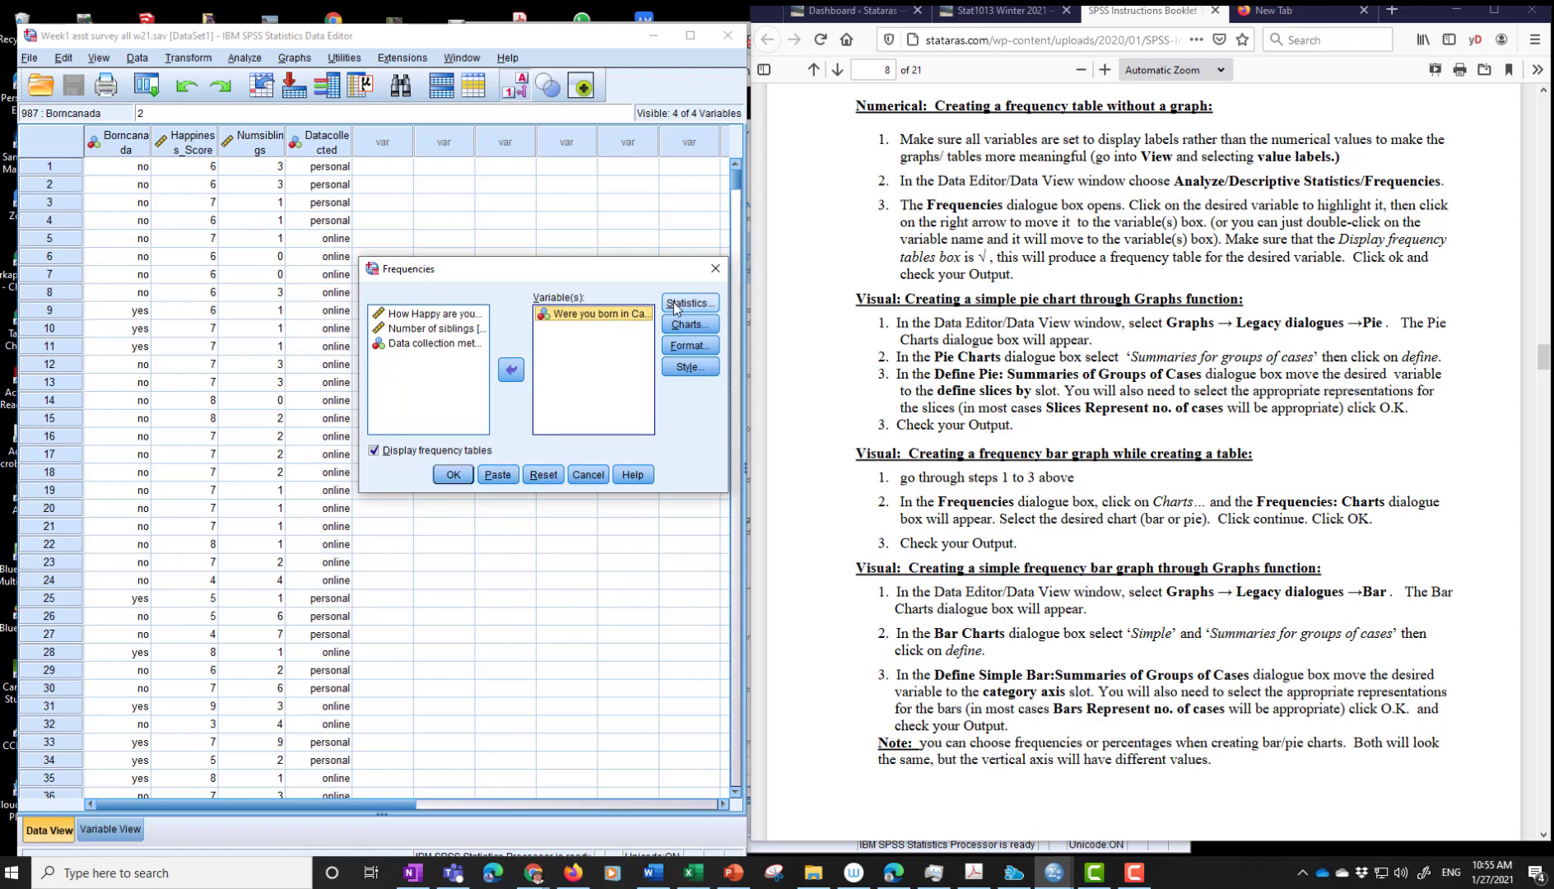
- Clear all summary statistics, including quartiles, and run the frequency table
click(690, 303)
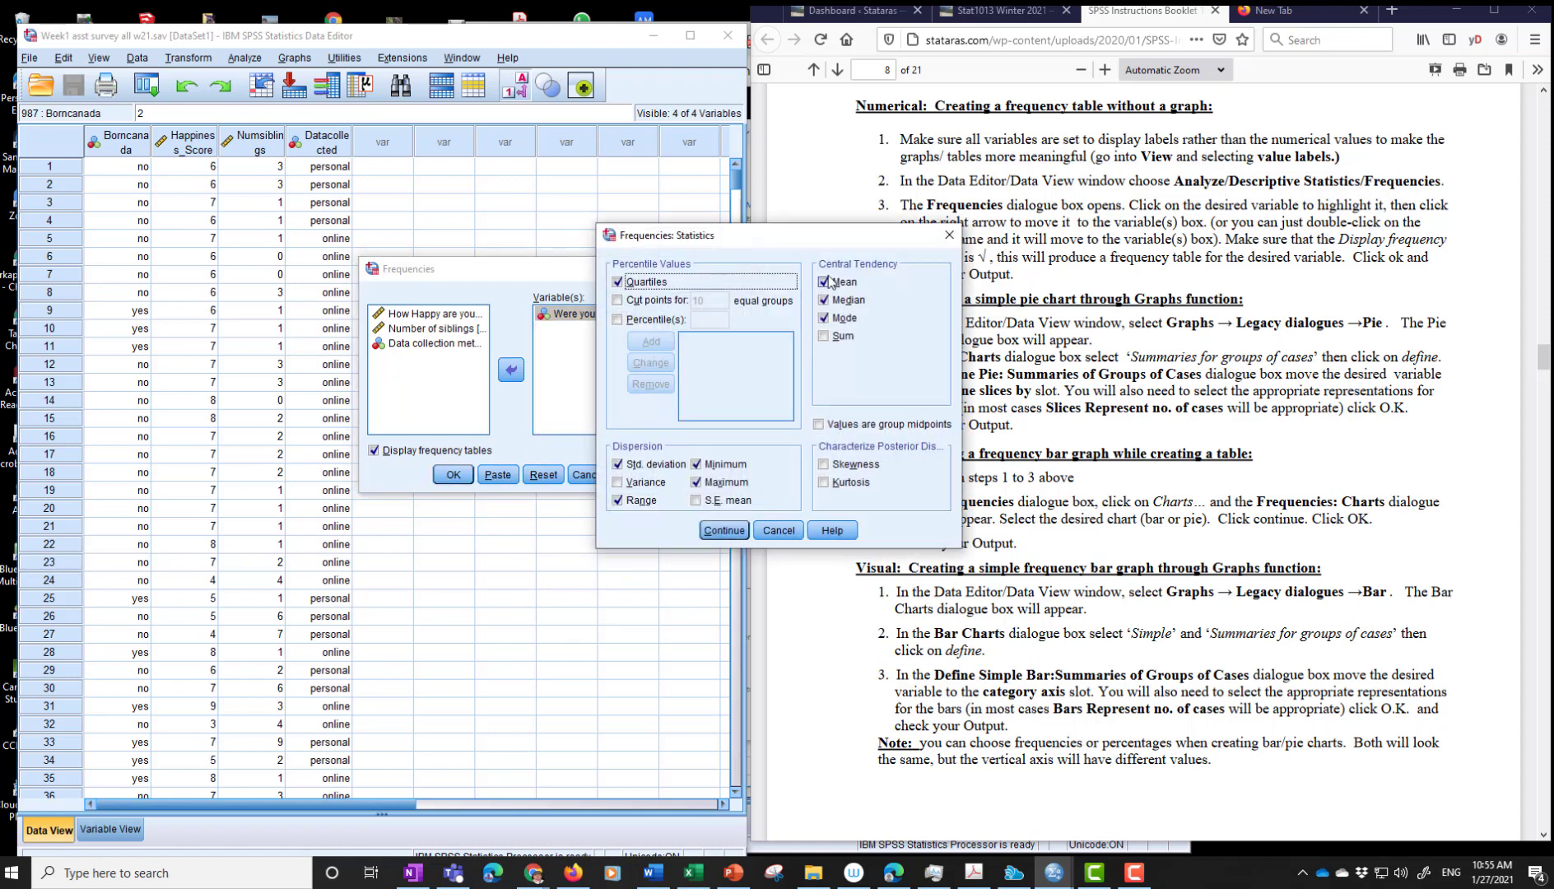
click(824, 318)
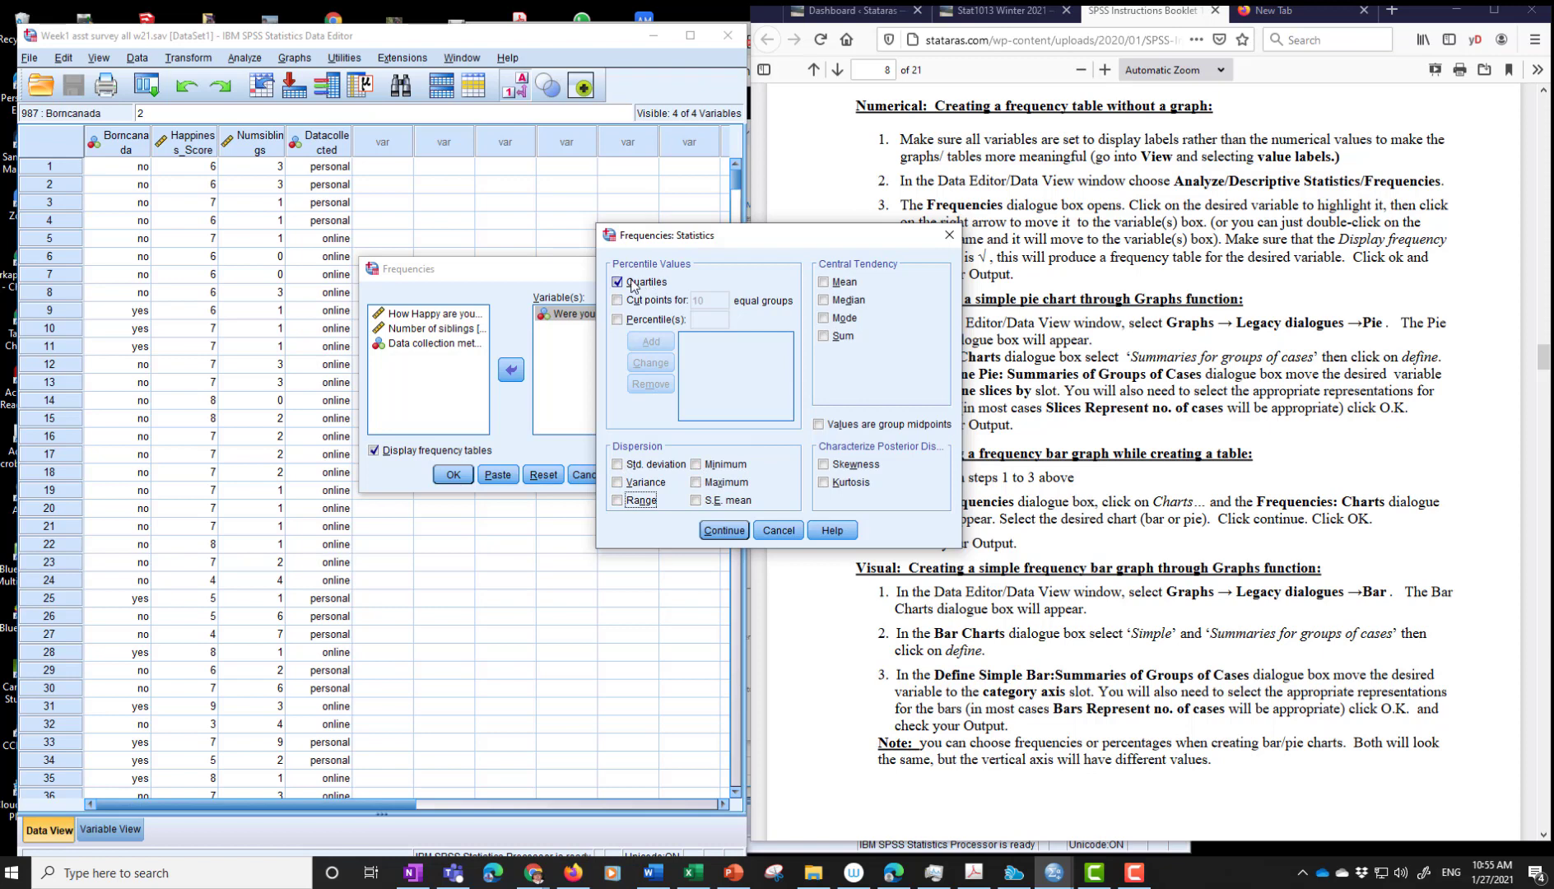
click(618, 283)
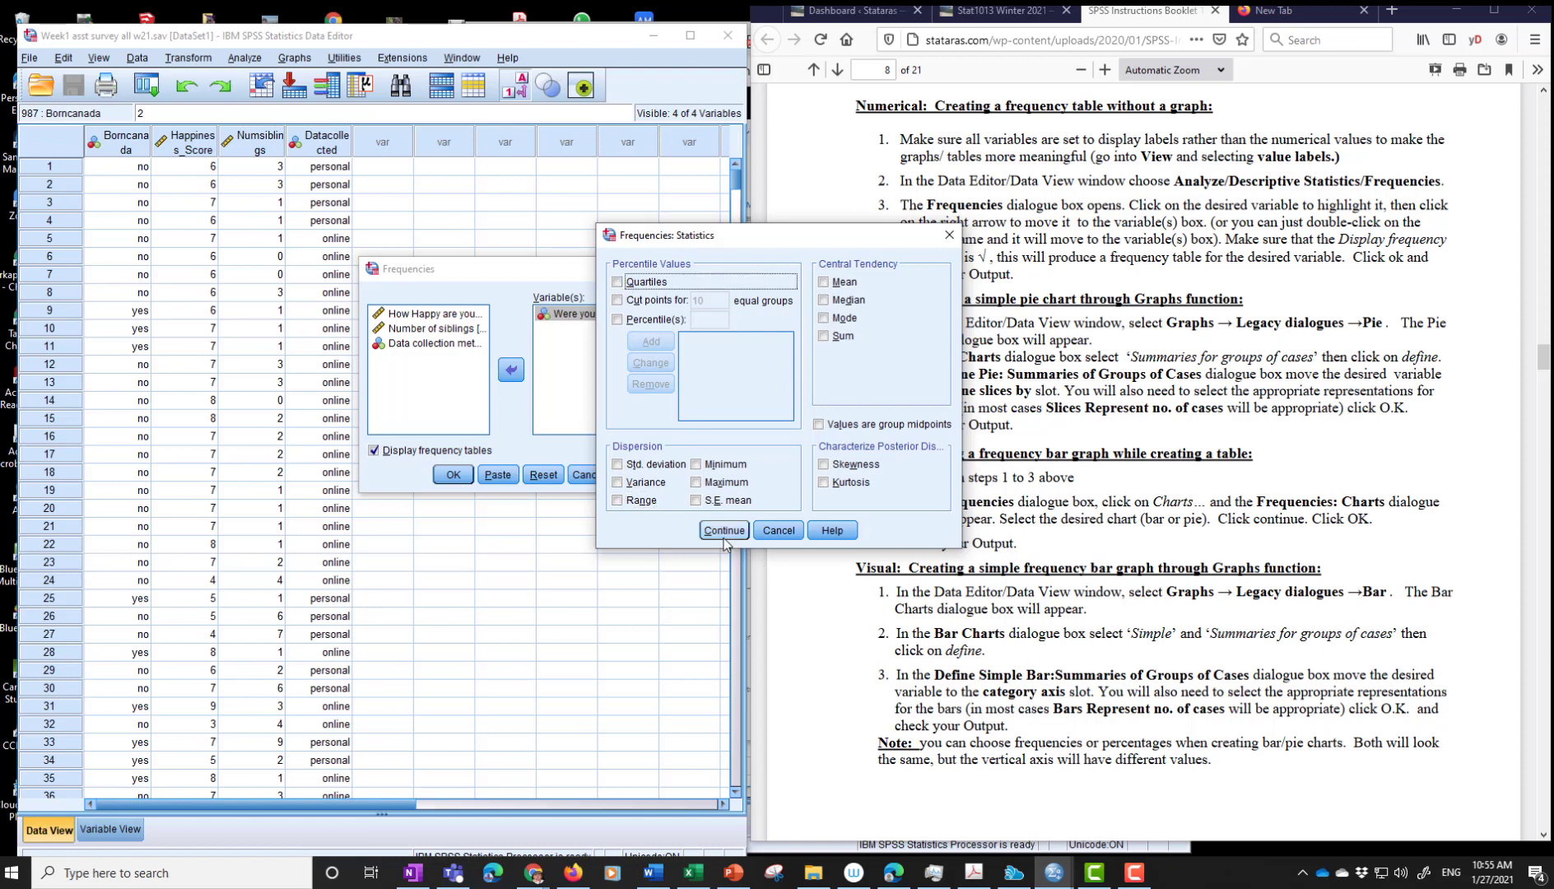
click(724, 530)
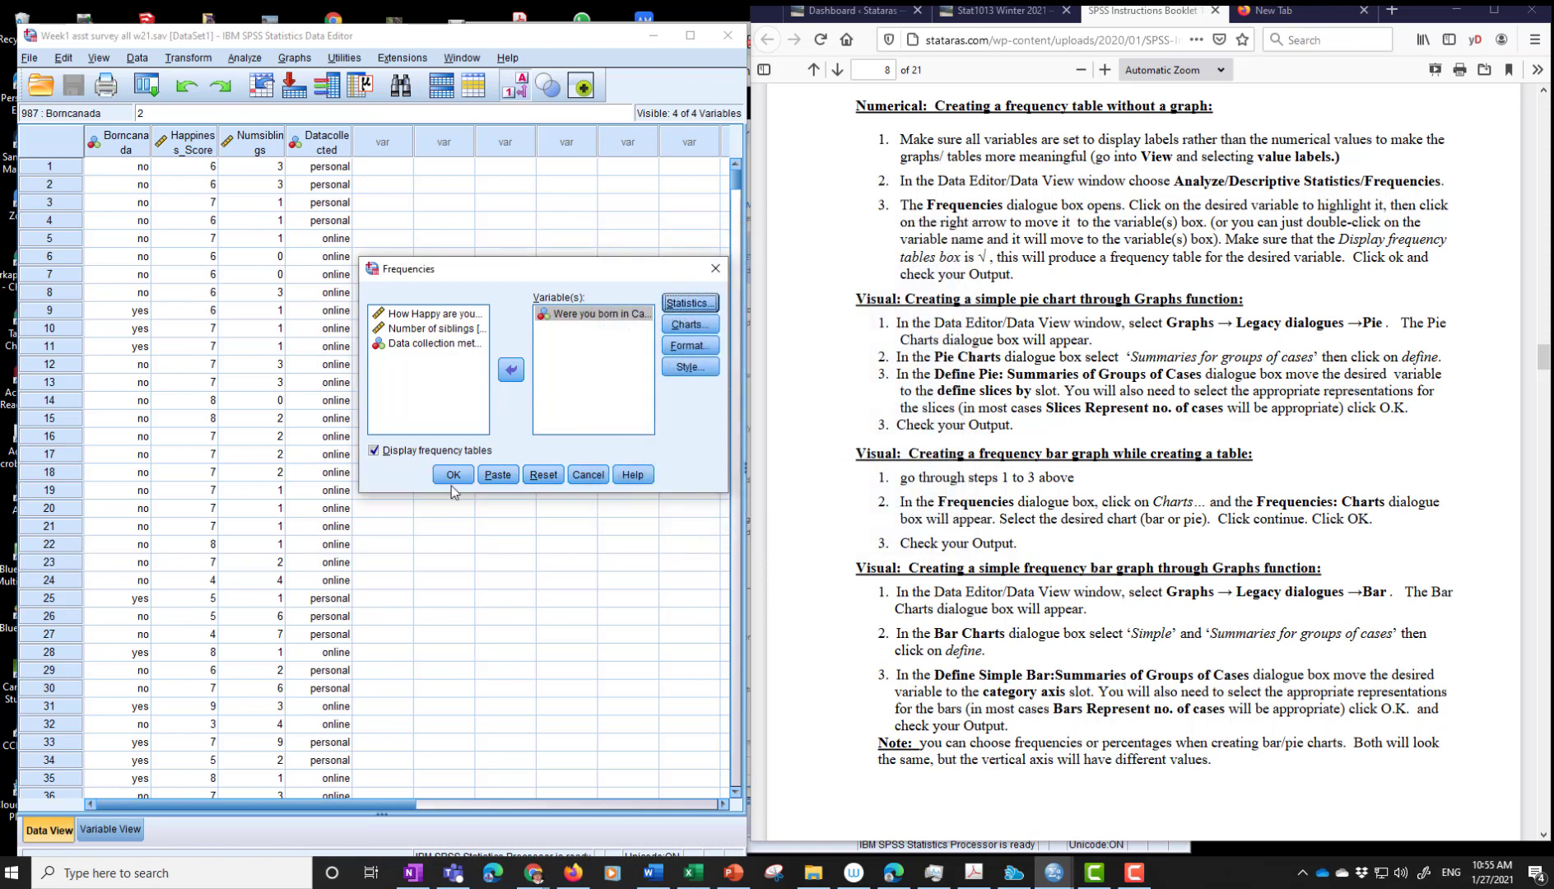
click(453, 474)
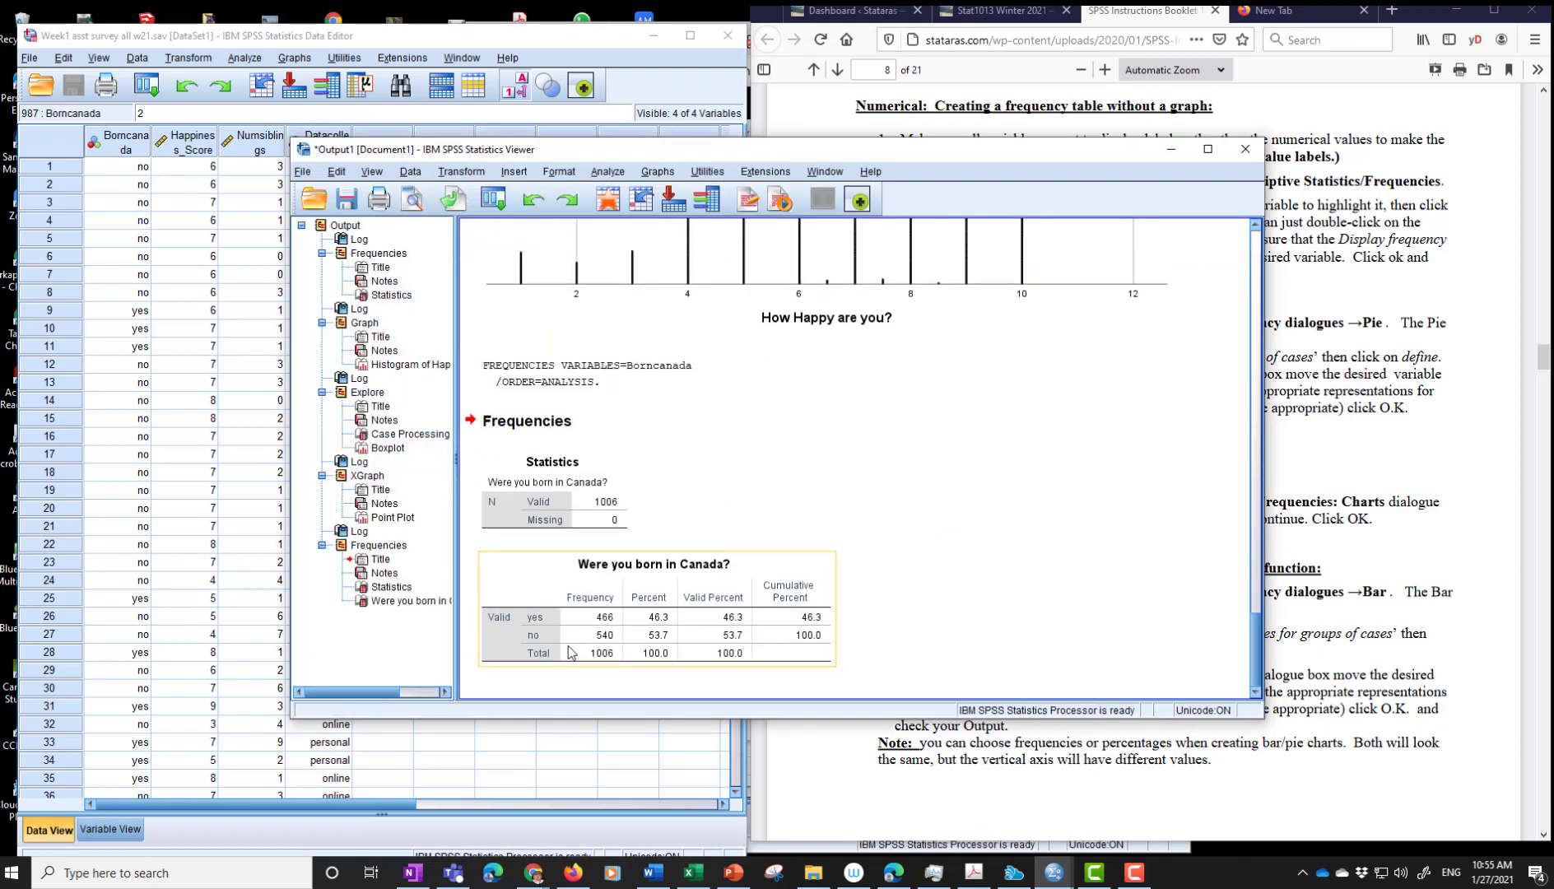
mouse_move(794, 648)
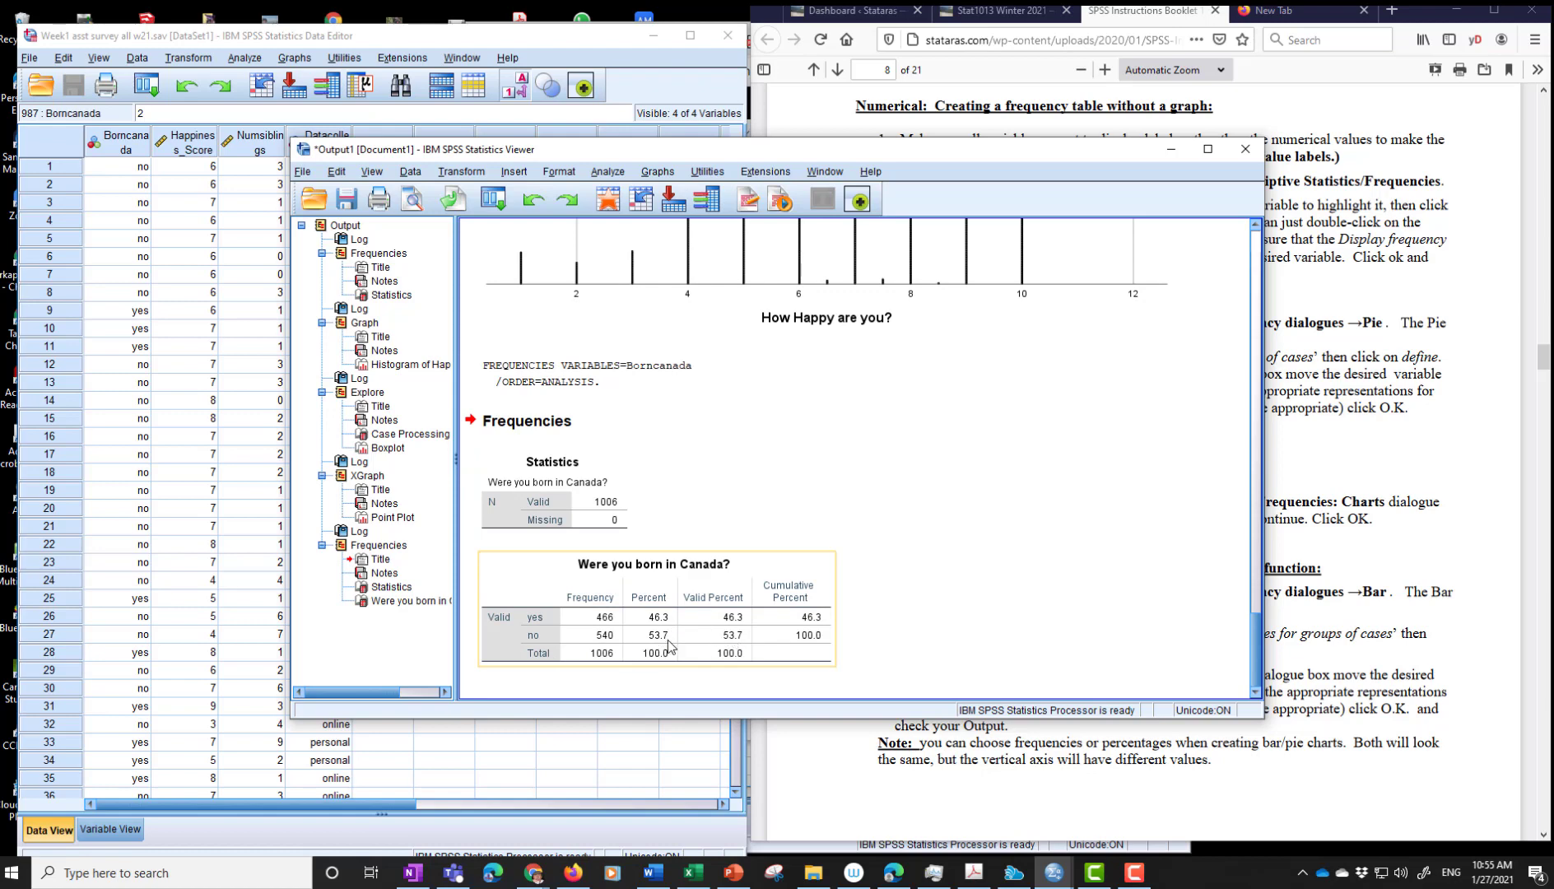
mouse_move(668, 646)
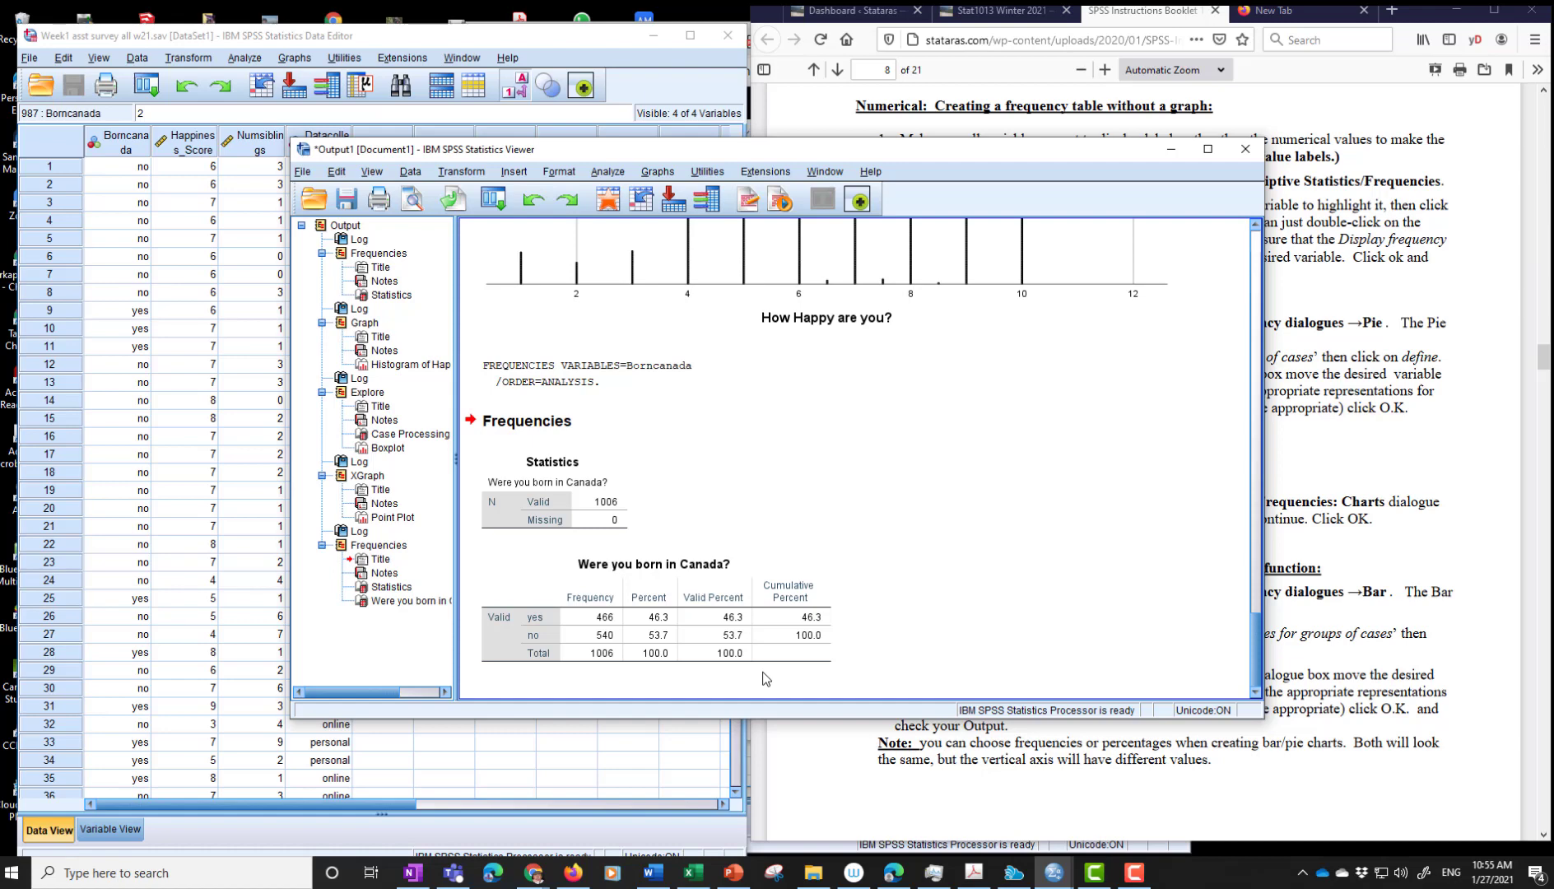
mouse_move(1170, 149)
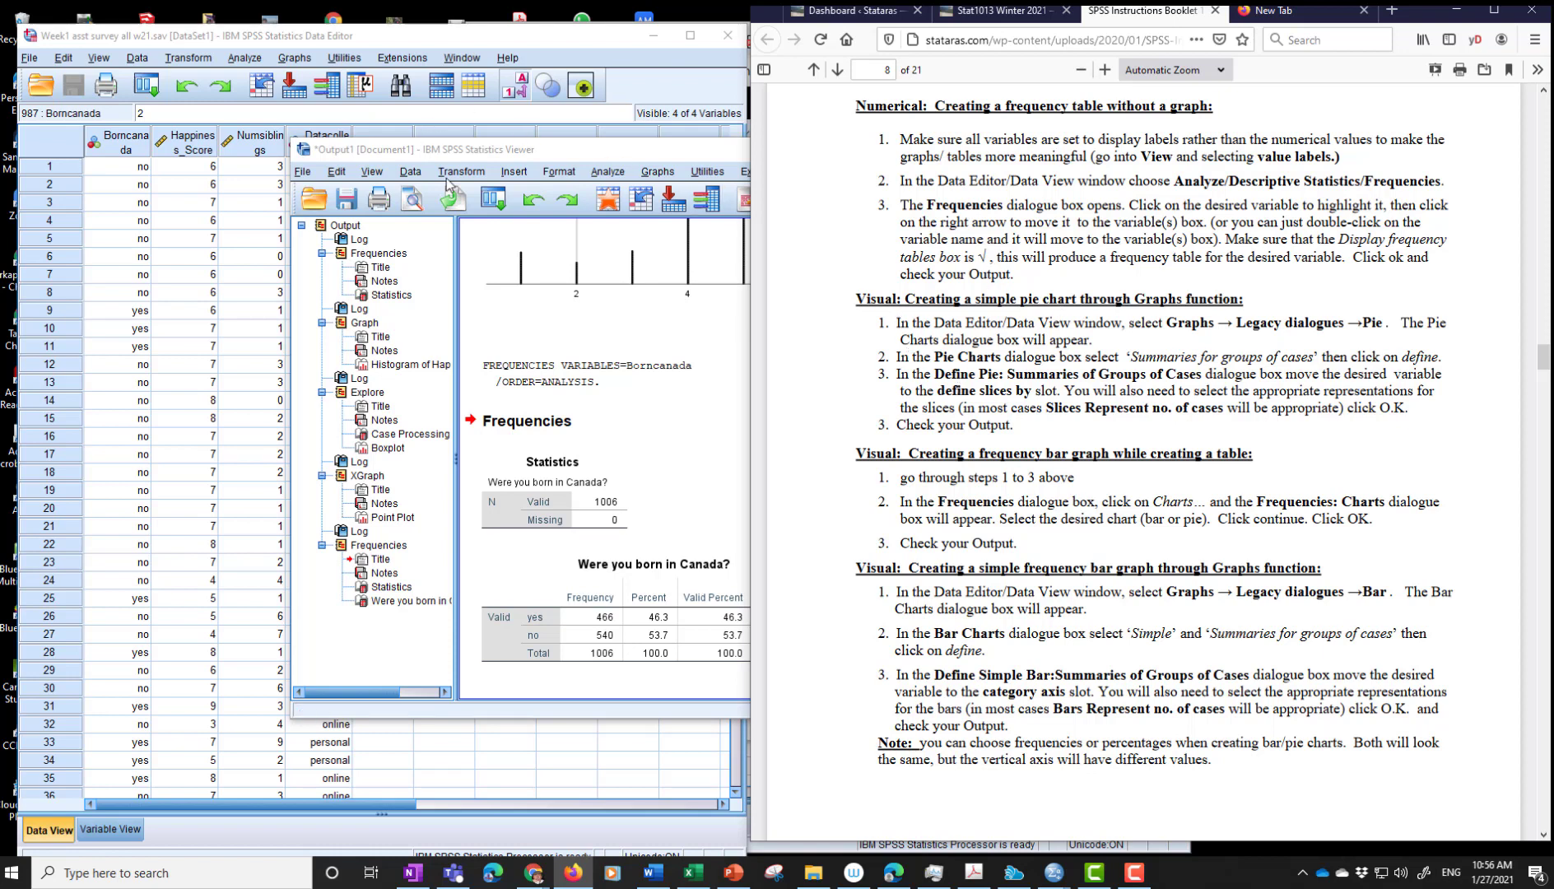
- Start a pie chart of group summaries with slices defined by born in Canada
click(294, 58)
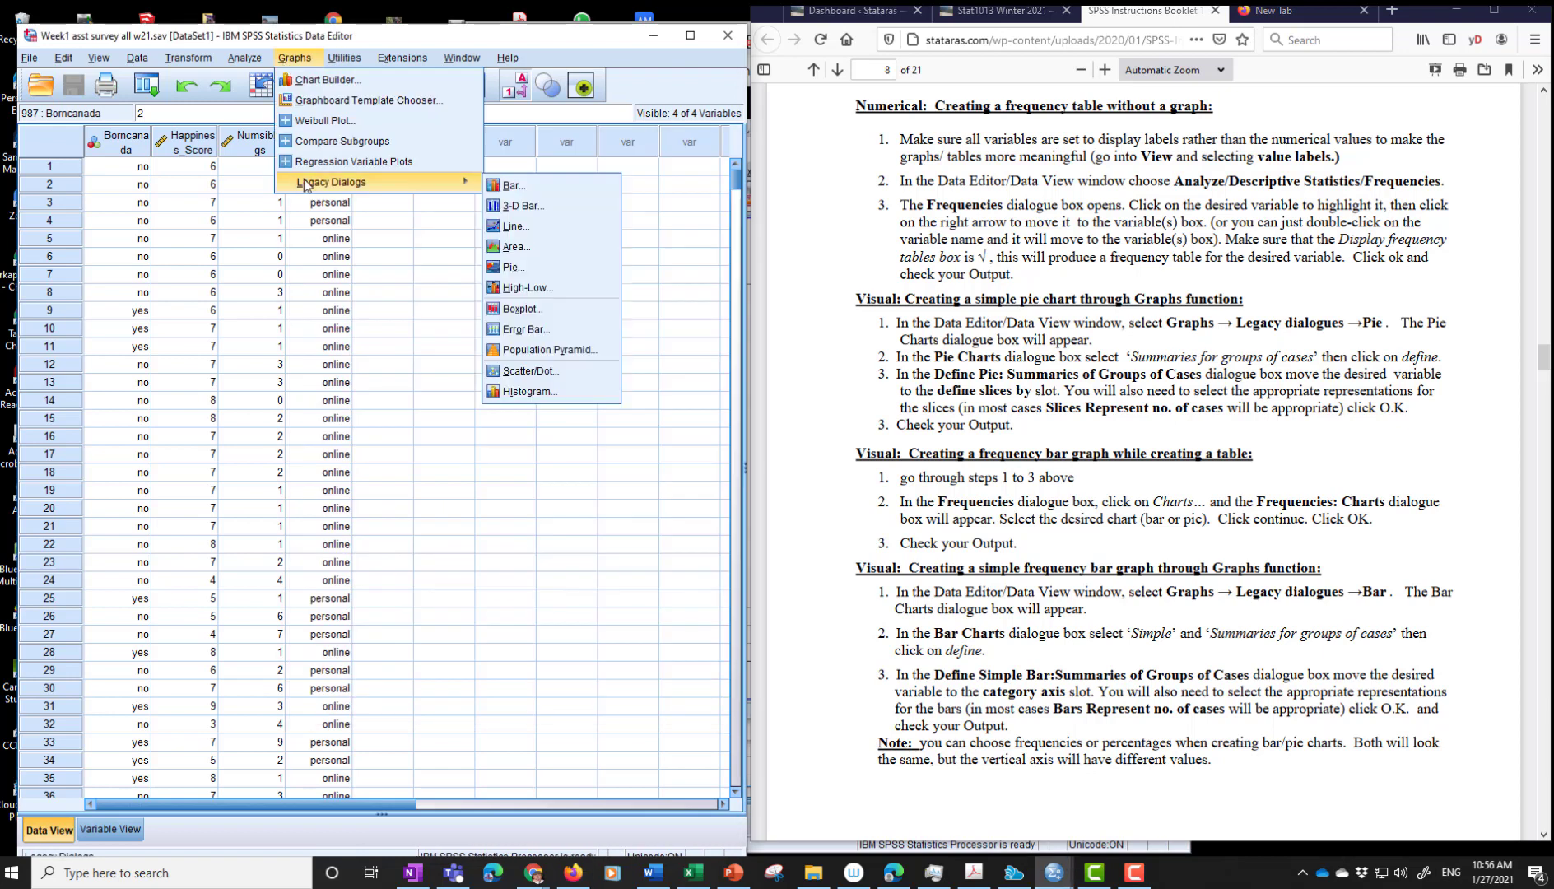
mouse_move(525, 272)
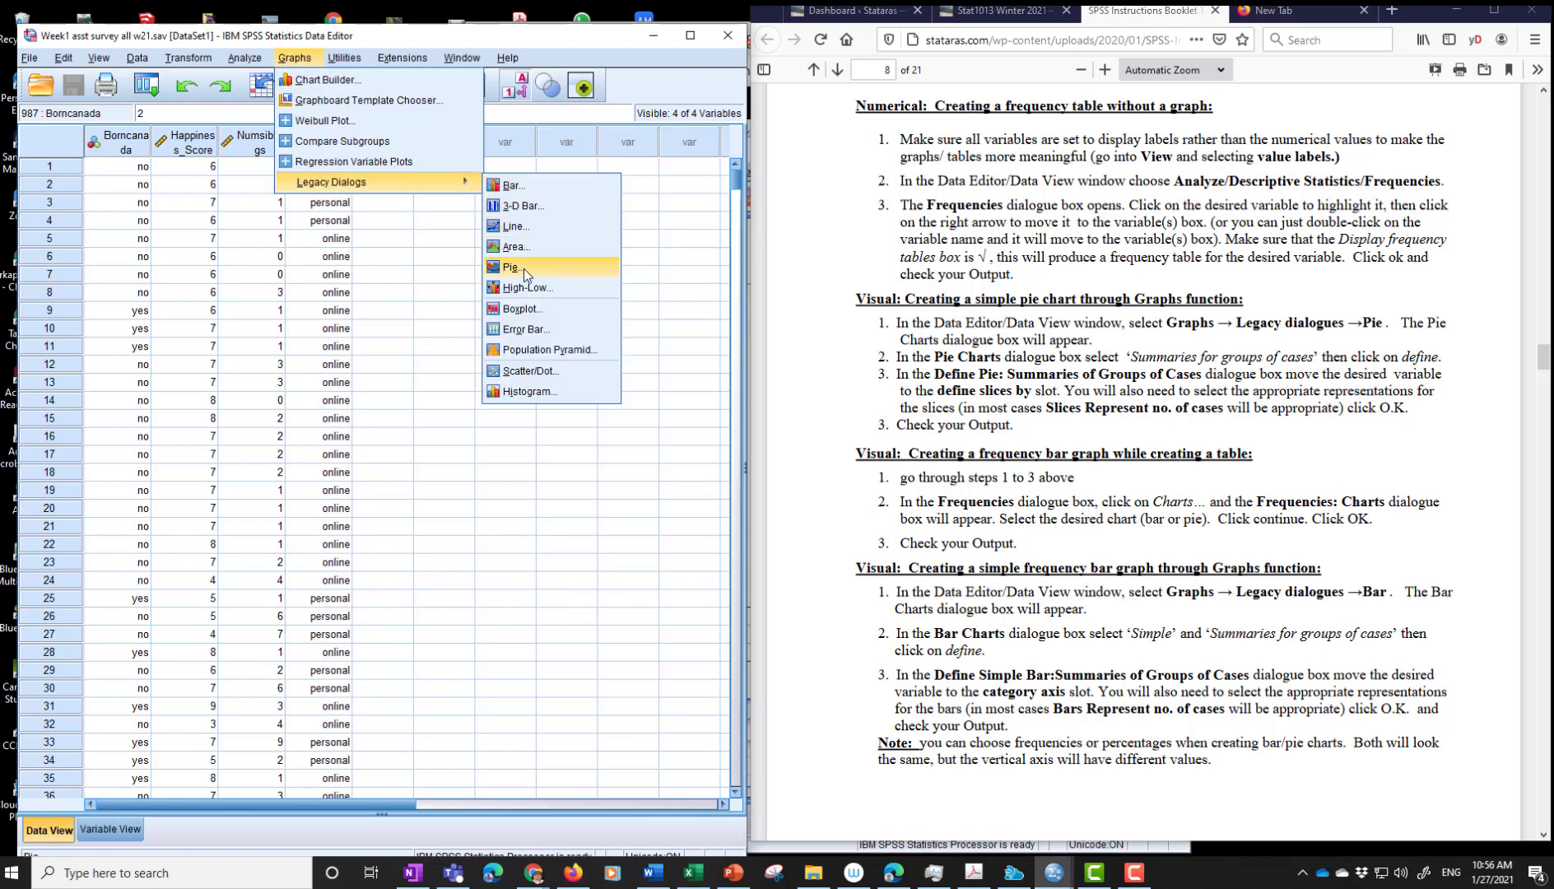
click(510, 267)
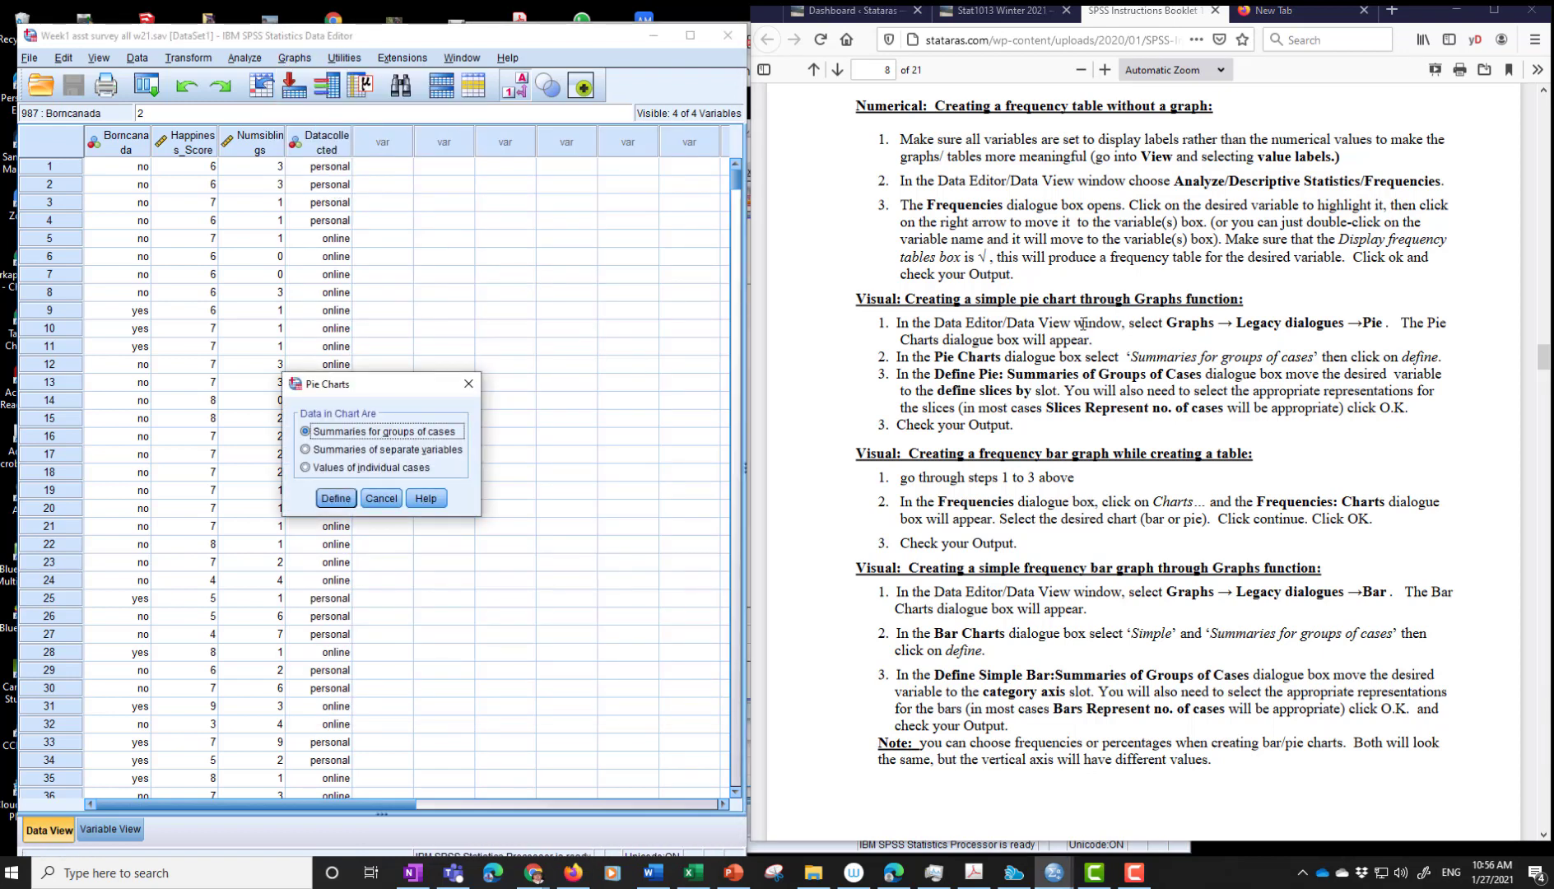
mouse_move(874, 383)
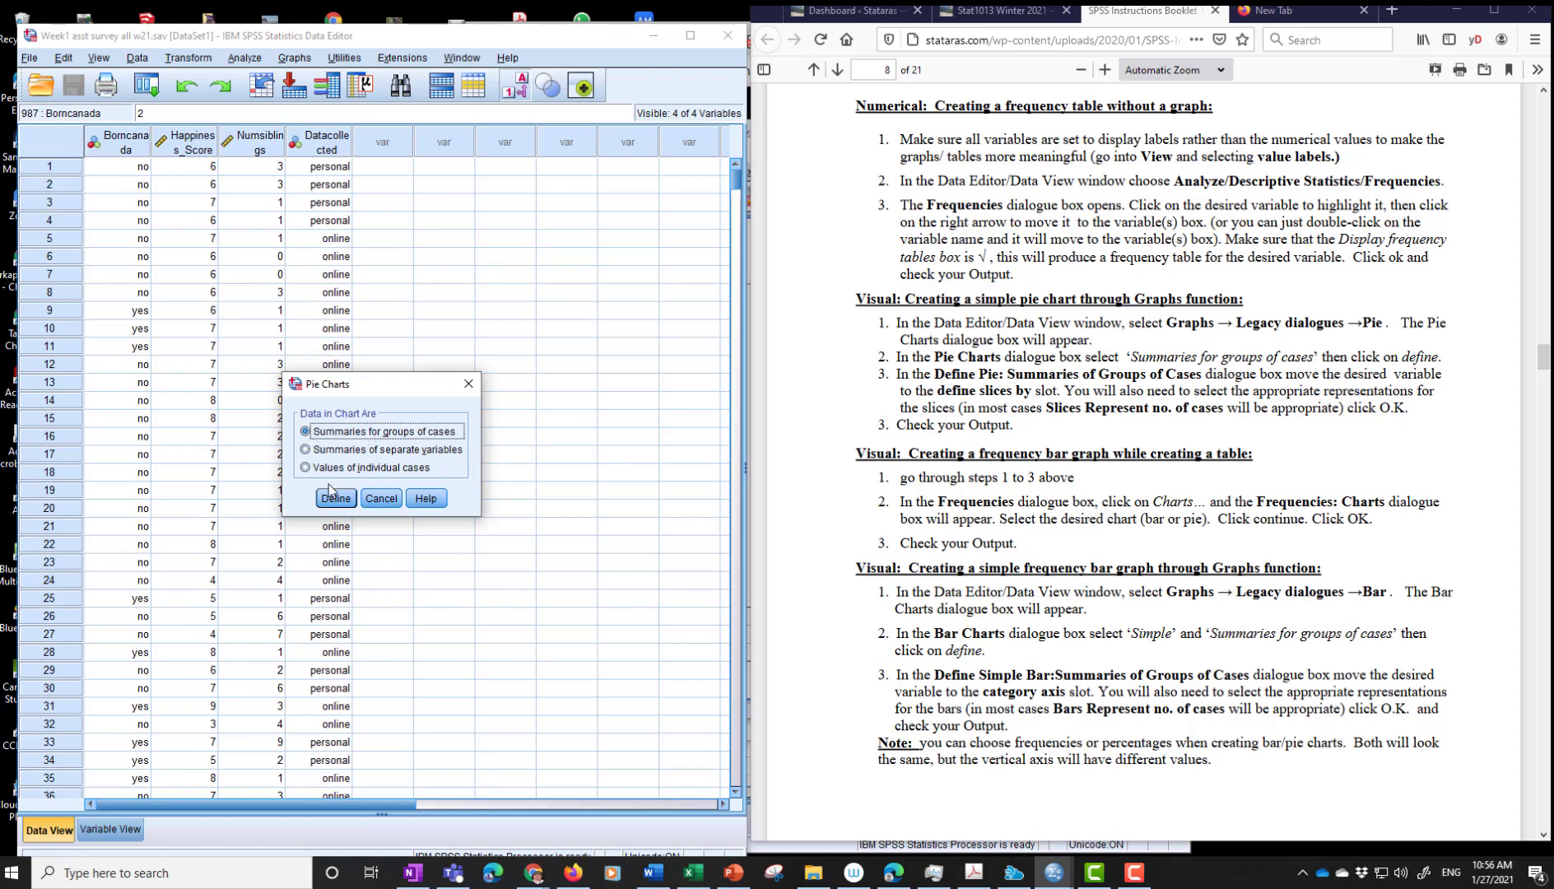
click(335, 498)
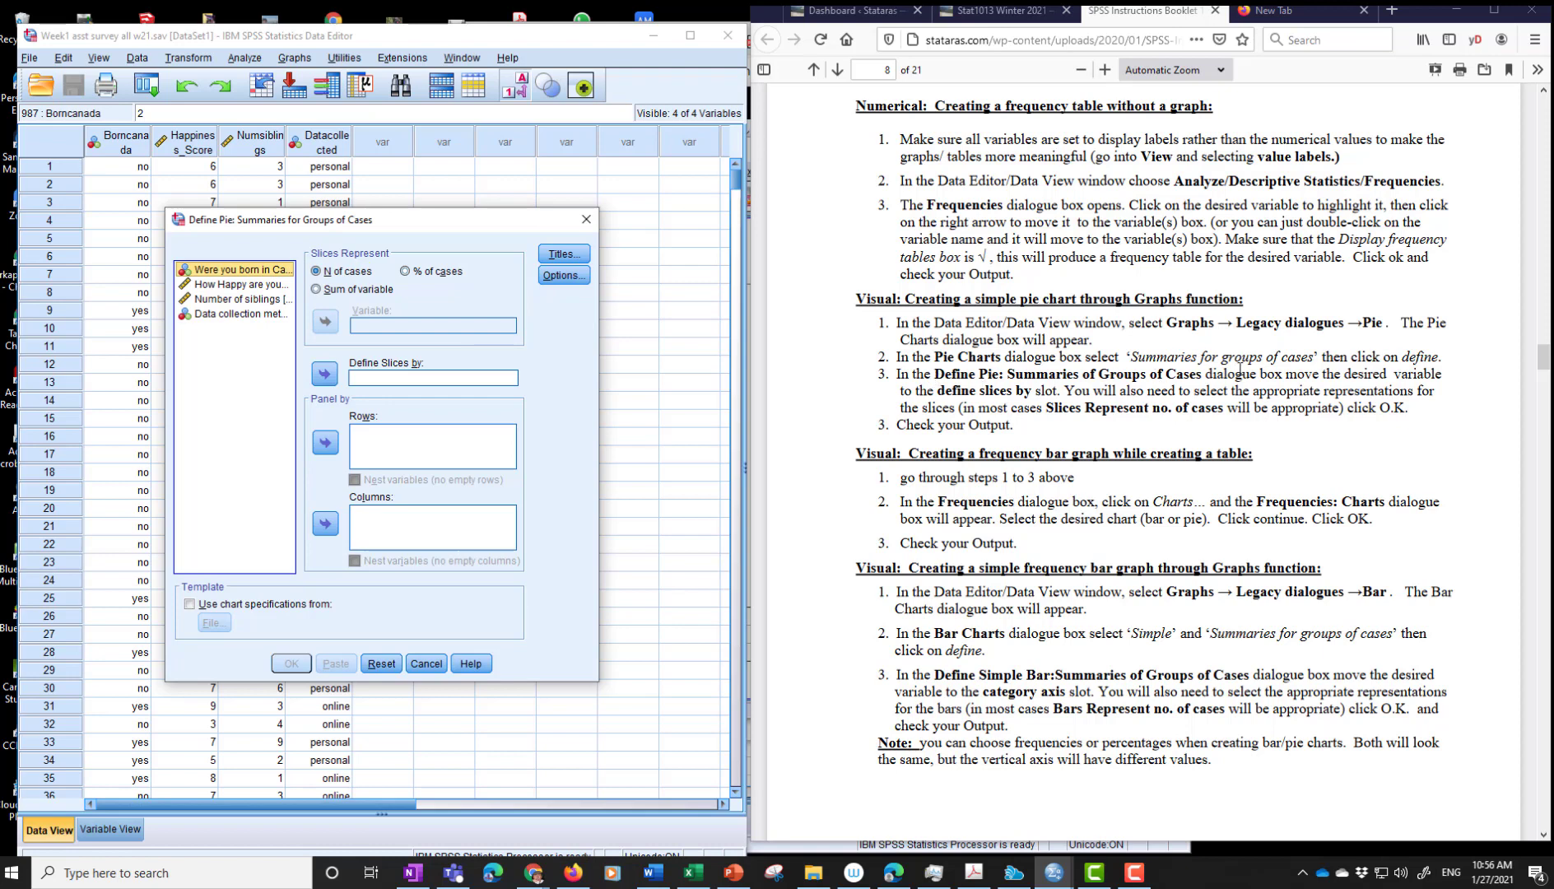
mouse_move(1222, 436)
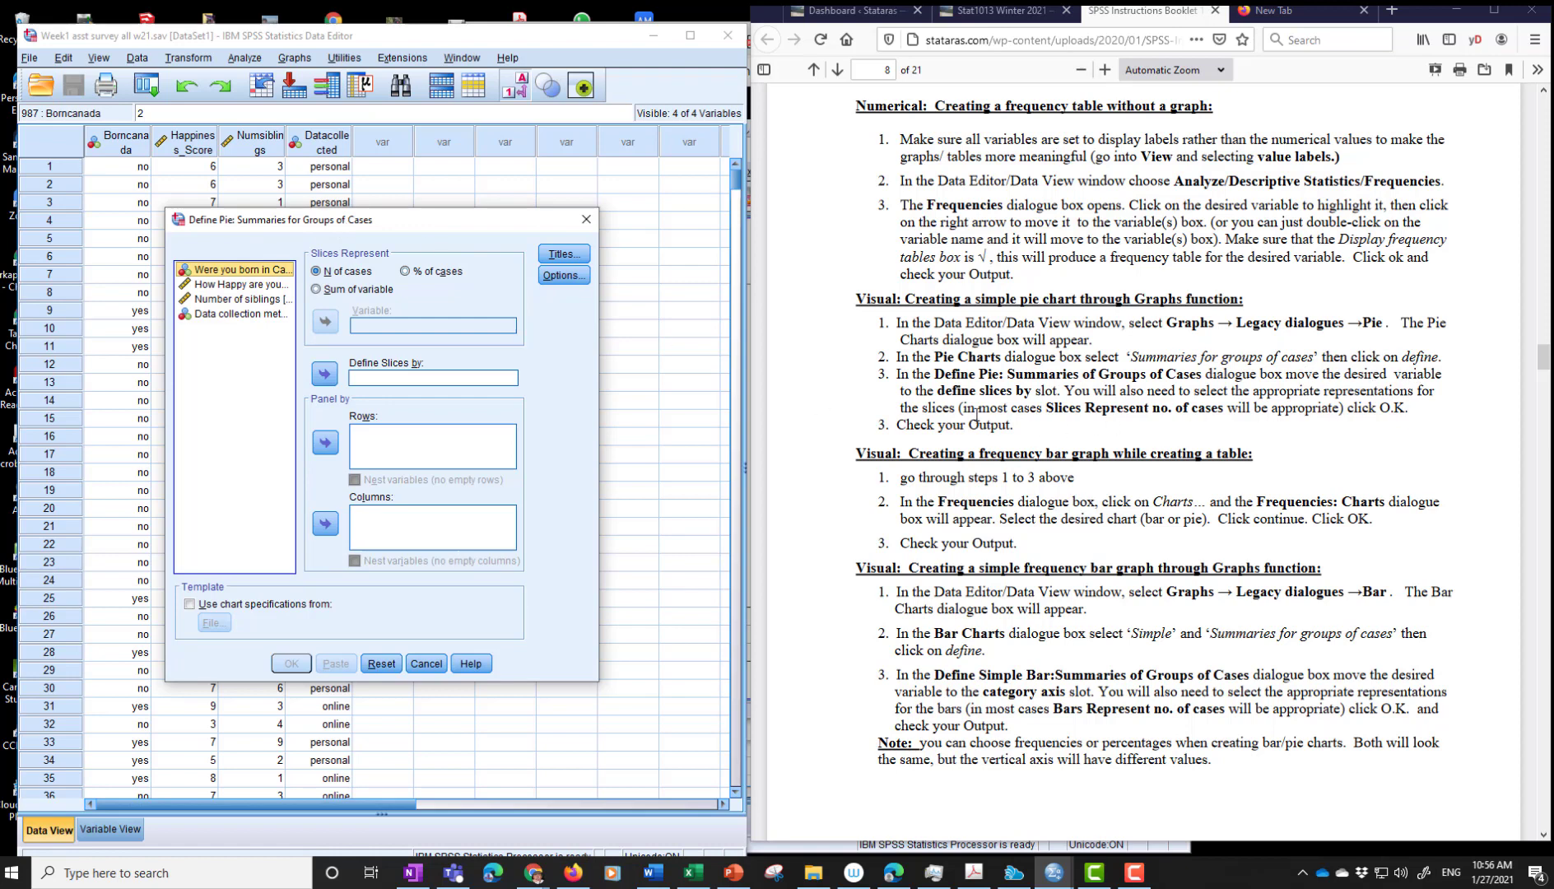
mouse_move(365, 409)
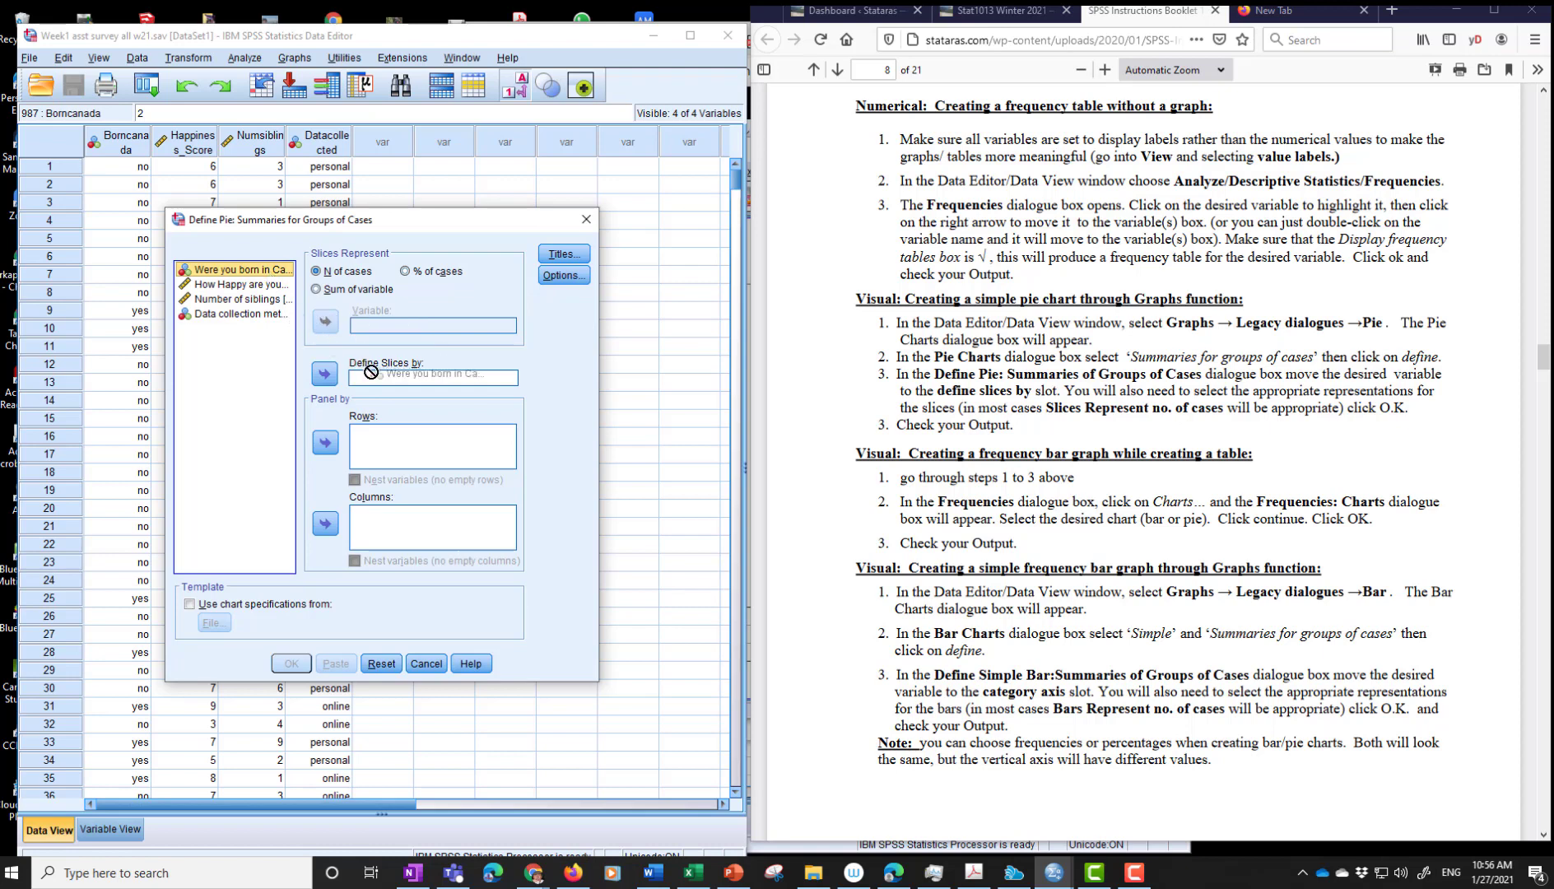
click(324, 374)
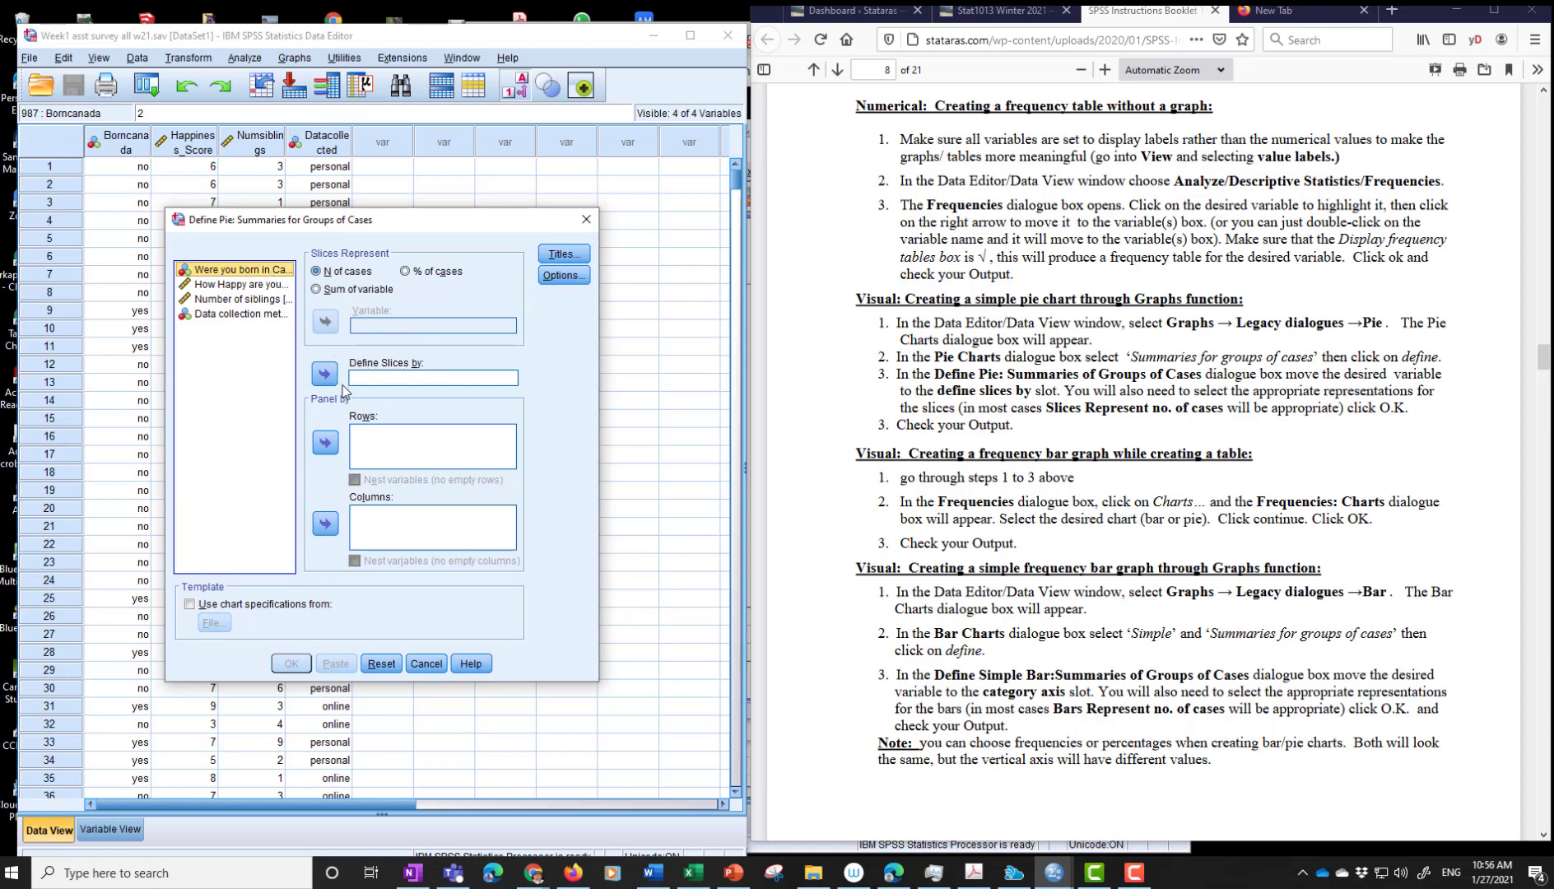
click(324, 373)
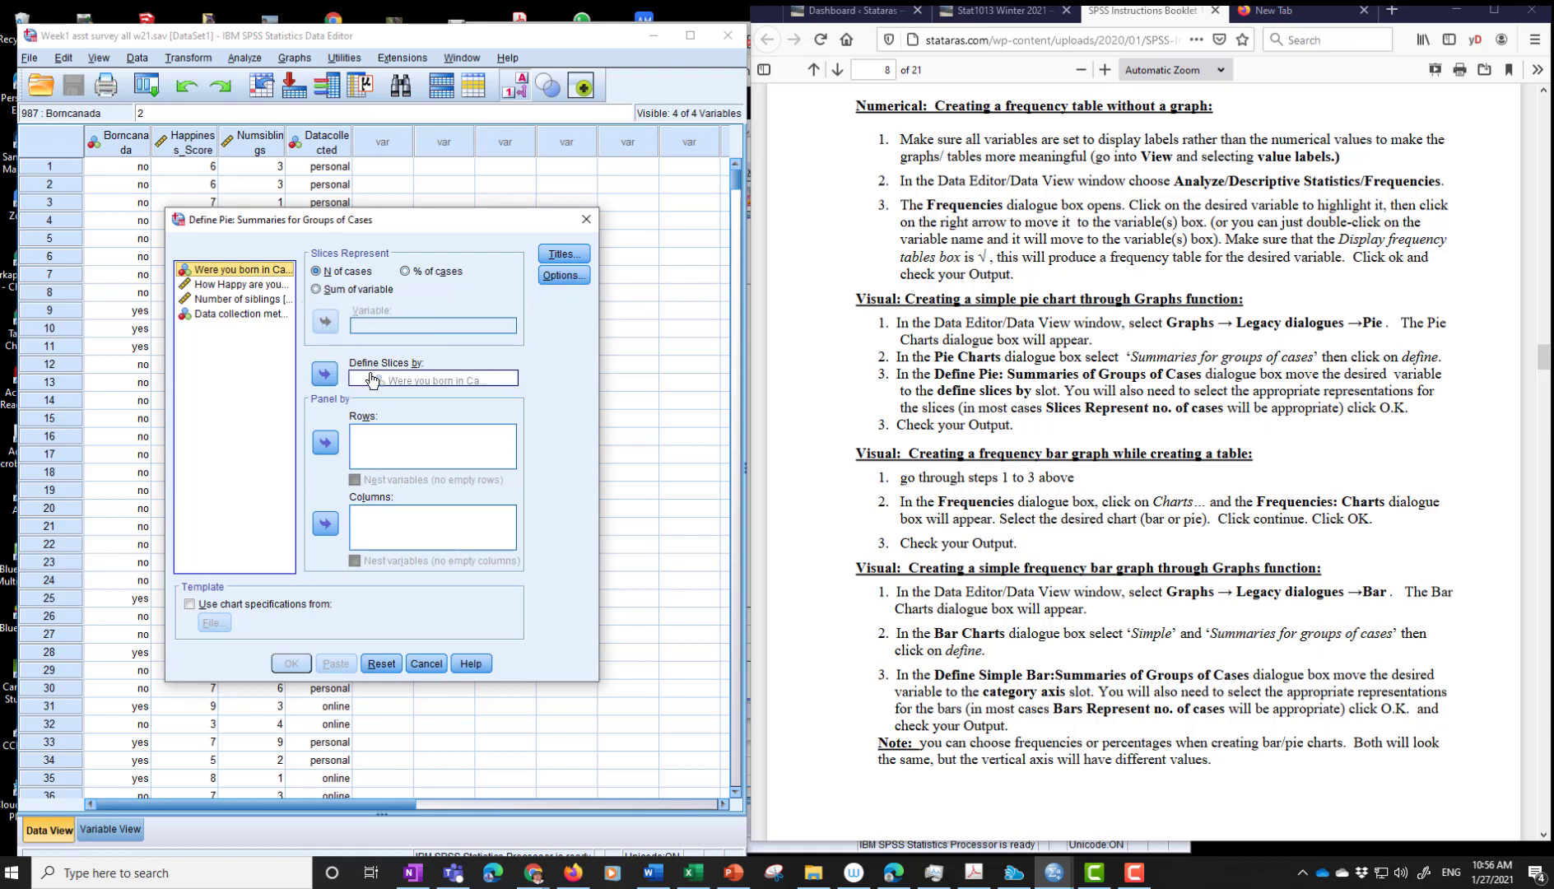
click(325, 373)
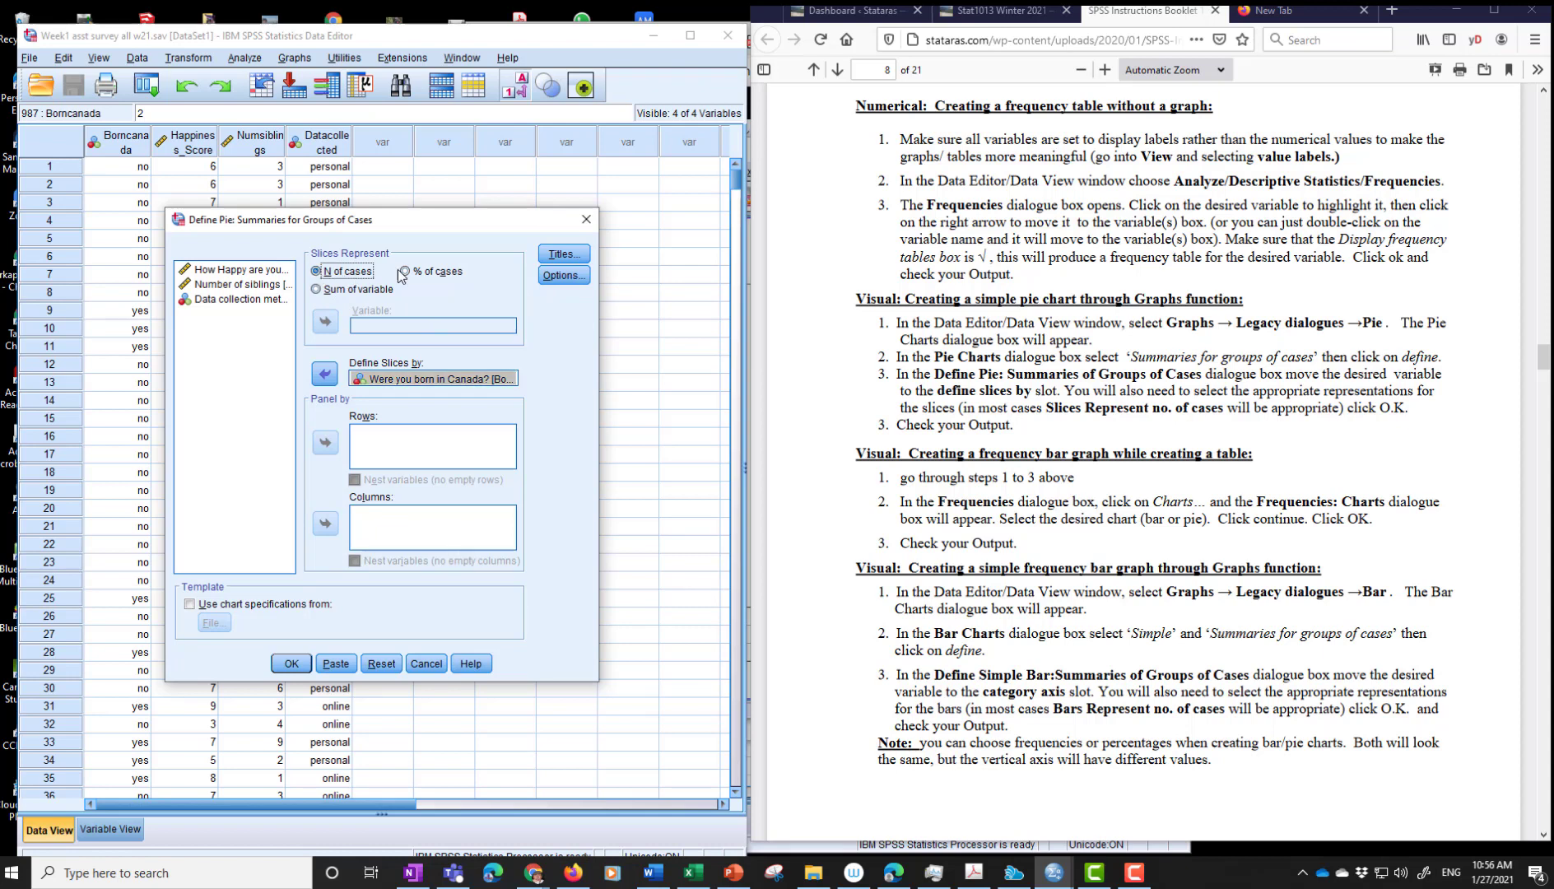
- Show the pie slices as percentage of cases and create the chart
click(402, 271)
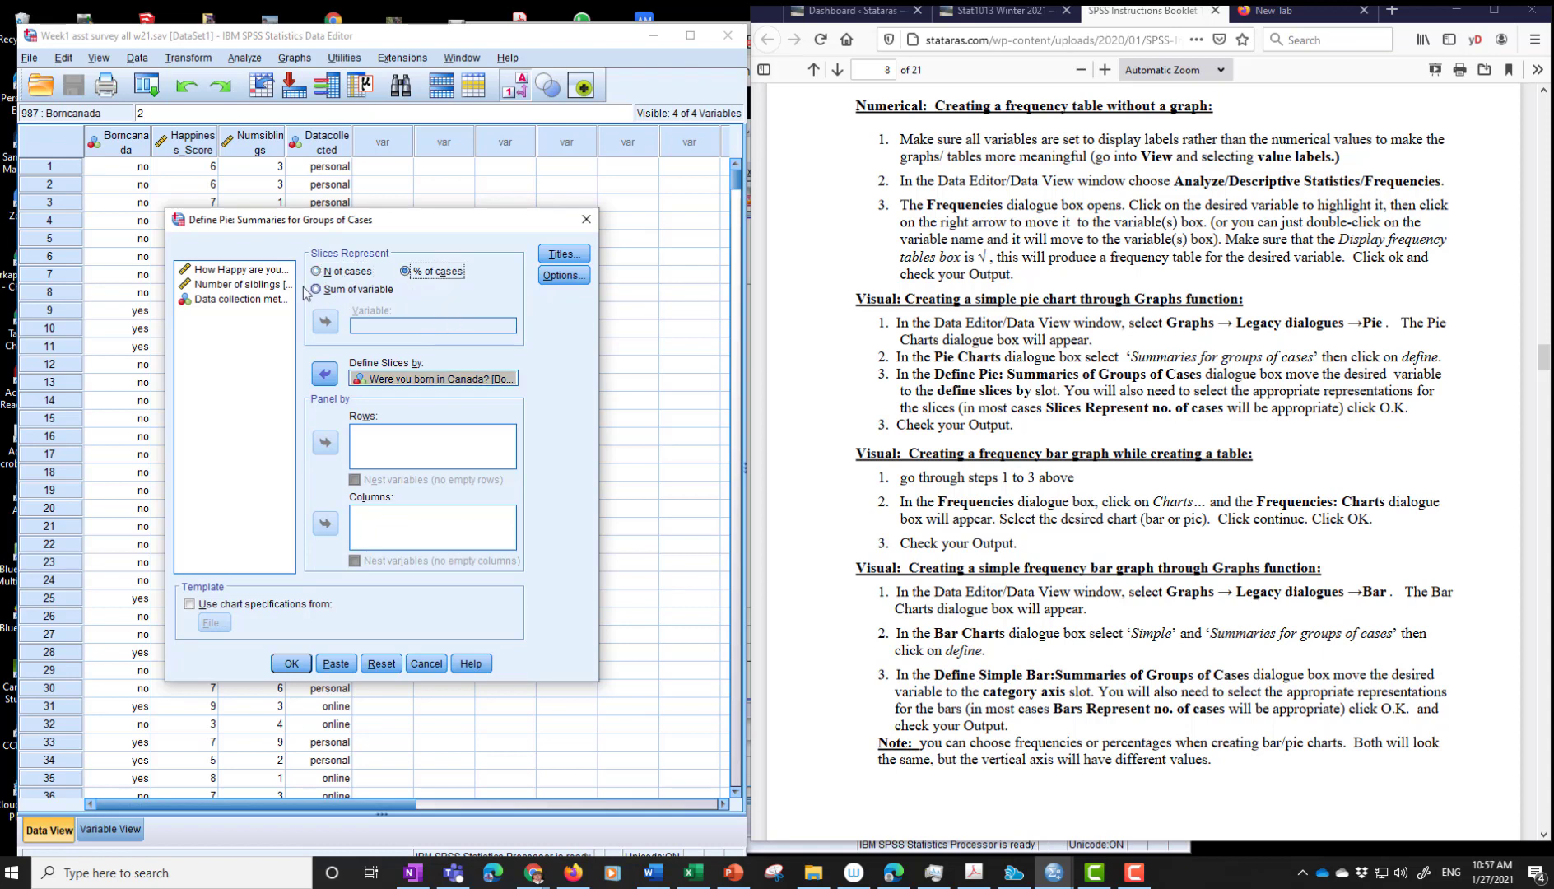
click(318, 271)
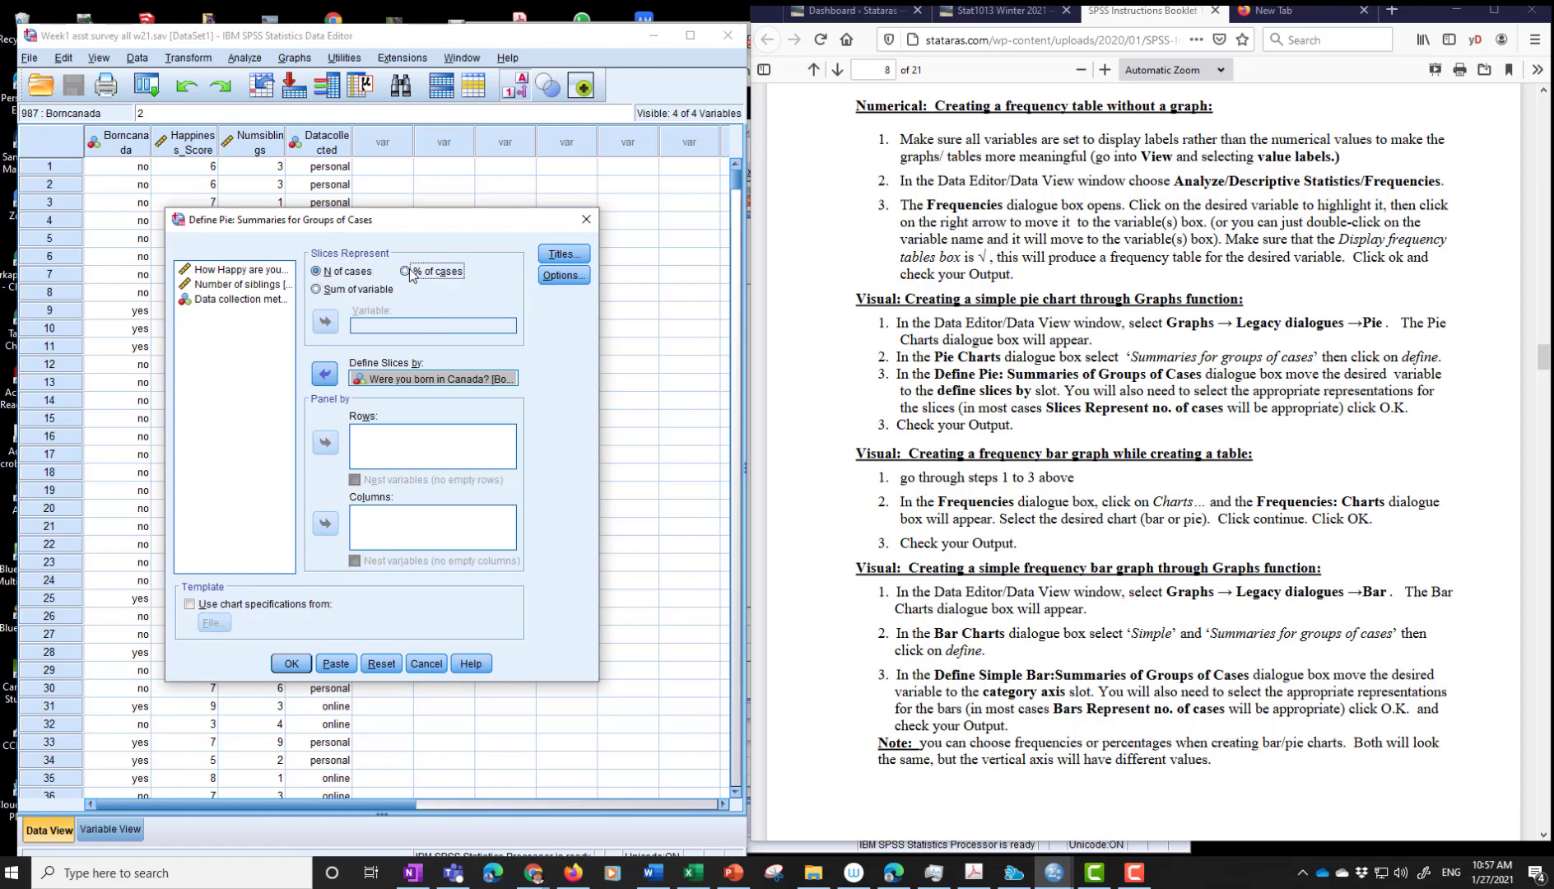
click(290, 663)
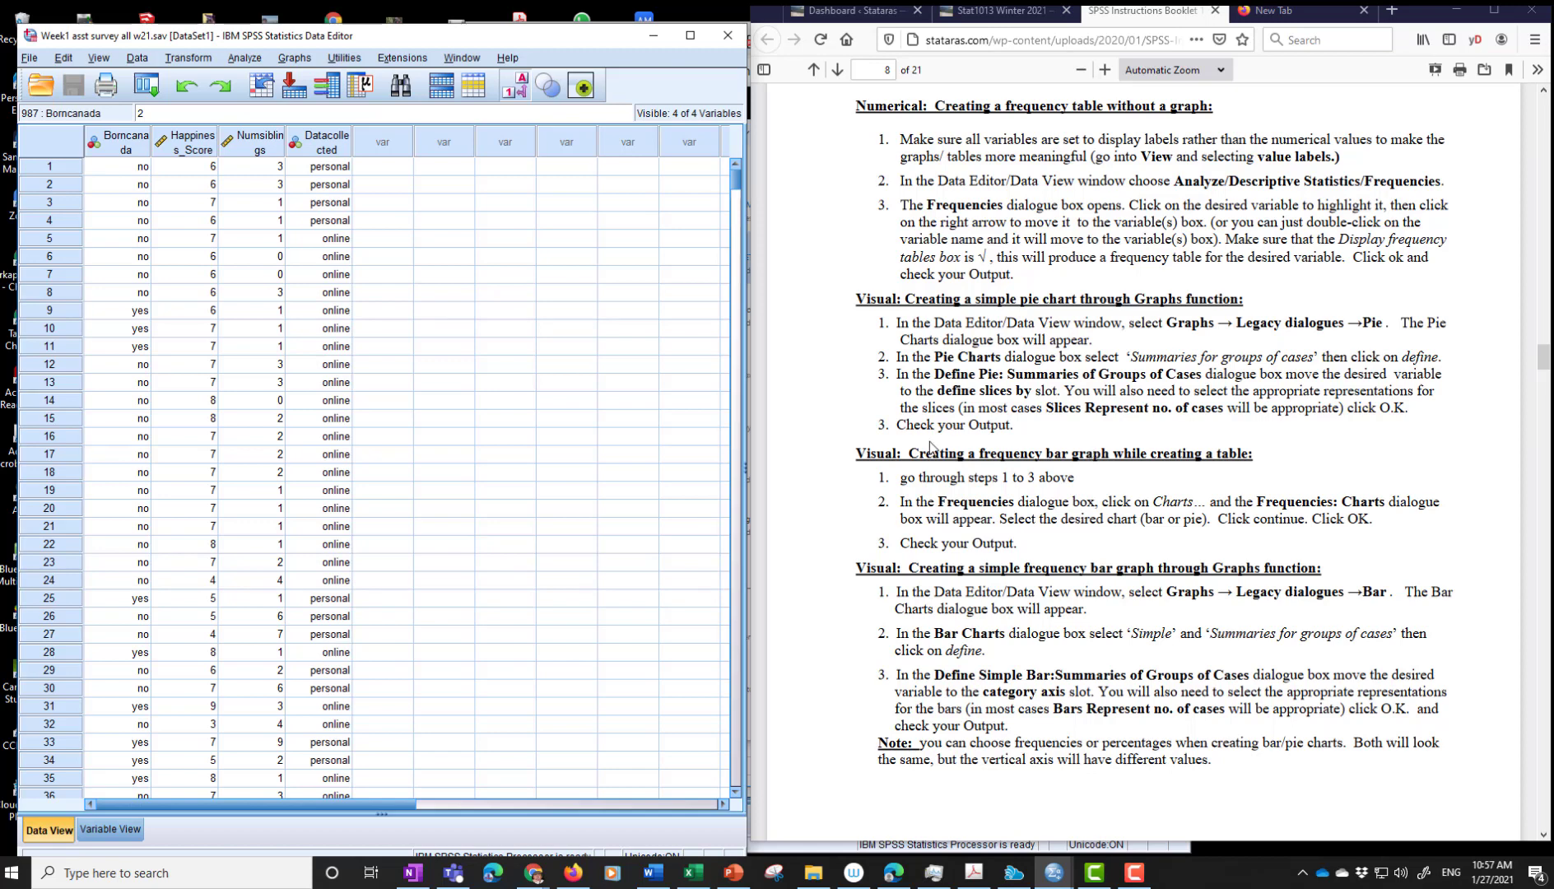
mouse_move(1225, 452)
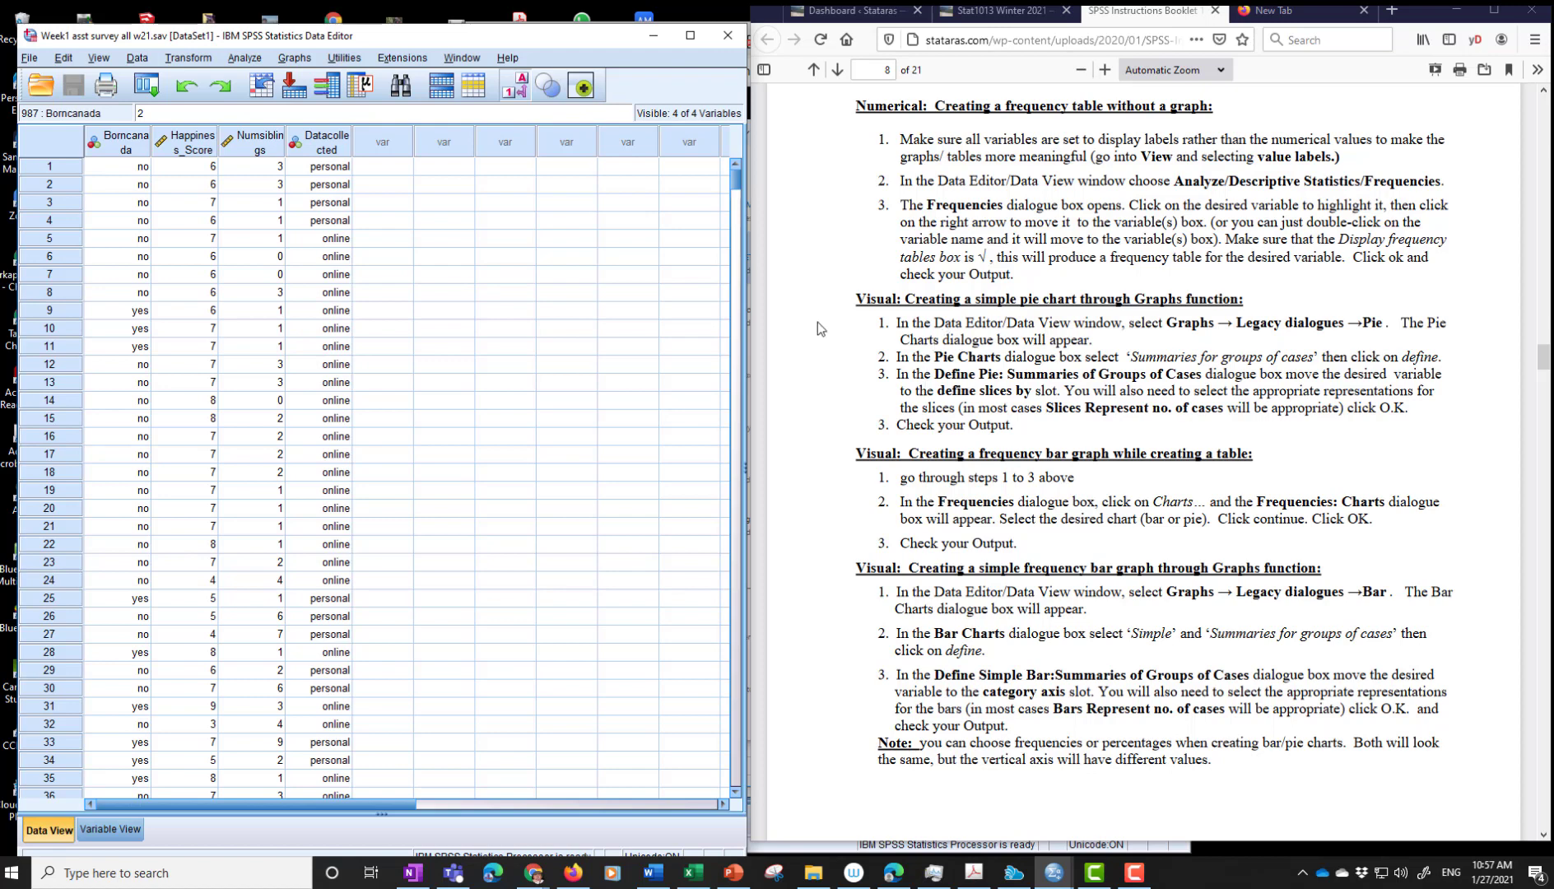
click(295, 58)
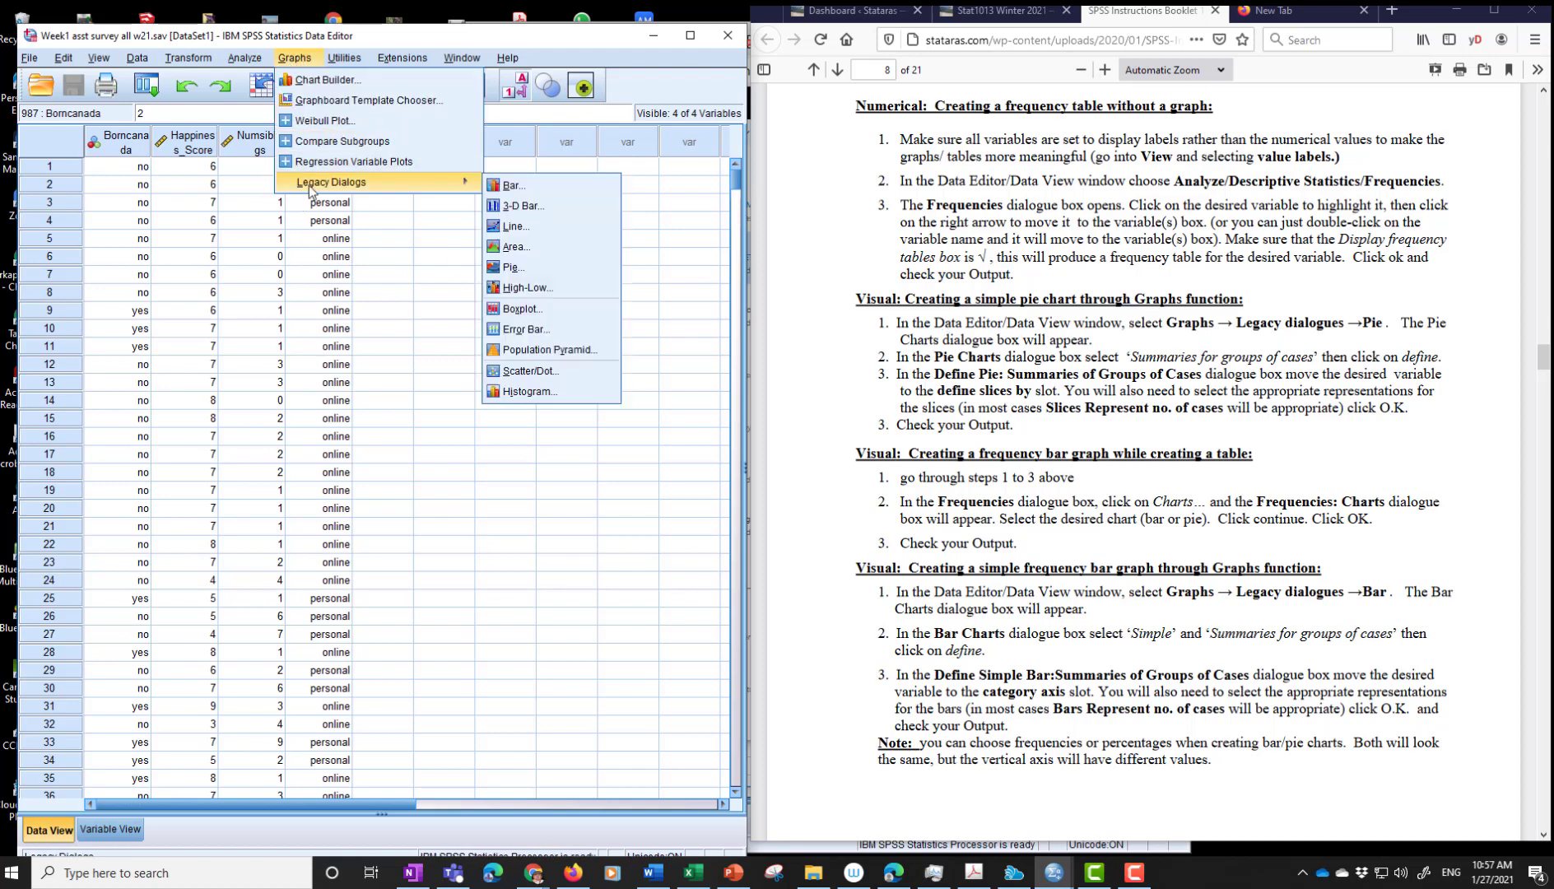
mouse_move(513, 184)
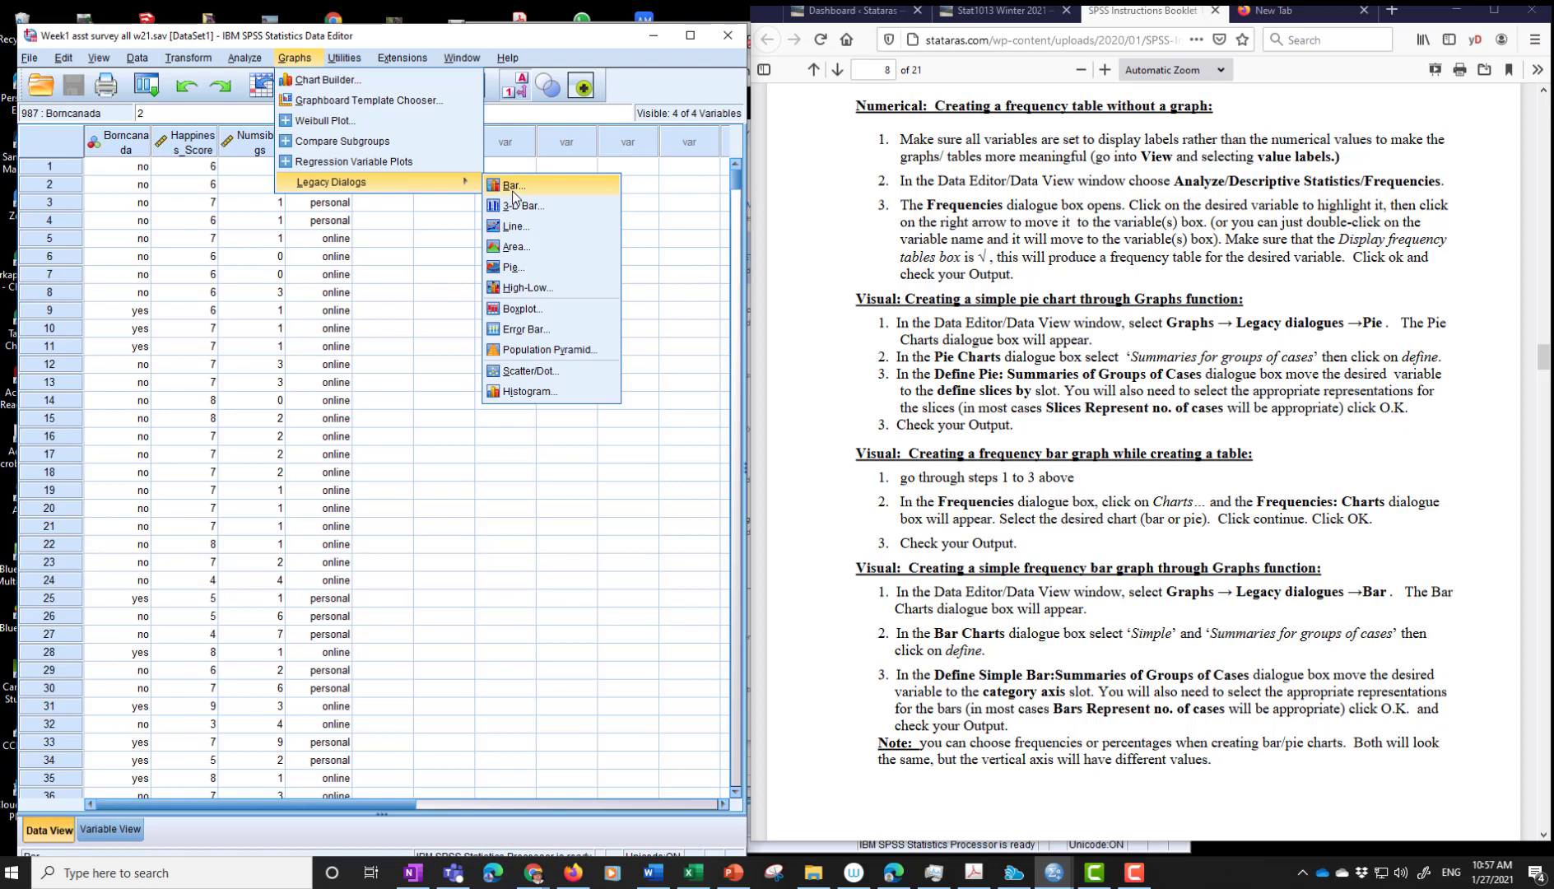
- Define a simple bar chart with born in Canada on the category axis, showing % of cases
click(511, 184)
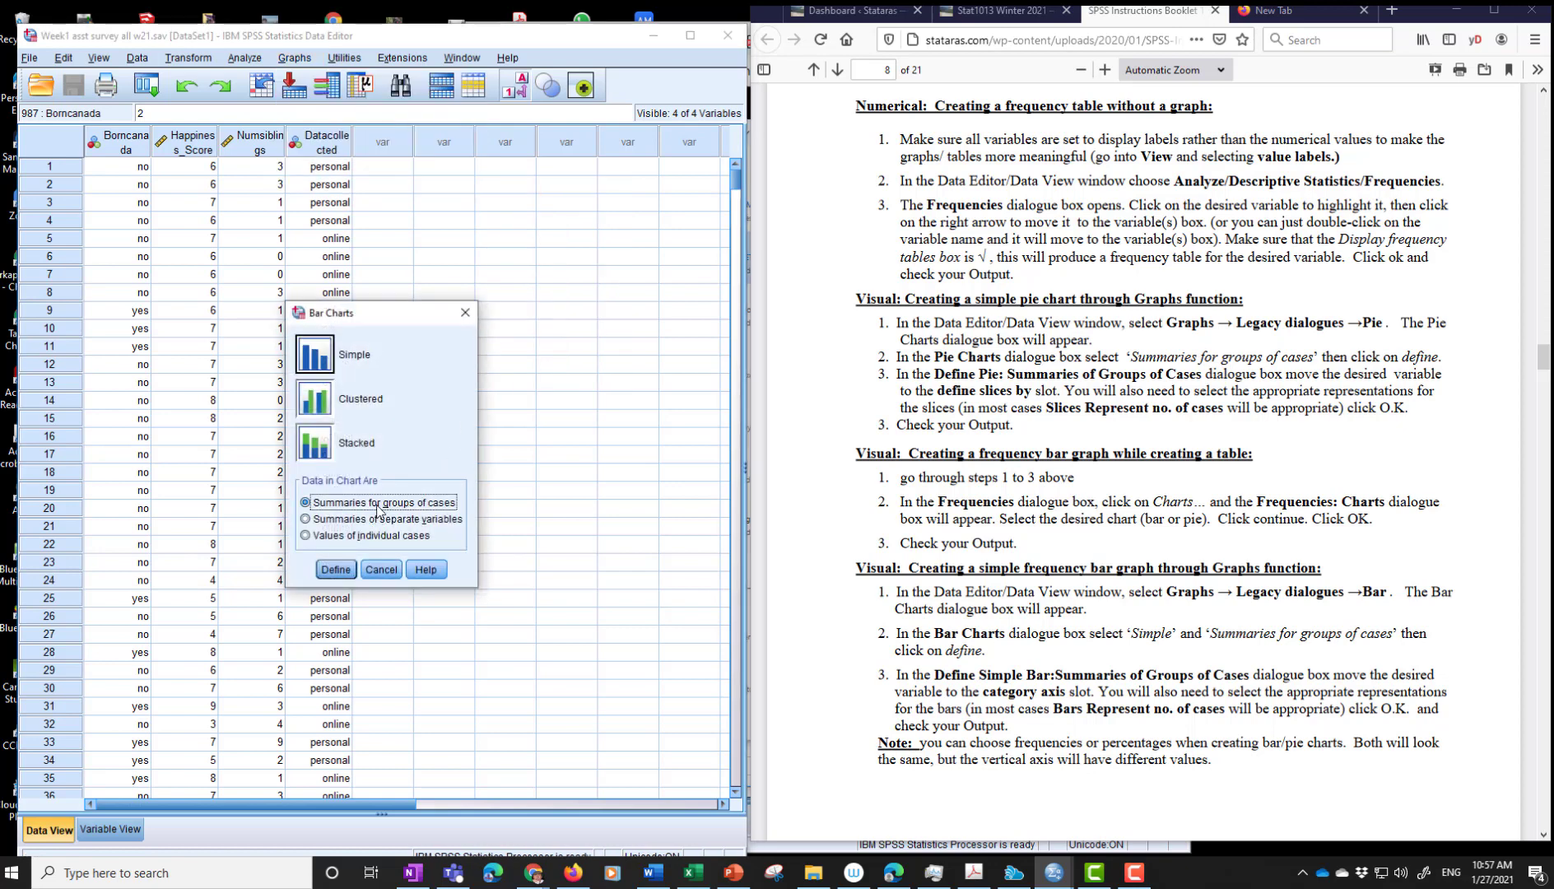
click(335, 570)
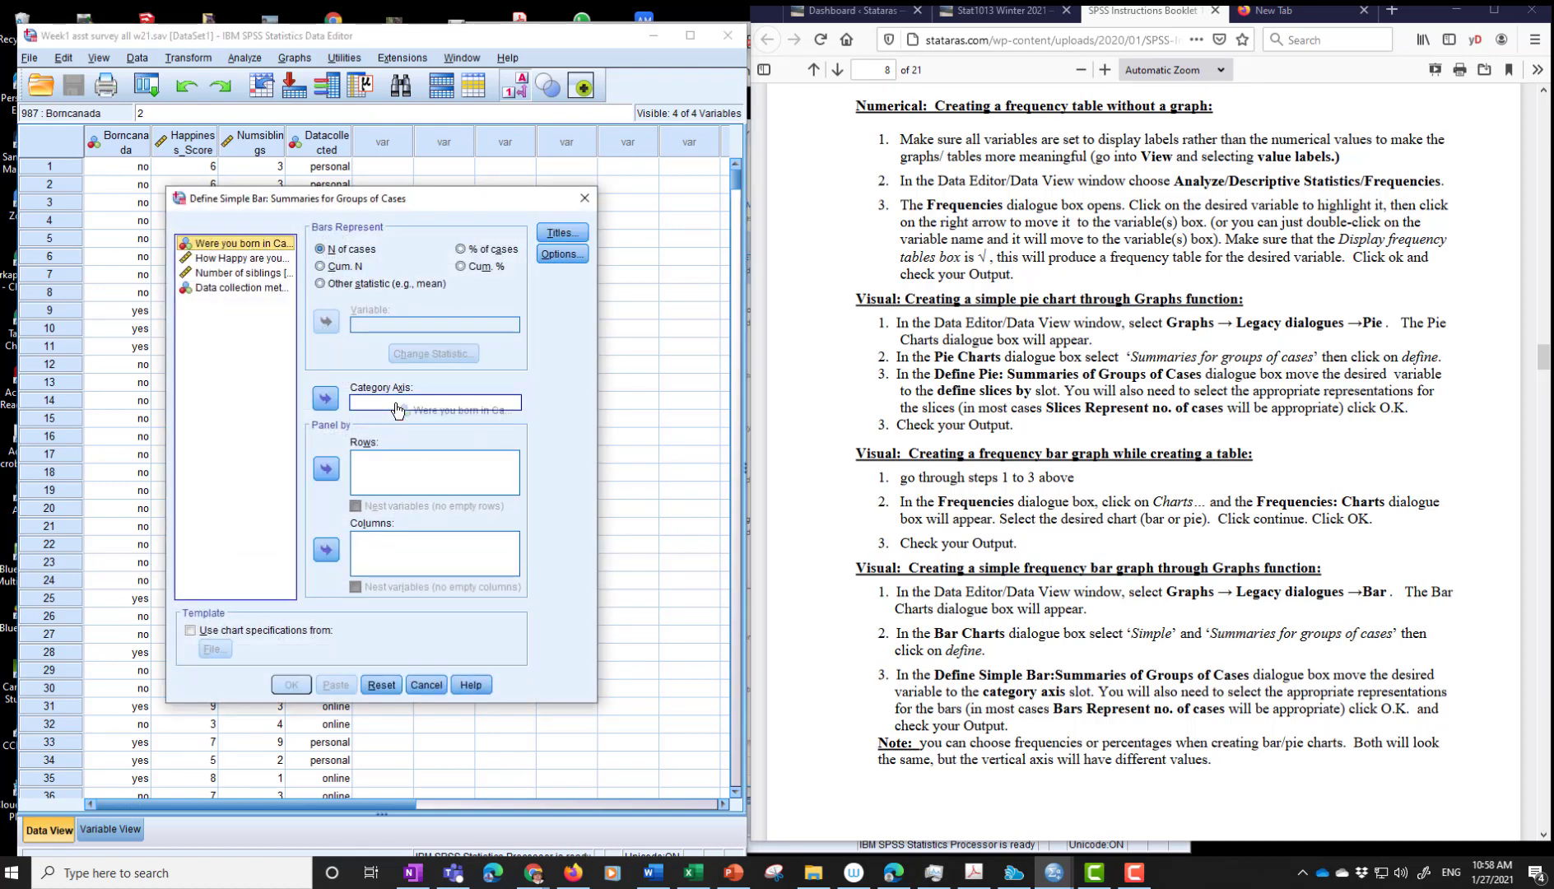
click(325, 397)
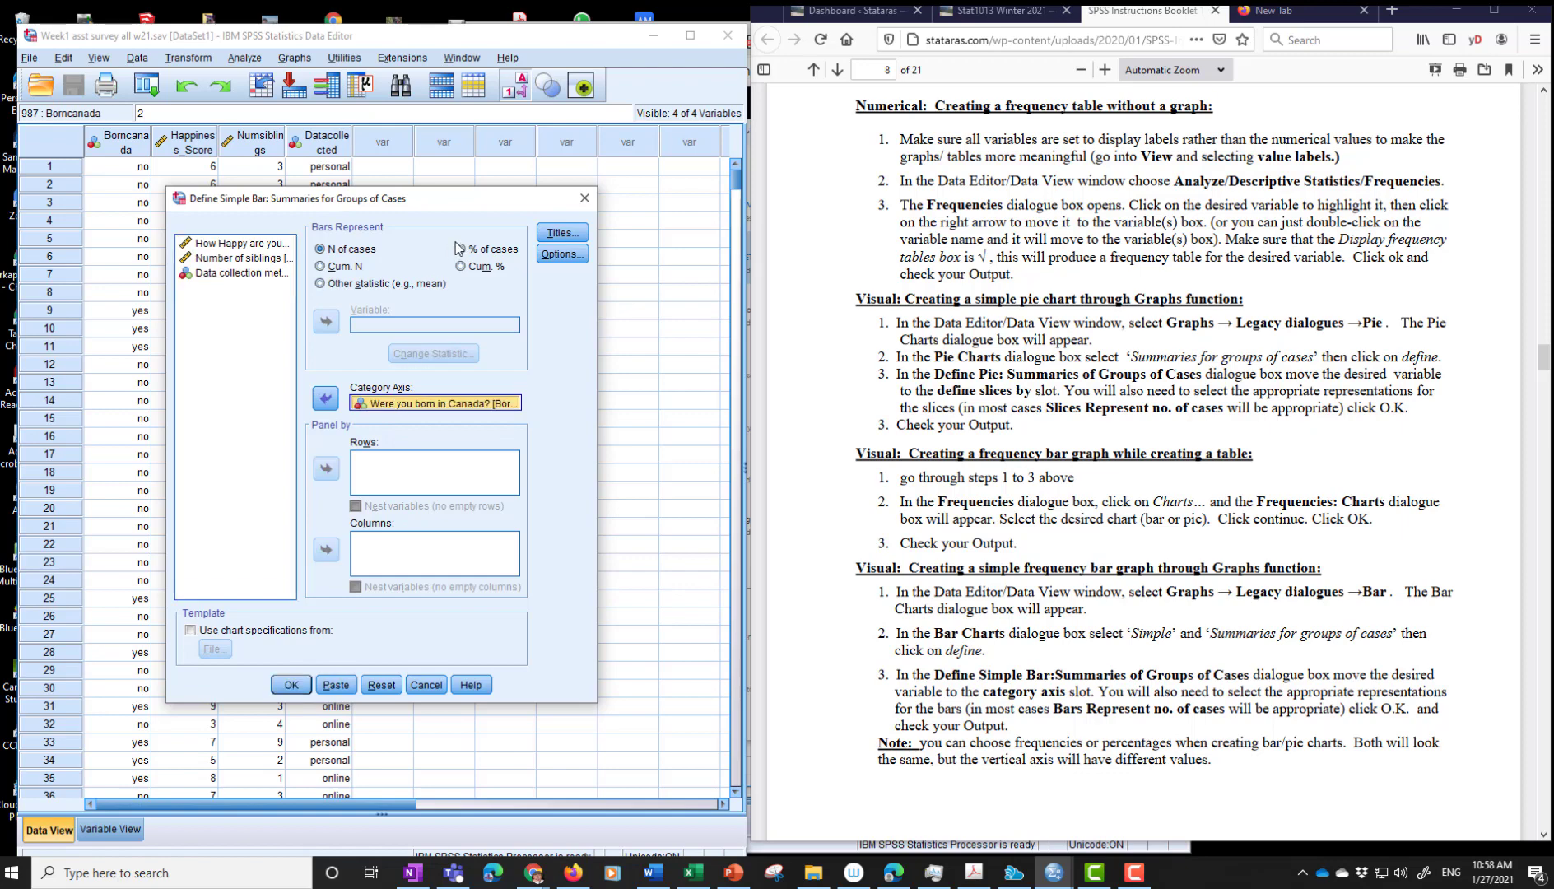
click(290, 685)
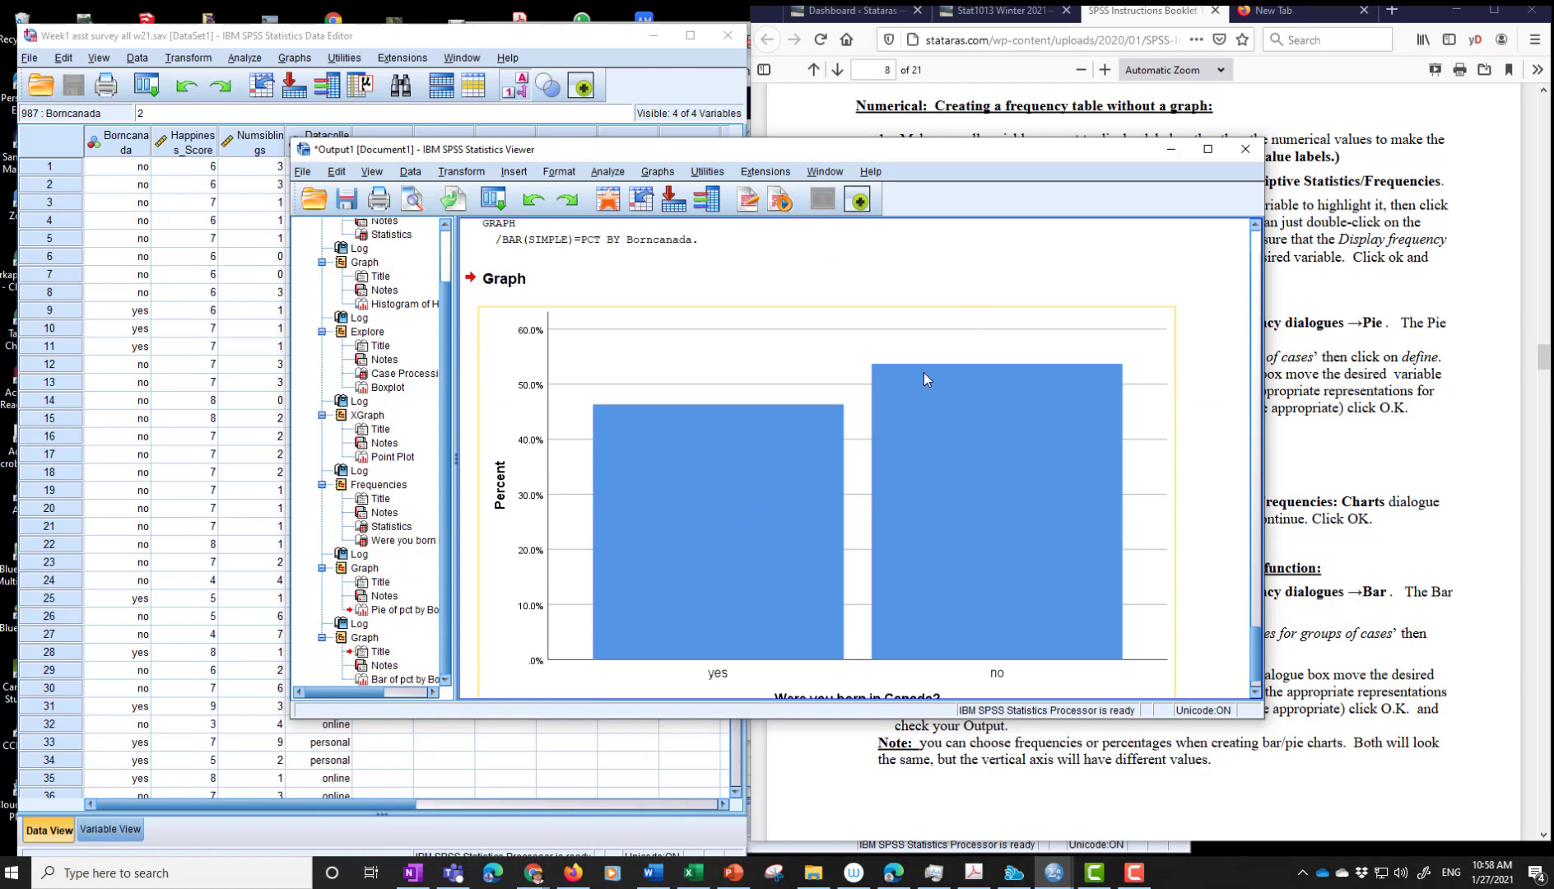
mouse_move(929, 379)
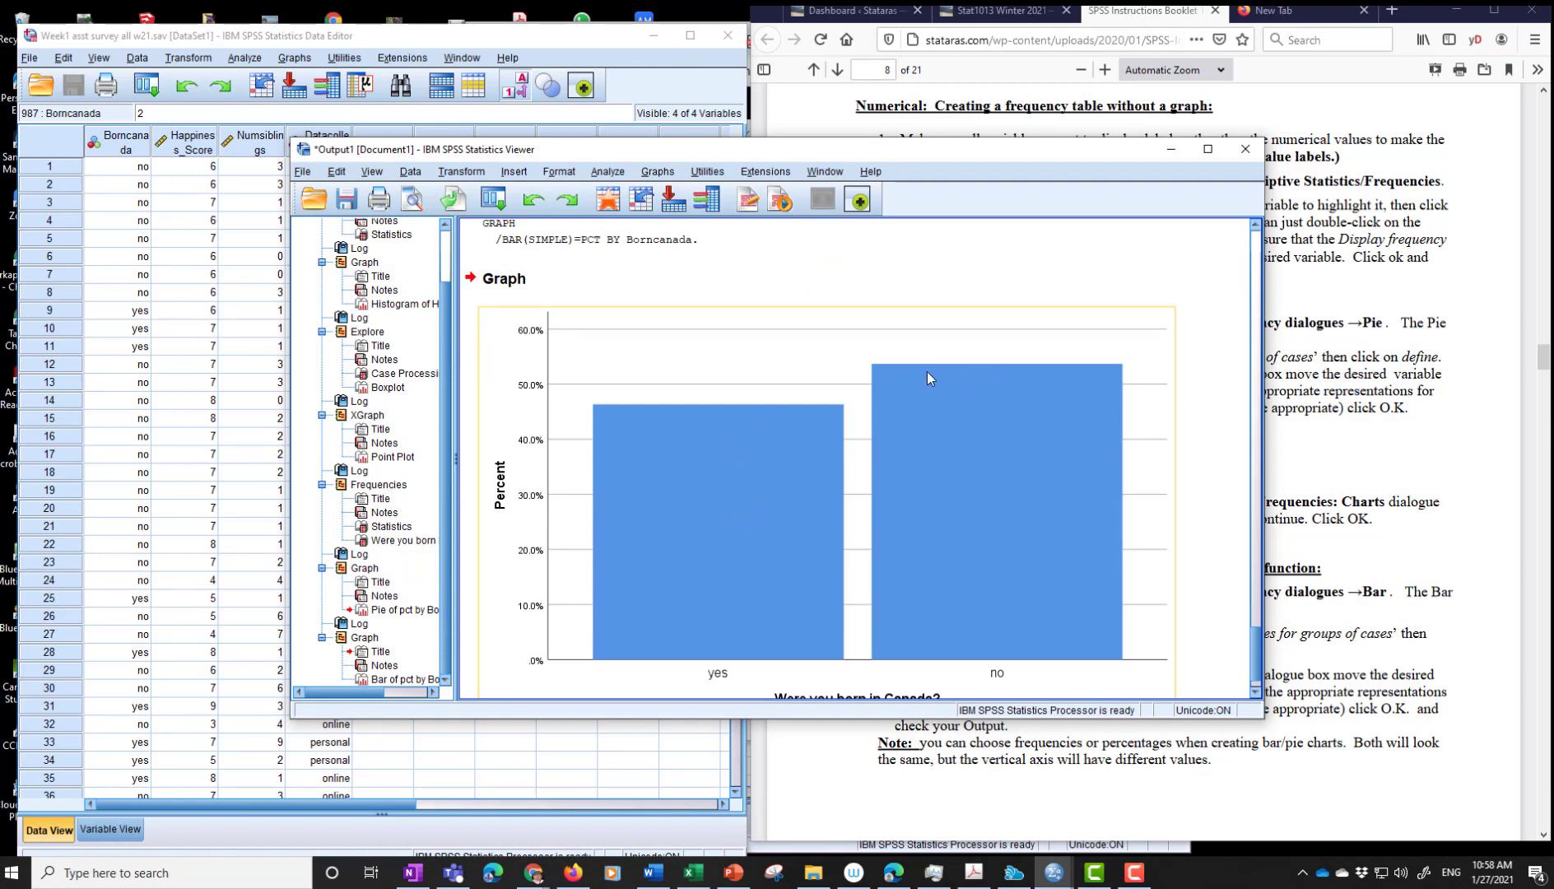